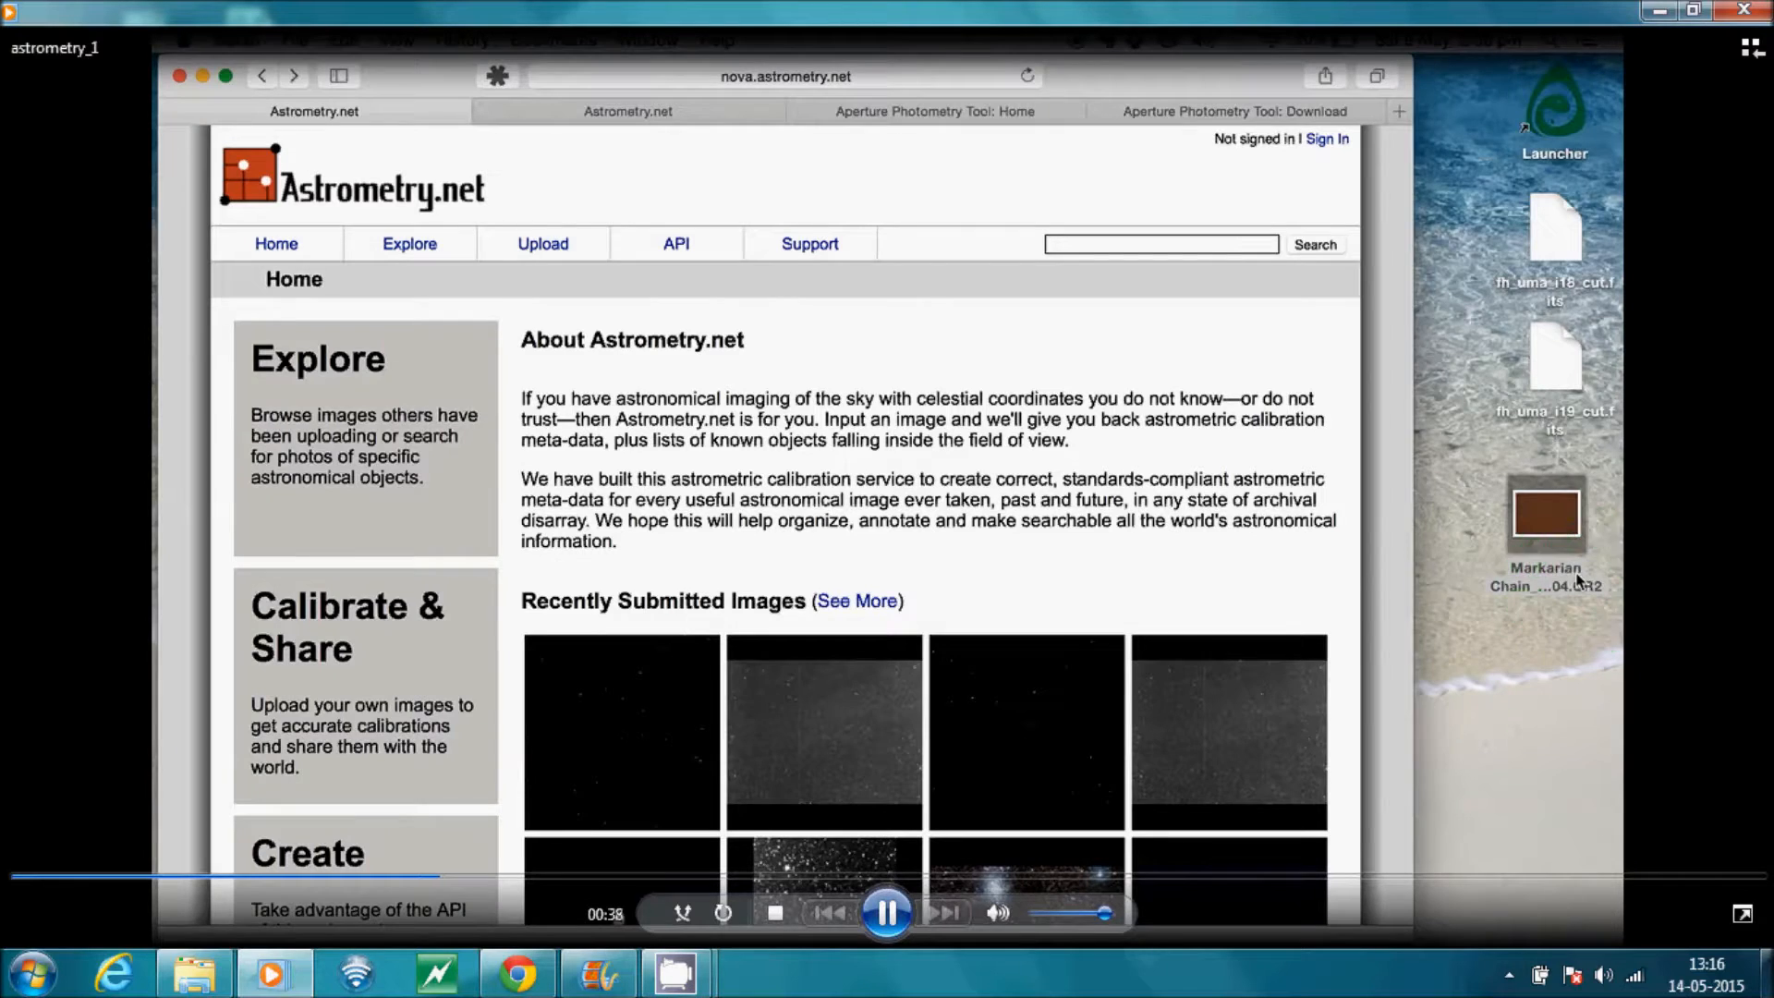
pyautogui.moveTo(1398, 530)
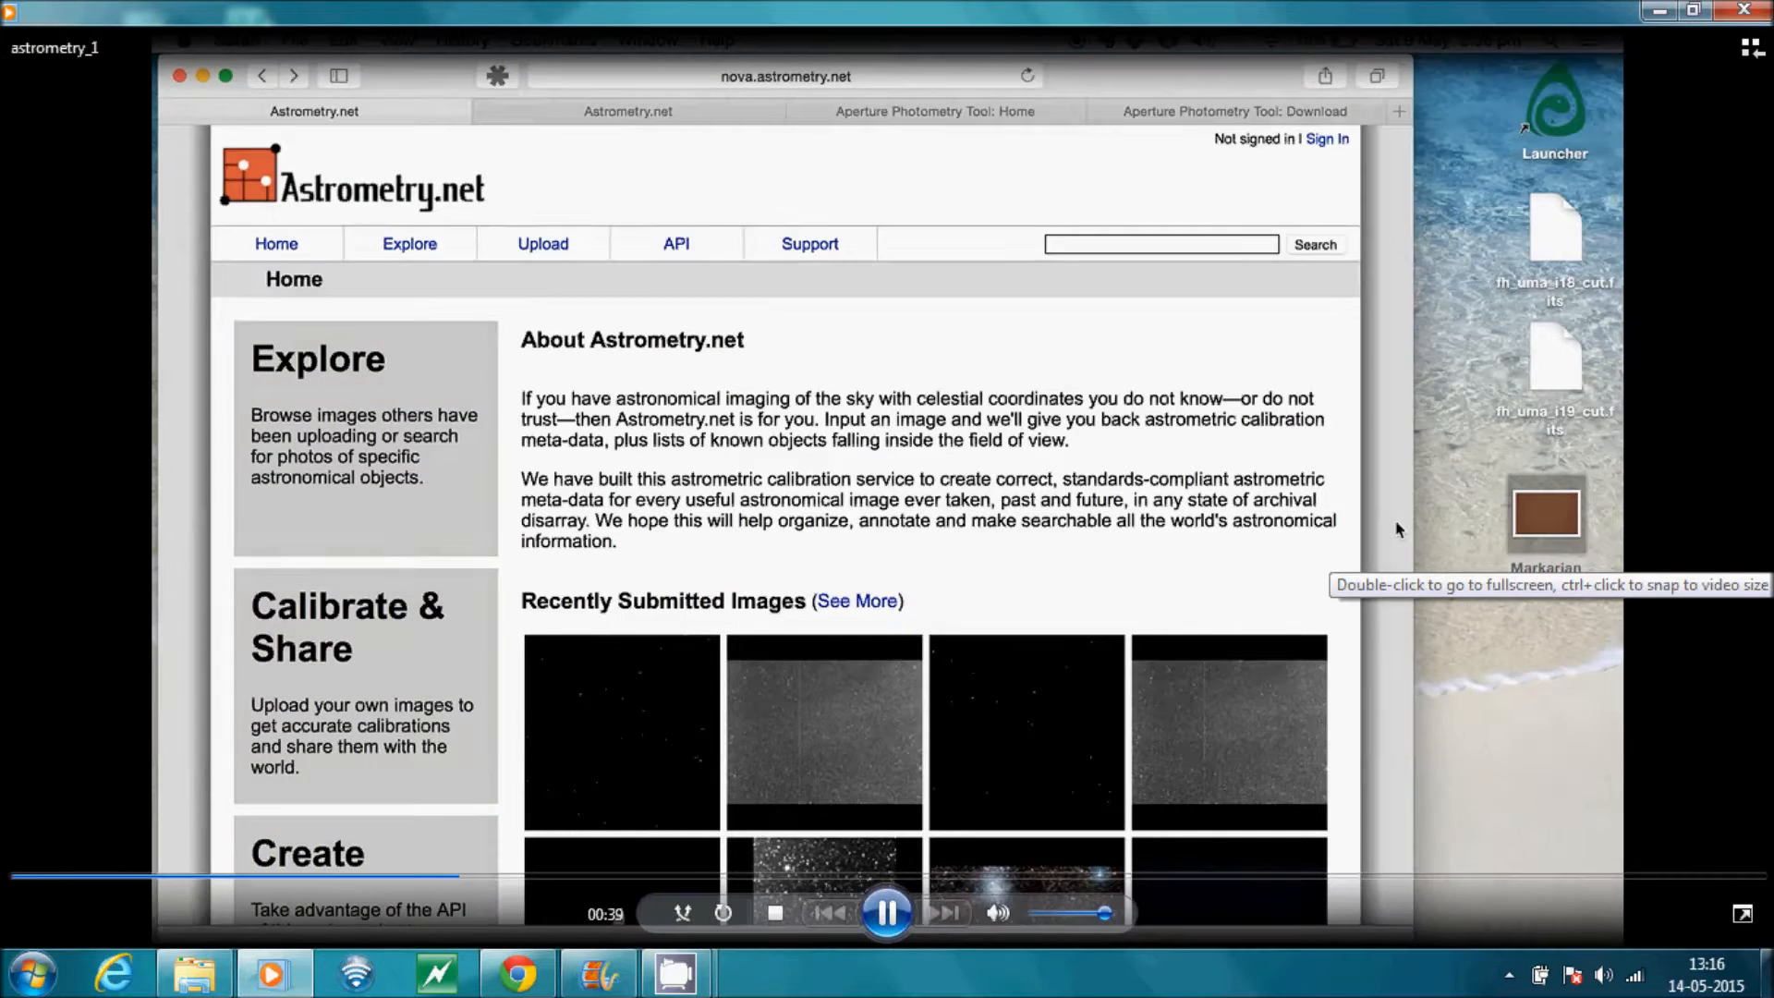
pyautogui.moveTo(543, 243)
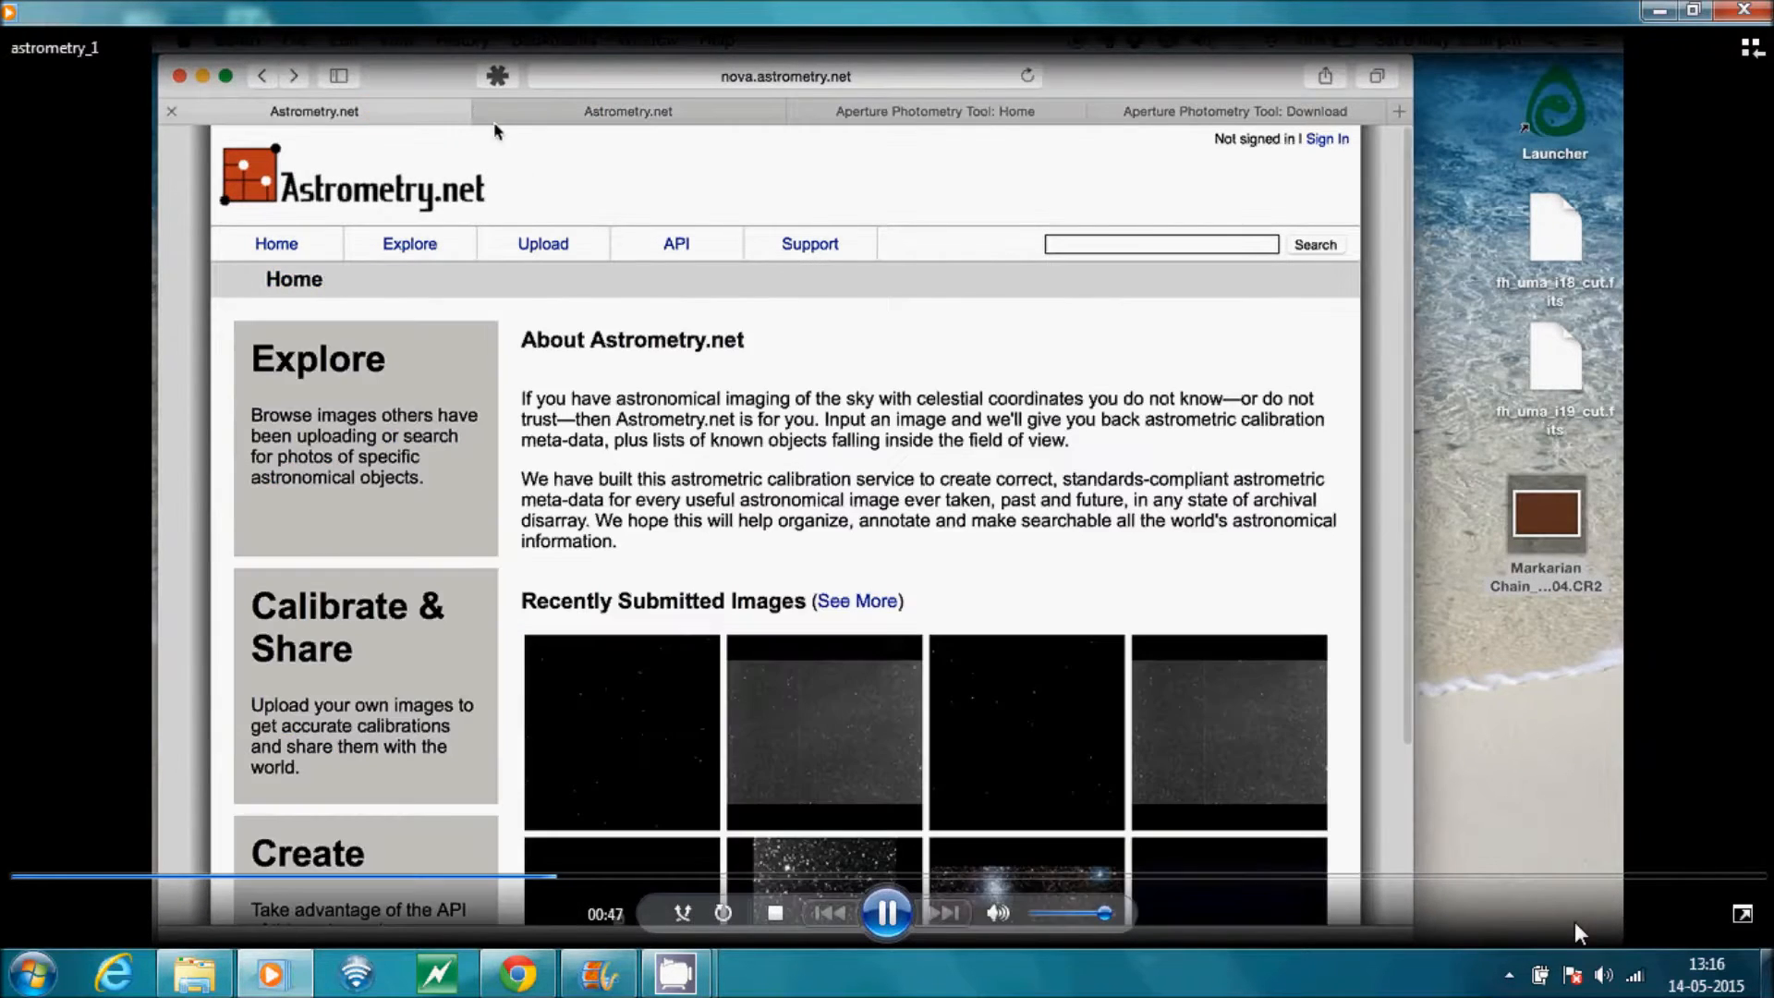
# Pick the Markarian Chain CR2 file from the Desktop as the Astrometry.net upload
pyautogui.click(543, 243)
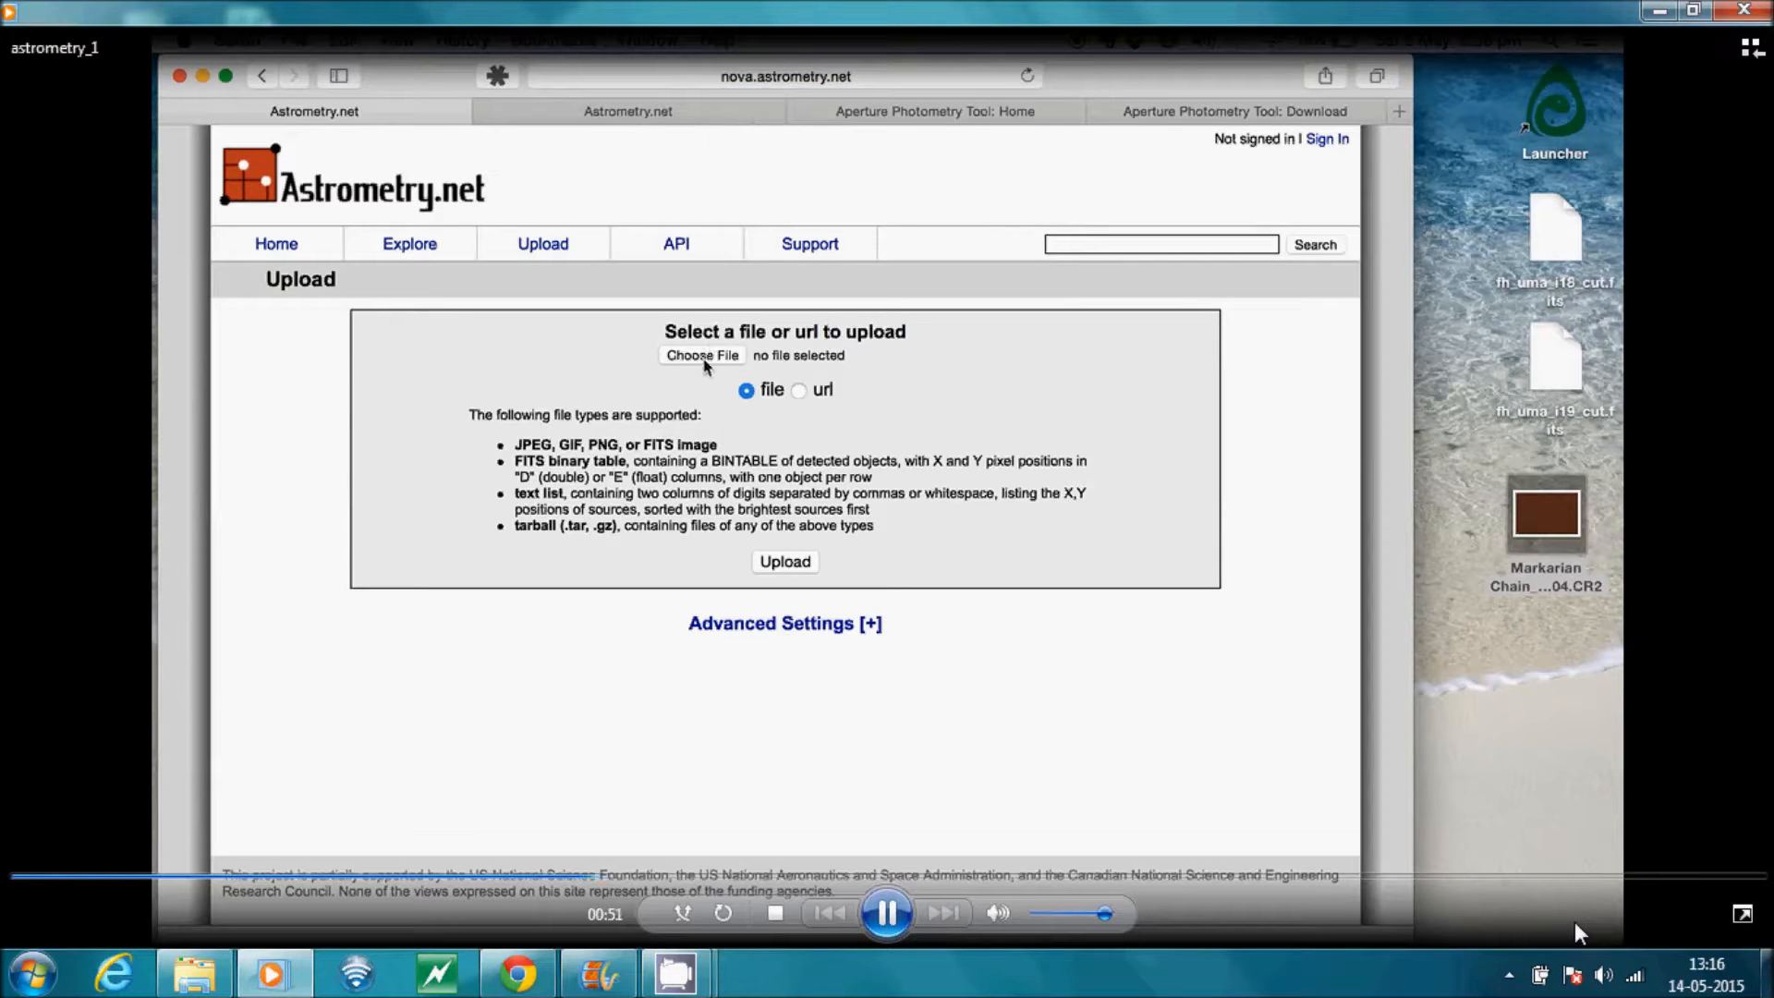
pyautogui.click(701, 354)
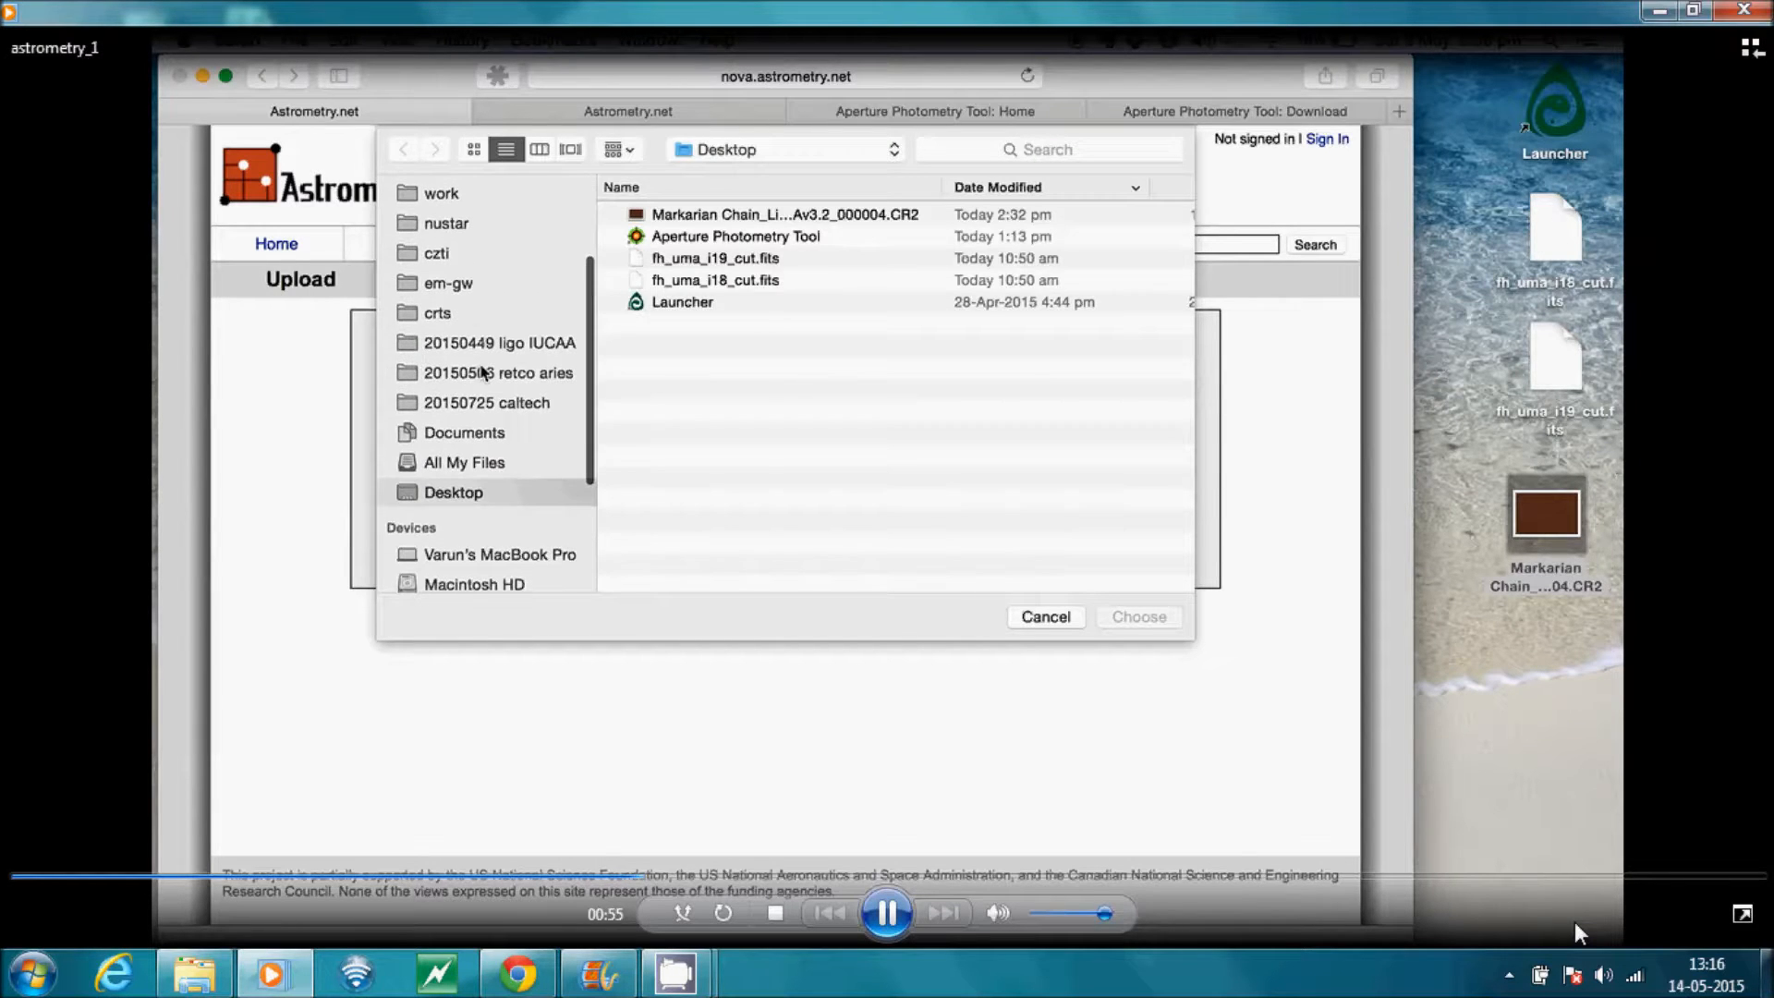
pyautogui.click(784, 213)
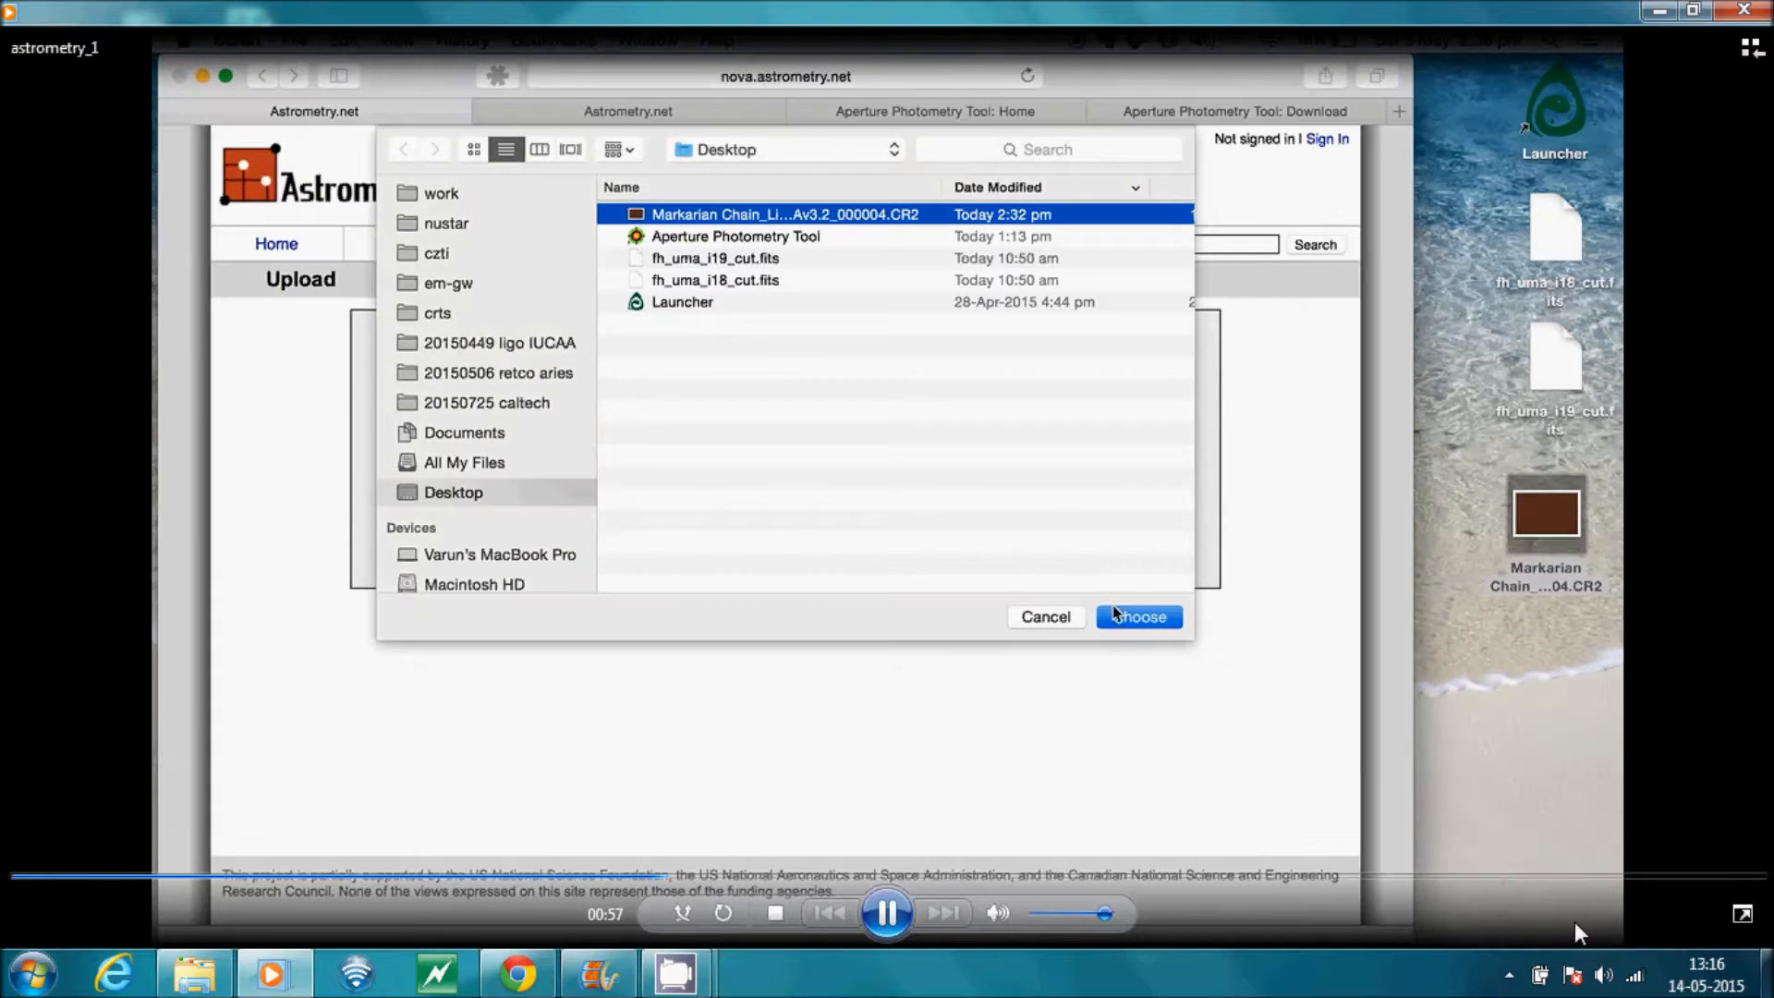
pyautogui.click(1138, 617)
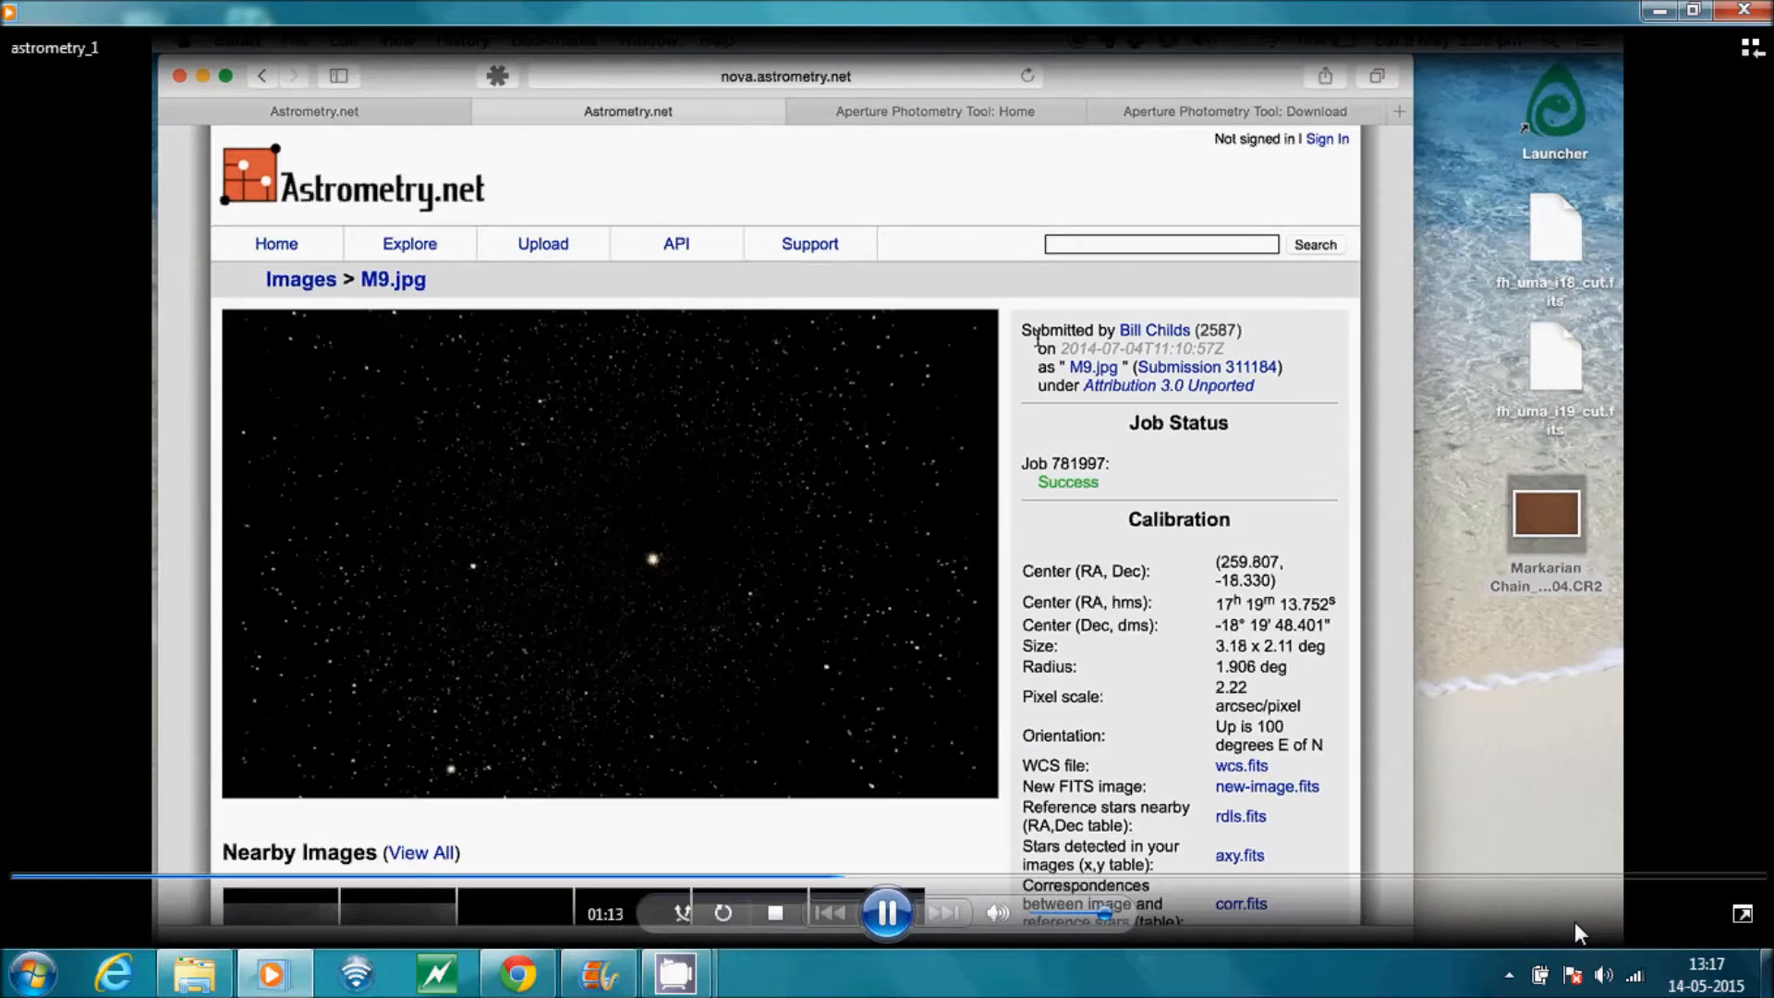
# Browse the M9.jpg job's calibration table: centre, field size, pixel scale, orientation
pyautogui.scroll(-3)
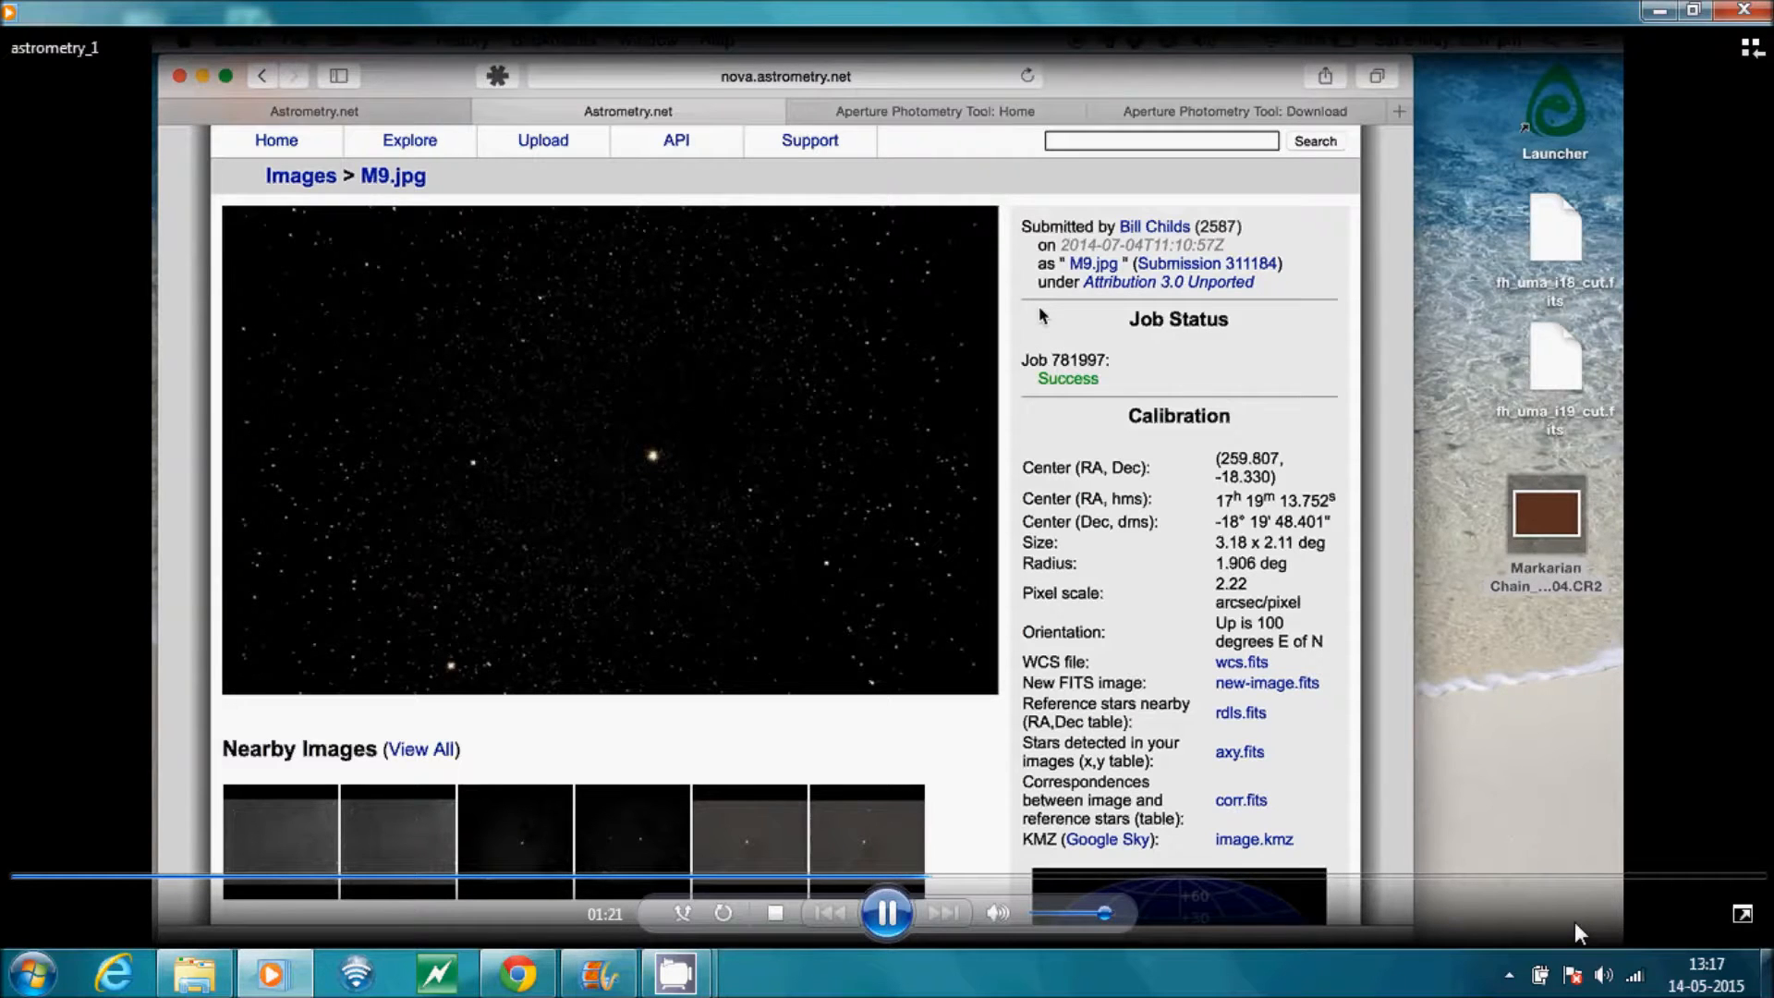
pyautogui.scroll(-3)
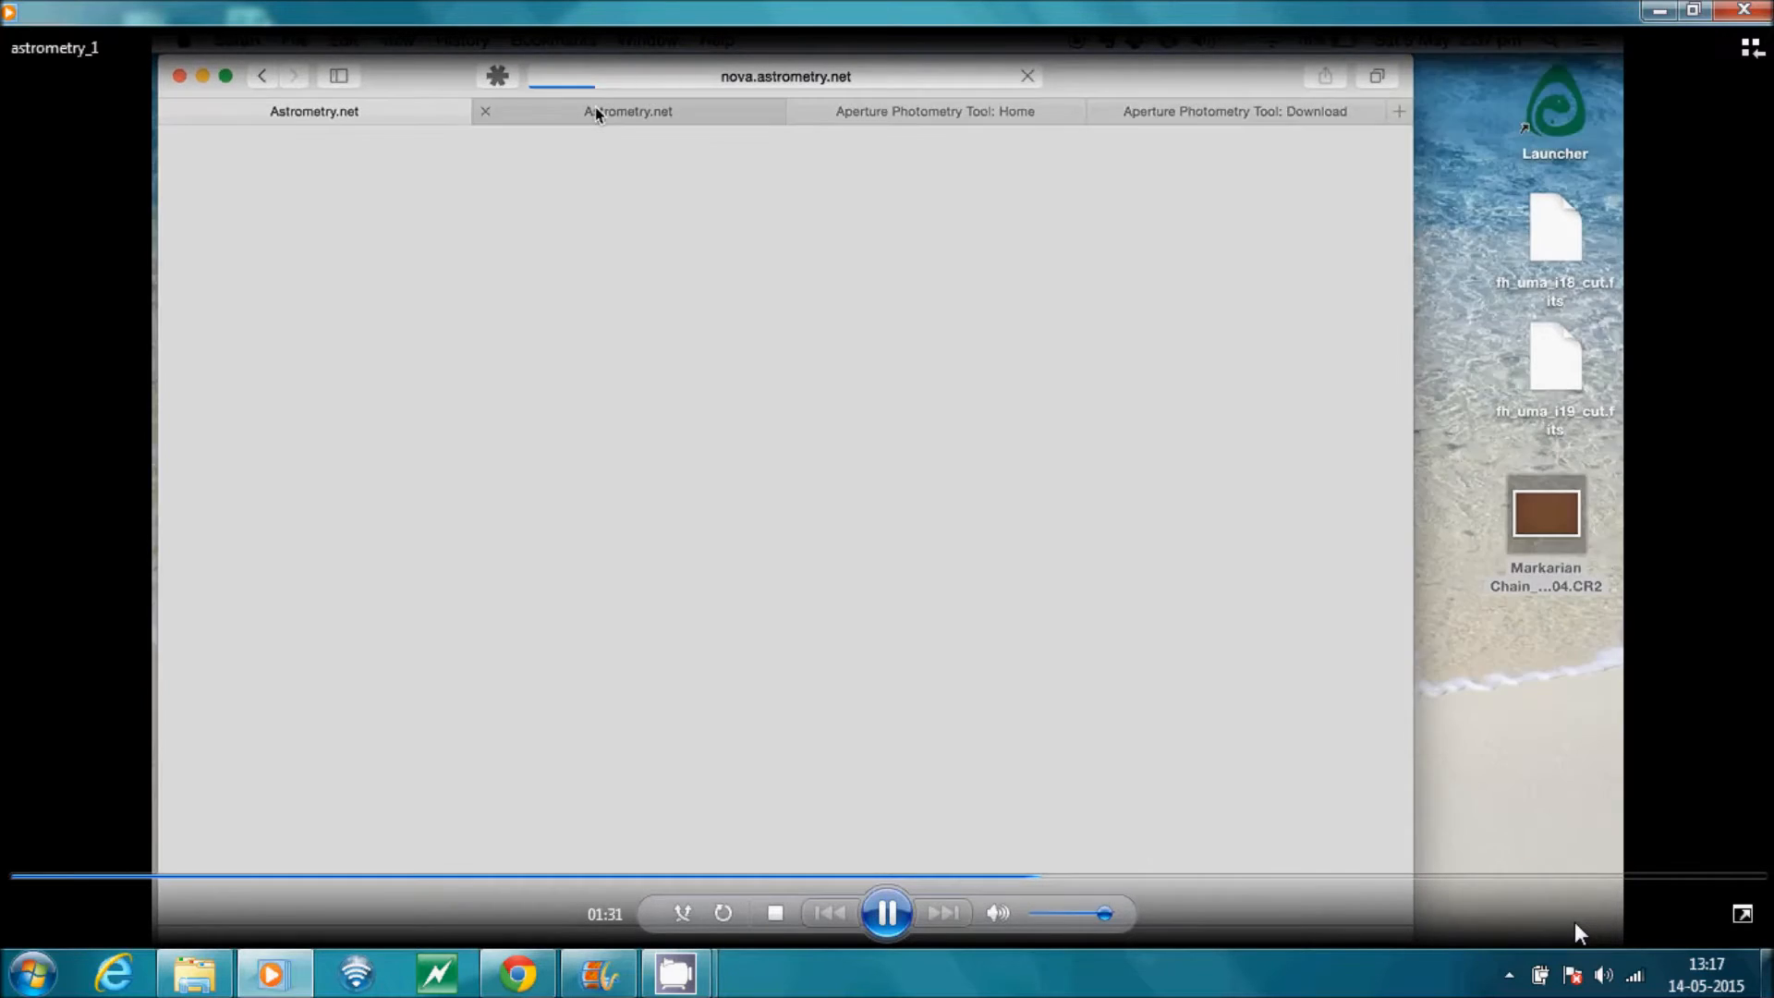
pyautogui.click(627, 111)
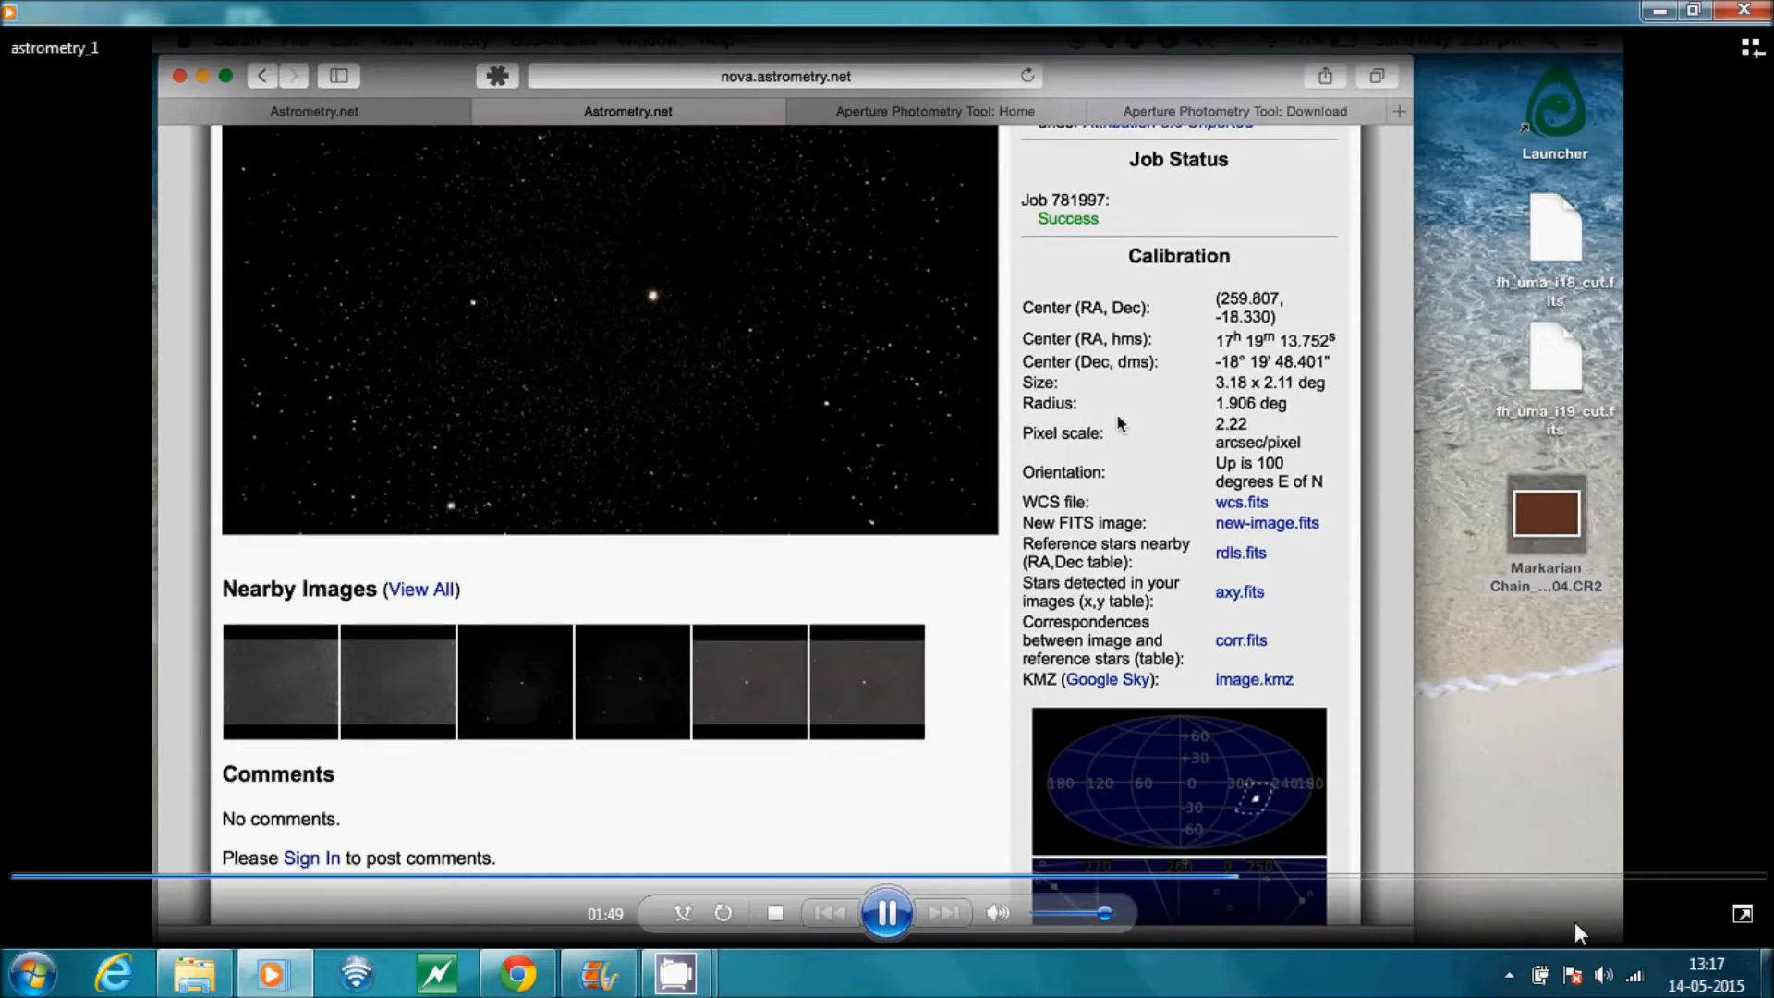
pyautogui.scroll(-3)
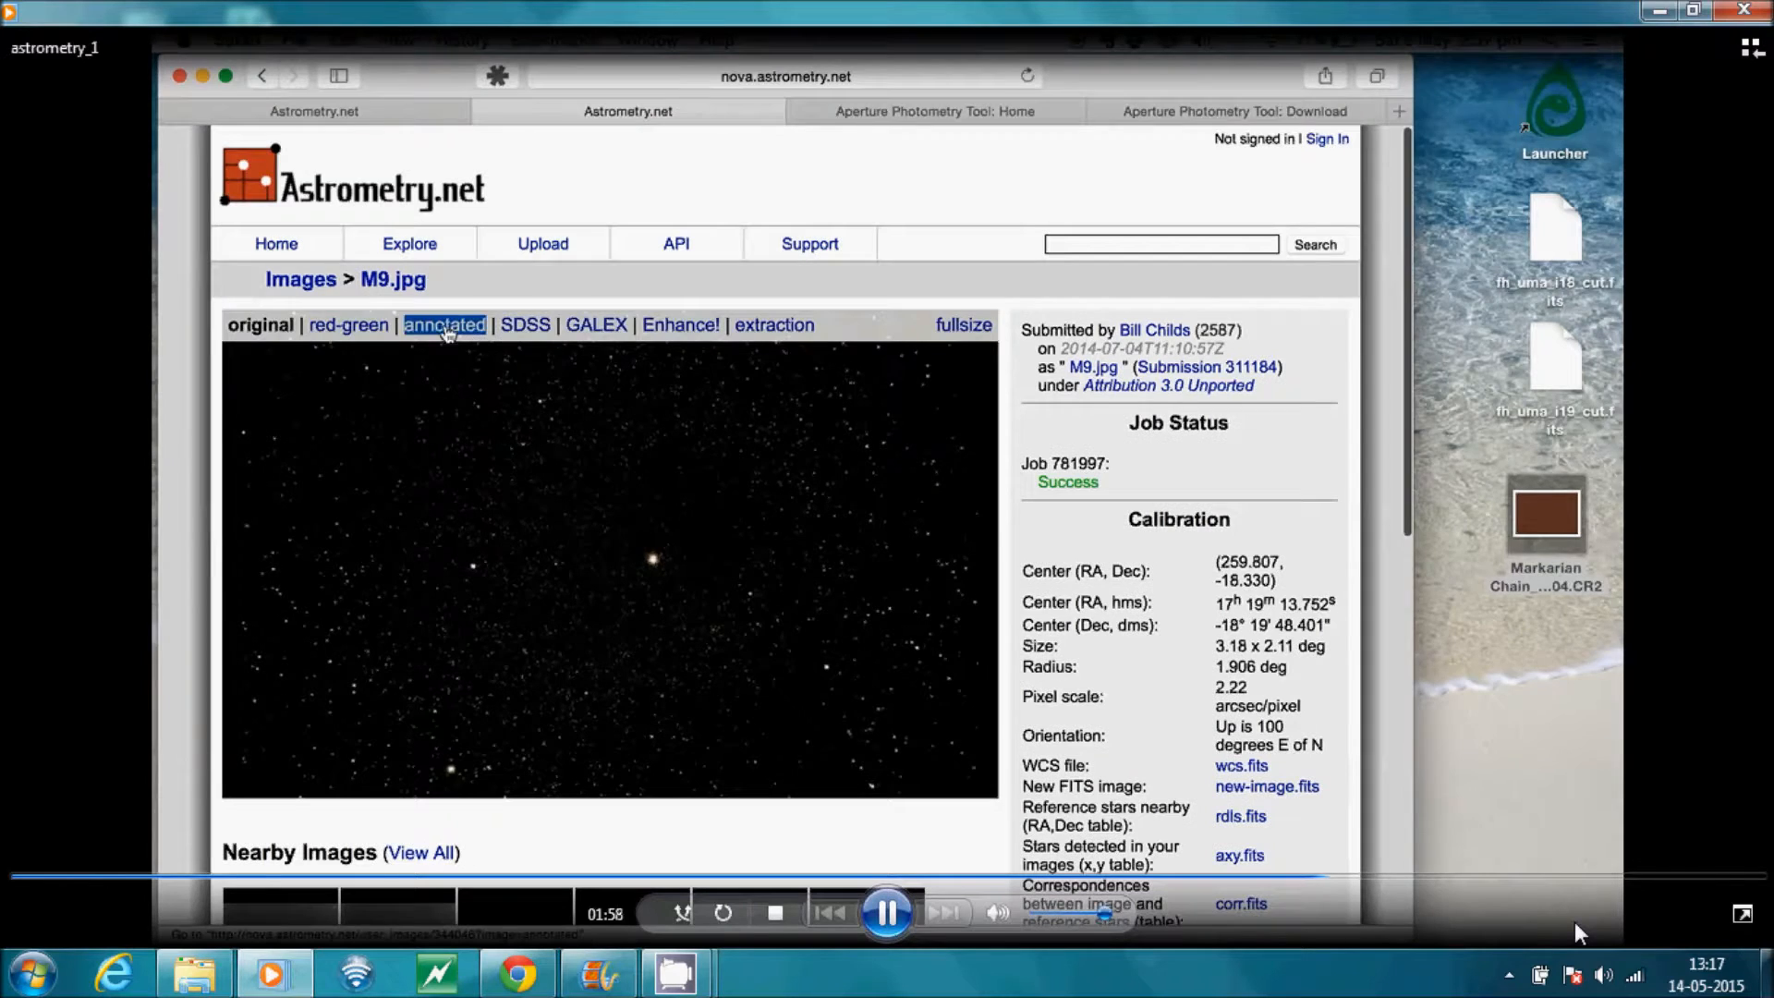
# Display the M9 field annotated with labelled clusters
pyautogui.click(444, 324)
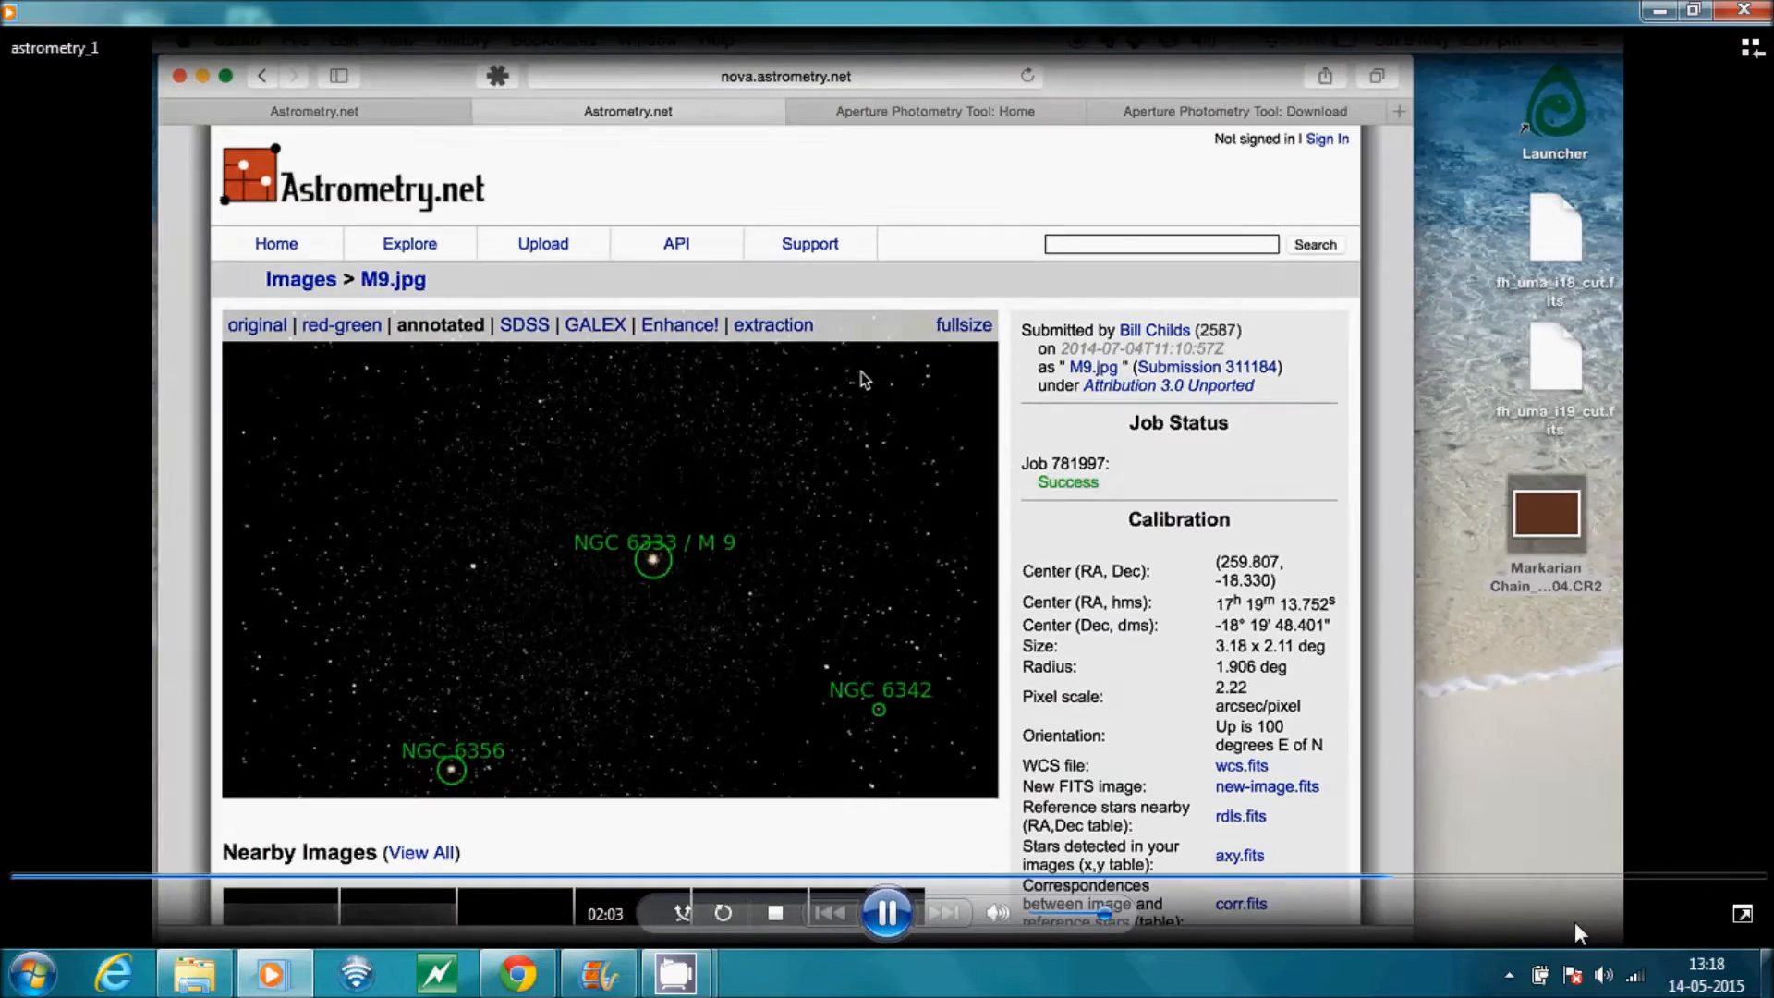
pyautogui.scroll(-3)
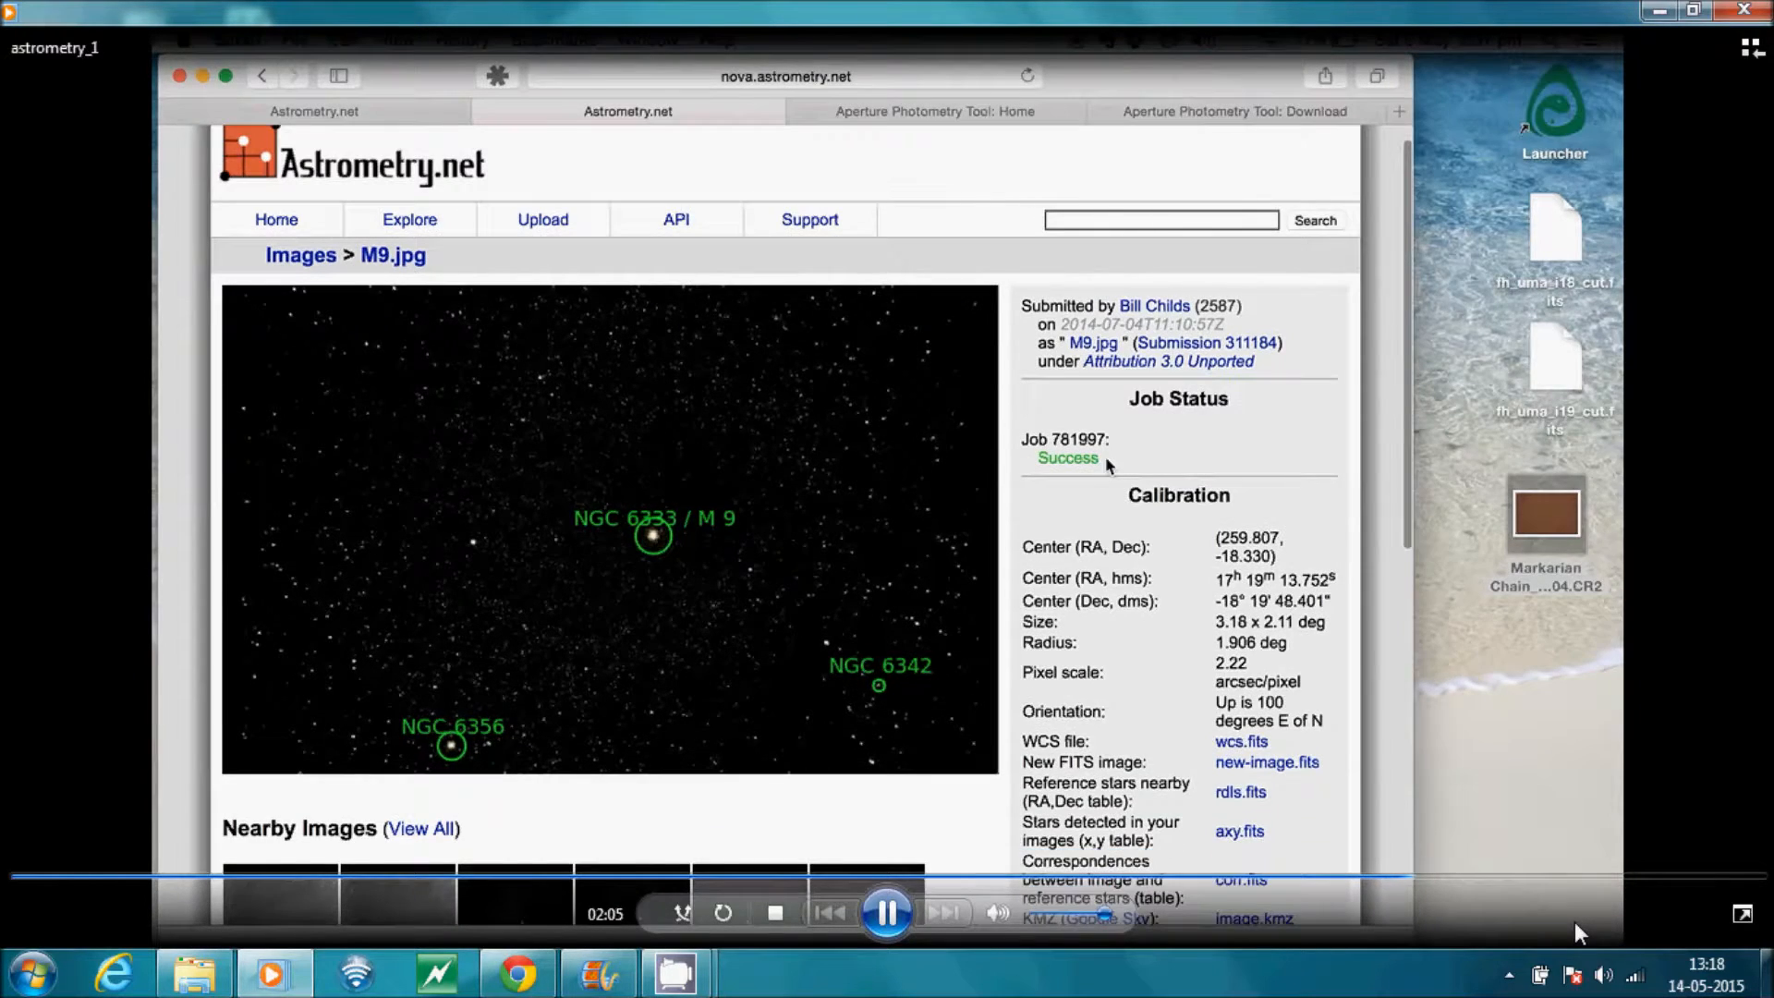
pyautogui.scroll(-3)
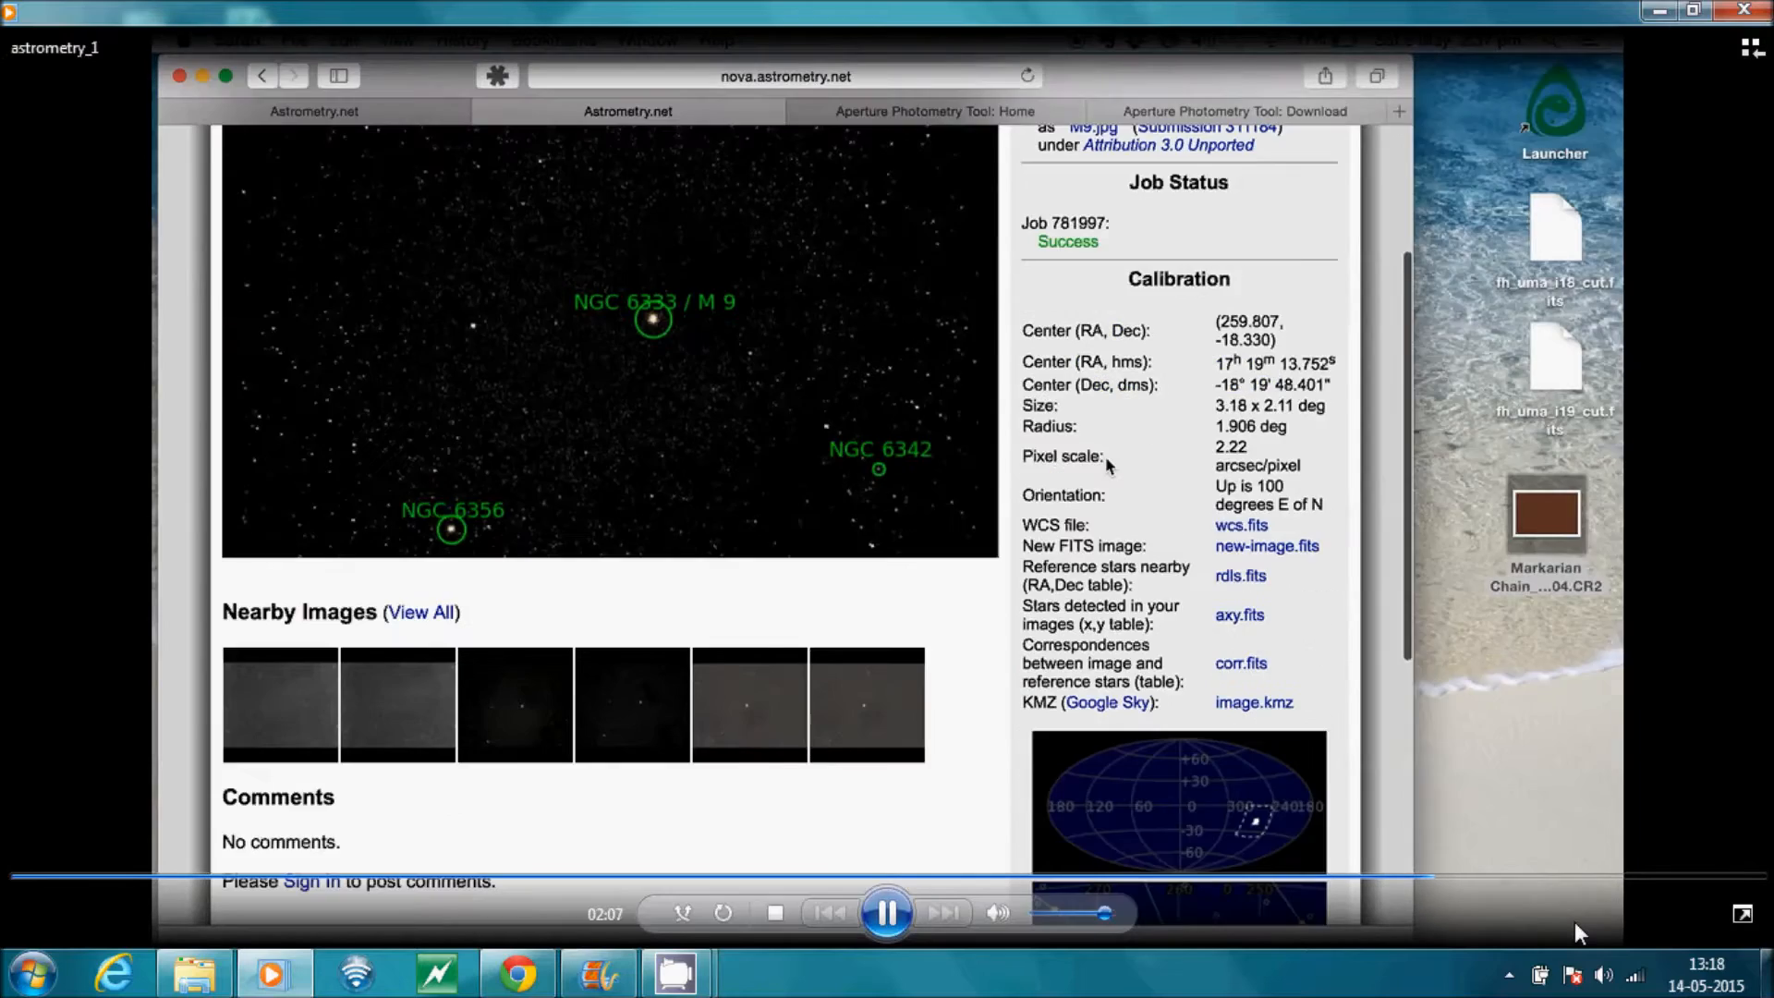
# Start saving new-image.fits through Download Linked File As
pyautogui.click(1241, 525)
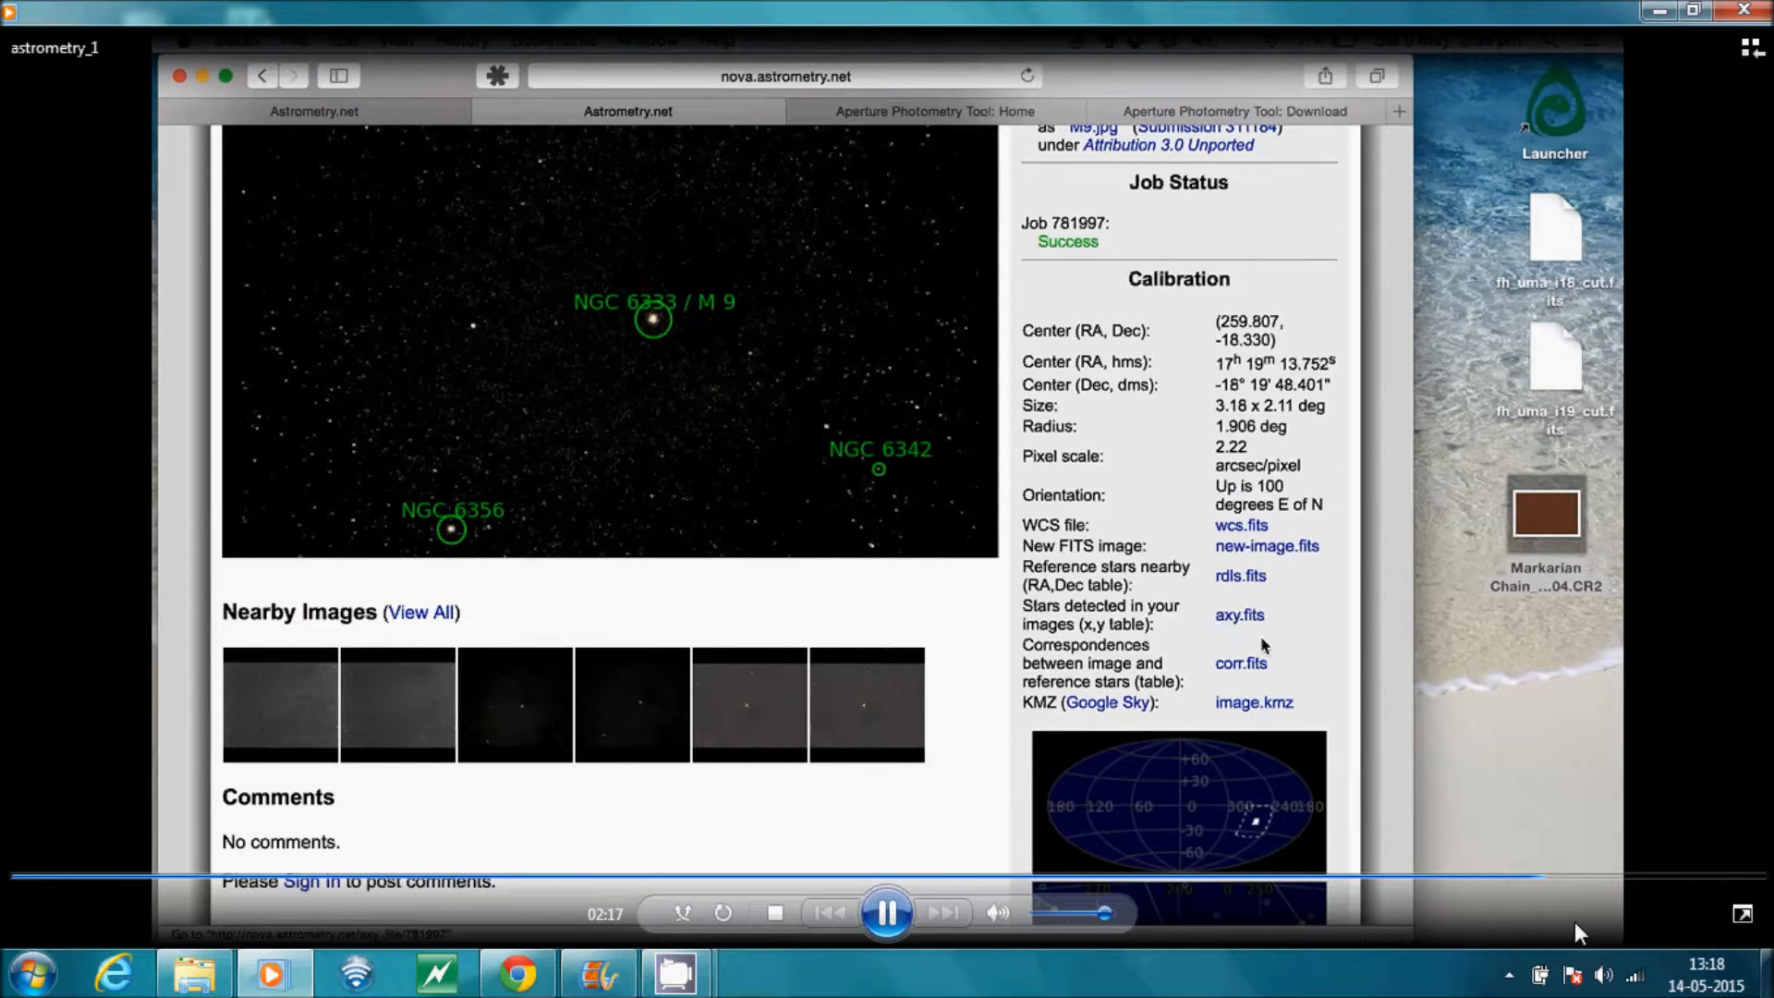
pyautogui.moveTo(1304, 680)
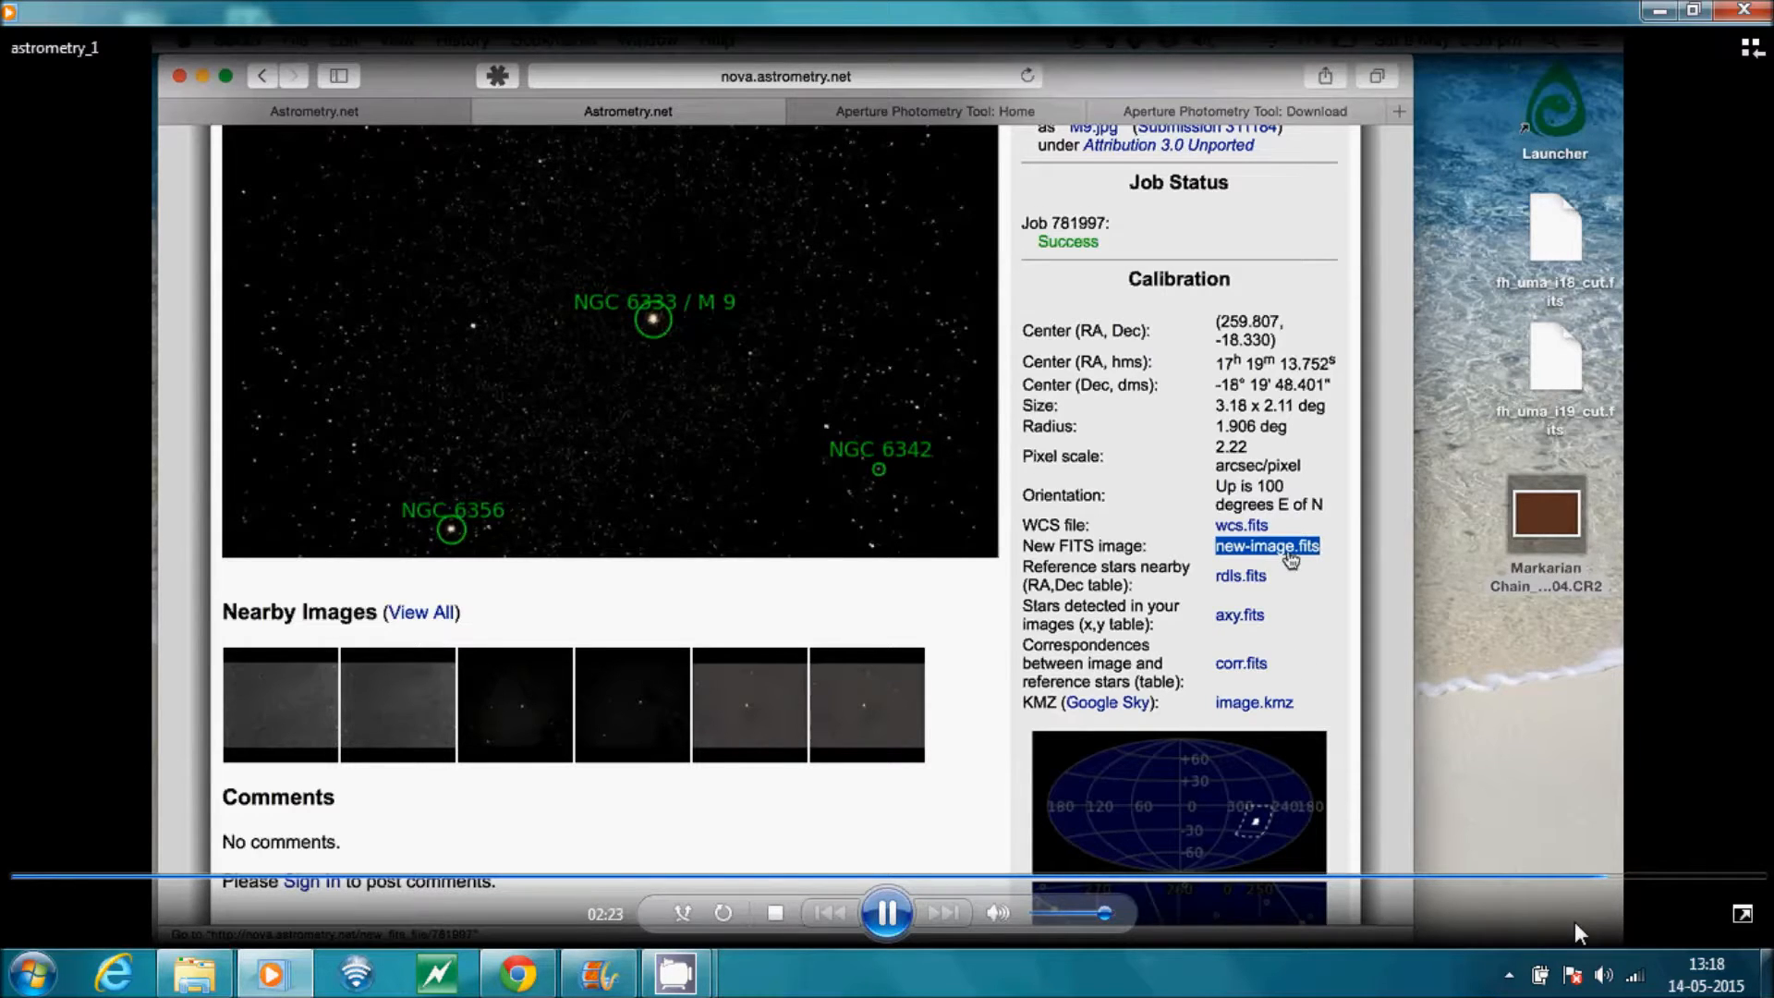
pyautogui.rightClick(1266, 545)
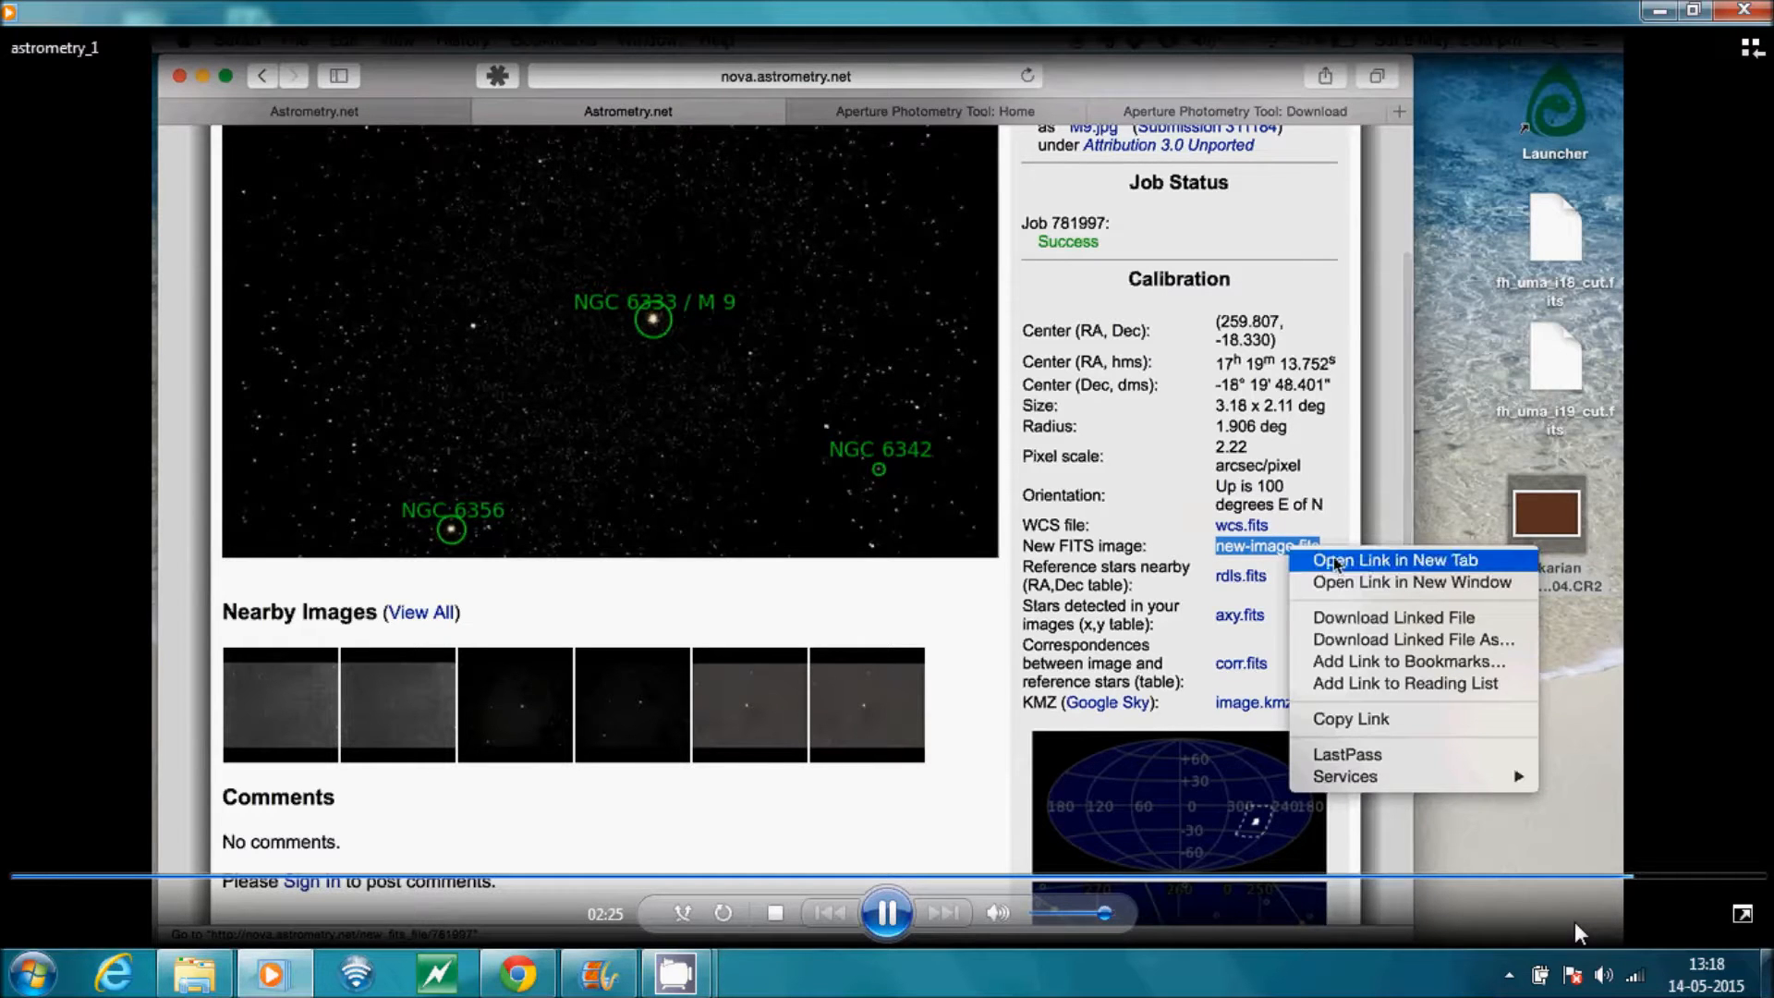
pyautogui.moveTo(1412, 640)
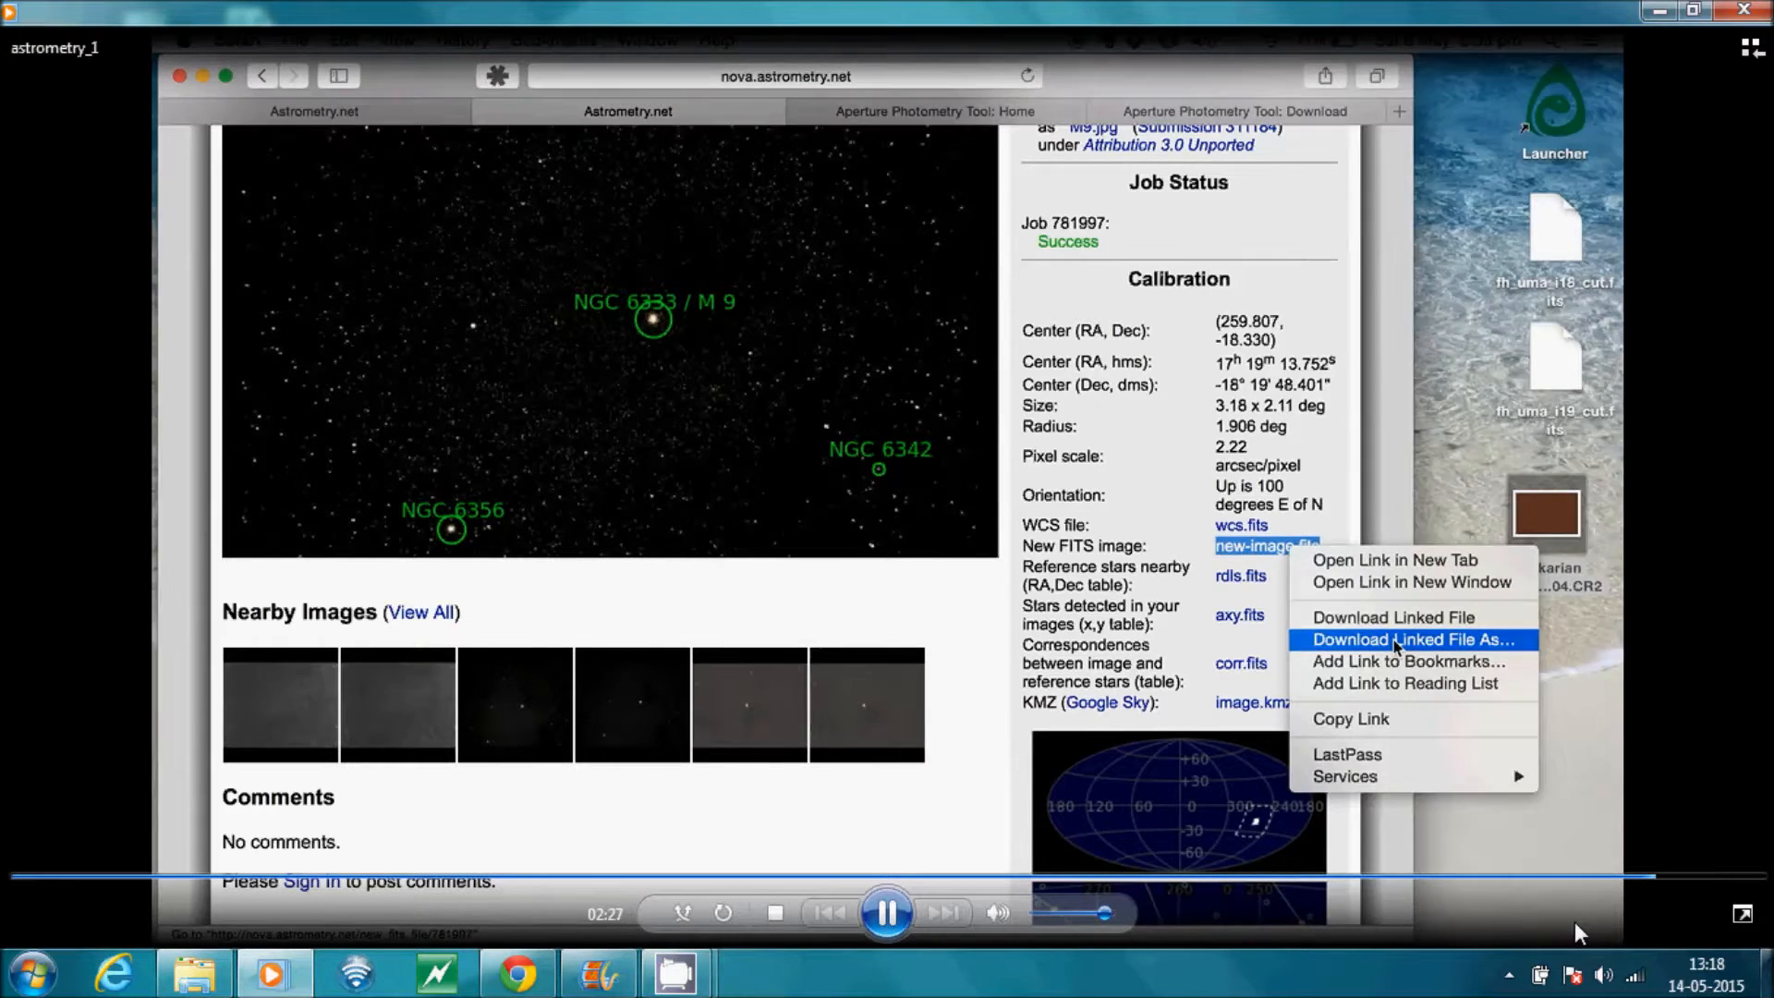
pyautogui.click(1325, 444)
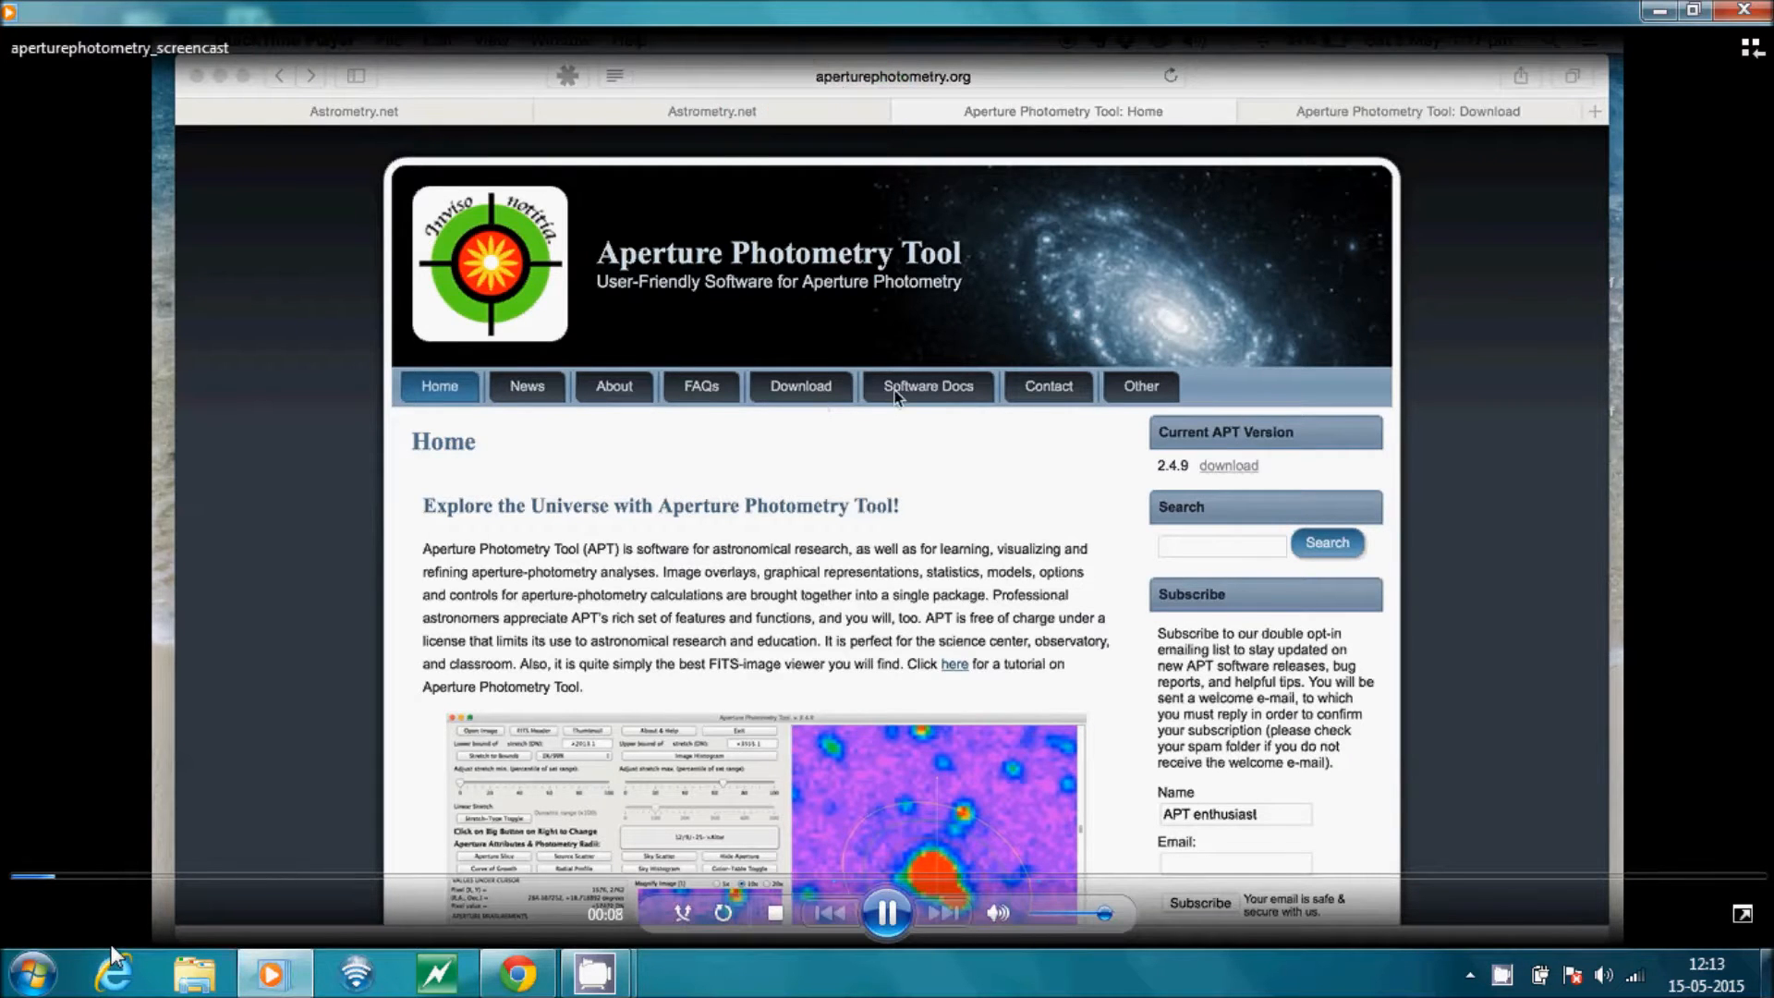
# Open the Download page on aperturephotometry.org
pyautogui.click(801, 386)
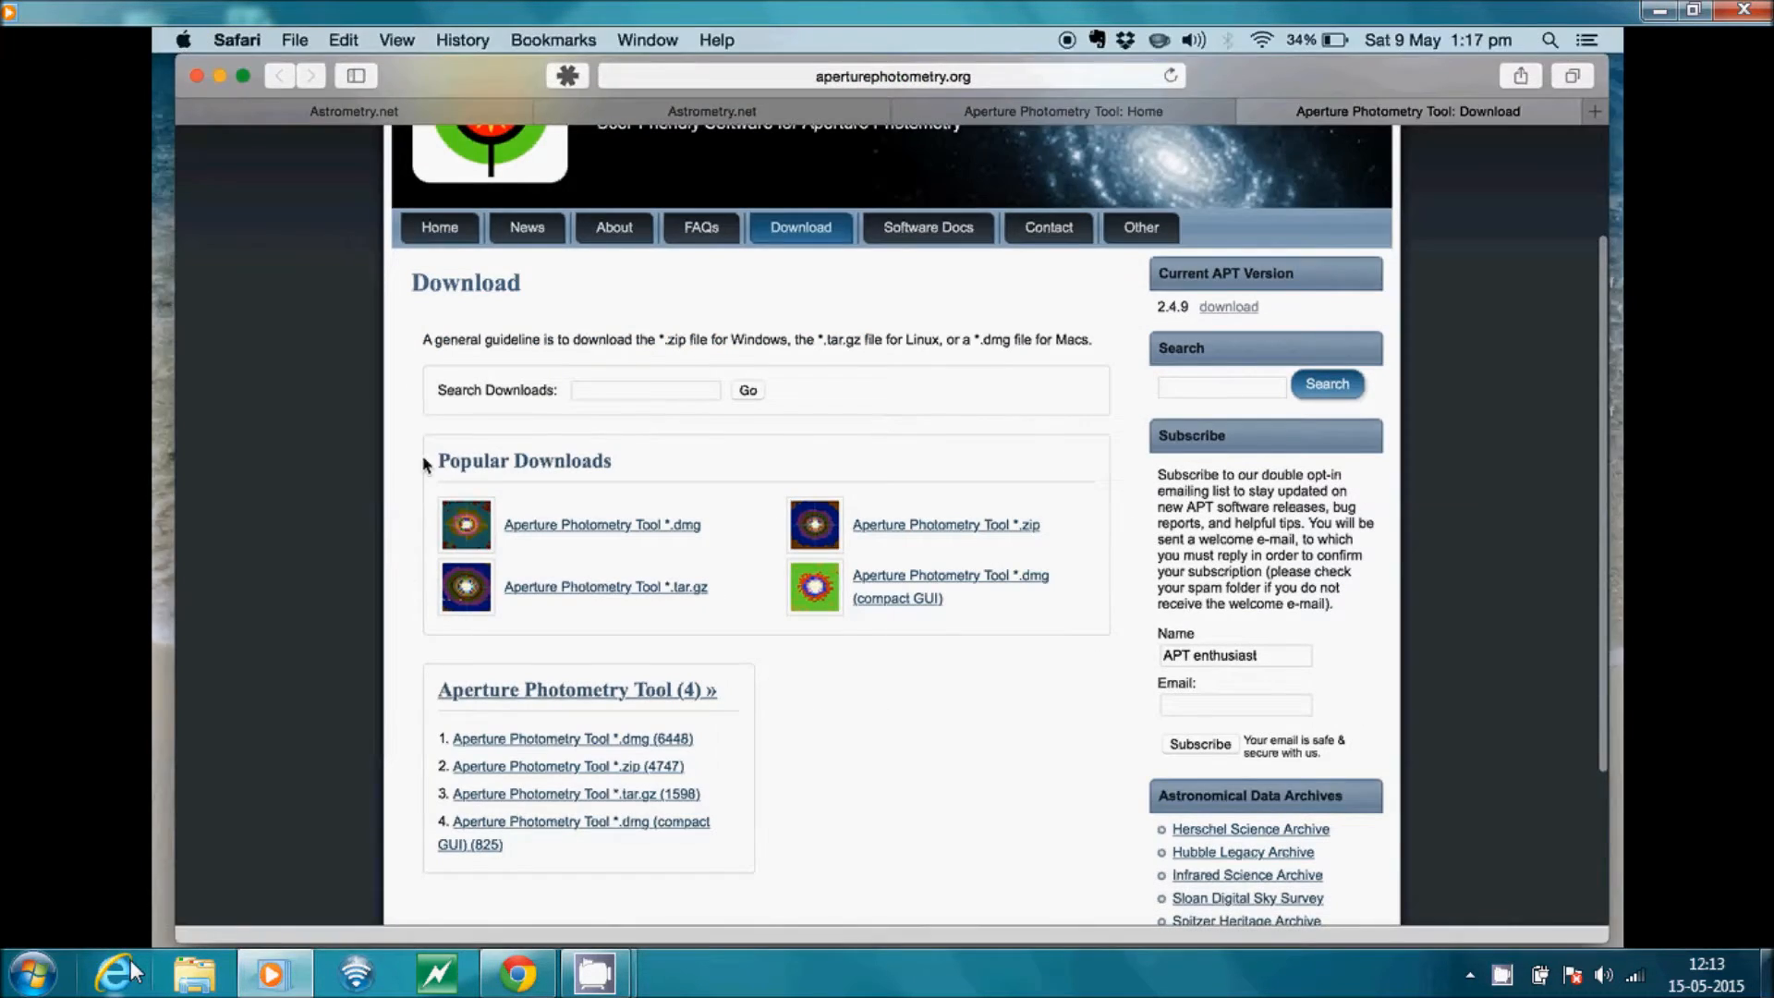
pyautogui.moveTo(113, 971)
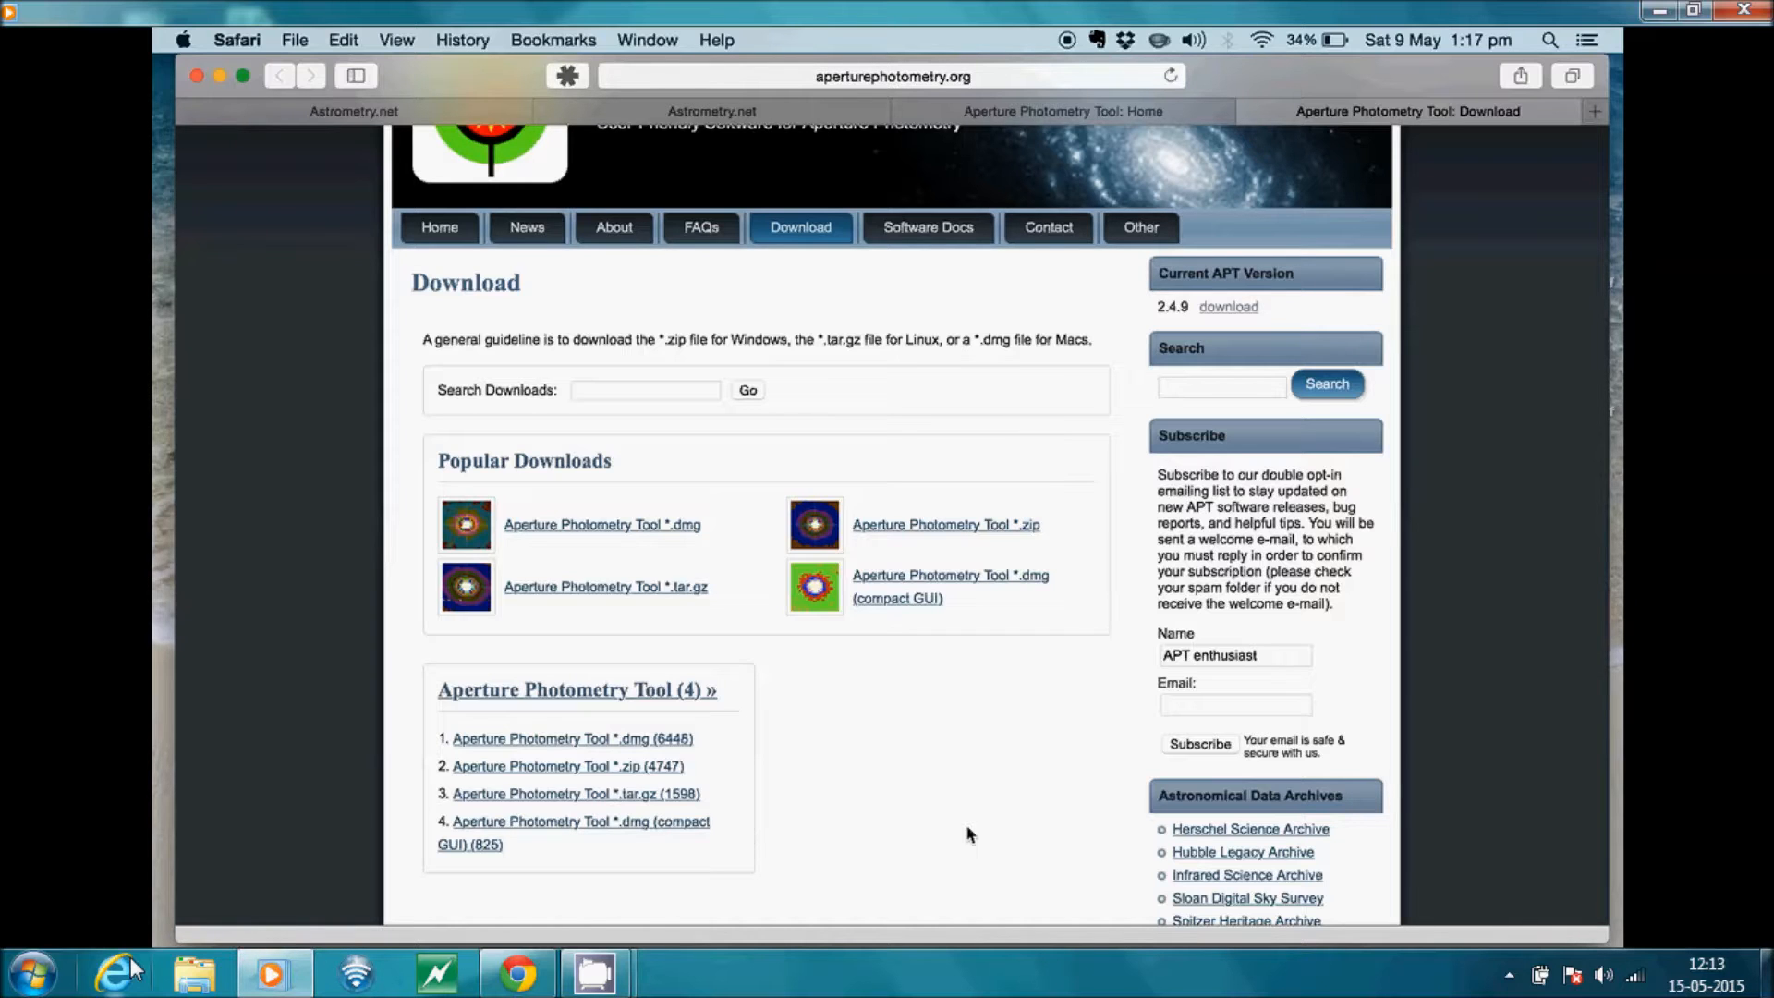
pyautogui.moveTo(934, 730)
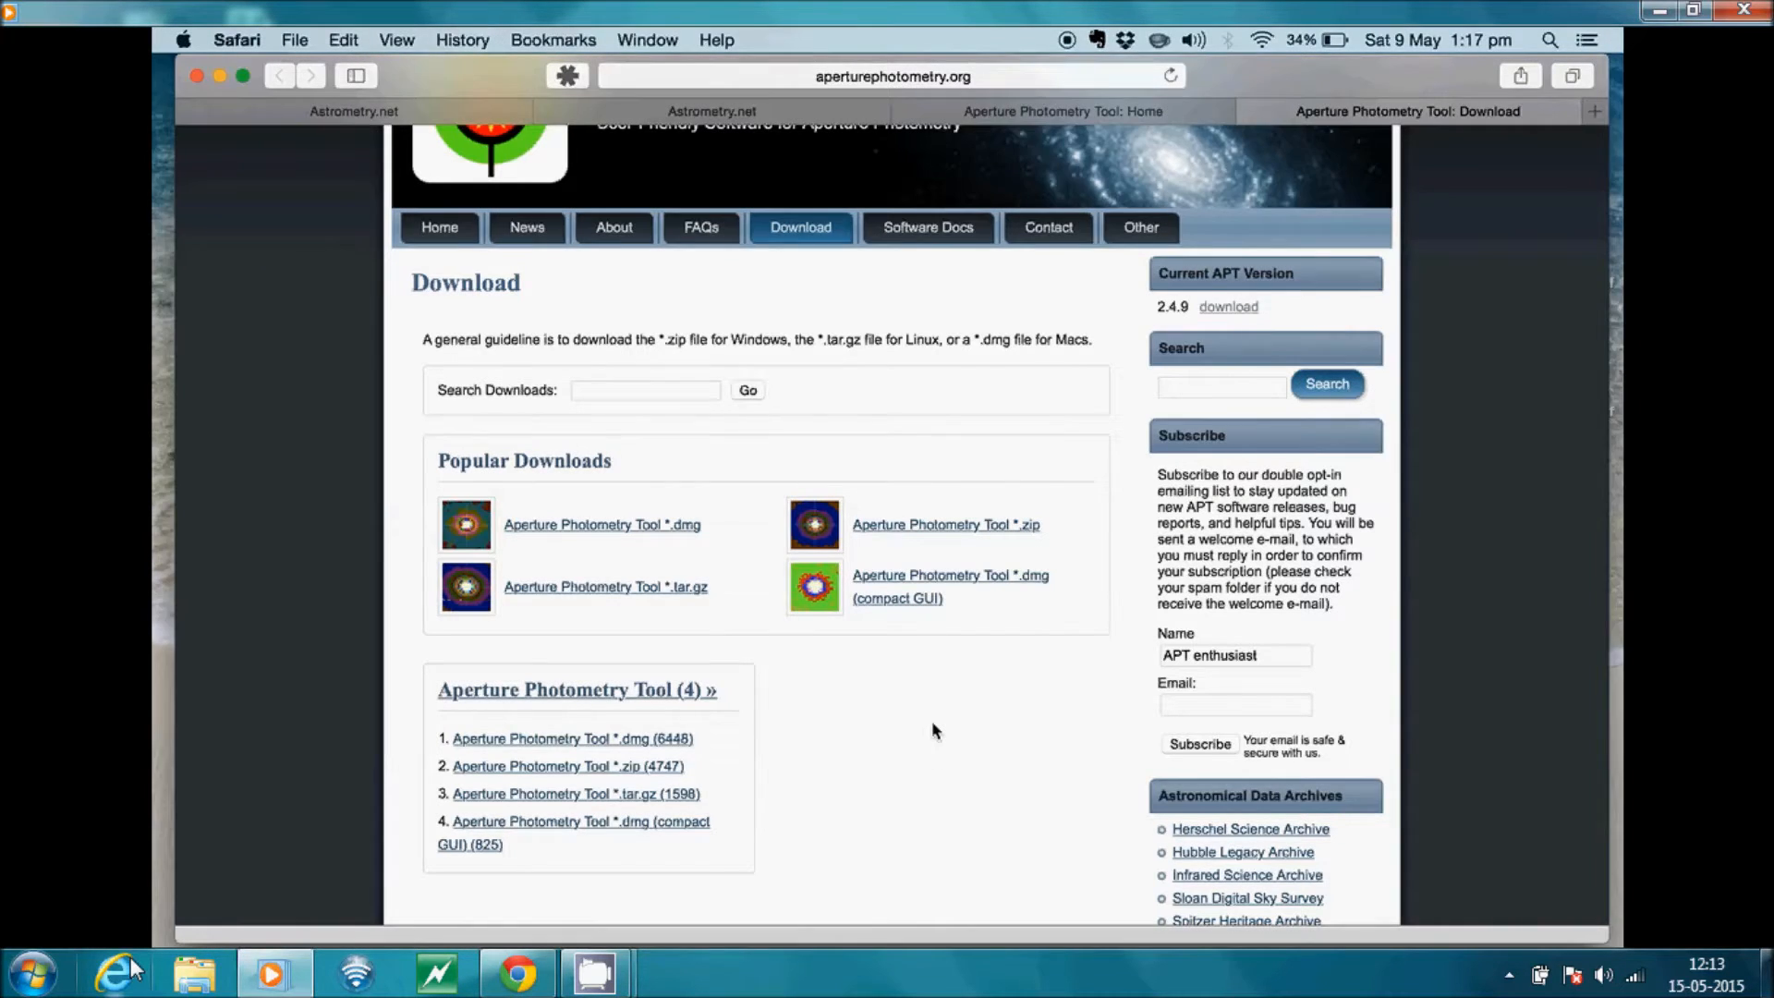
pyautogui.moveTo(951, 699)
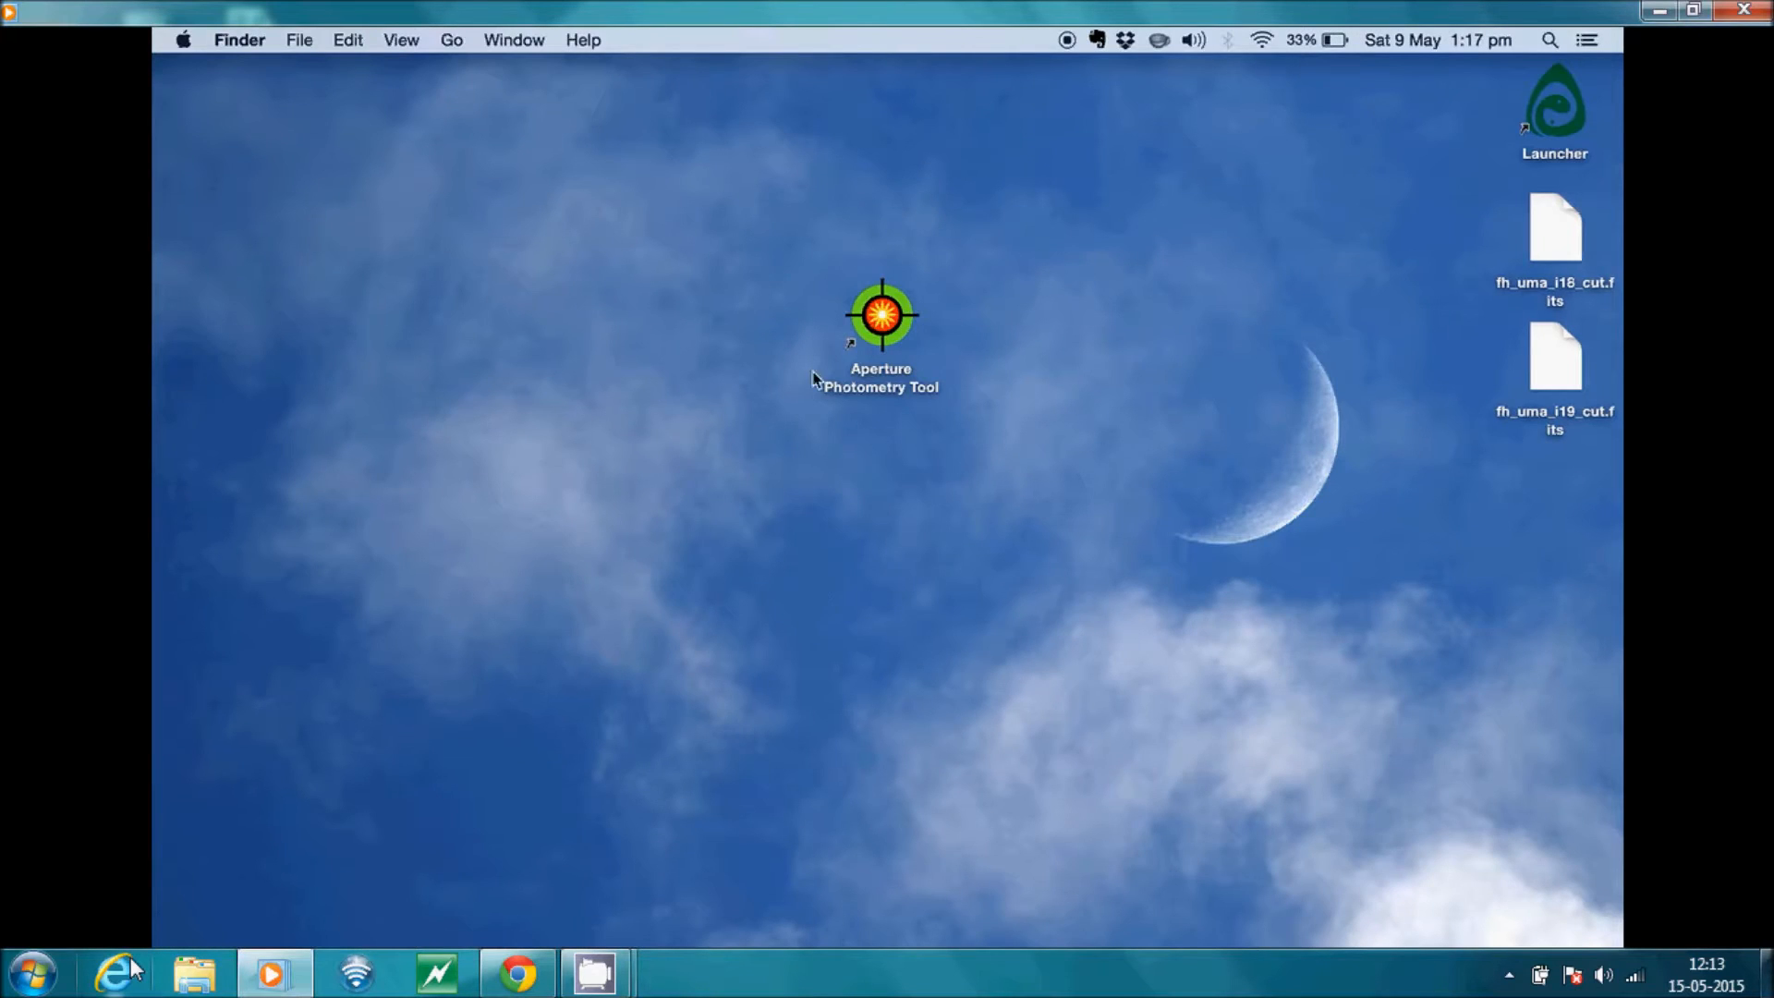
# Launch Aperture Photometry Tool 2.4.9 from its desktop icon
pyautogui.doubleClick(881, 314)
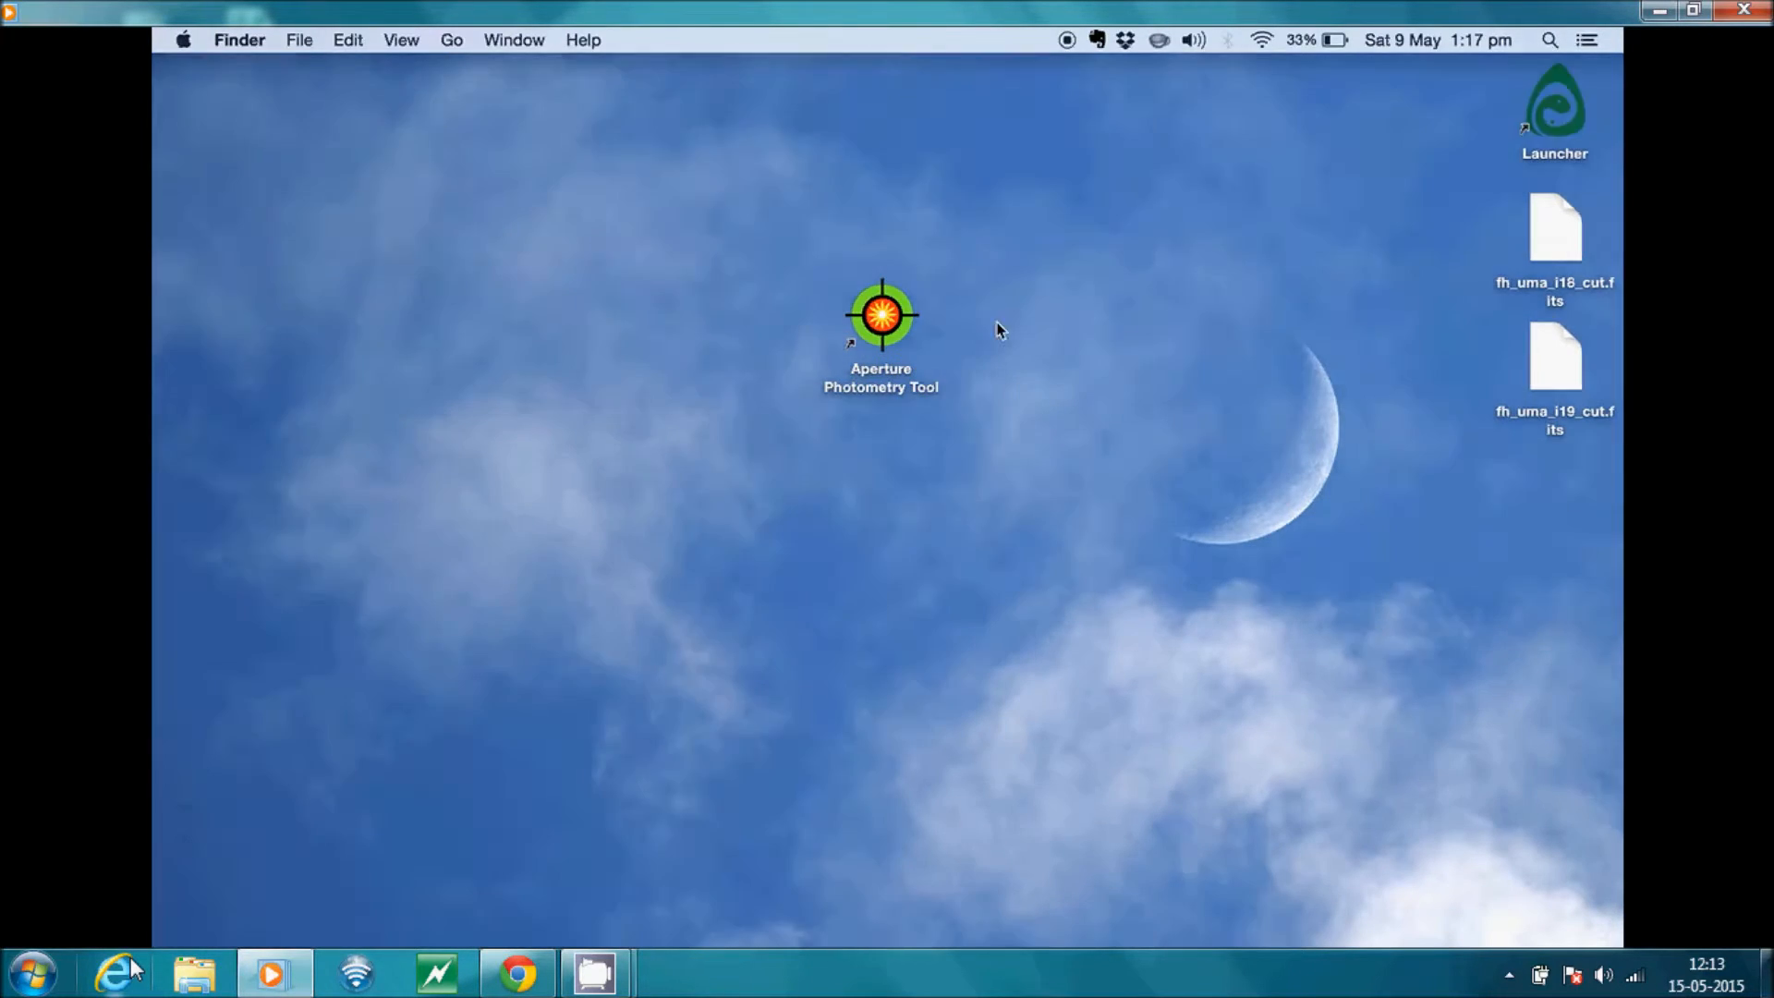
pyautogui.doubleClick(880, 314)
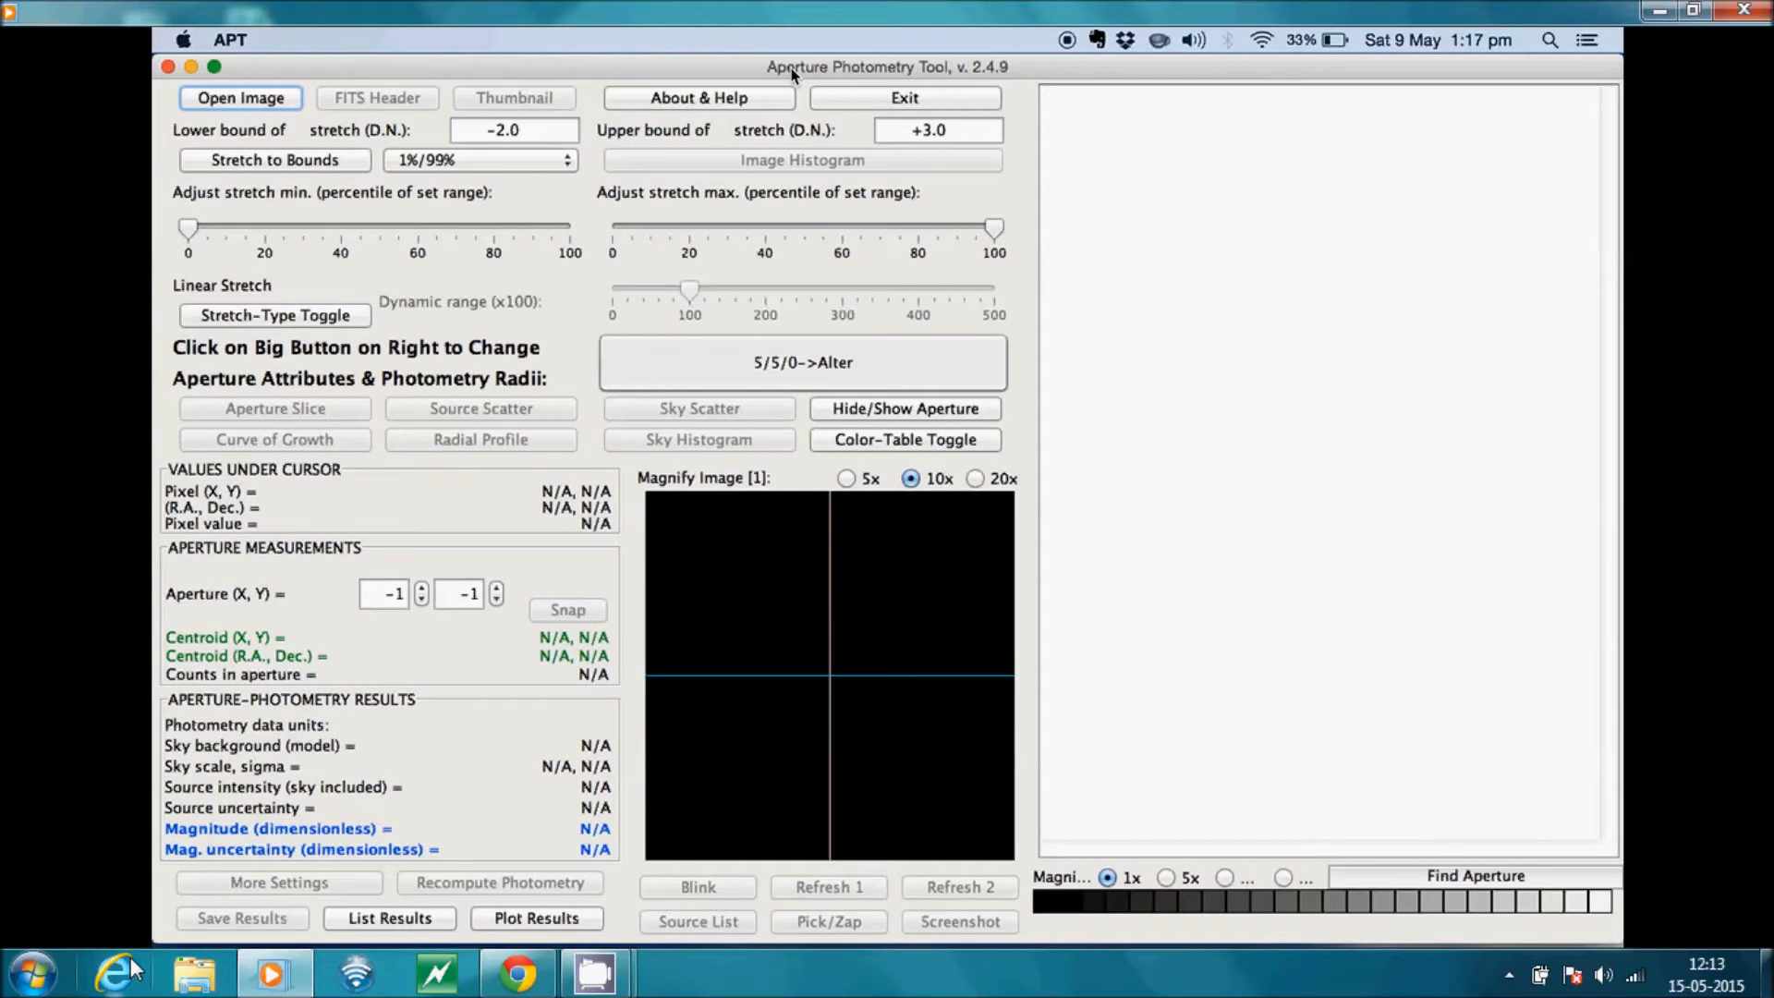
pyautogui.moveTo(554, 424)
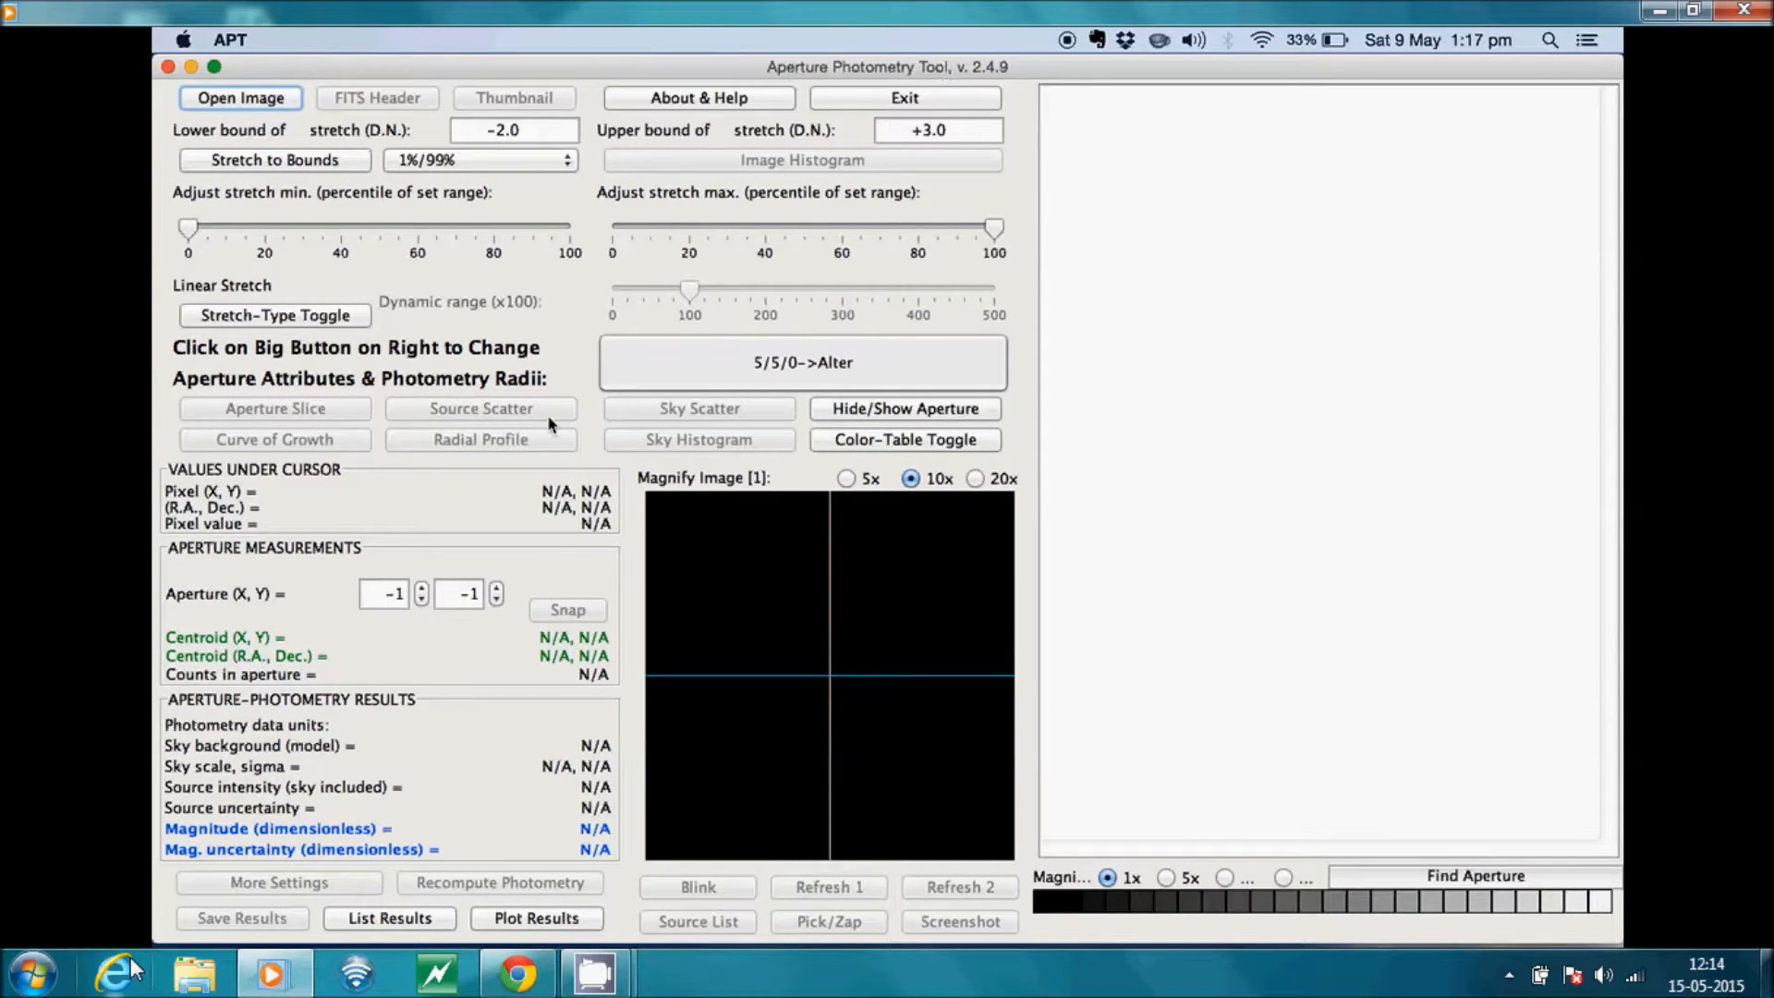
pyautogui.moveTo(1058, 450)
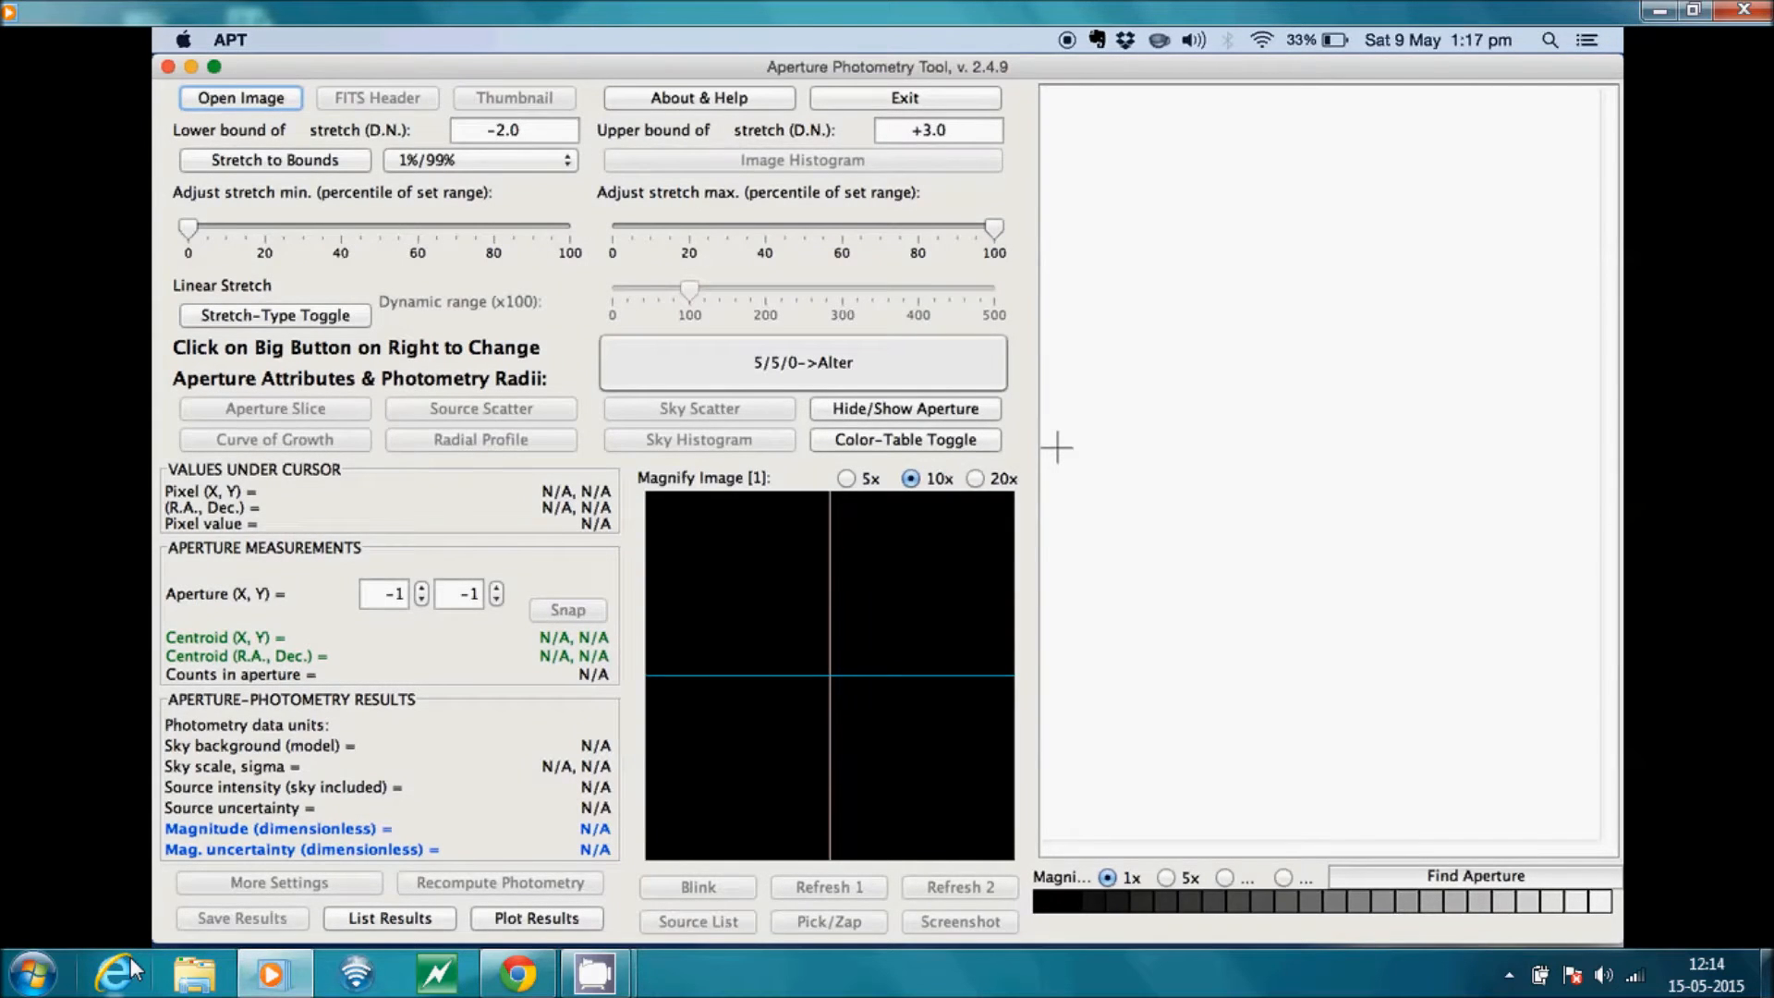
pyautogui.moveTo(1265, 389)
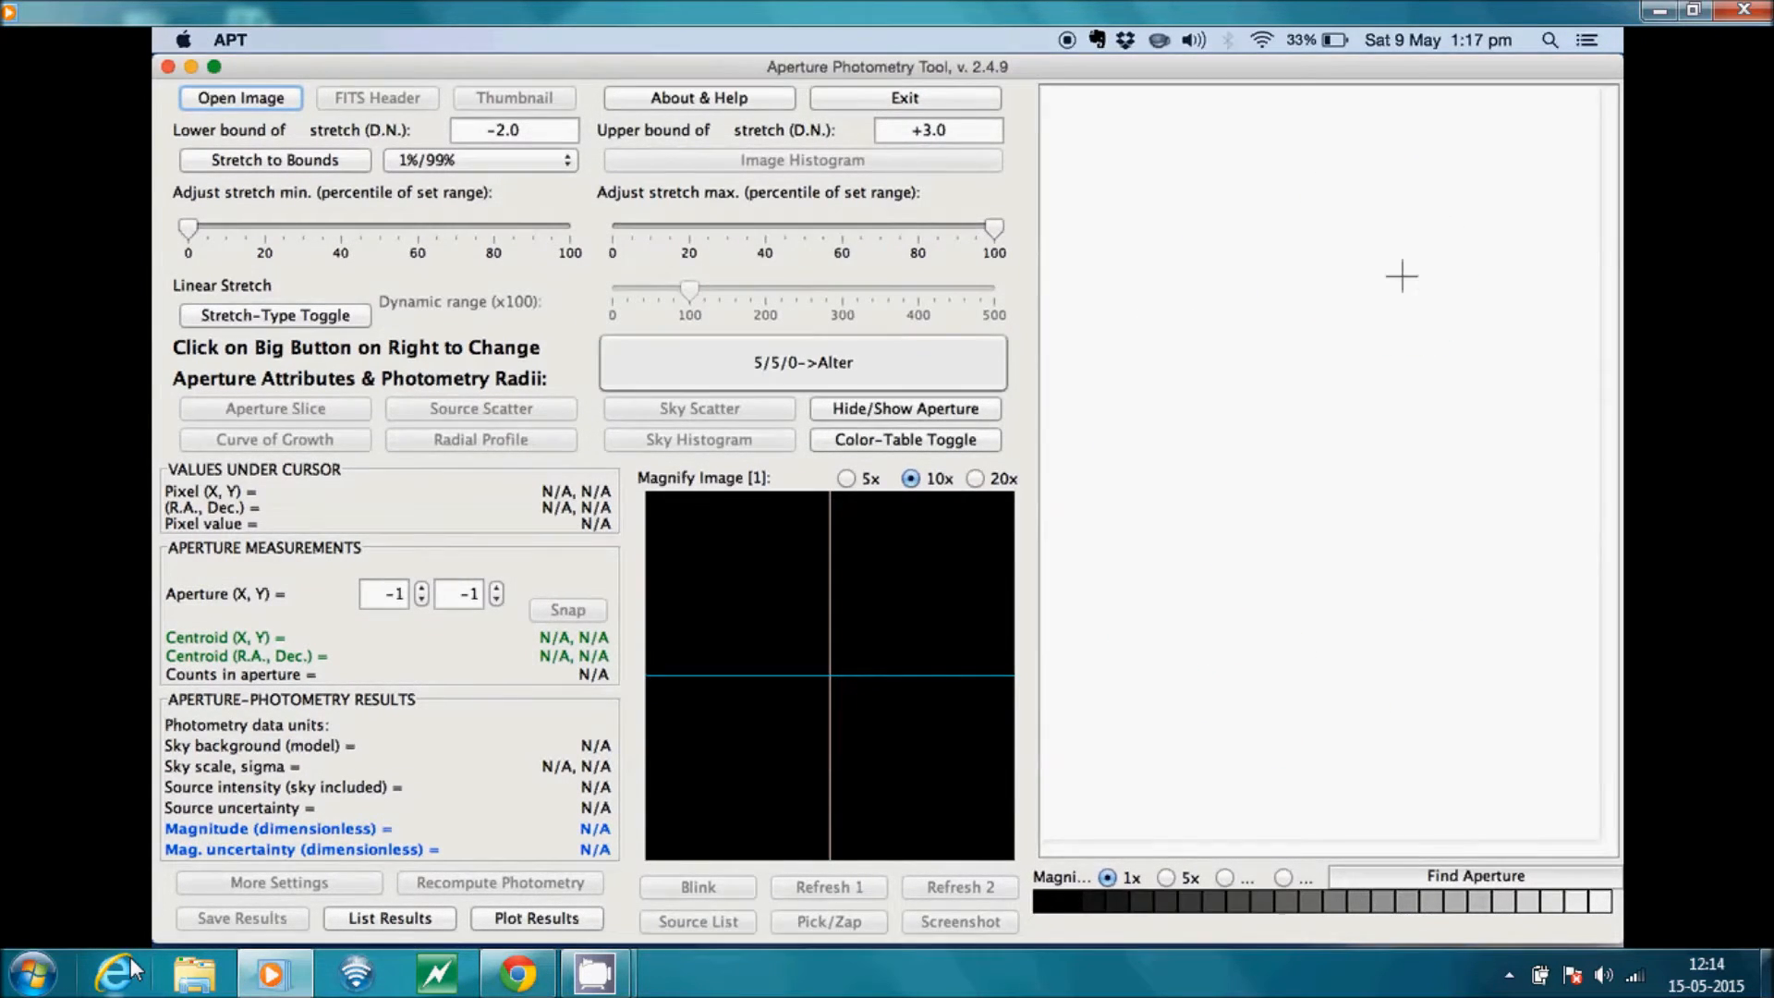
pyautogui.click(571, 854)
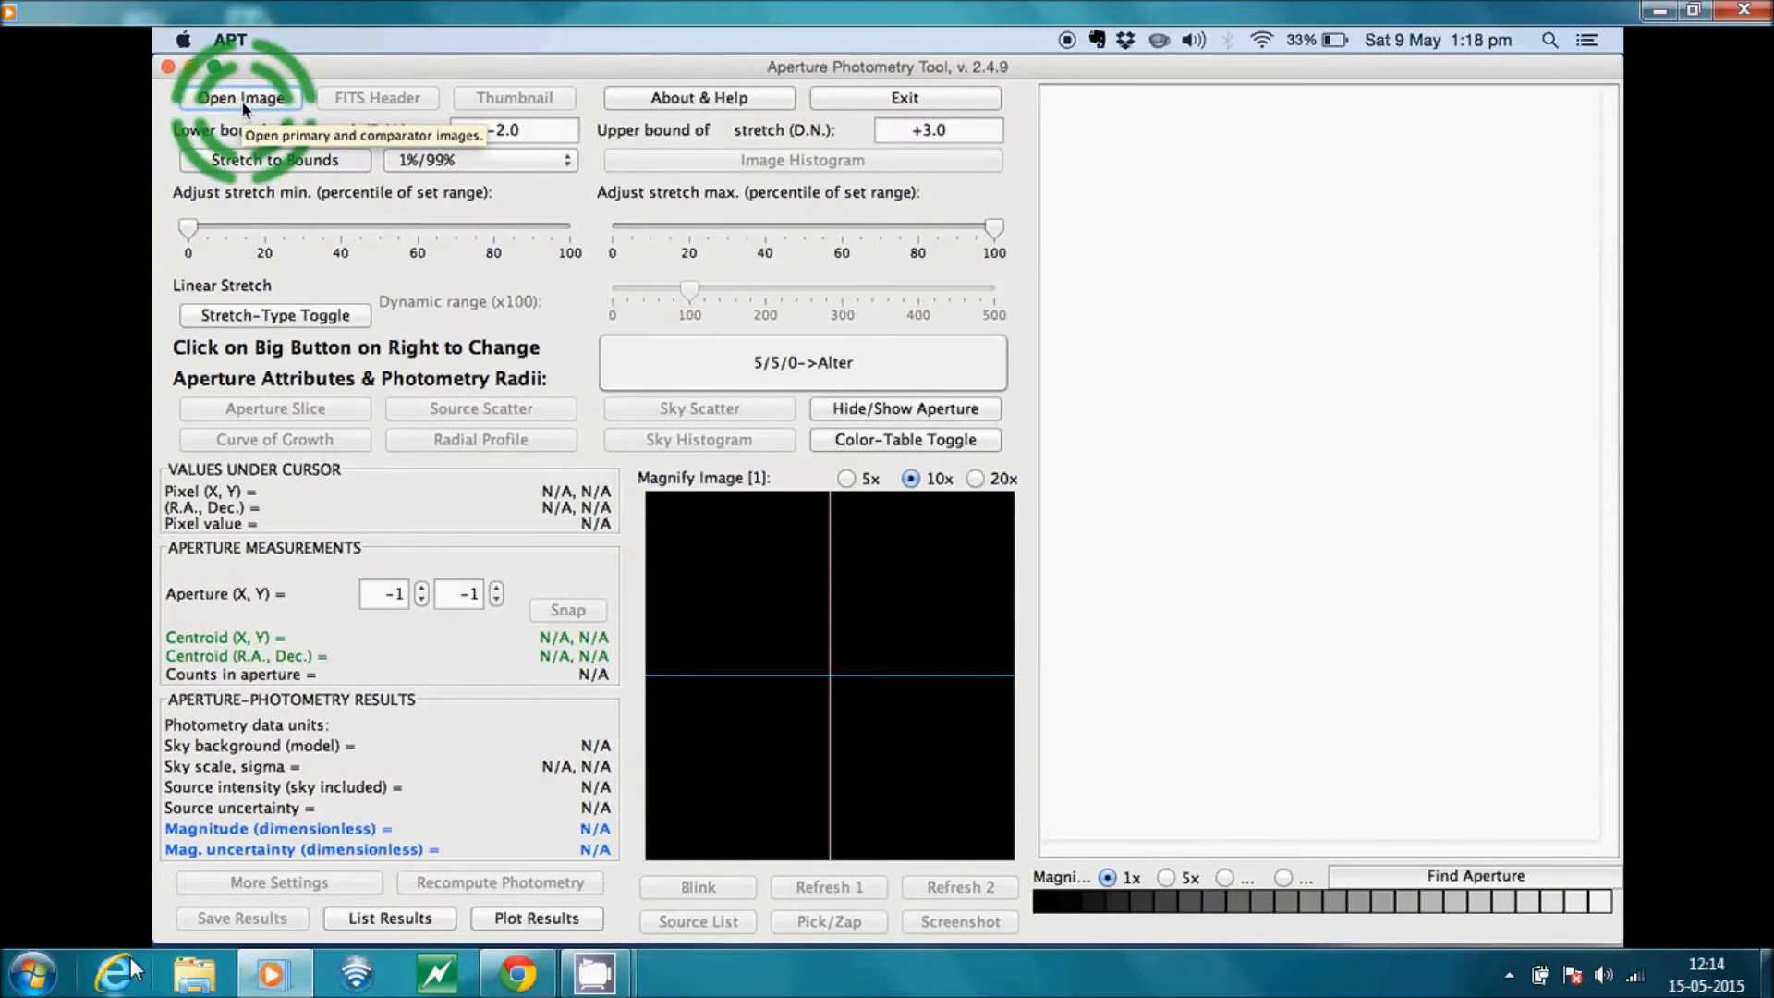
pyautogui.click(240, 97)
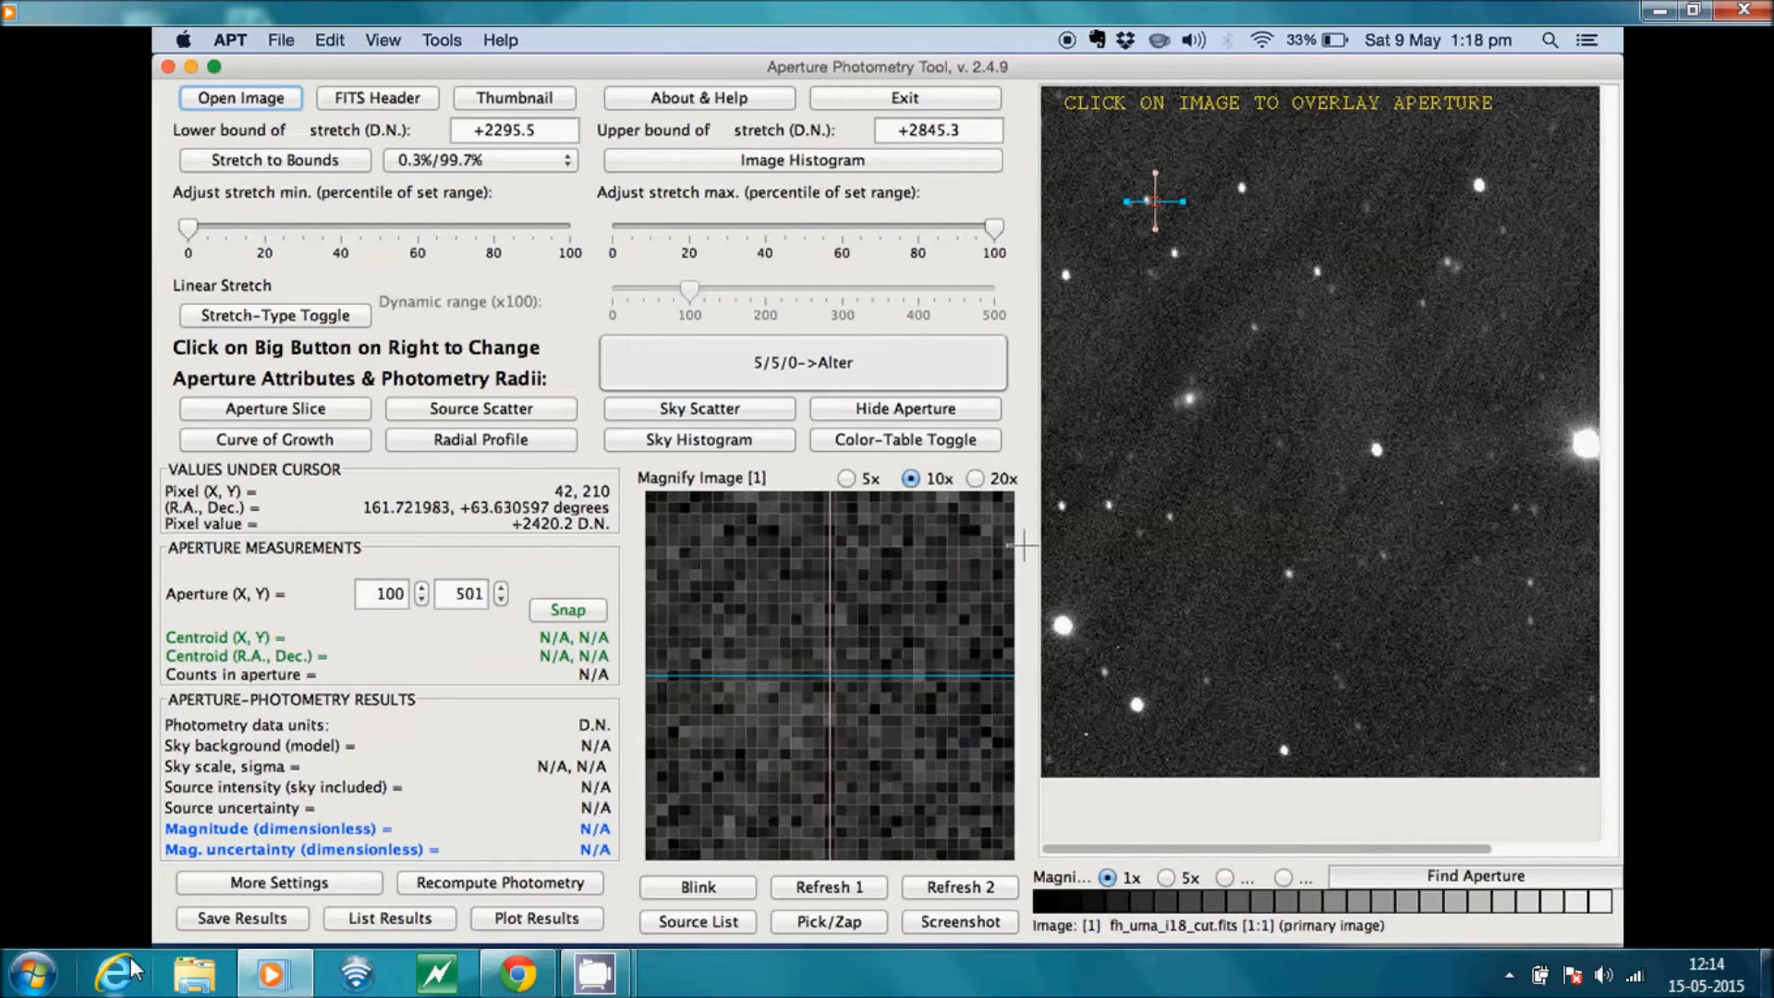
pyautogui.moveTo(902, 685)
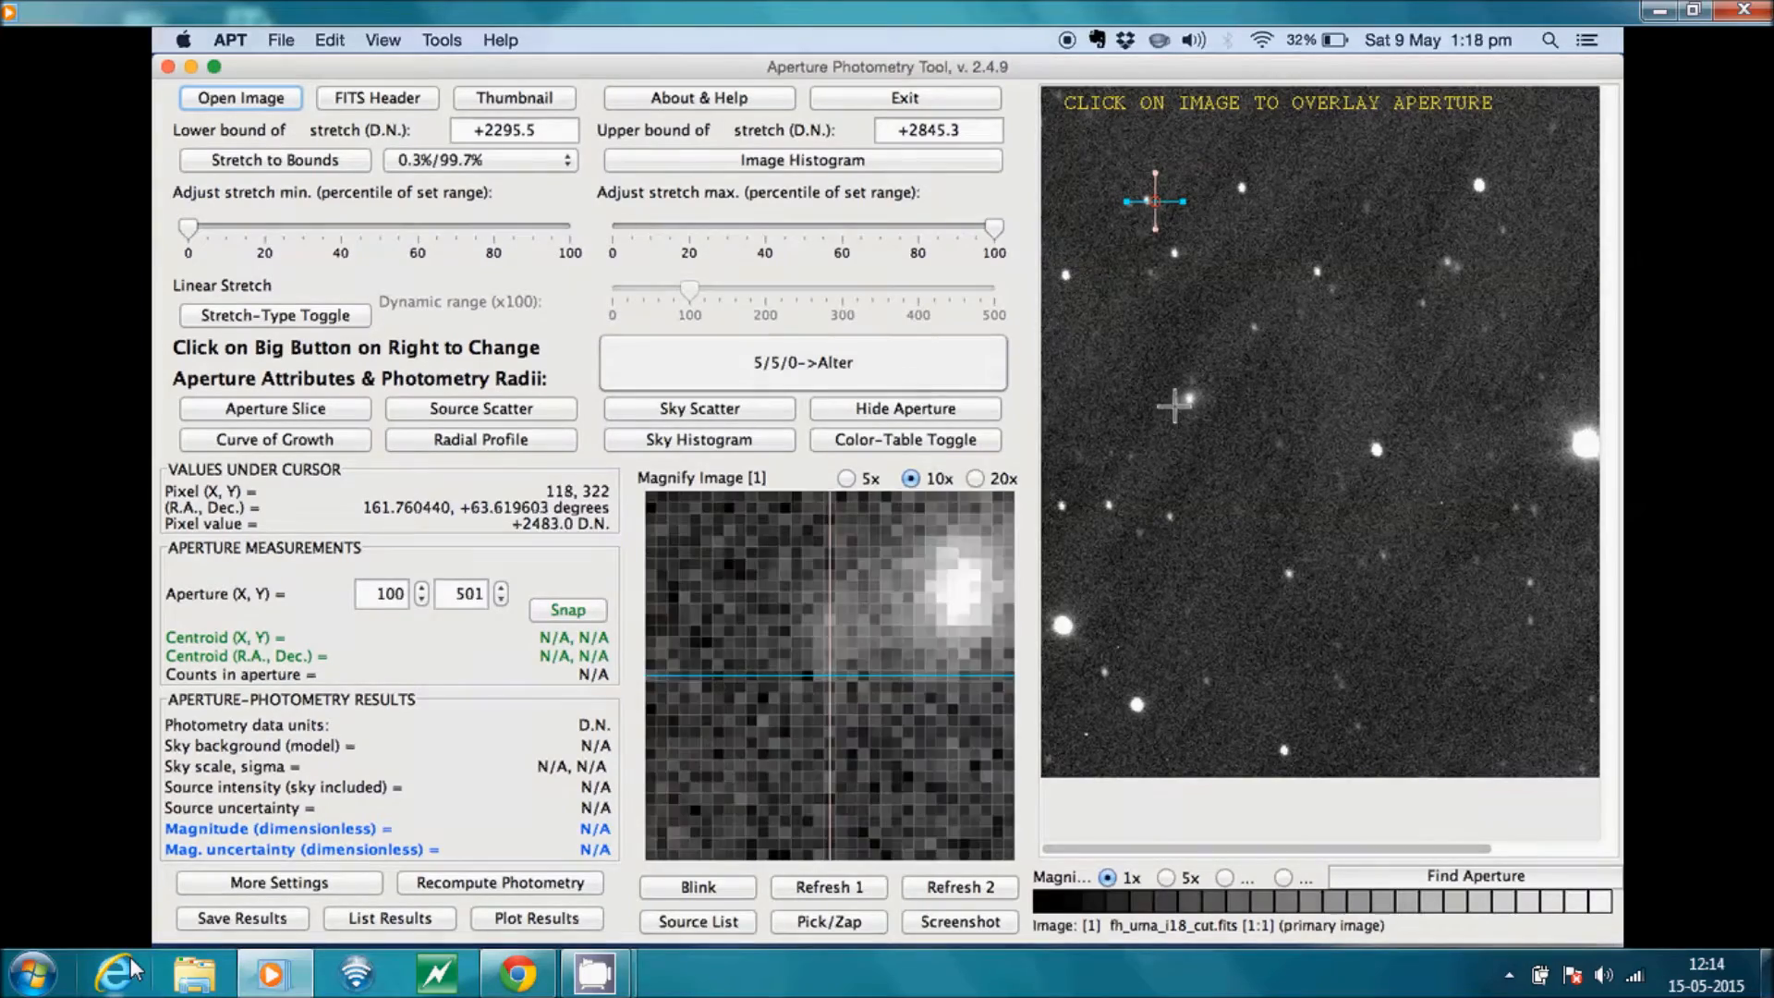
pyautogui.moveTo(1210, 396)
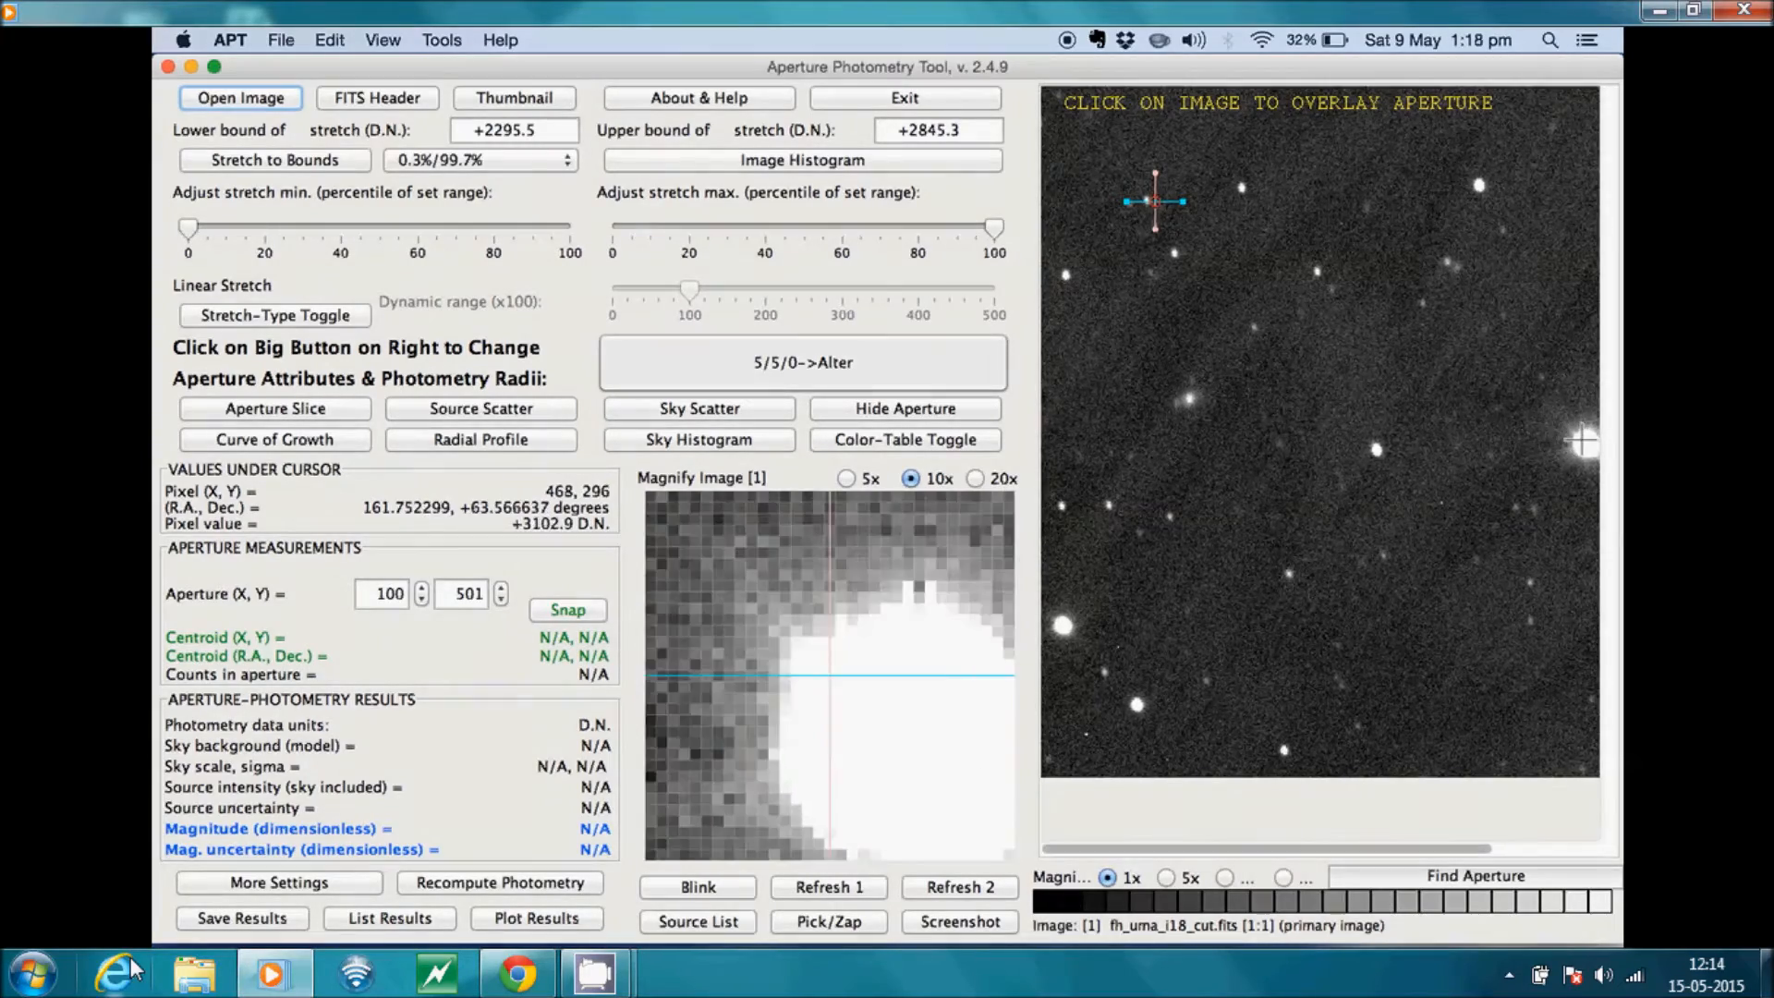
pyautogui.moveTo(1381, 453)
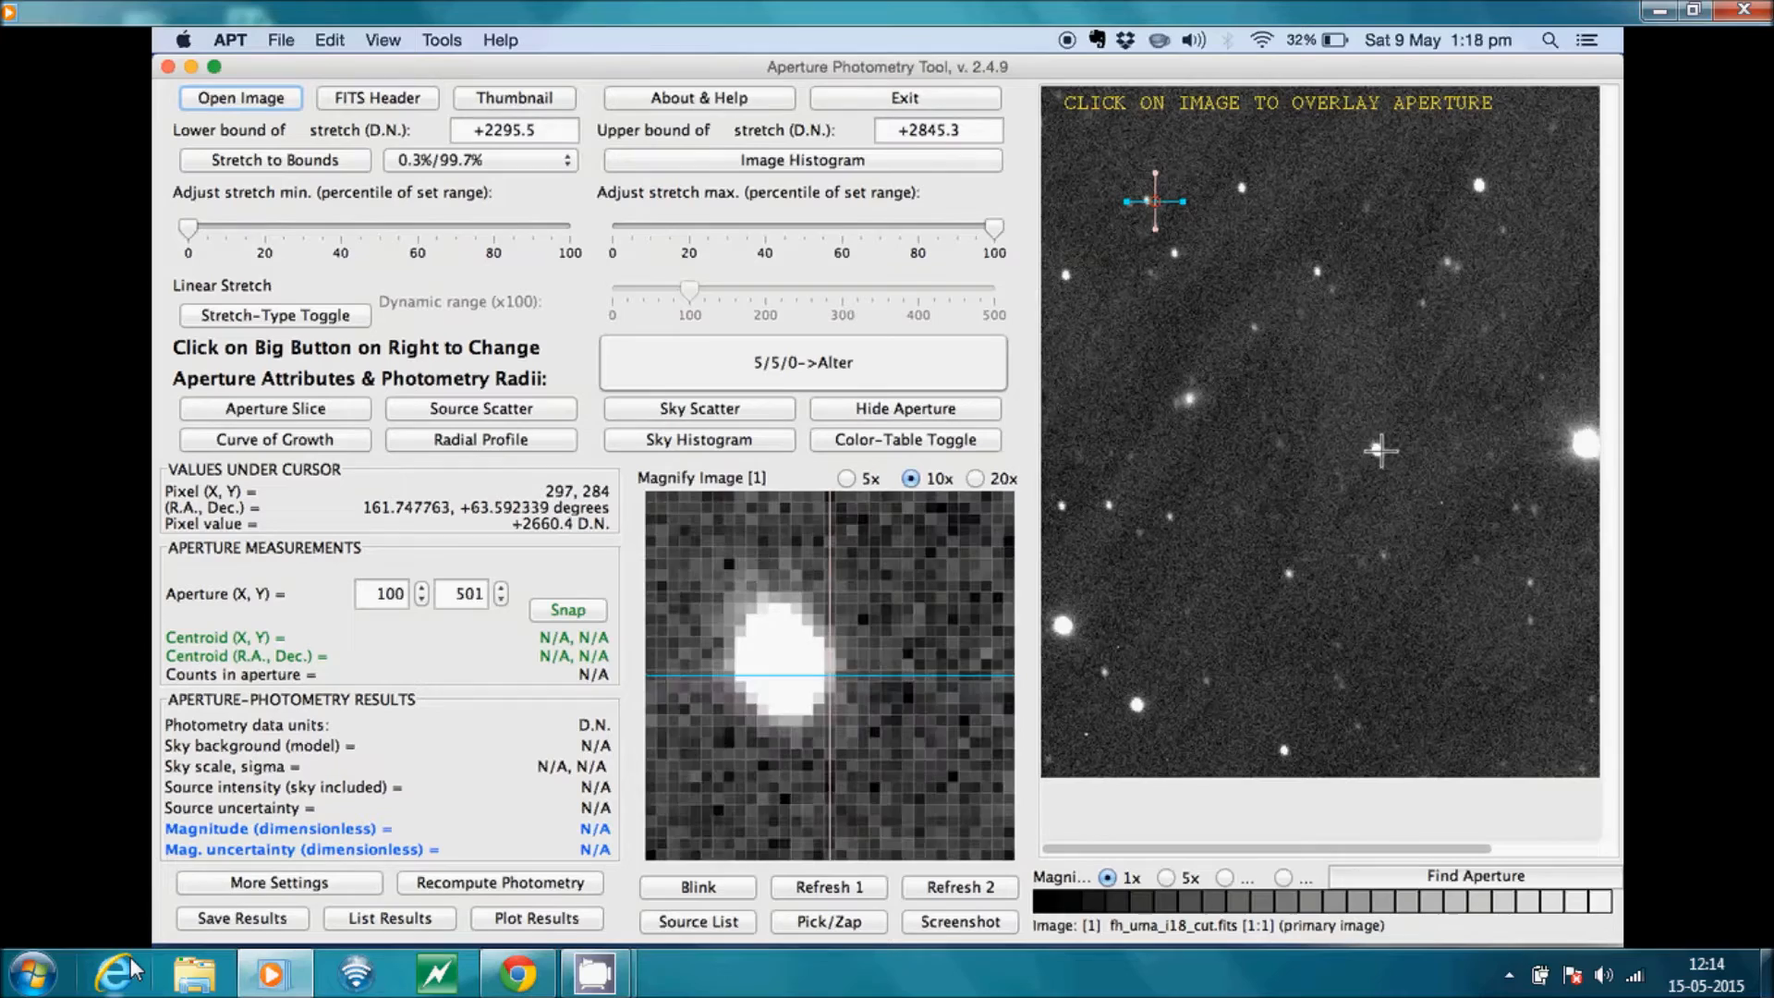
pyautogui.moveTo(1381, 449)
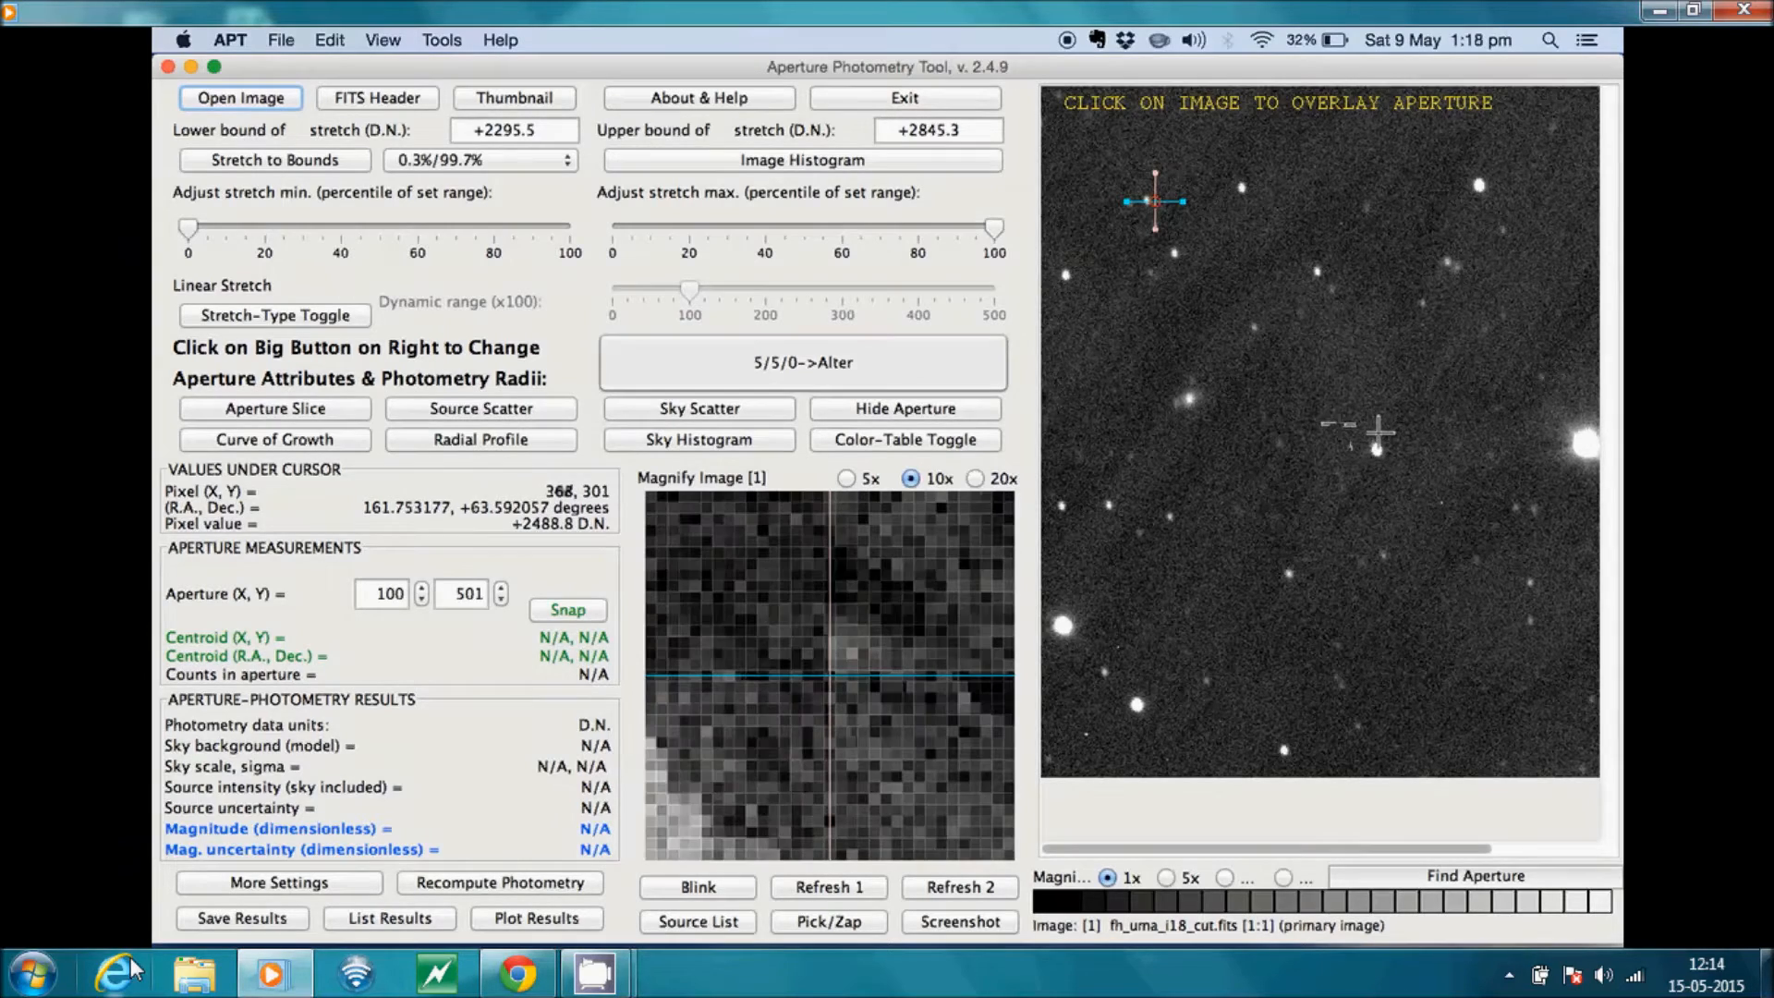
pyautogui.moveTo(1268, 394)
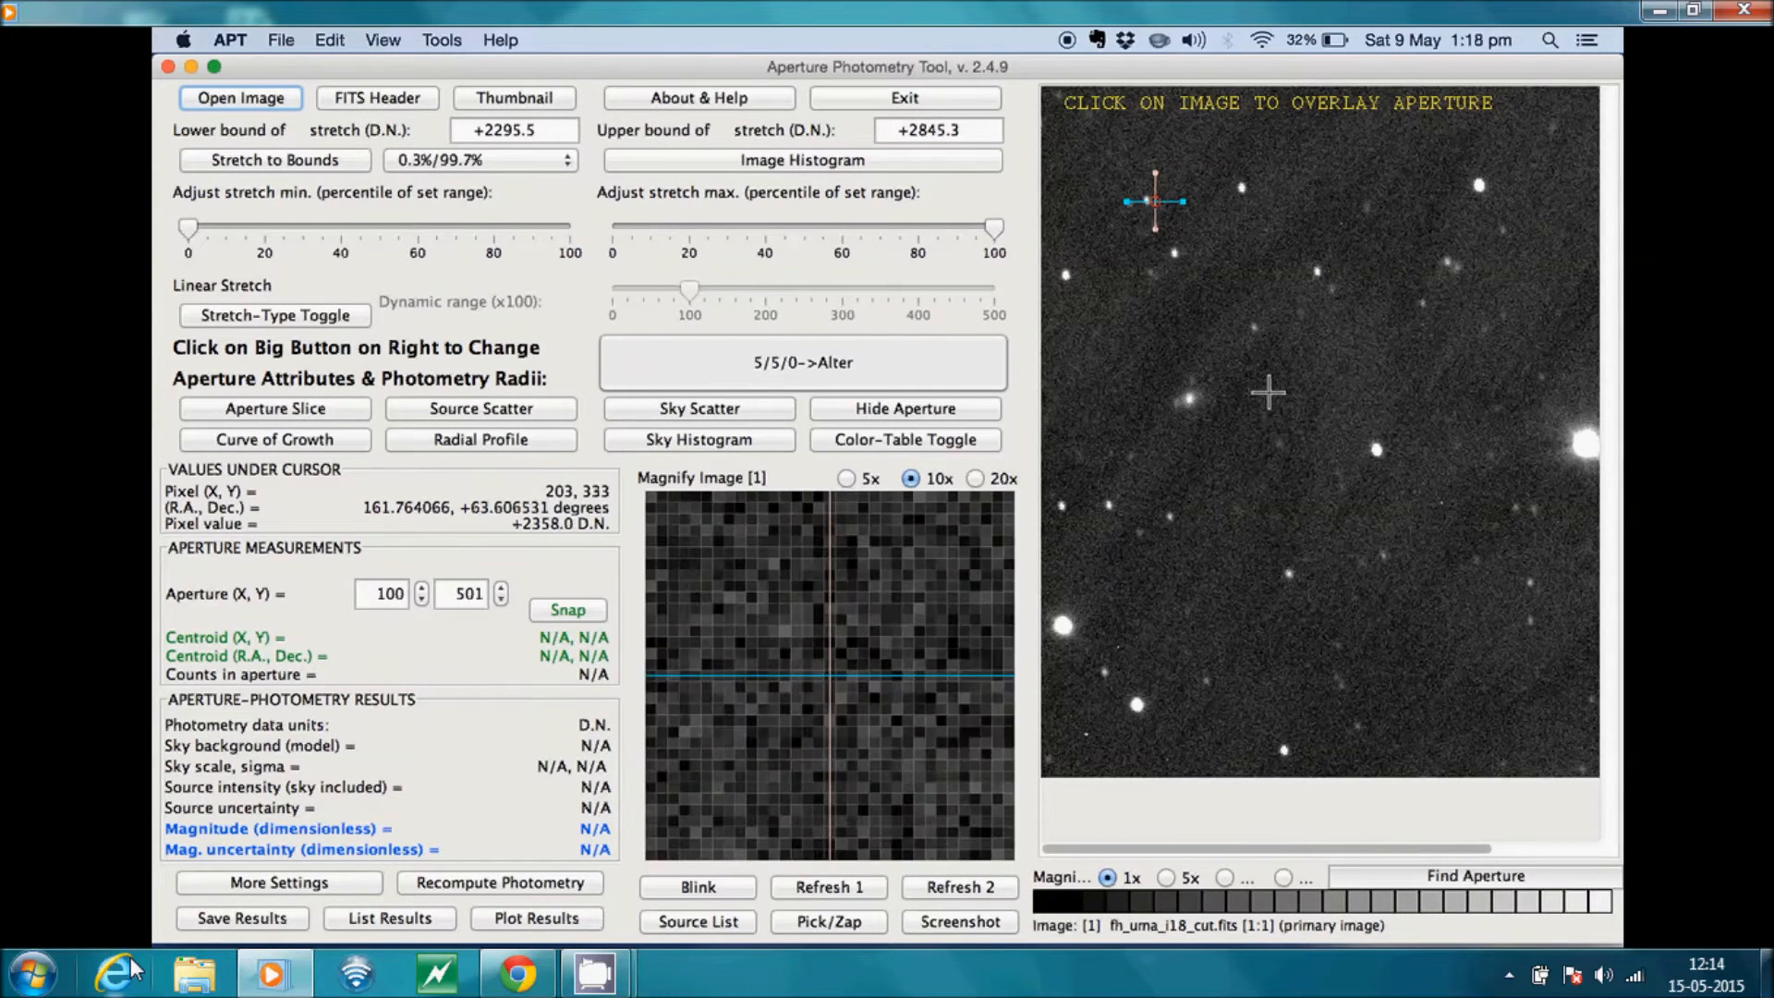
pyautogui.moveTo(1254, 366)
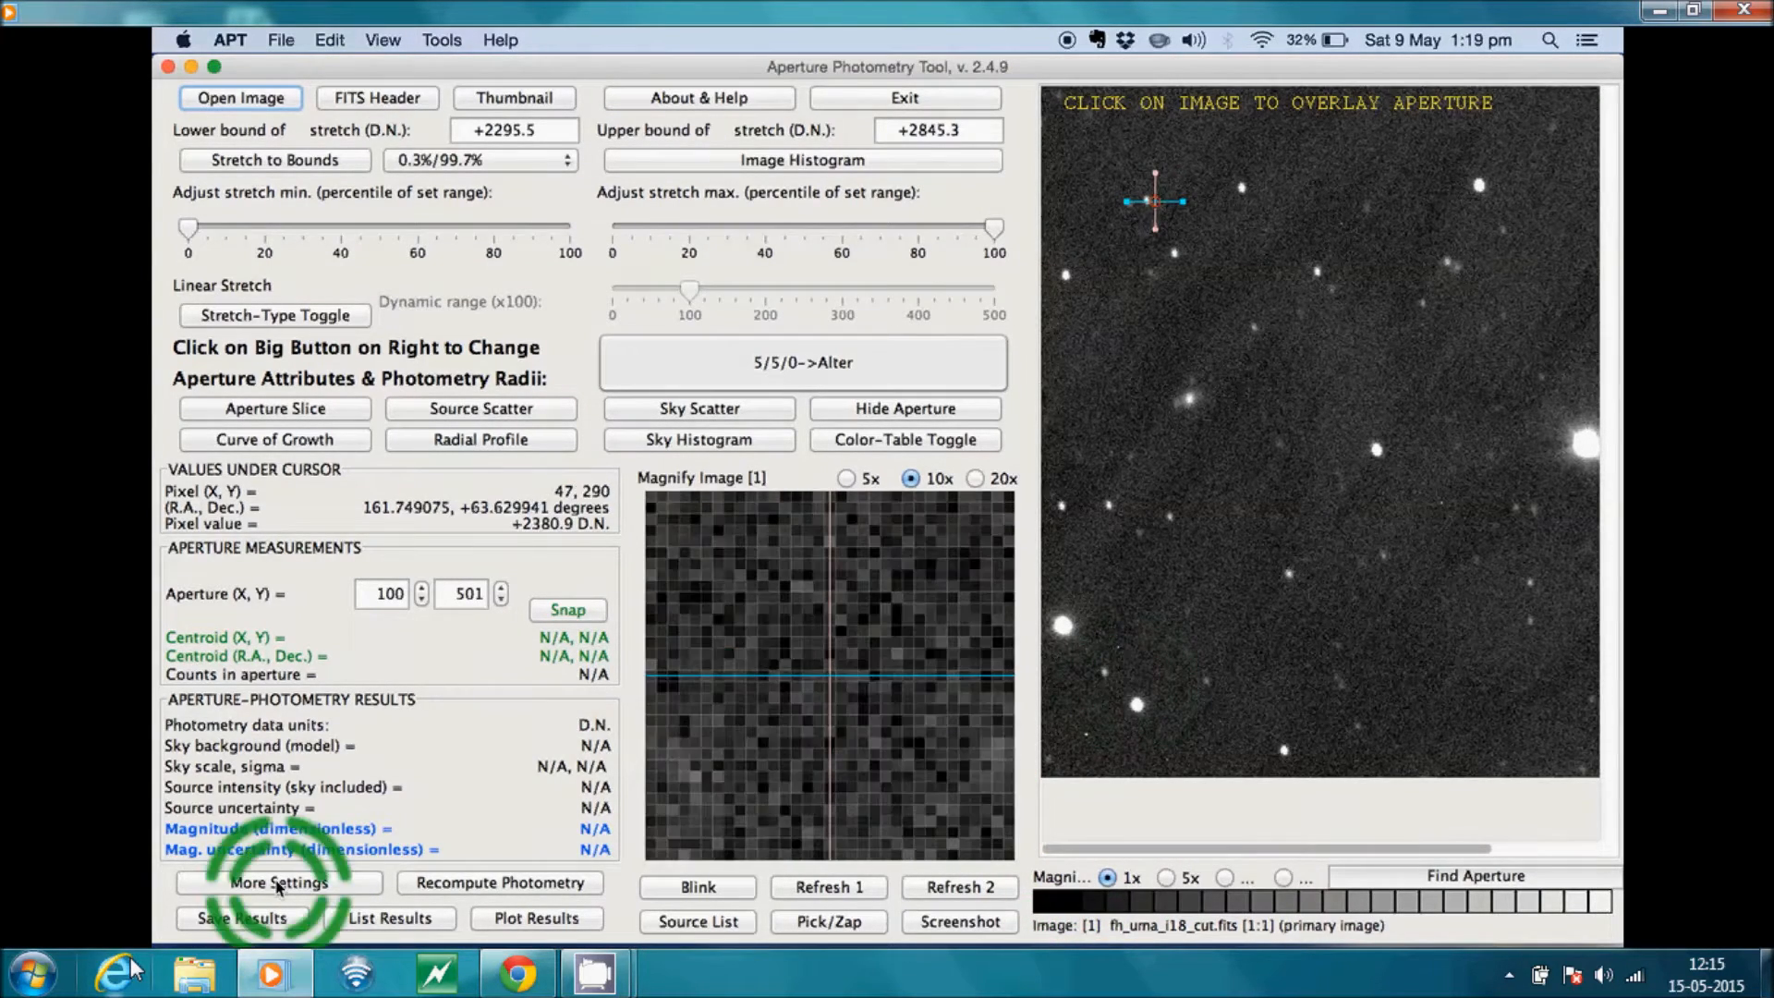
pyautogui.click(277, 882)
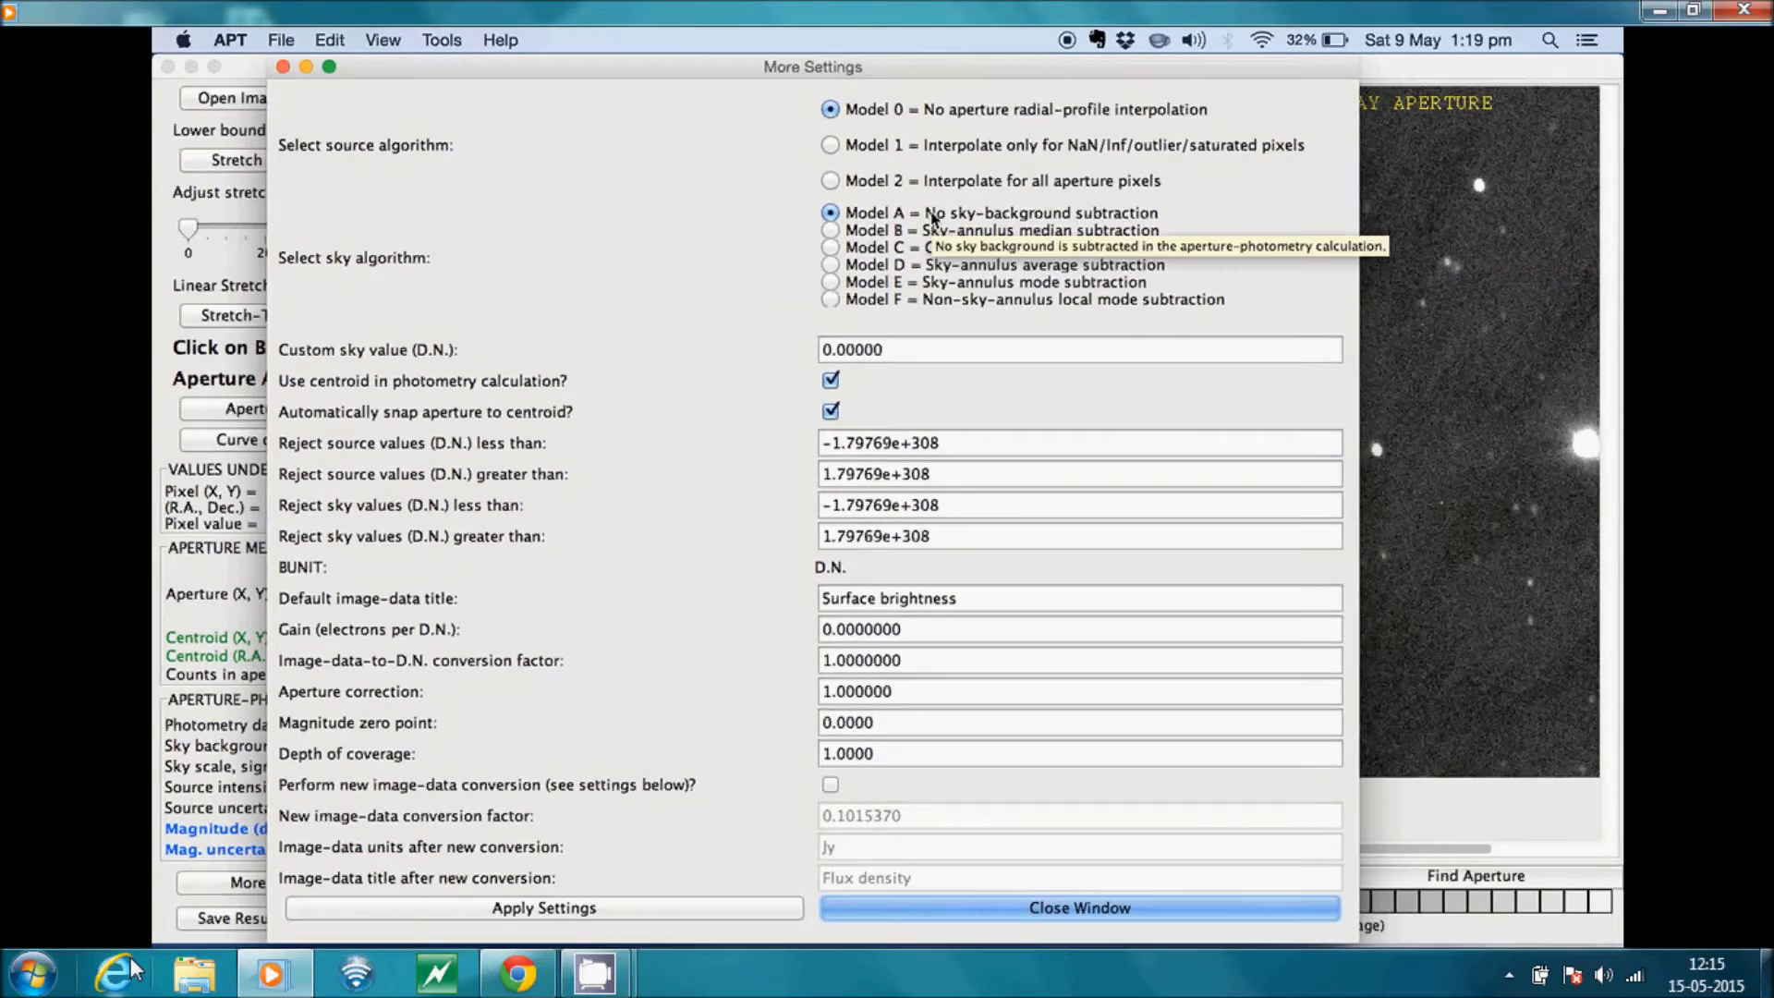
pyautogui.moveTo(877, 230)
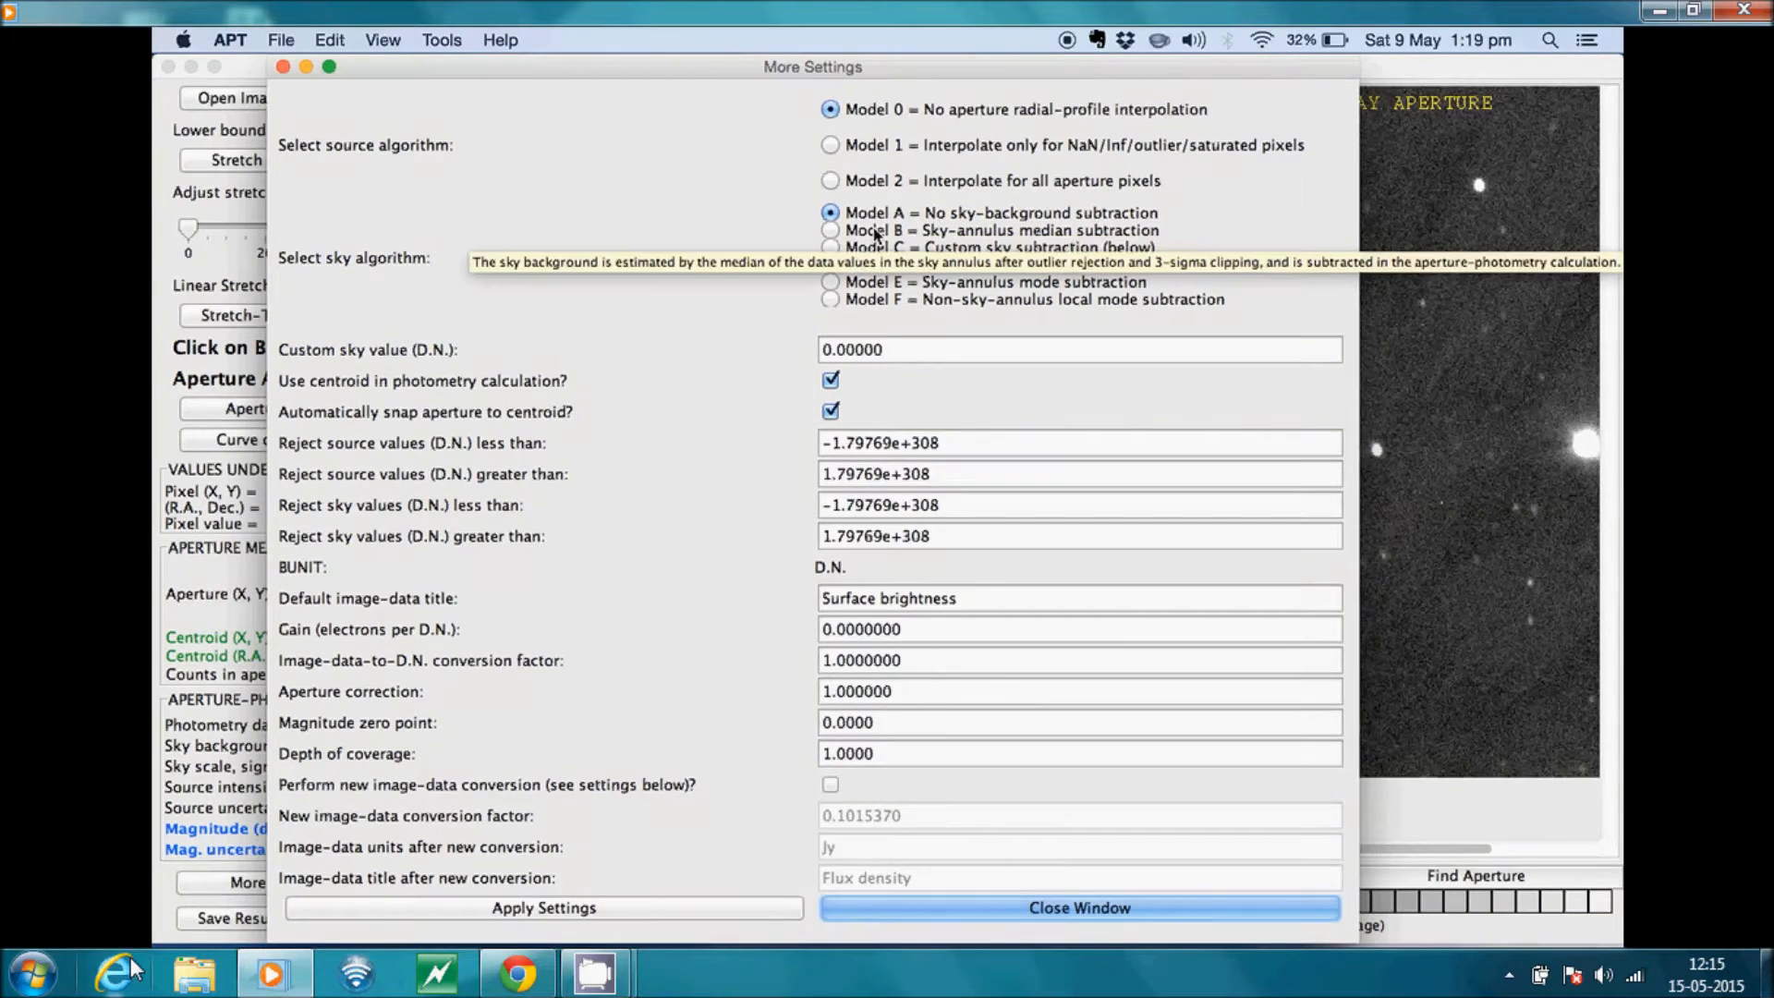
# Select Model B, sky-annulus median subtraction, as the sky algorithm
pyautogui.click(830, 213)
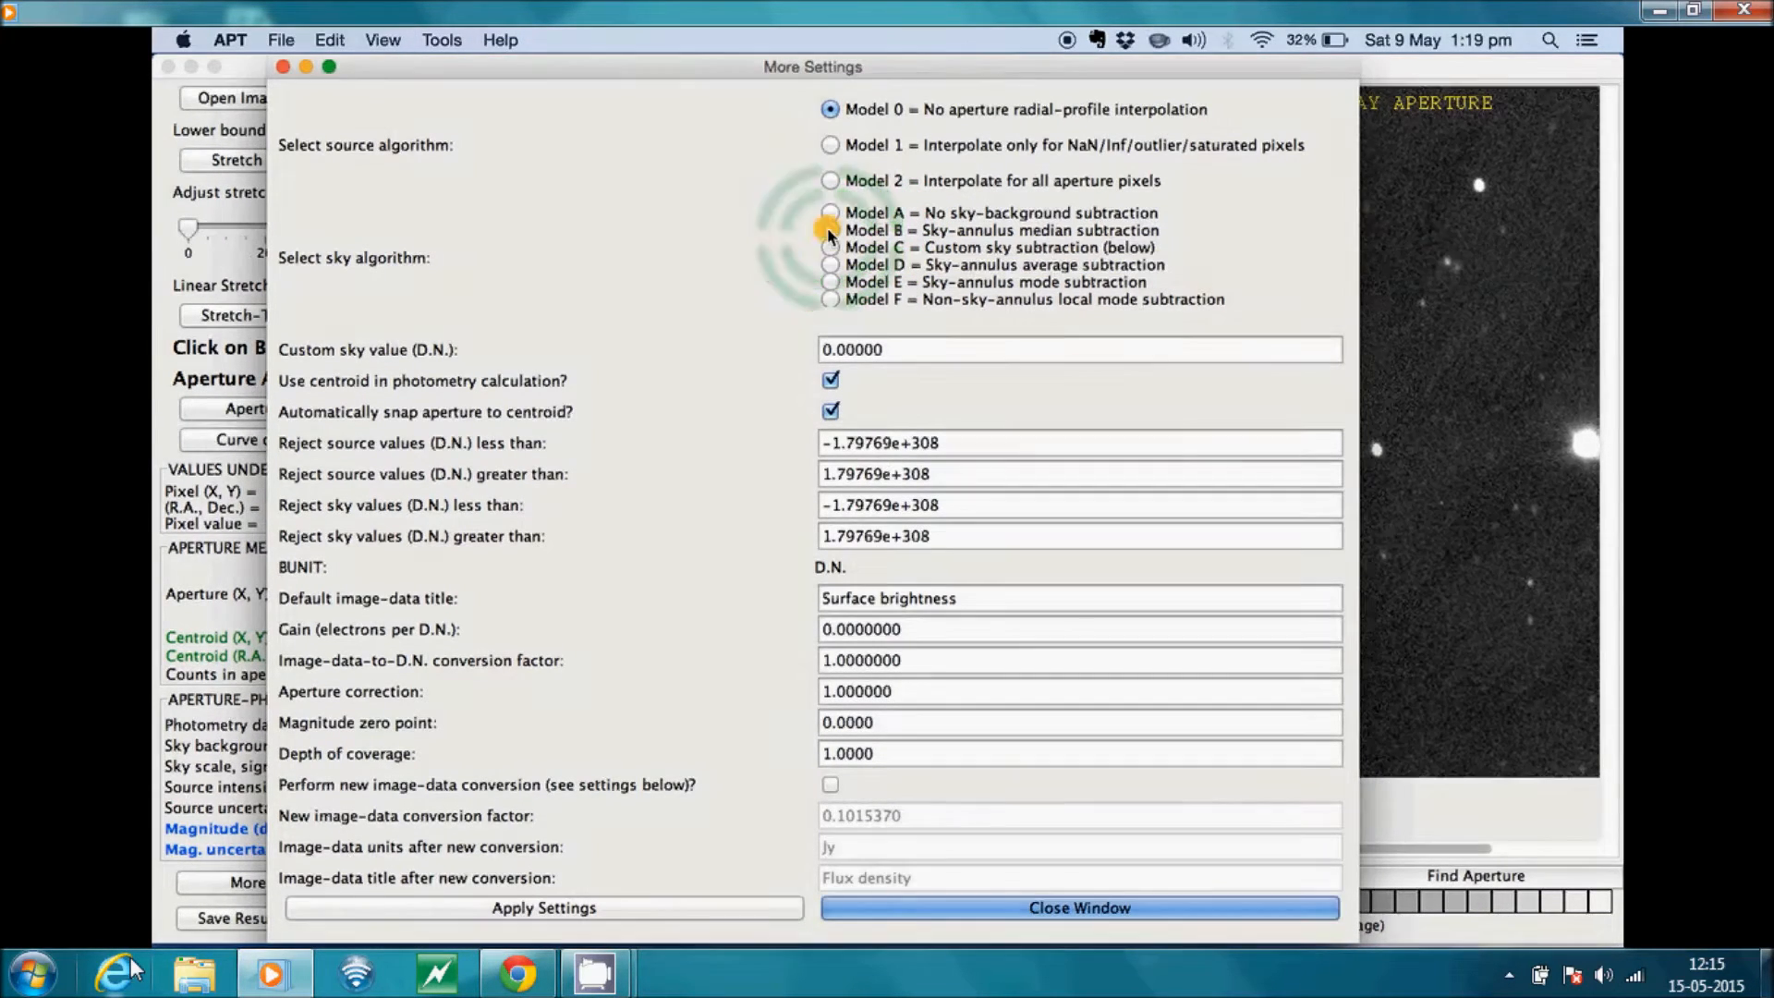
pyautogui.click(831, 230)
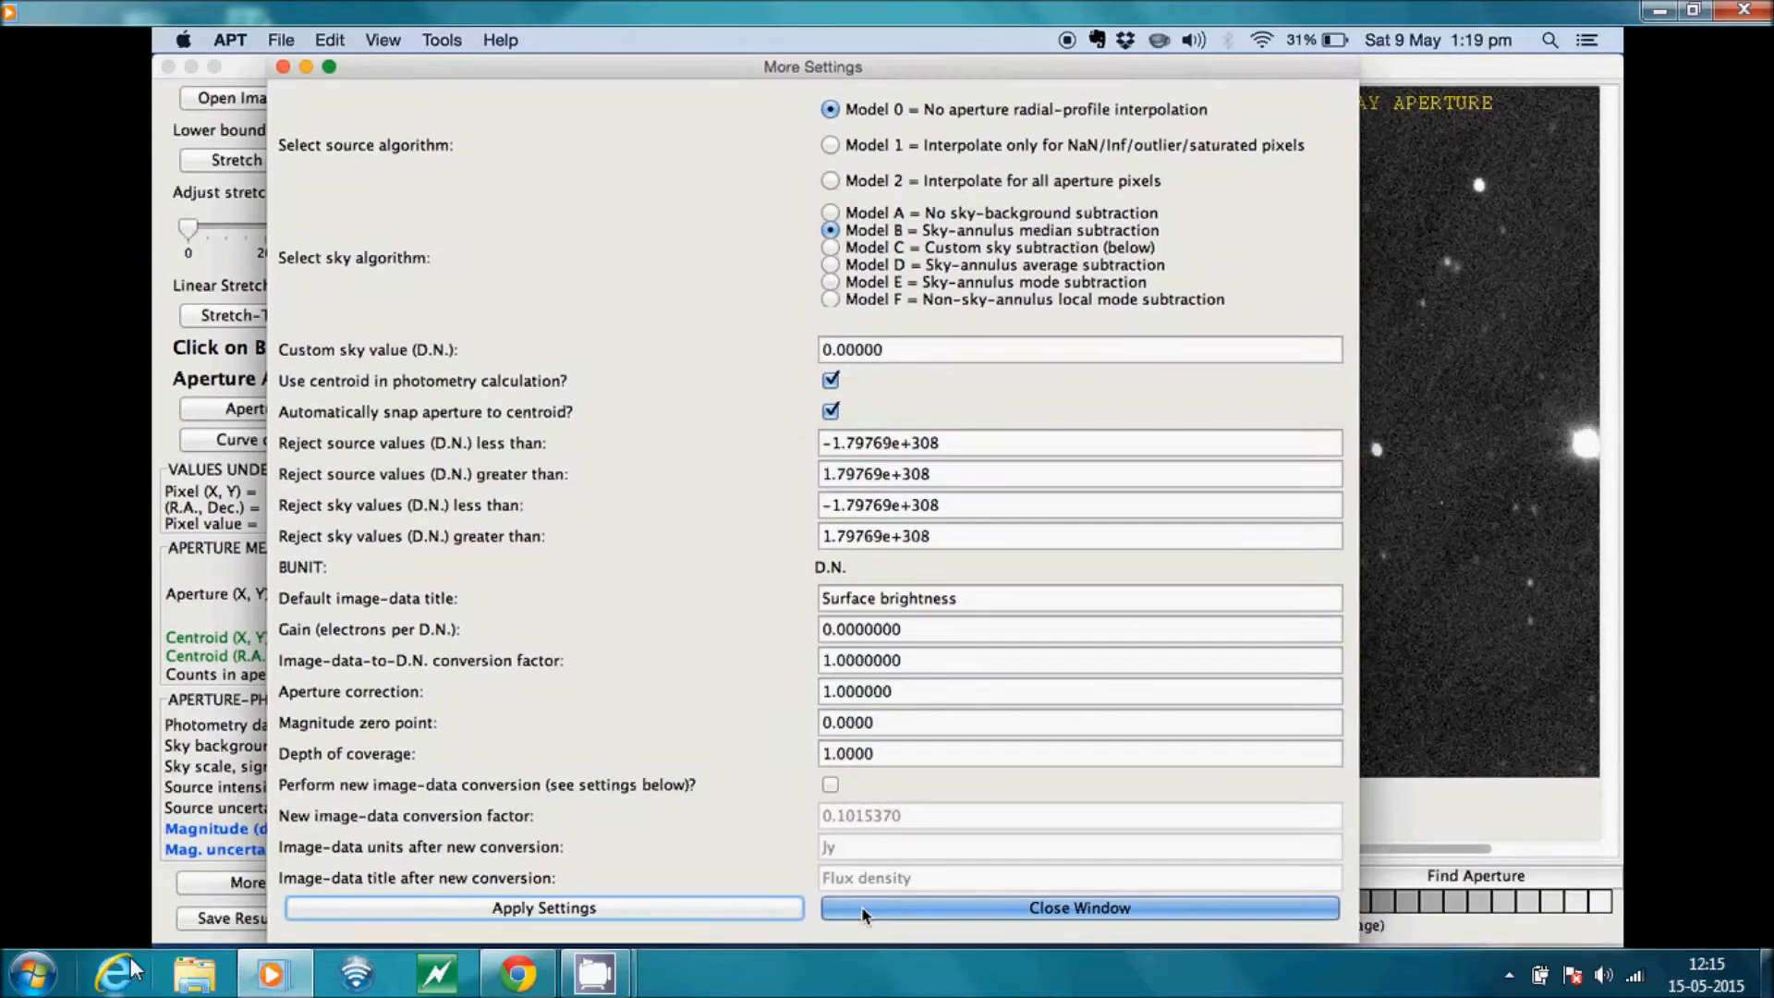
pyautogui.moveTo(733, 913)
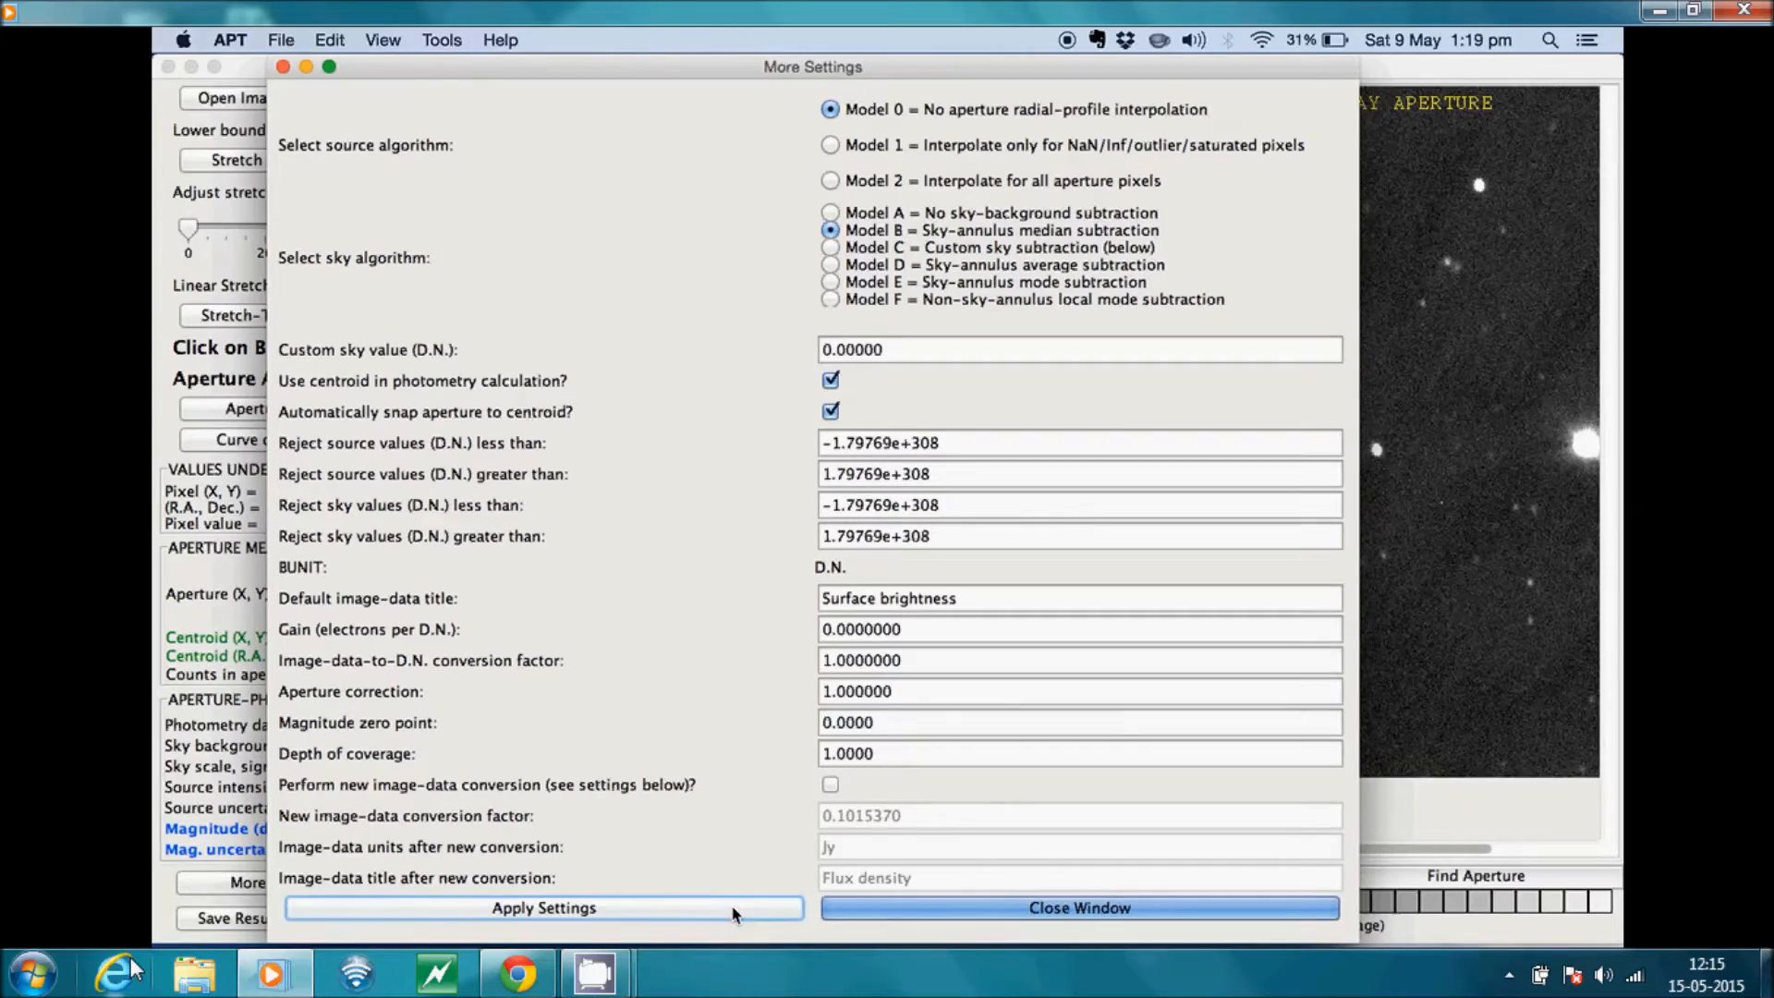
# Apply the More Settings changes and return to the main image window
pyautogui.click(1077, 907)
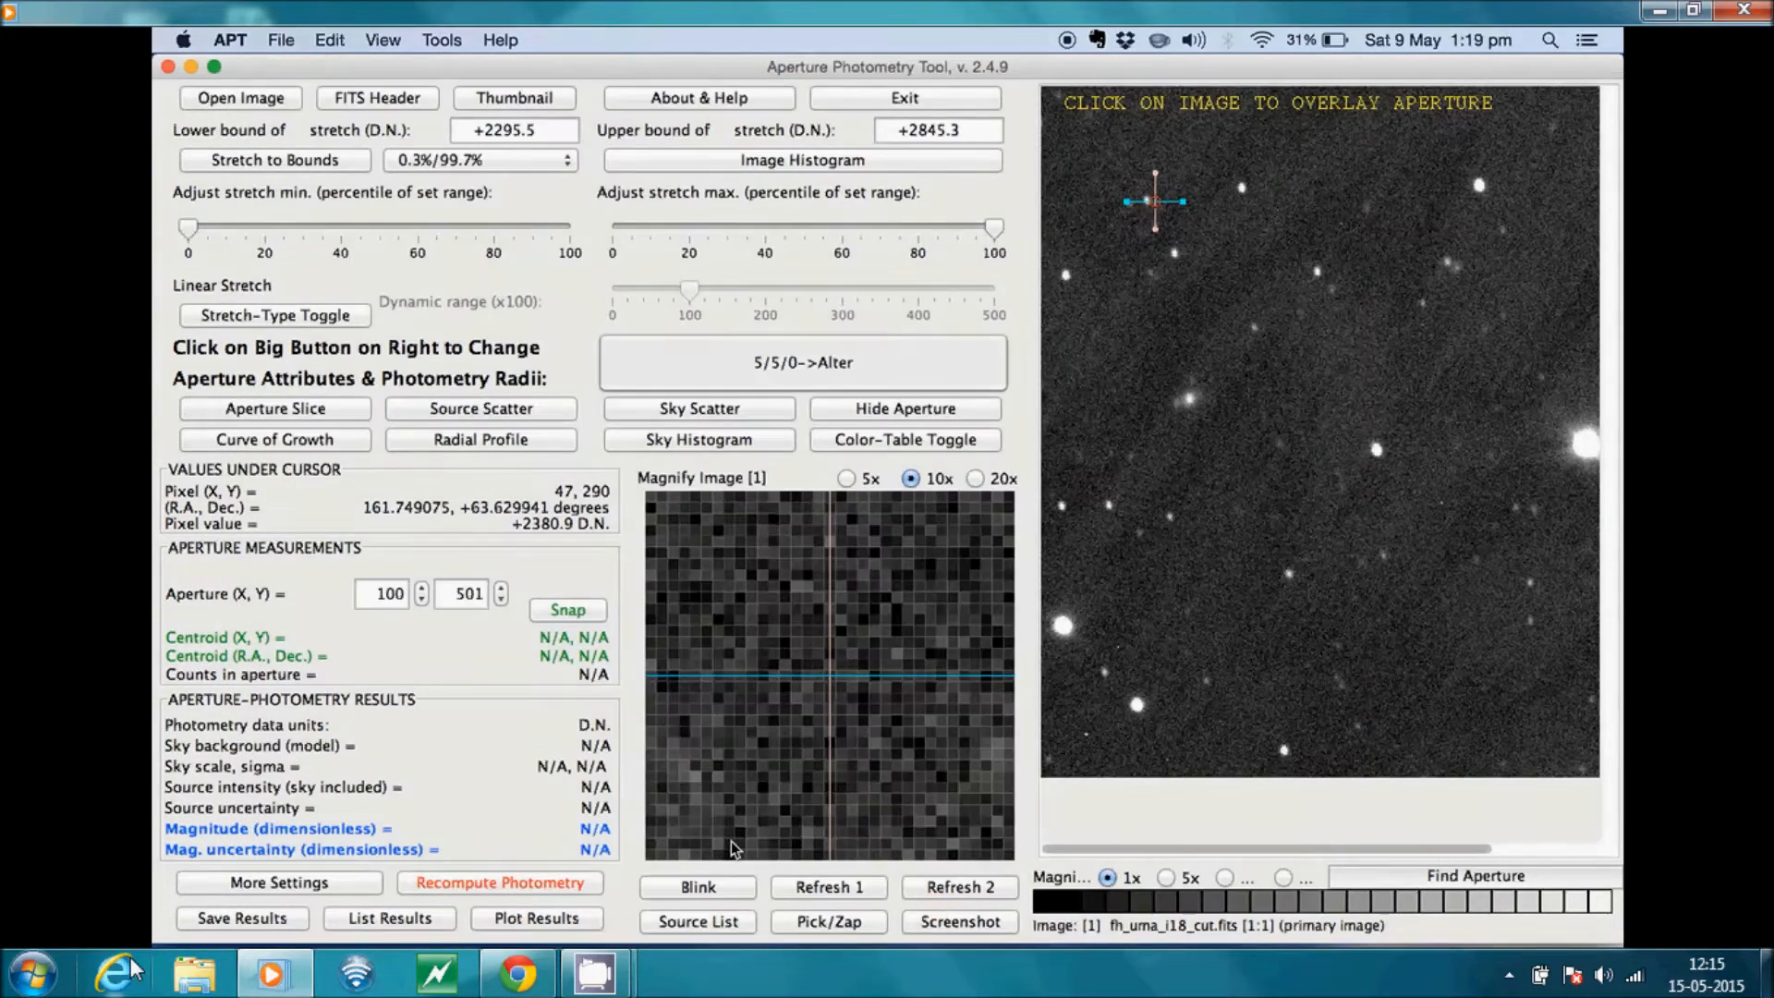
pyautogui.moveTo(1596, 158)
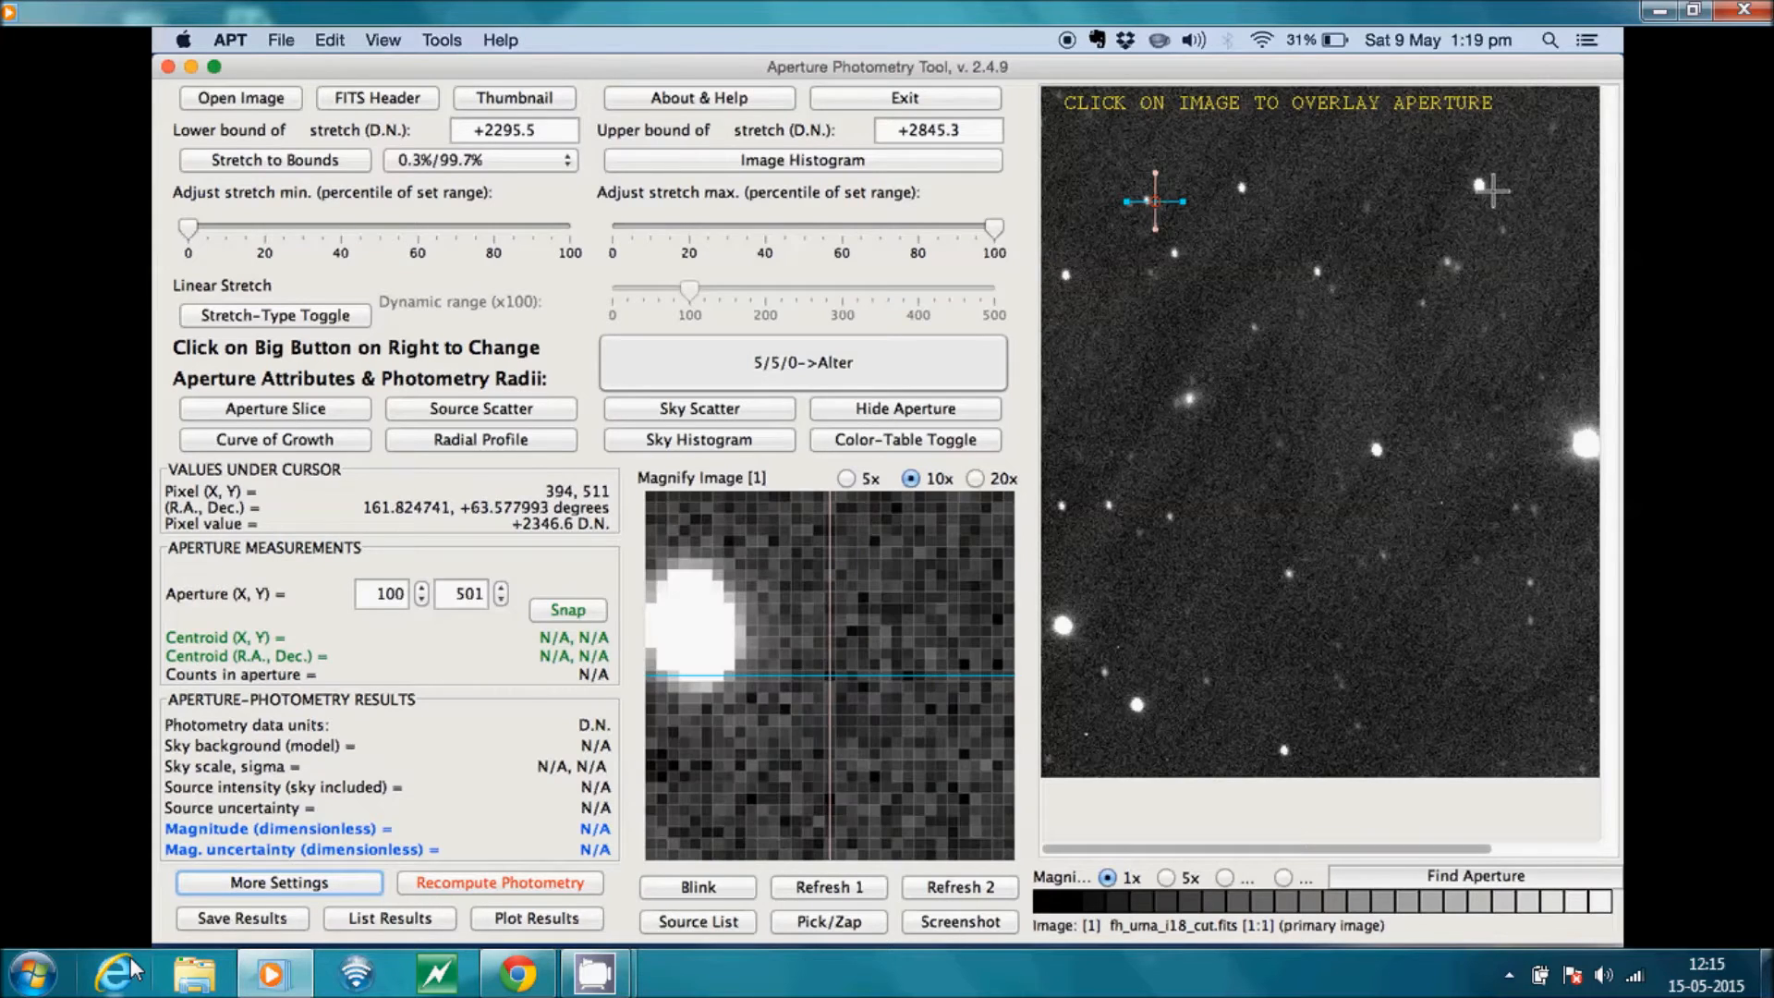
pyautogui.click(1482, 185)
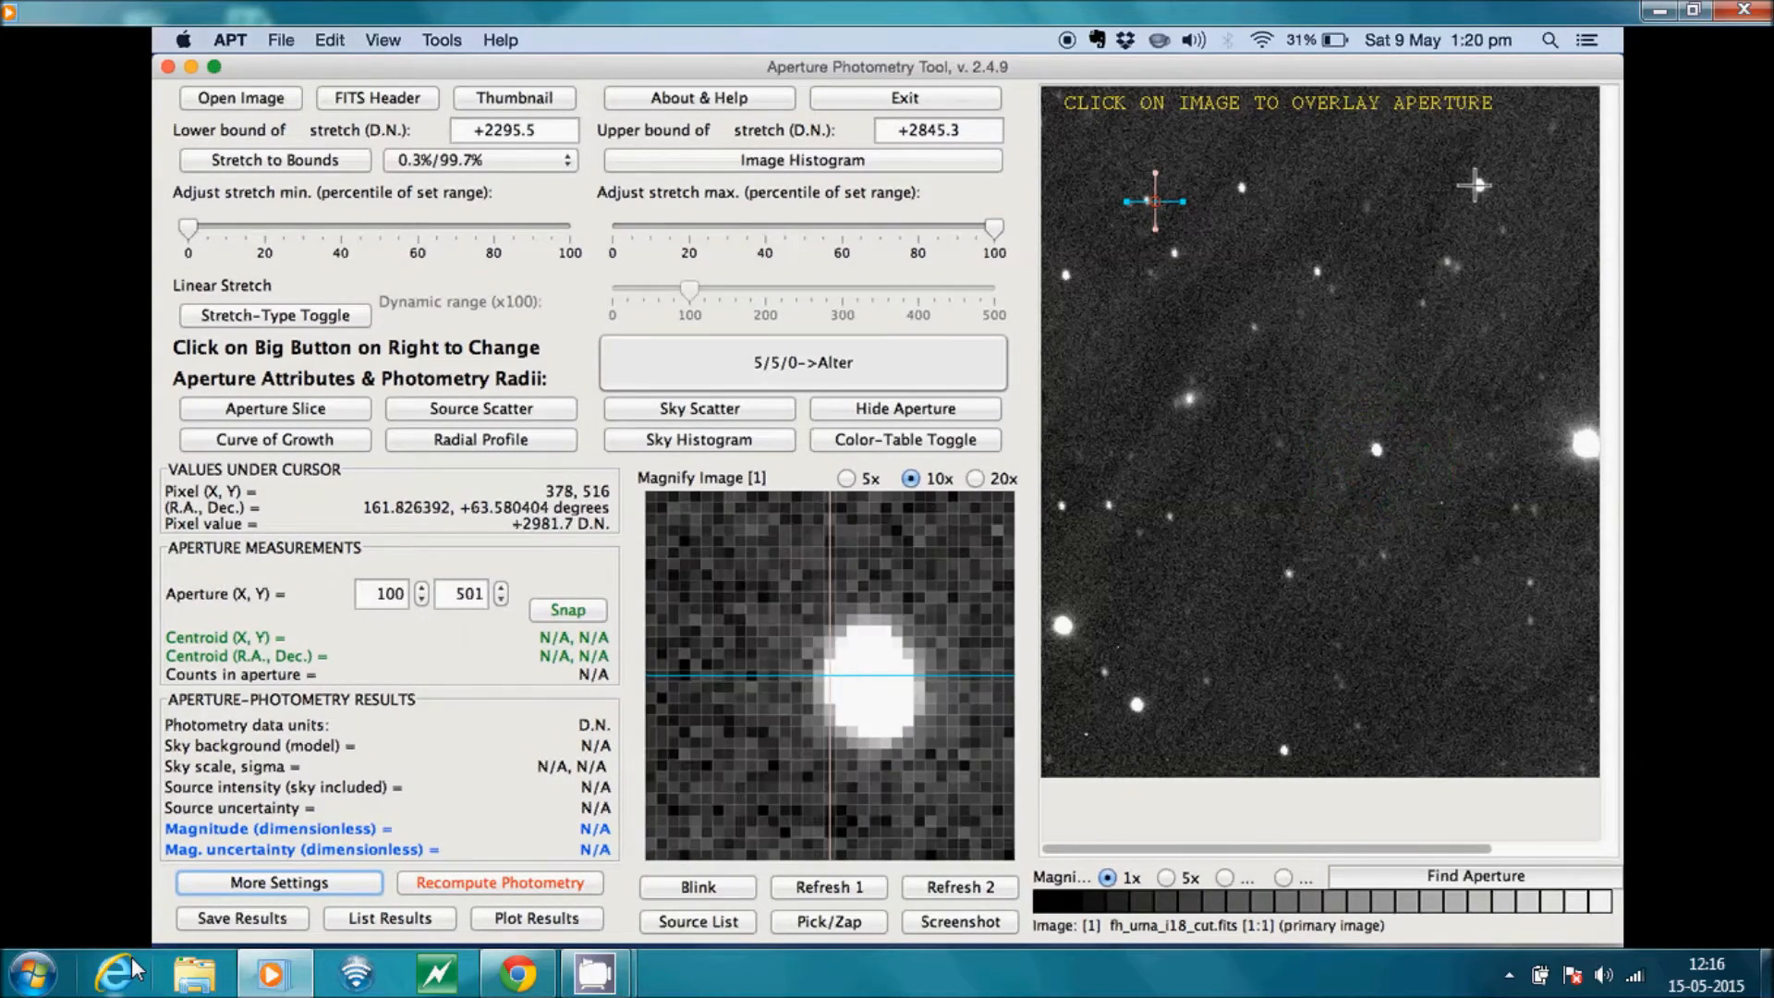
pyautogui.moveTo(1372, 450)
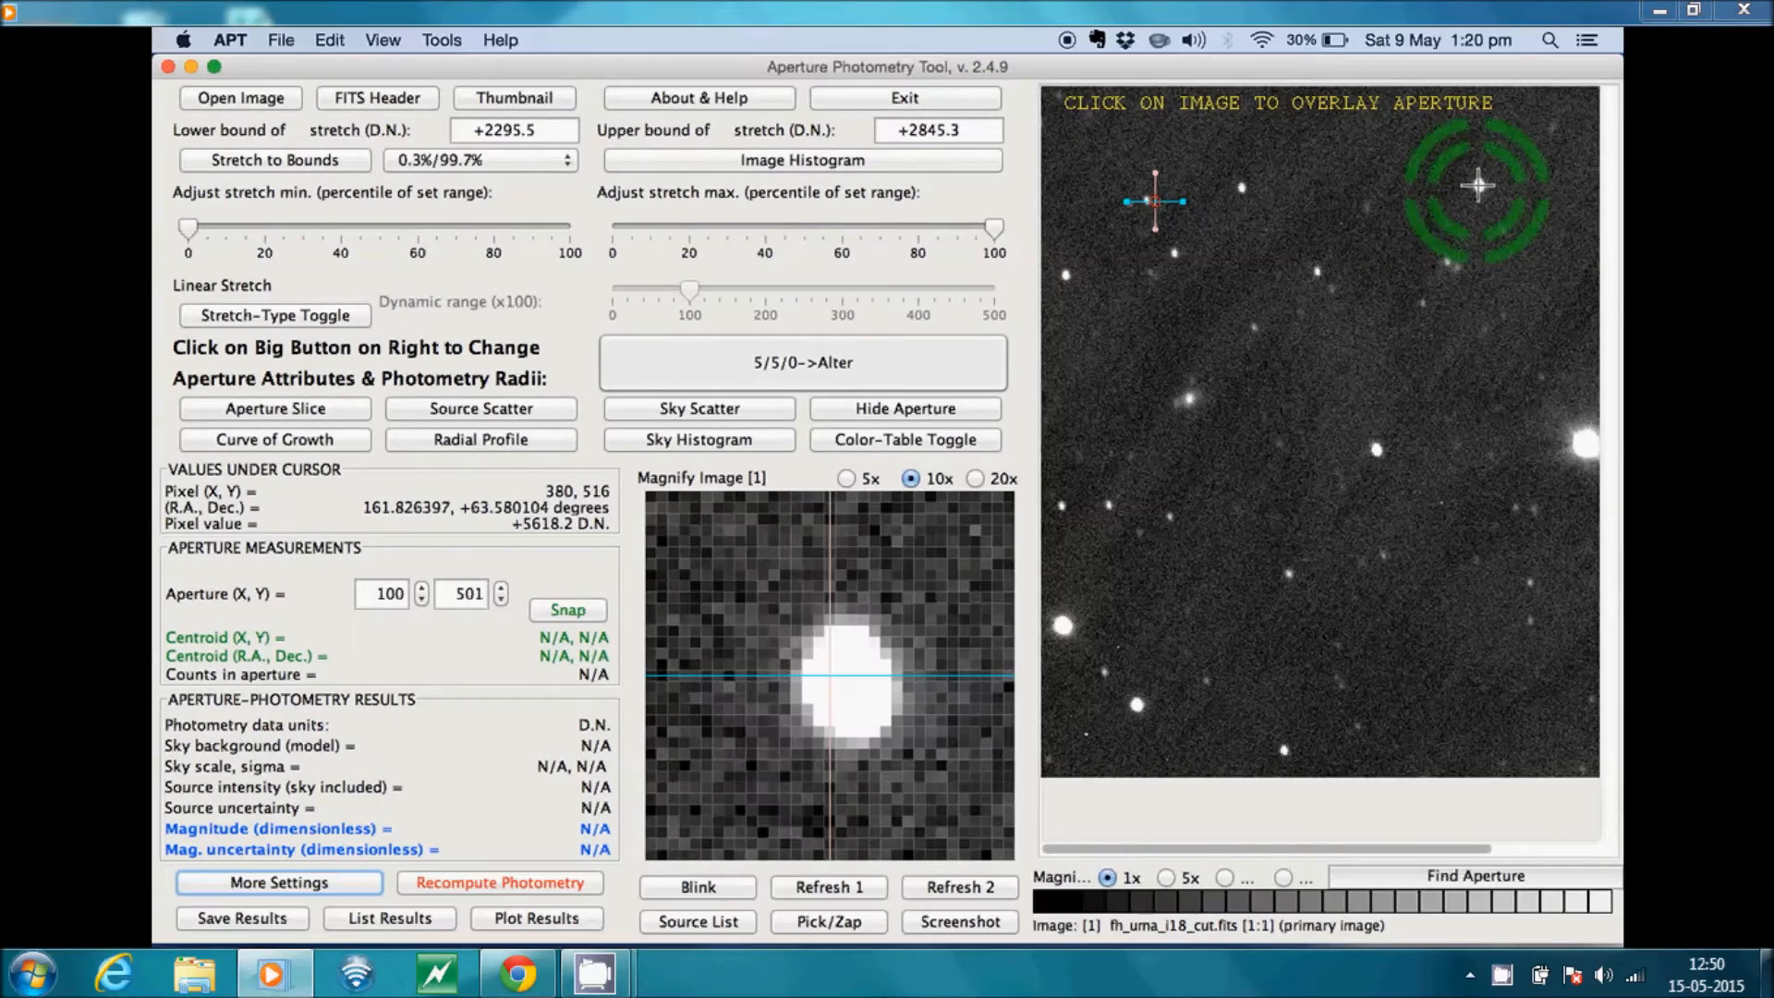
# Place the aperture on the central star, reading magnitude −12.5815
pyautogui.click(1328, 594)
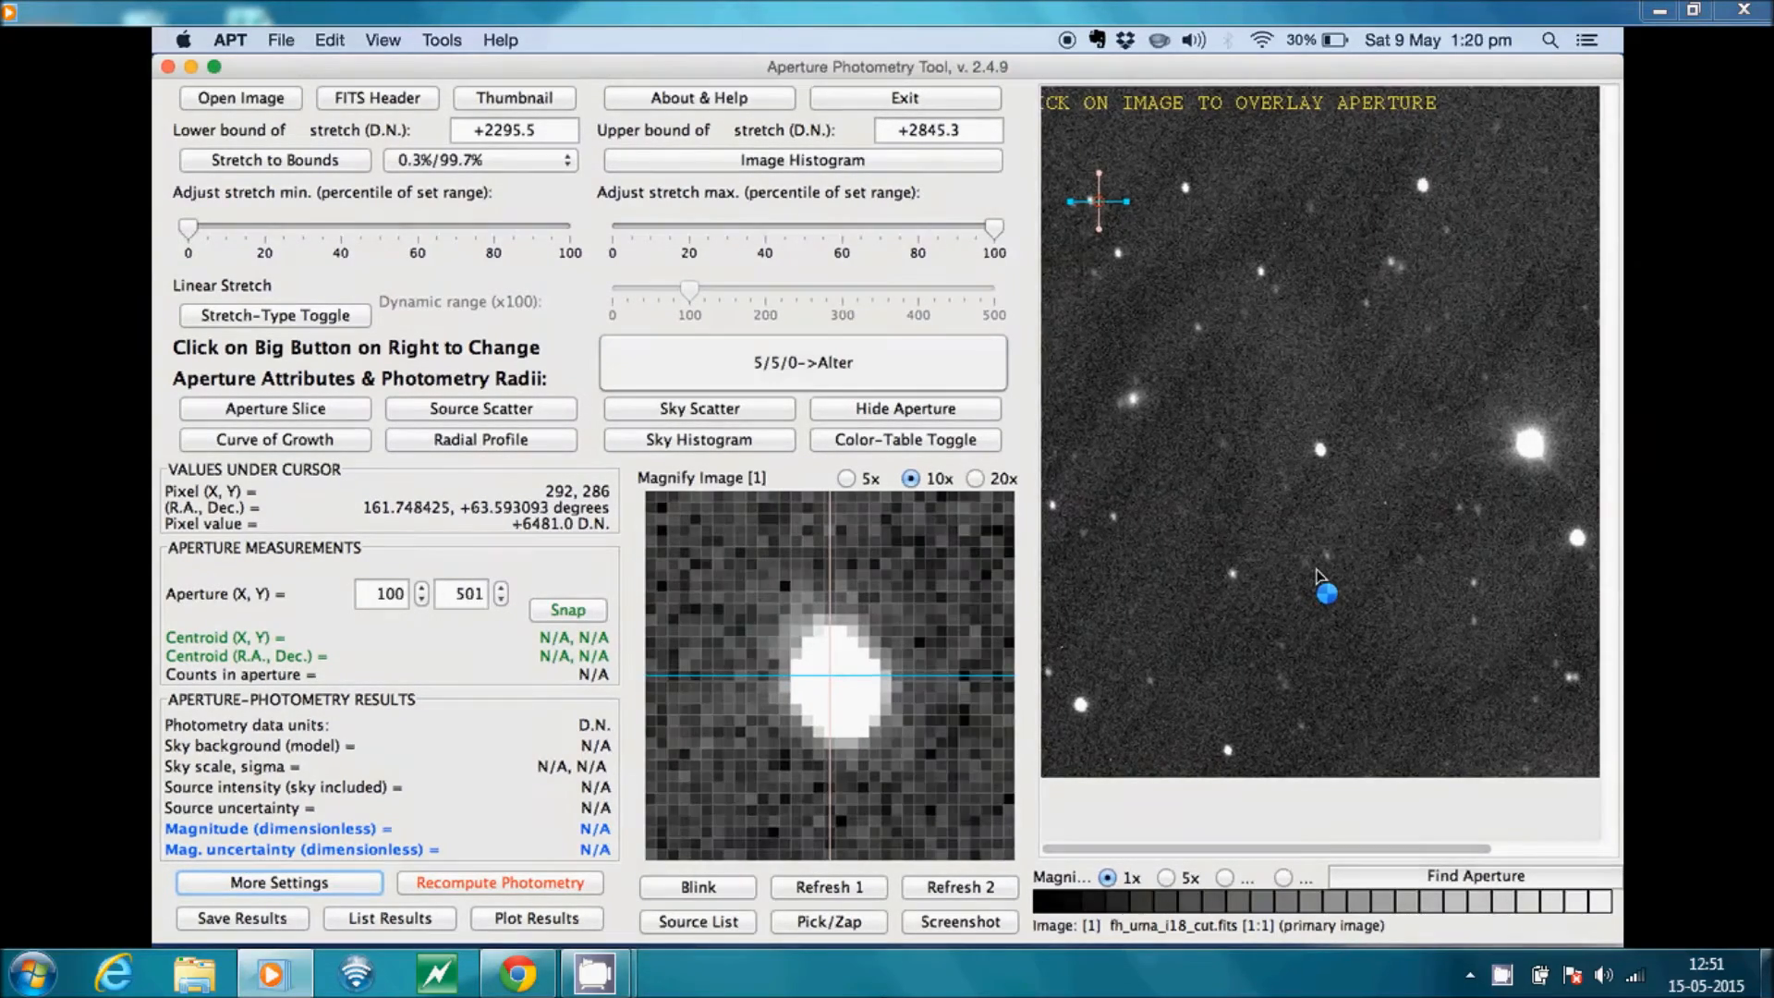
pyautogui.click(1321, 451)
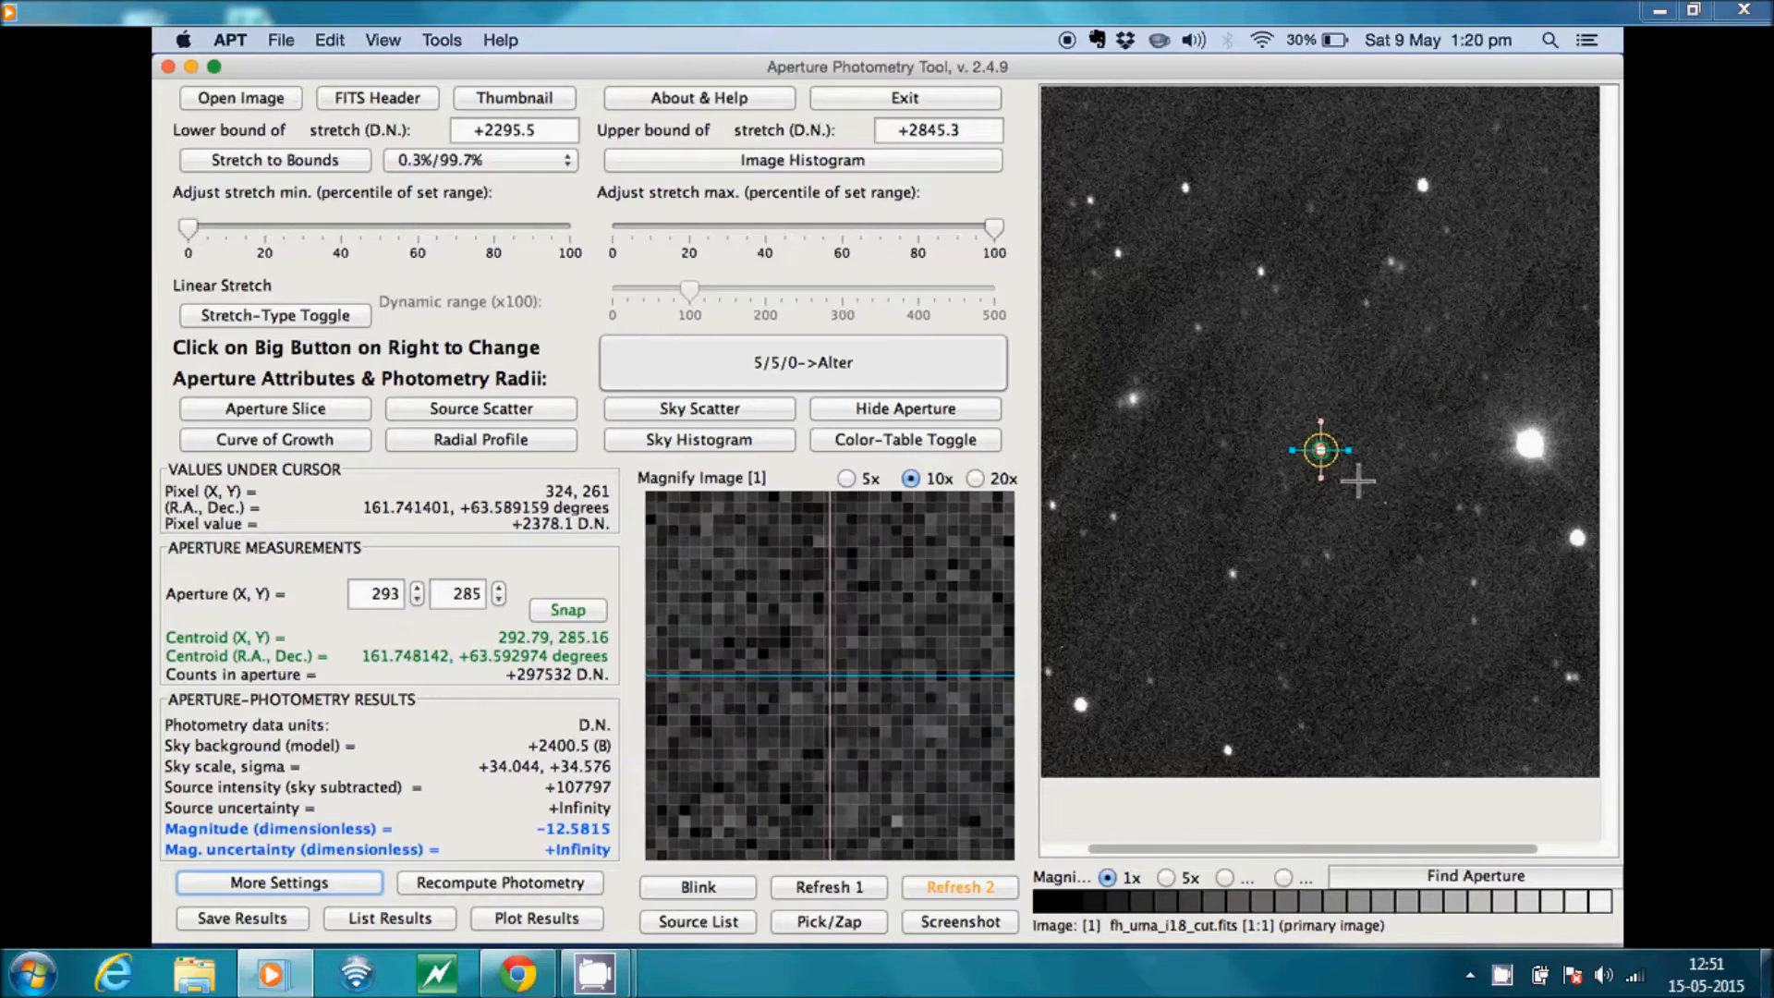
pyautogui.moveTo(1373, 495)
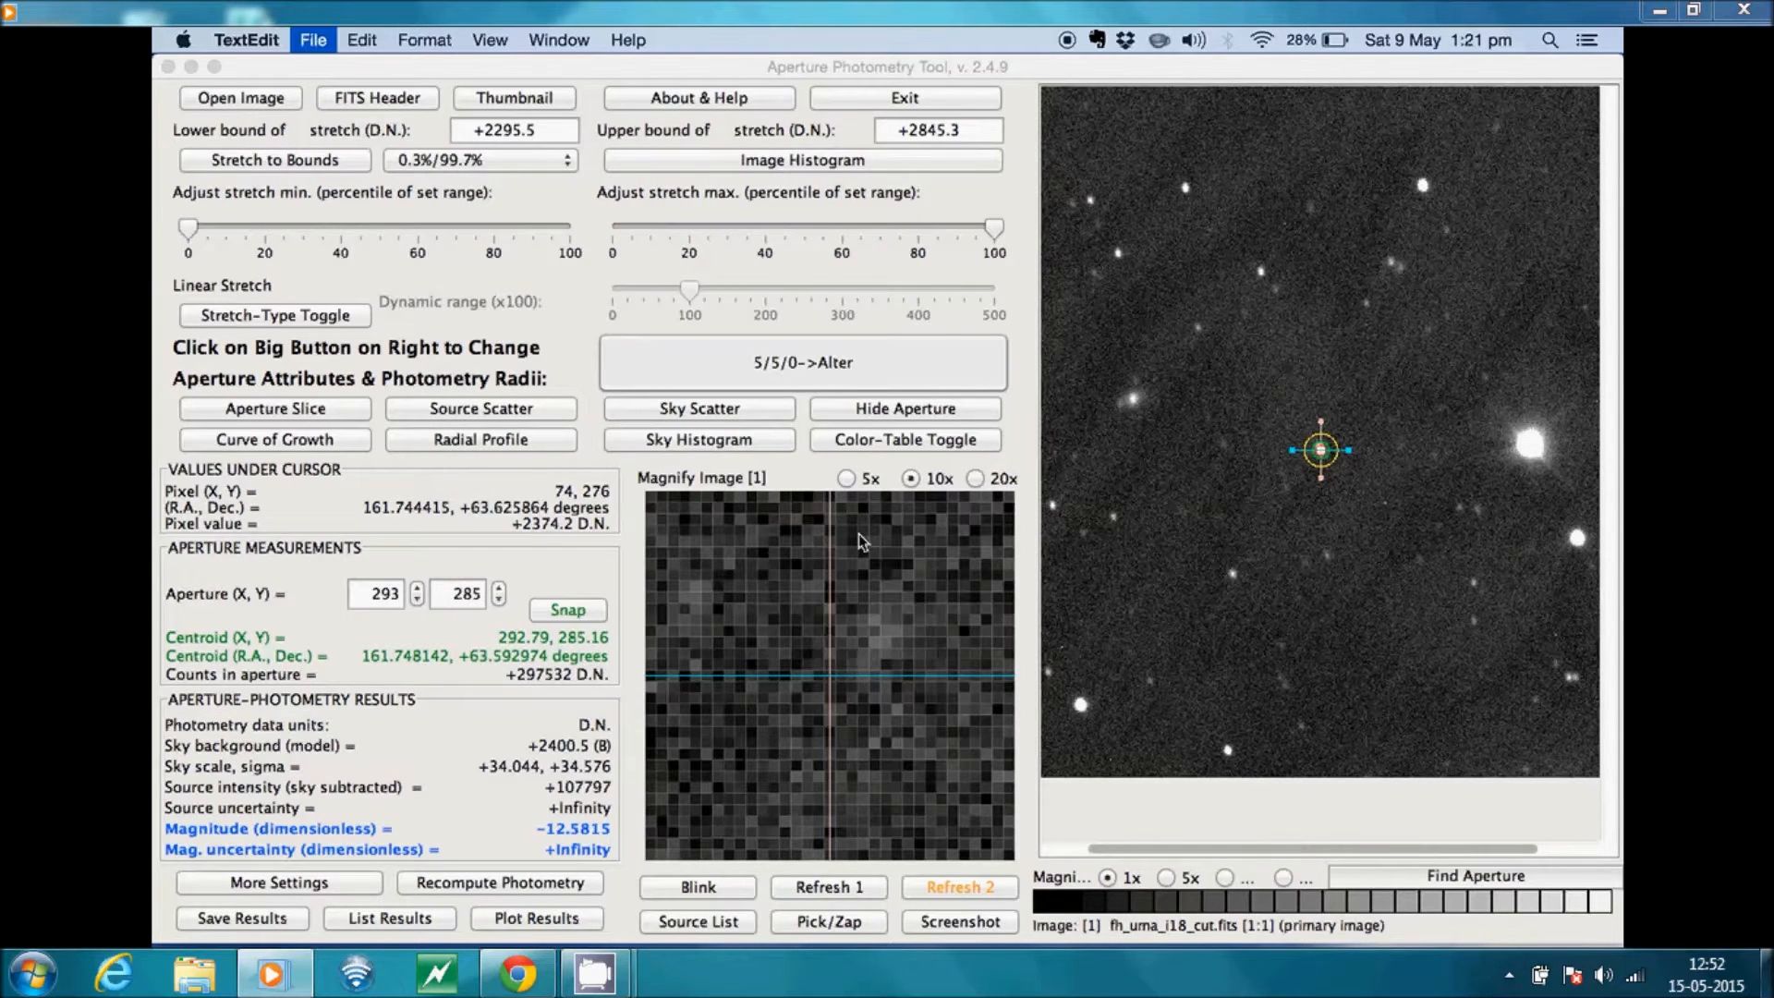
# Note actual magnitude 12.3 and measured magnitude −12.58 in TextEdit
pyautogui.write('actual magnitude =')
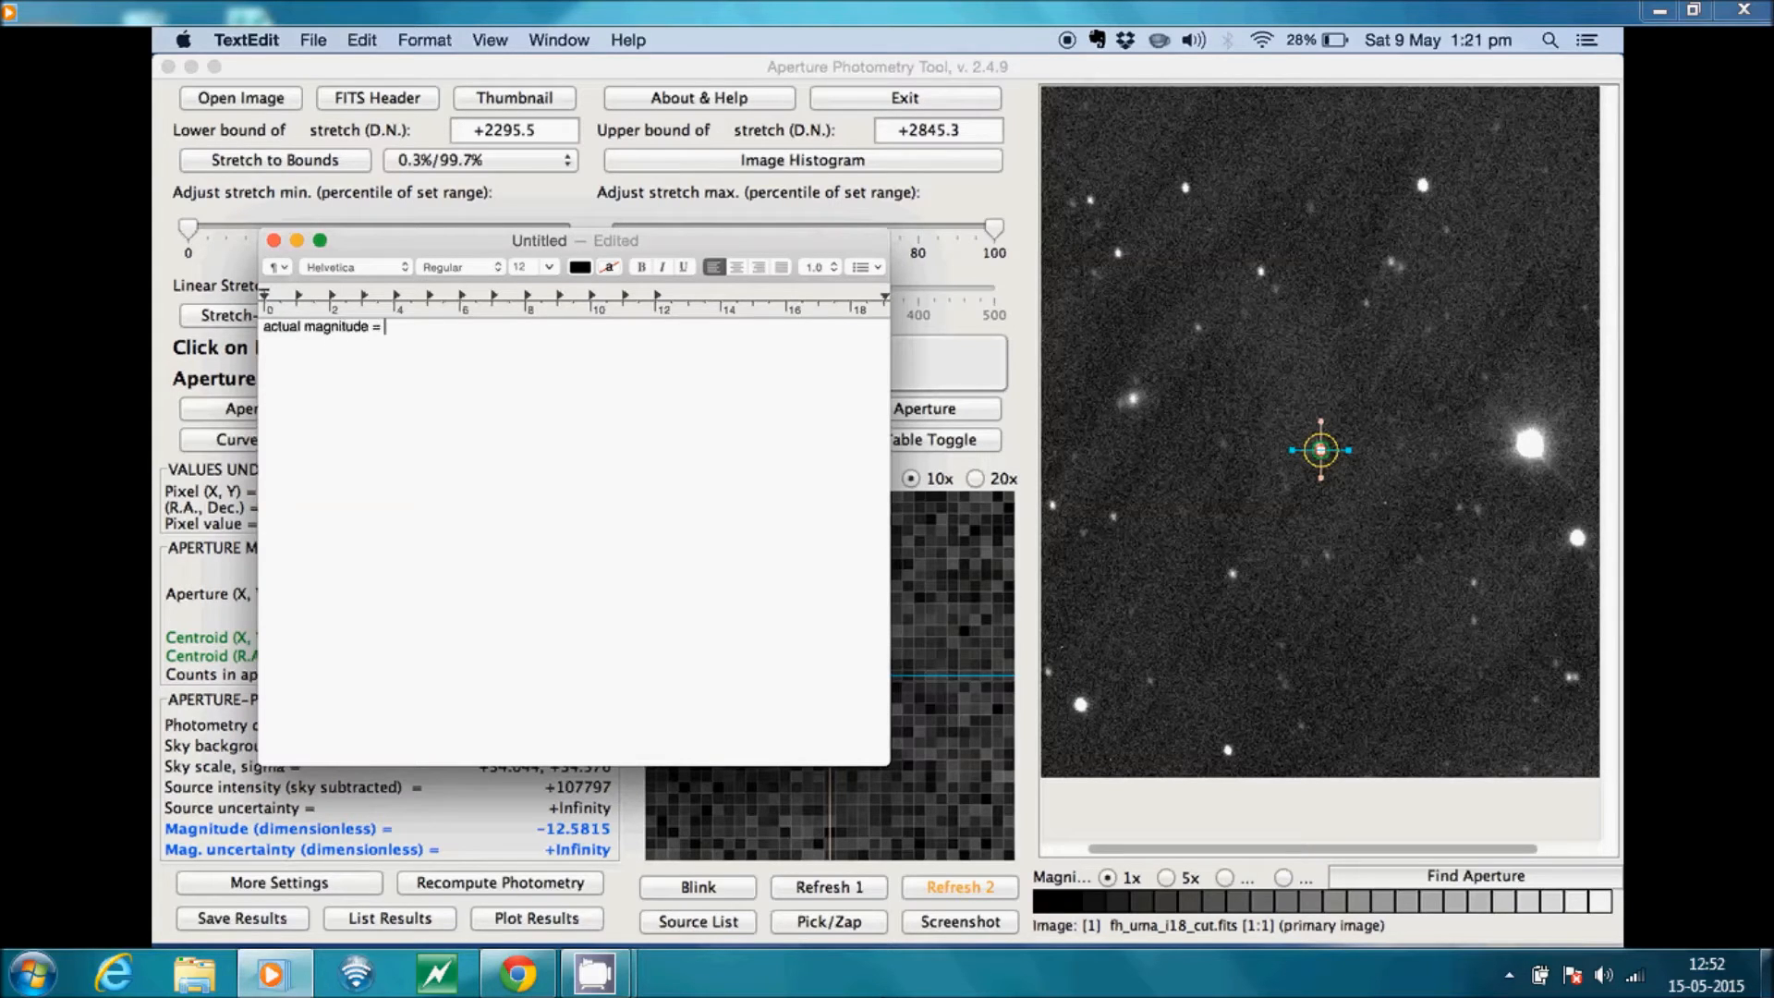
pyautogui.write('12.3')
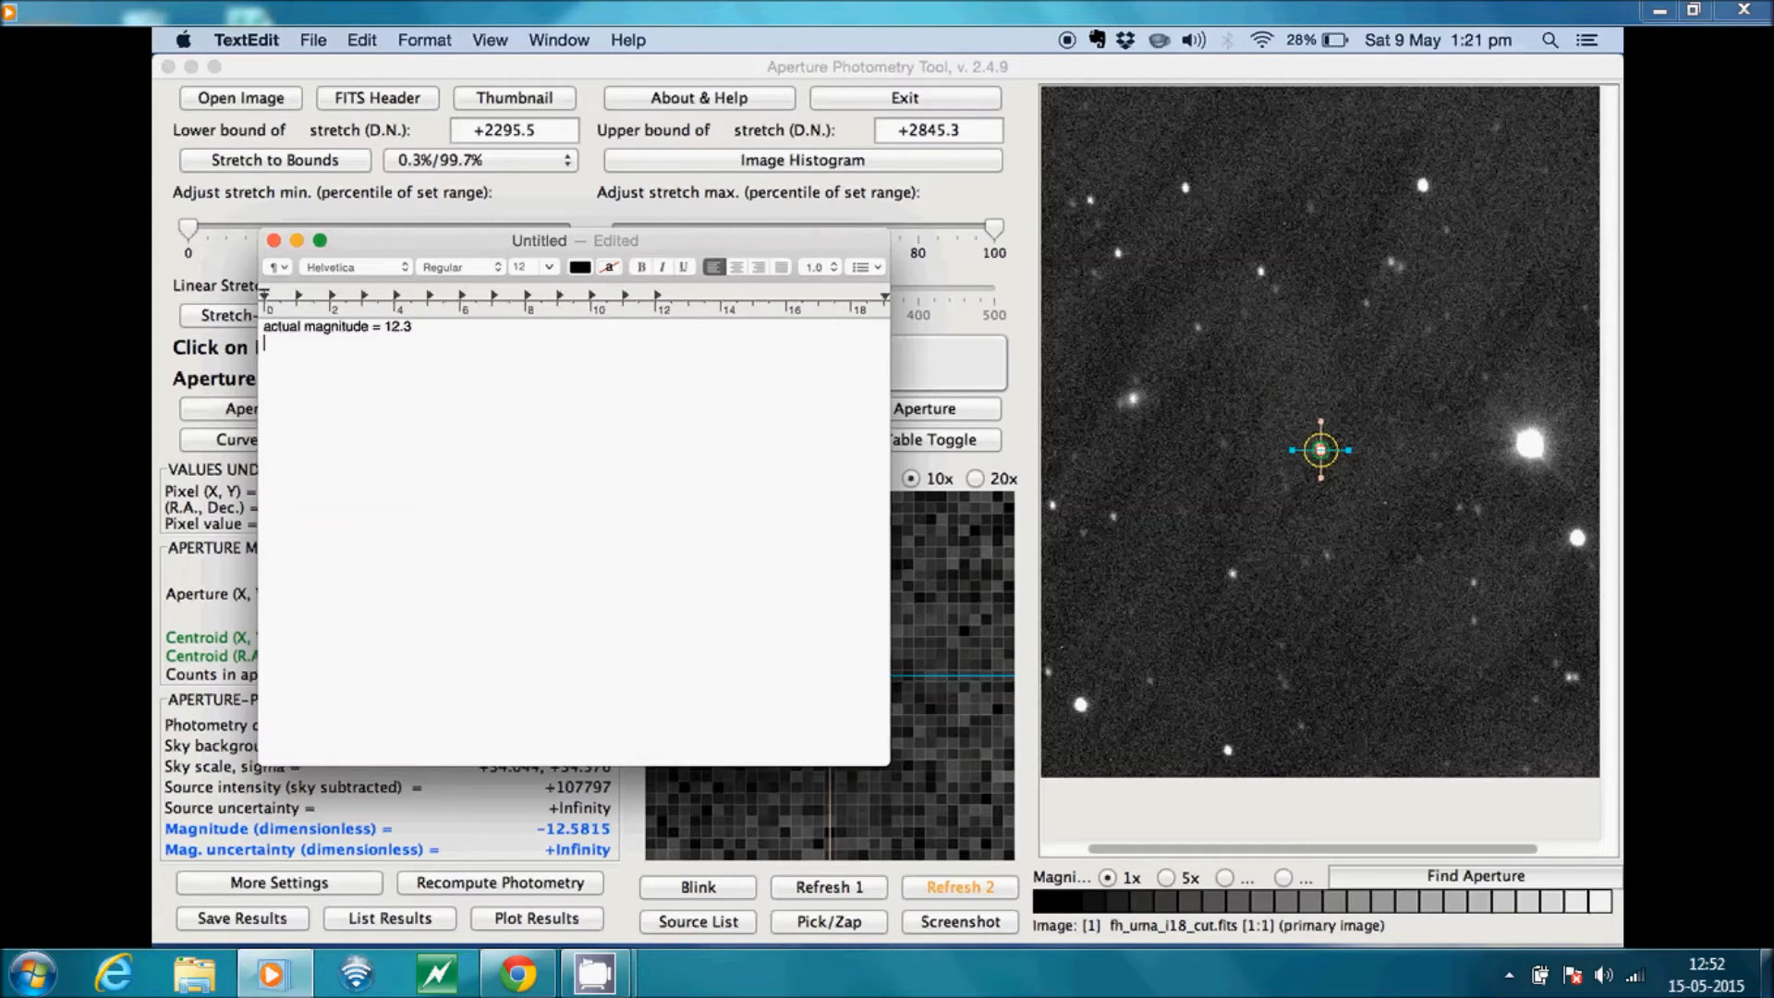
pyautogui.write('measured magnitu')
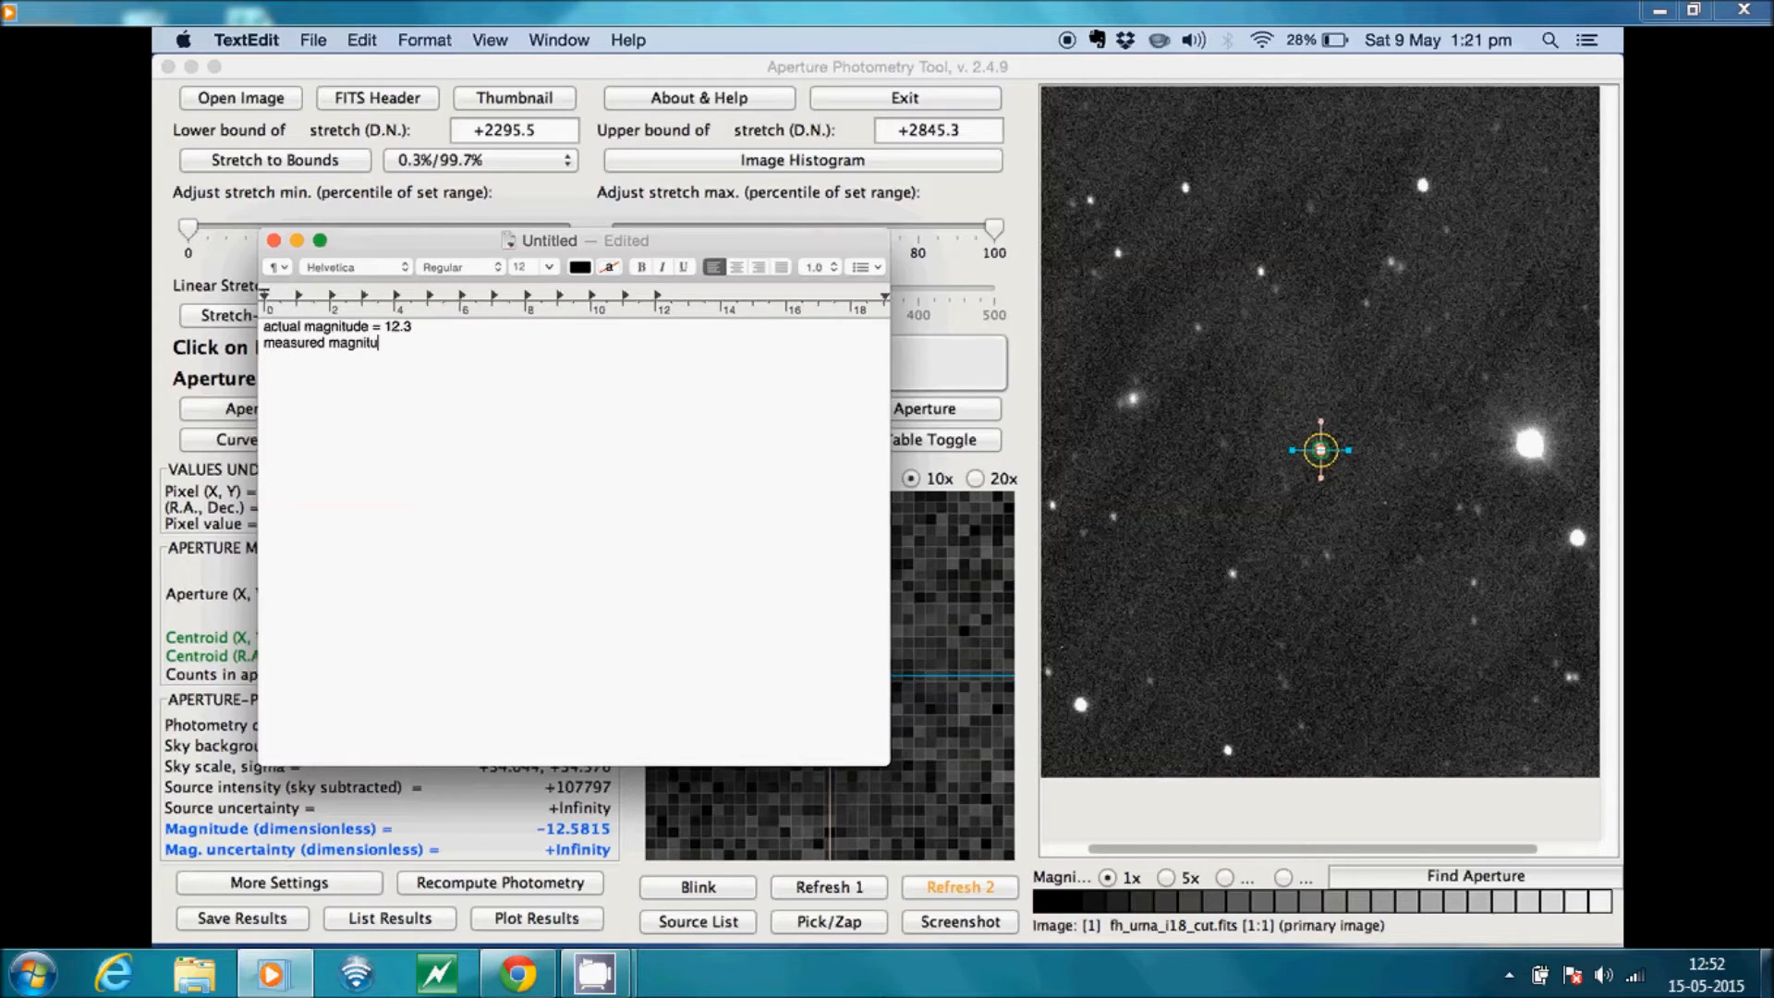
pyautogui.write('de')
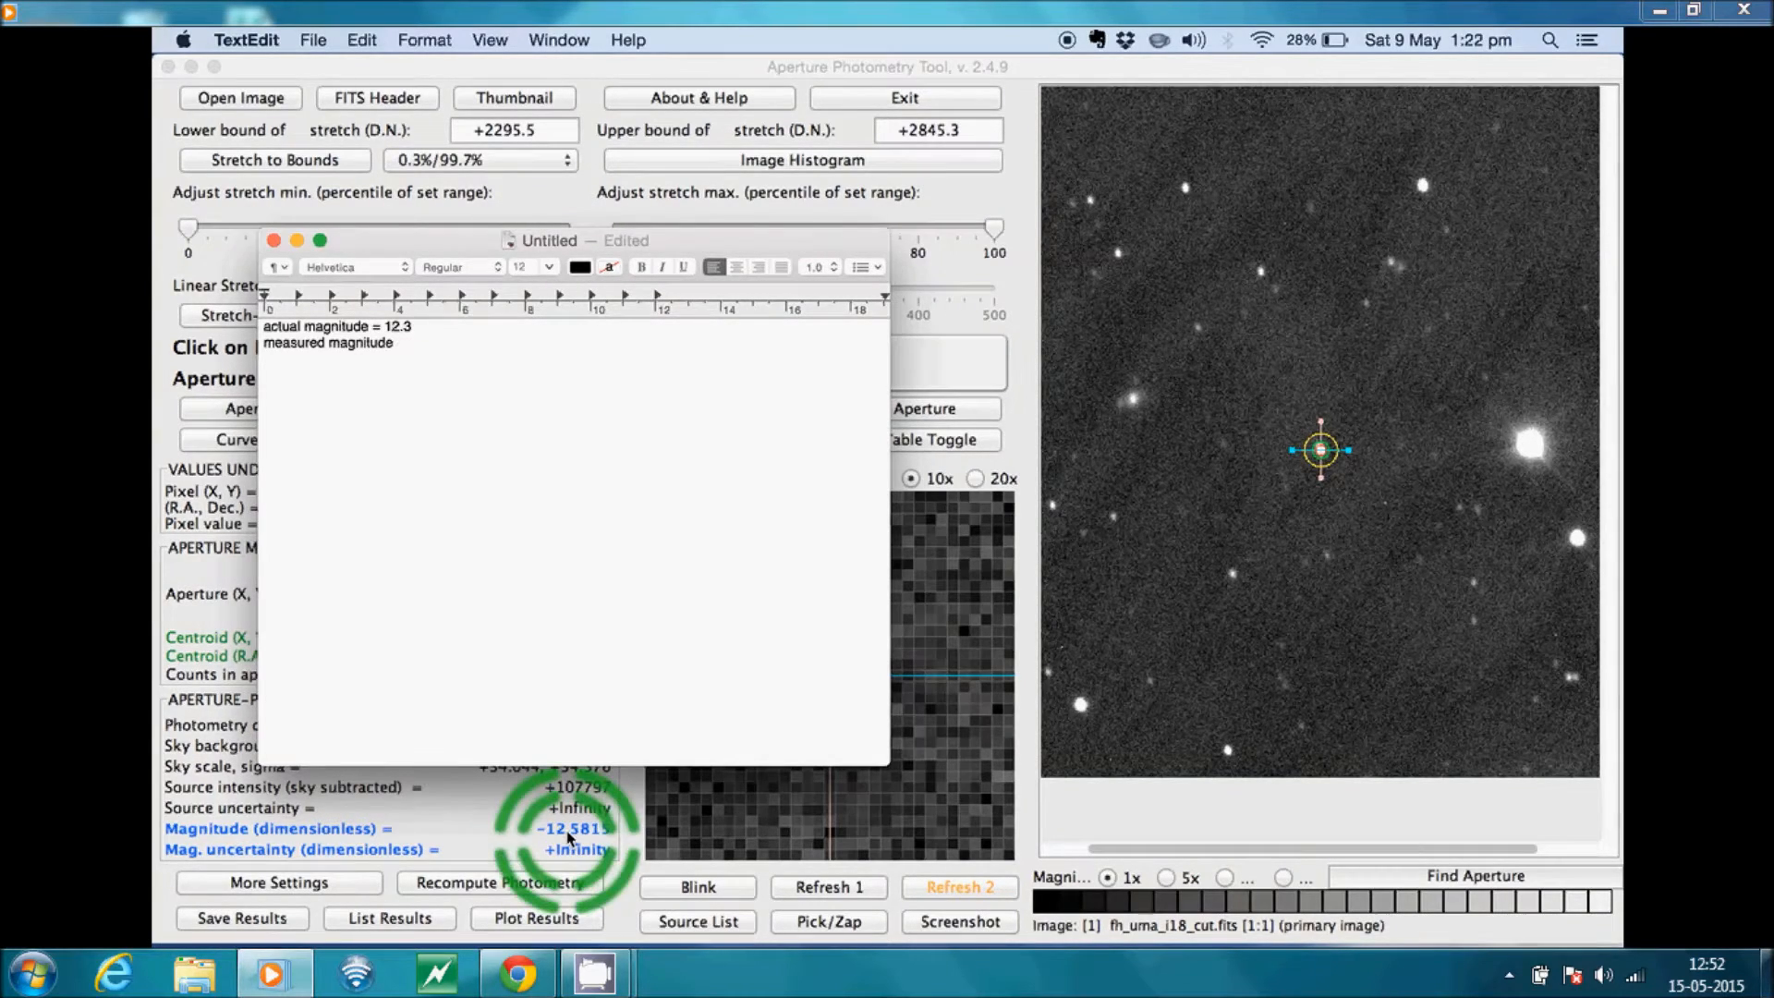
# Write the zero point calculation 12.3 − (−12.58) = 24.88
pyautogui.write('zero point =')
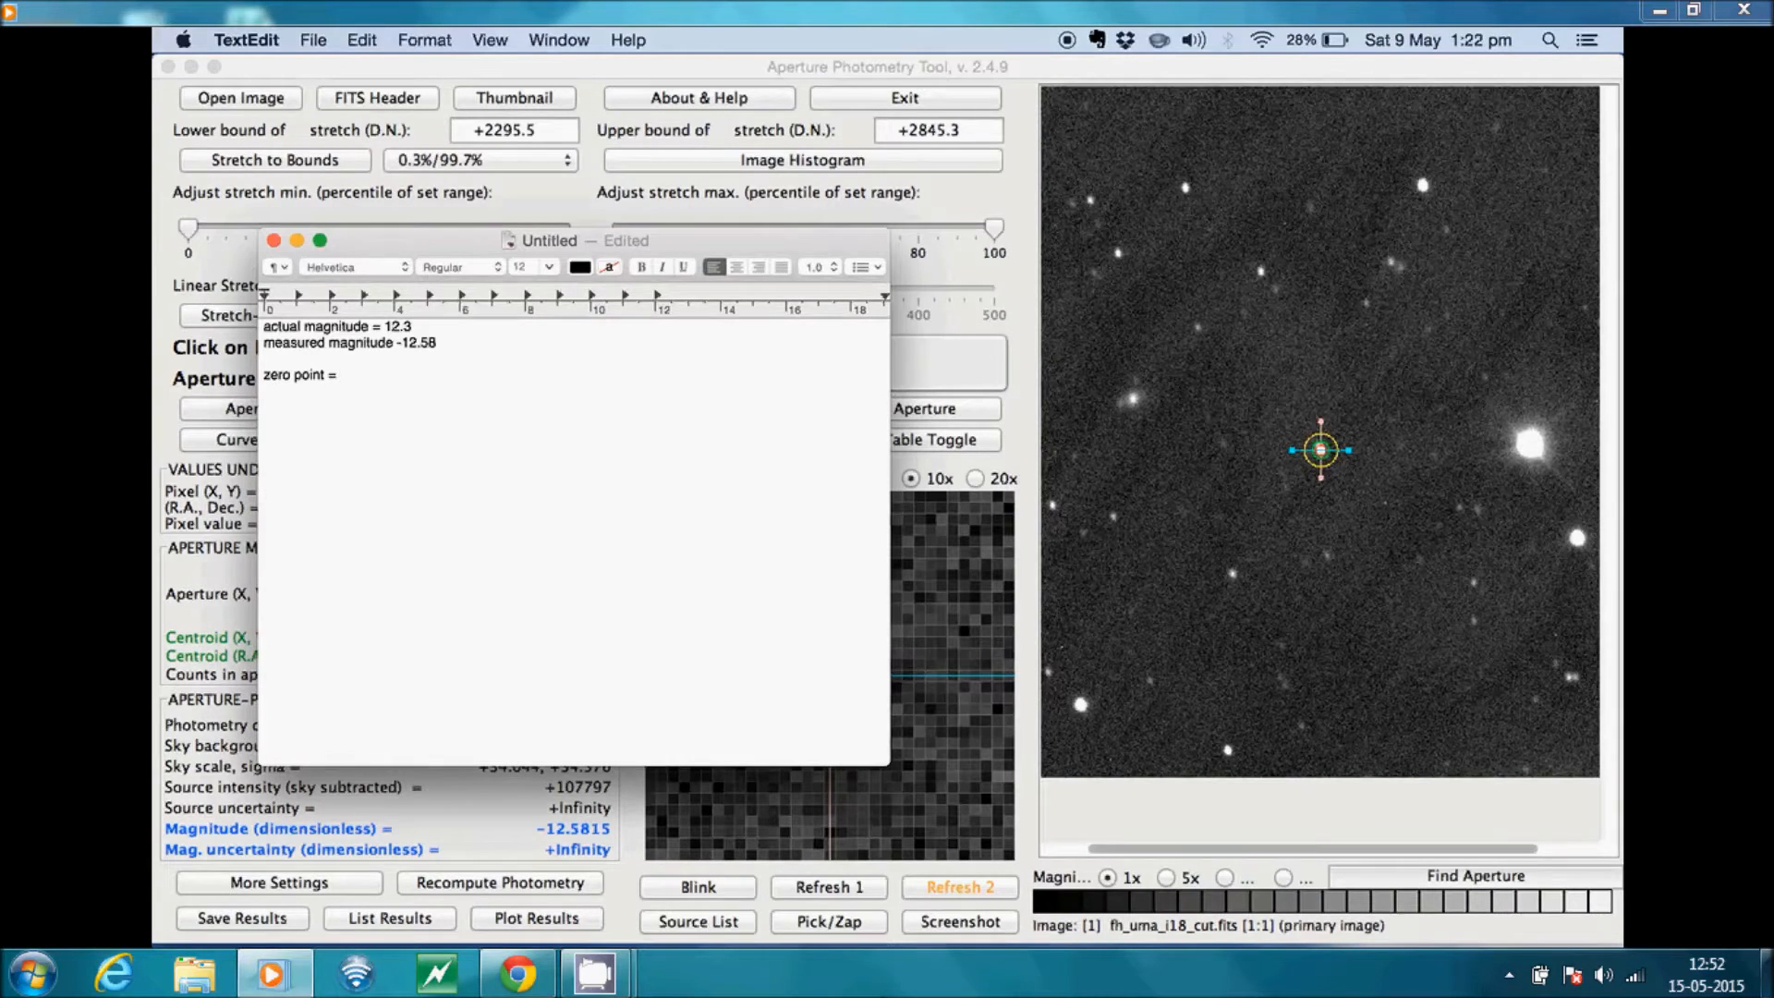
pyautogui.write('12.3 - (-')
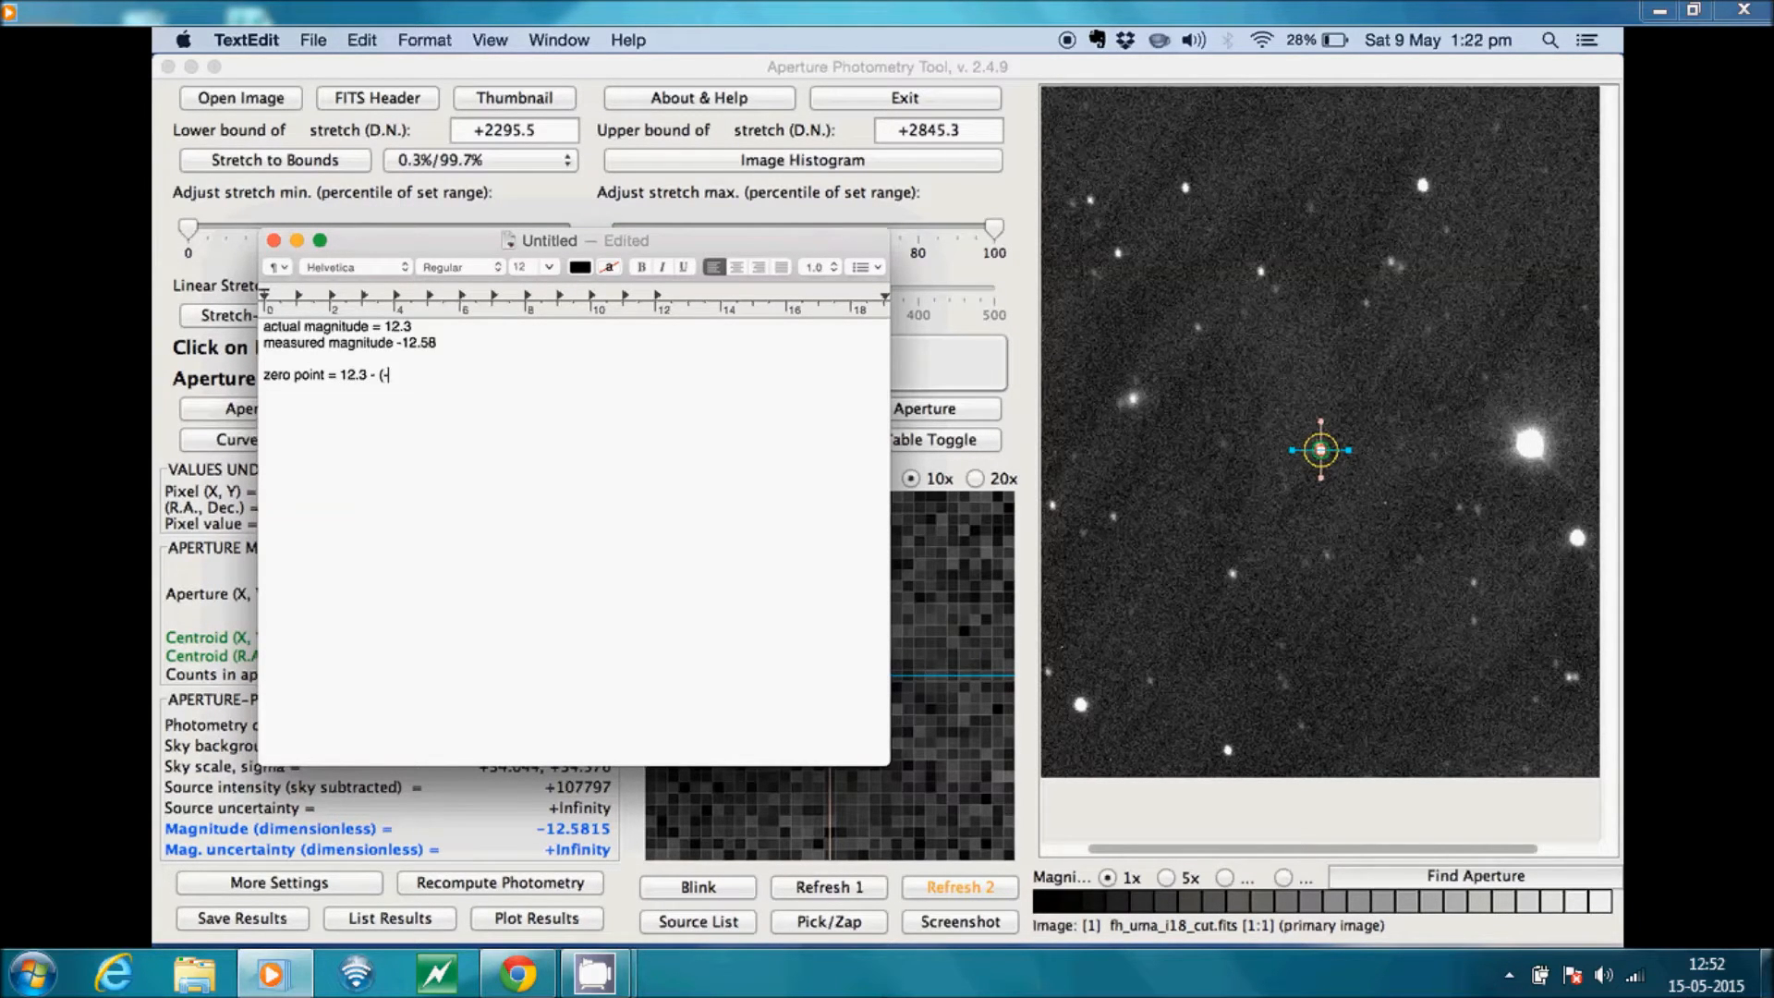
pyautogui.write('12.')
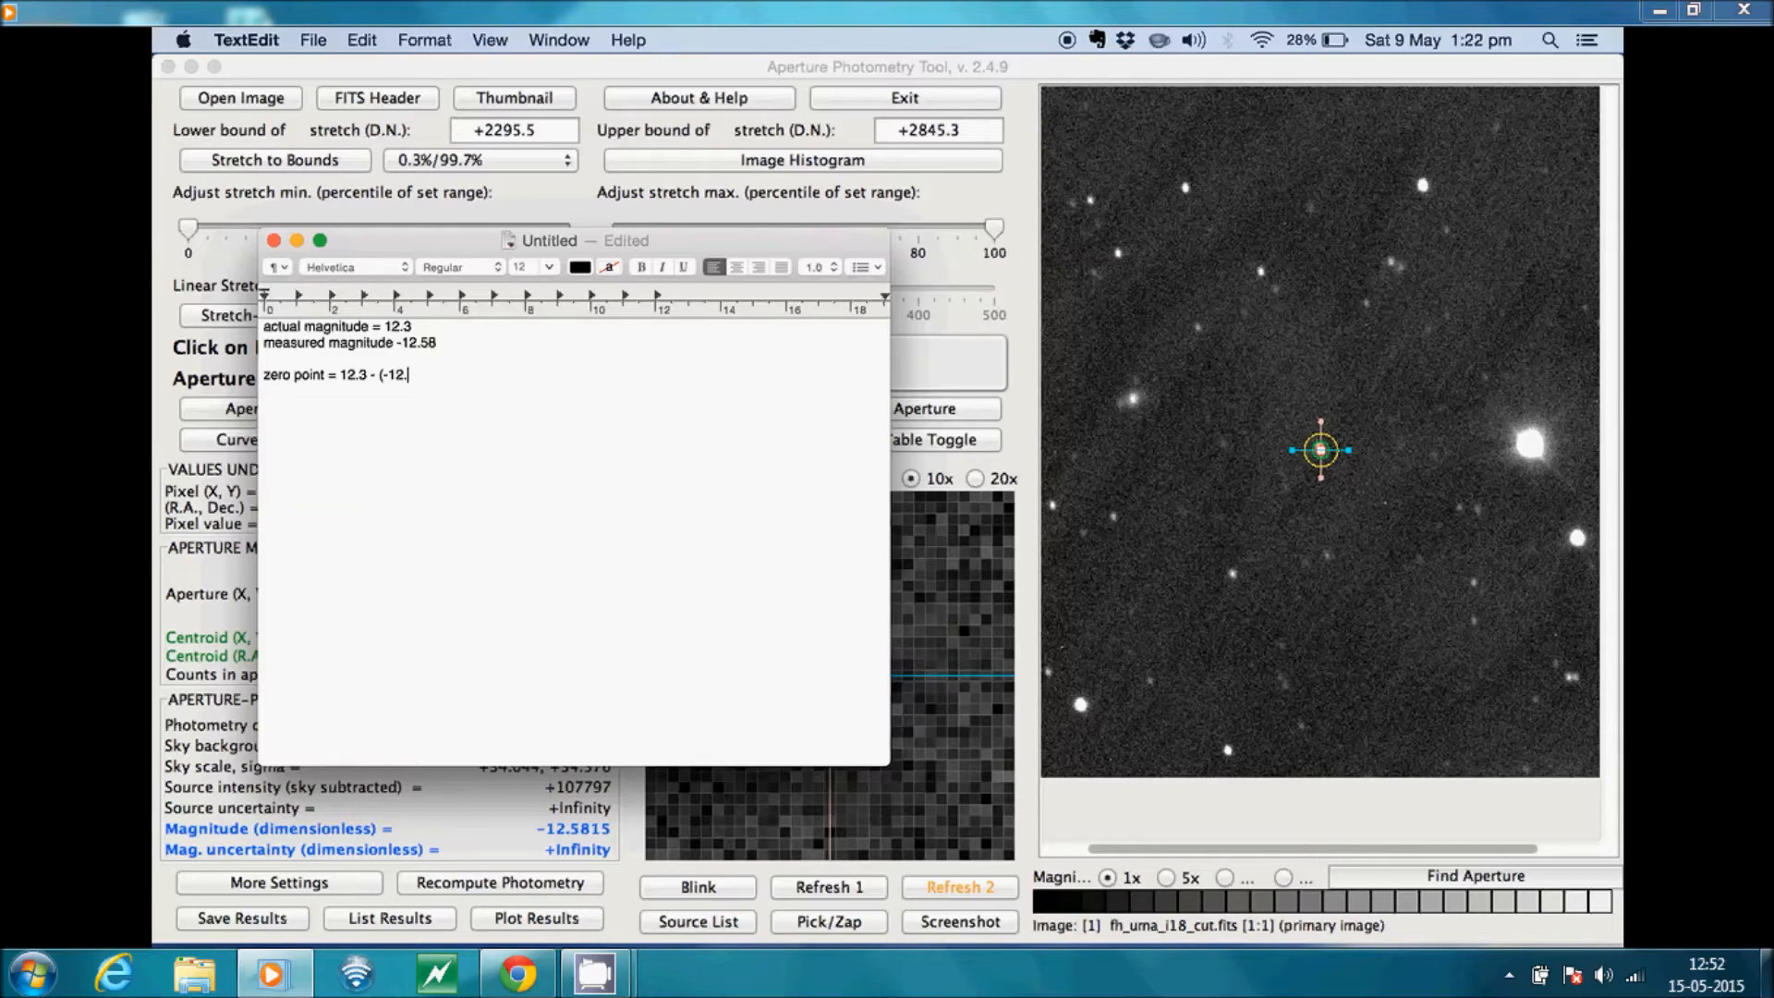
pyautogui.write('58) =')
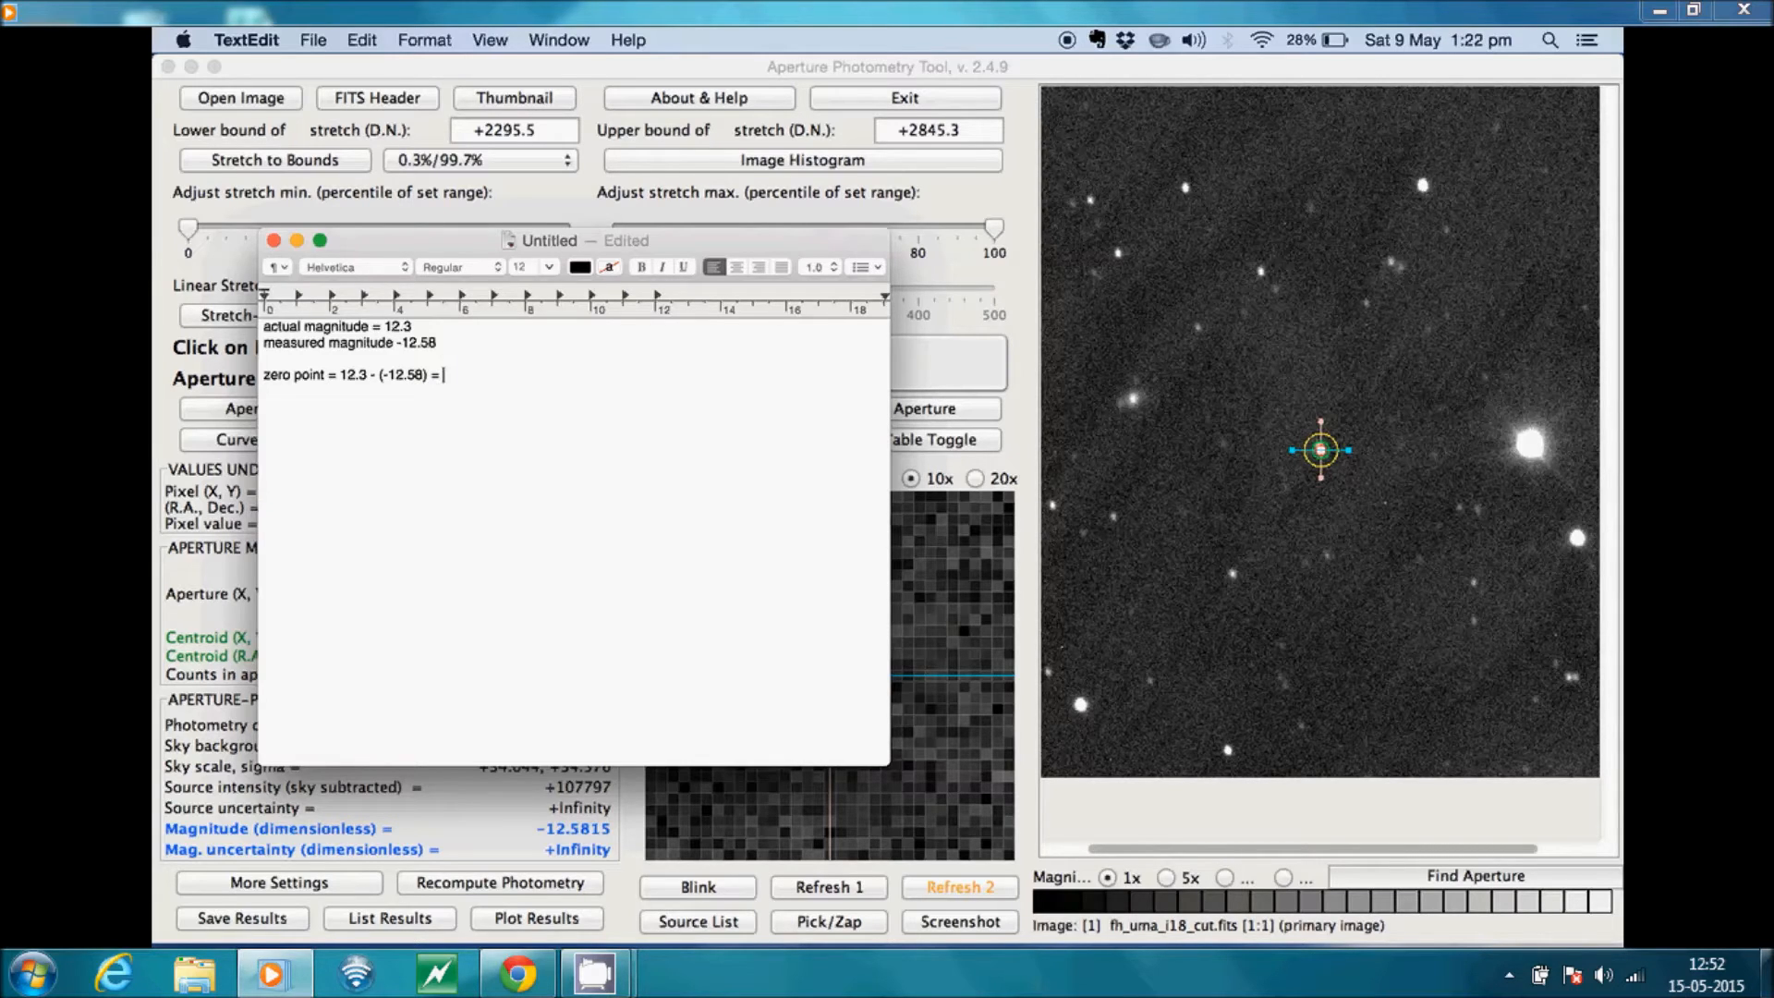
pyautogui.write('24')
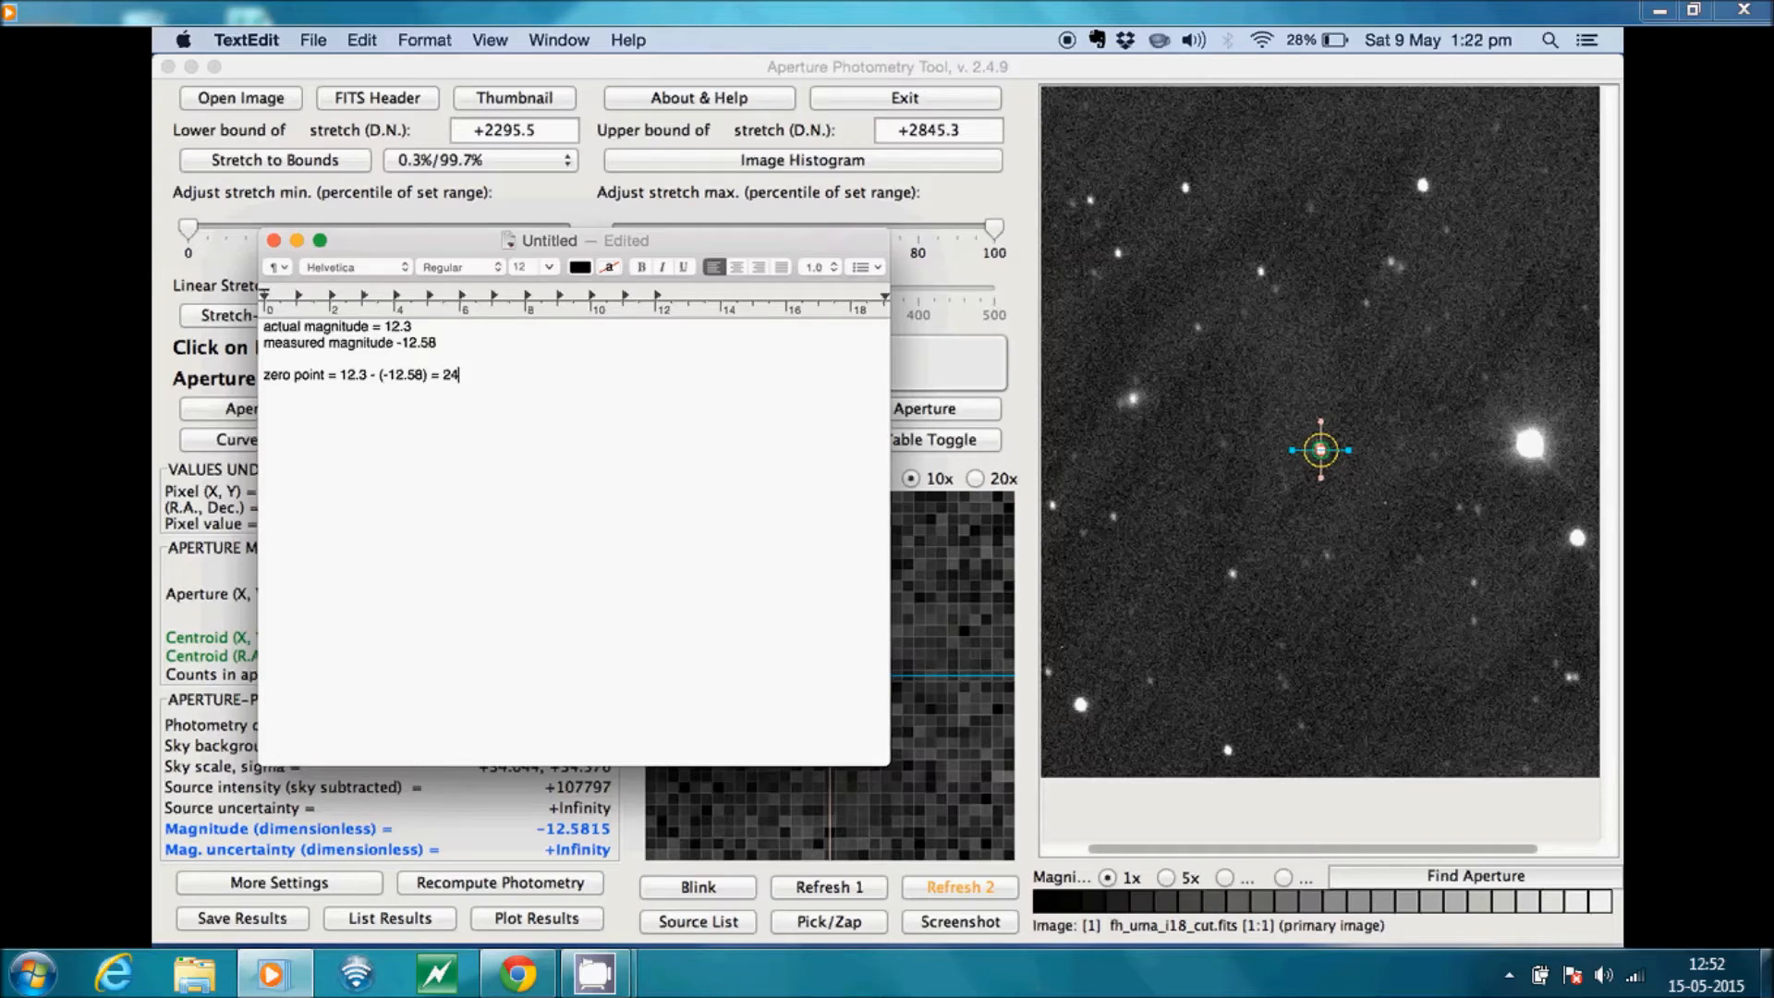
pyautogui.write('88')
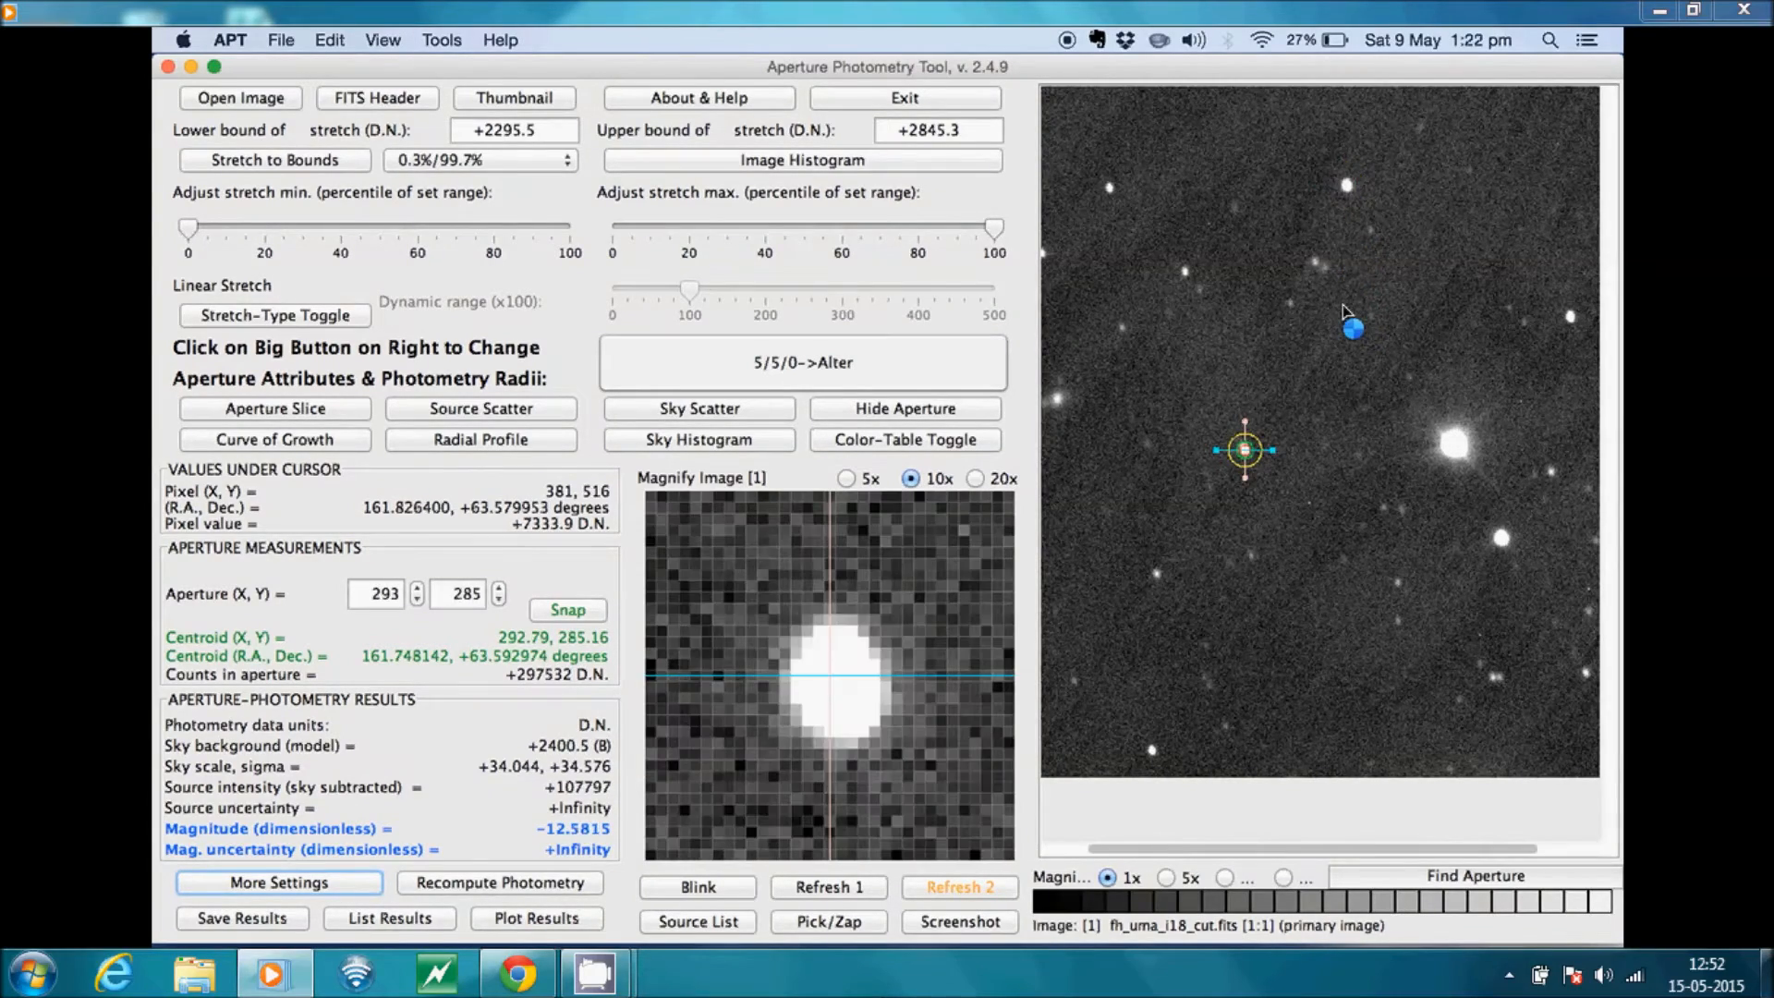
# Place the aperture on the second star near the top, reading magnitude −12.7793
pyautogui.click(1346, 184)
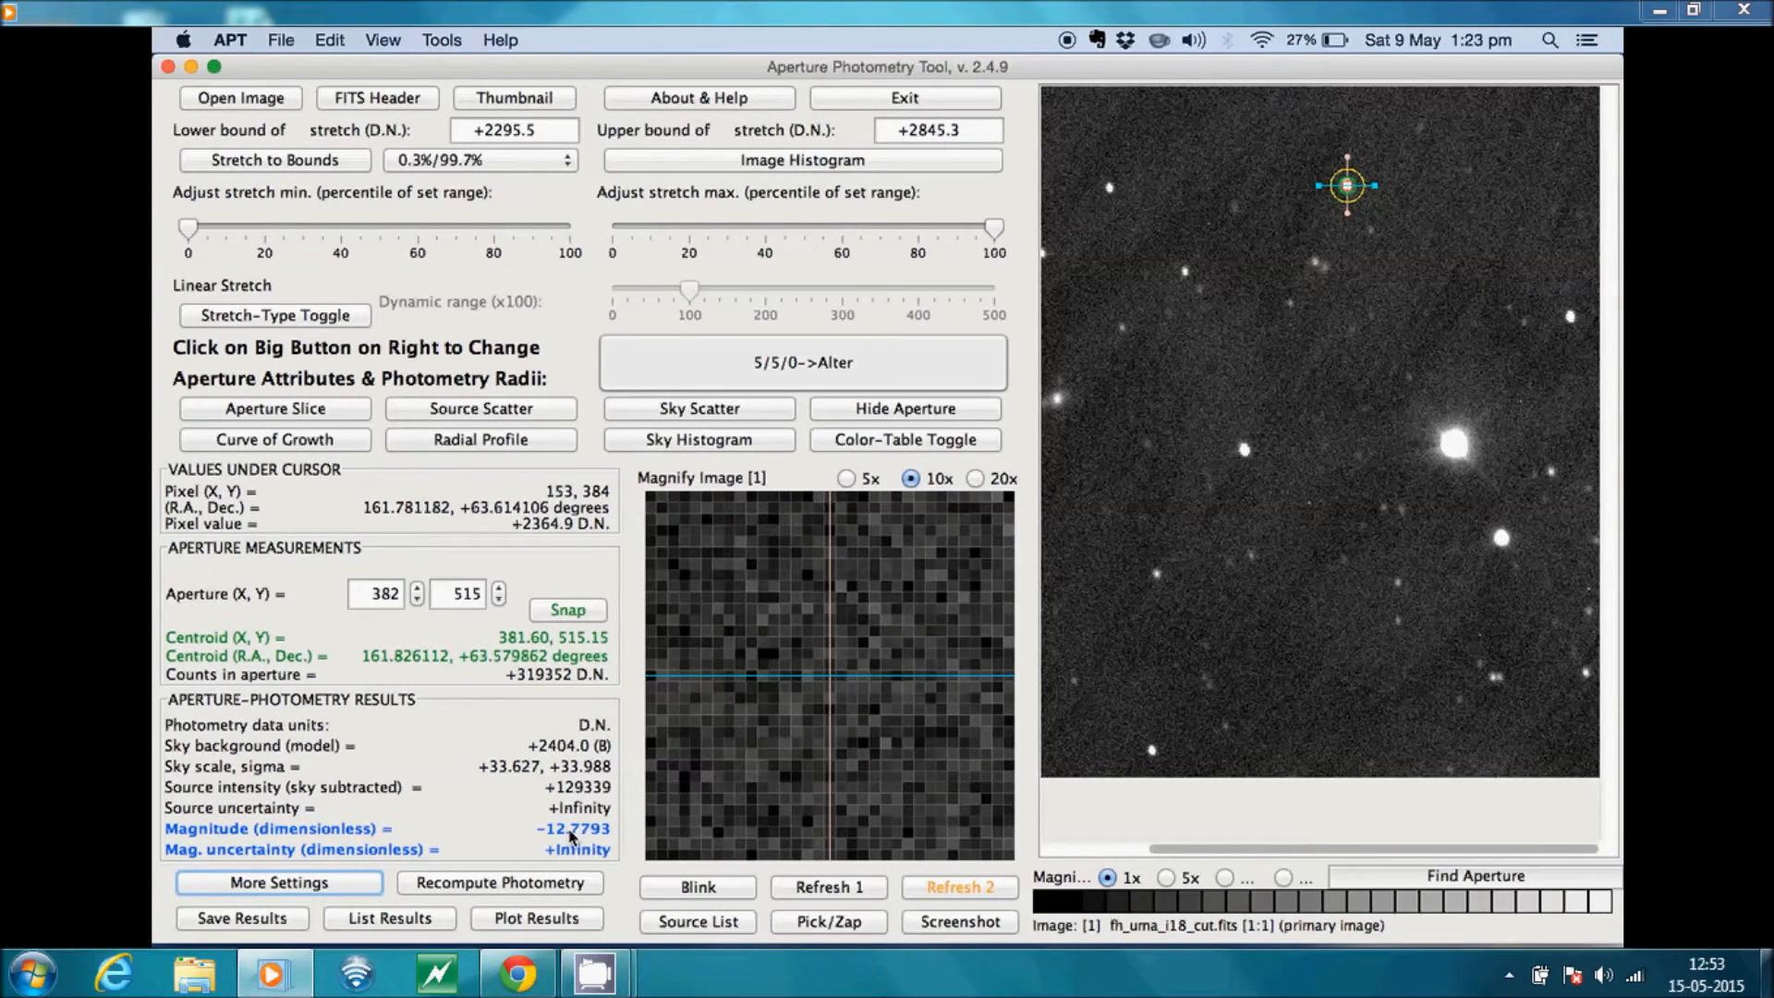
pyautogui.moveTo(696, 145)
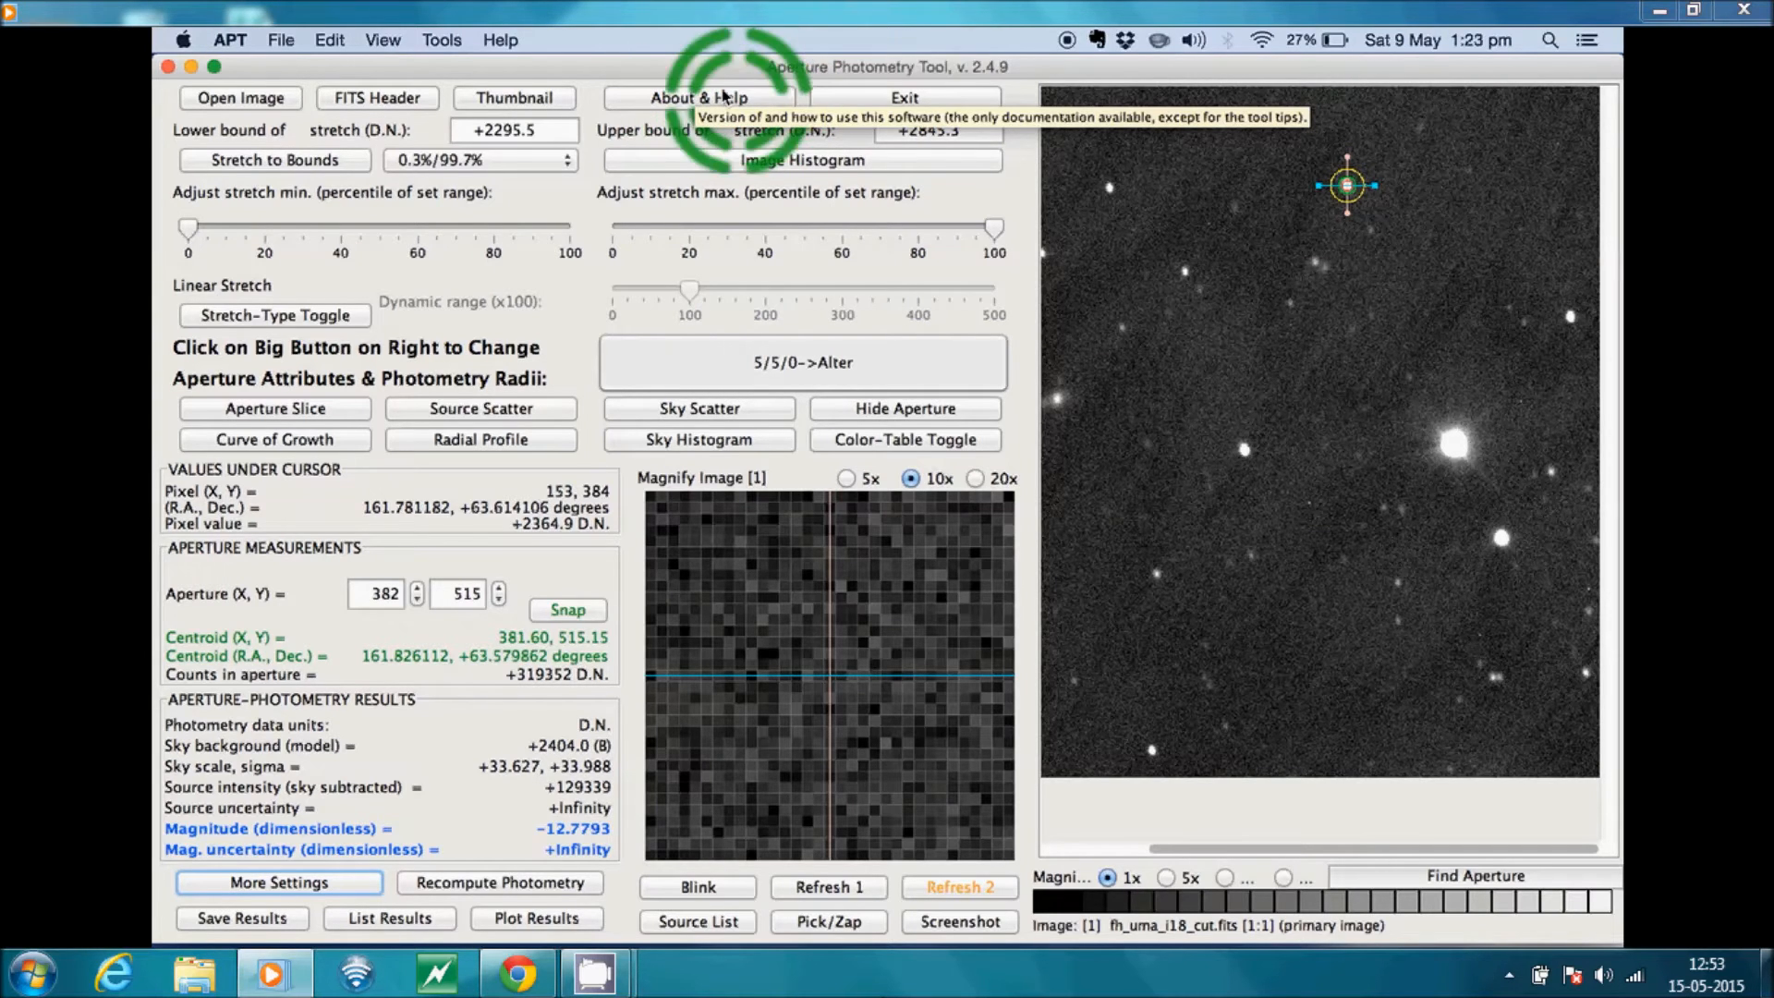
pyautogui.moveTo(793, 377)
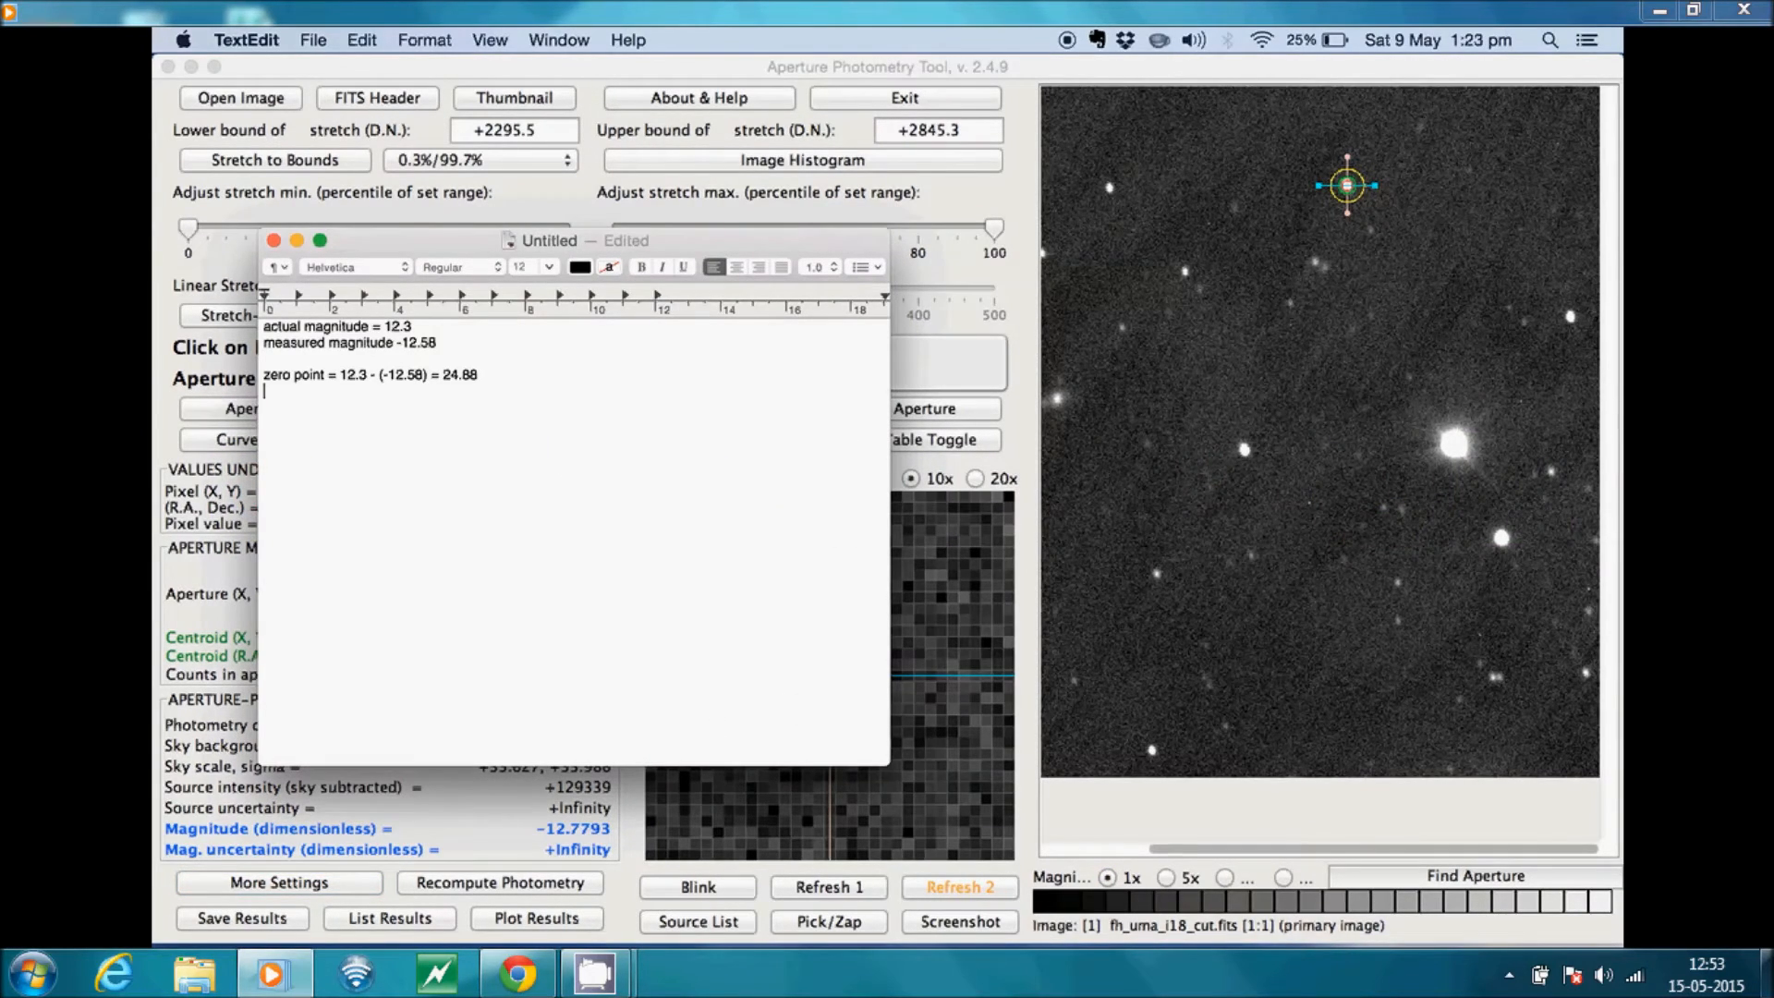
# Add the line 'target magnitude = -12.78' to the note
pyautogui.write('tar')
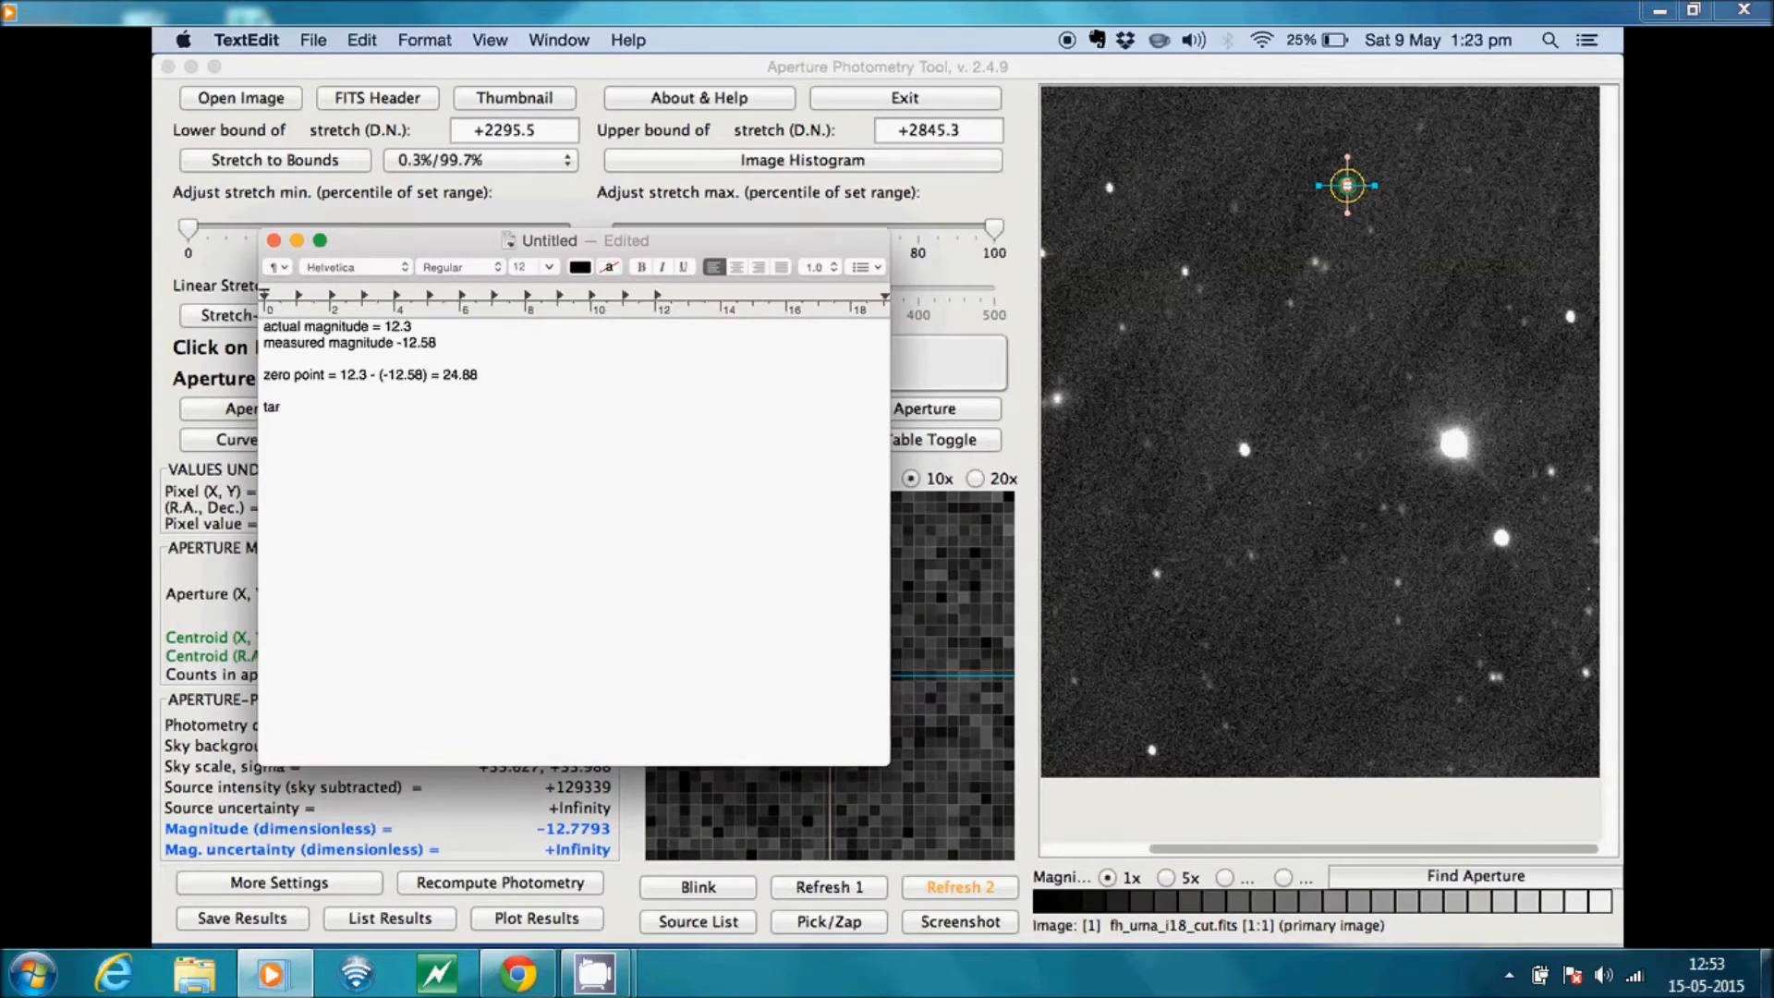
pyautogui.write('target magnitude = 12')
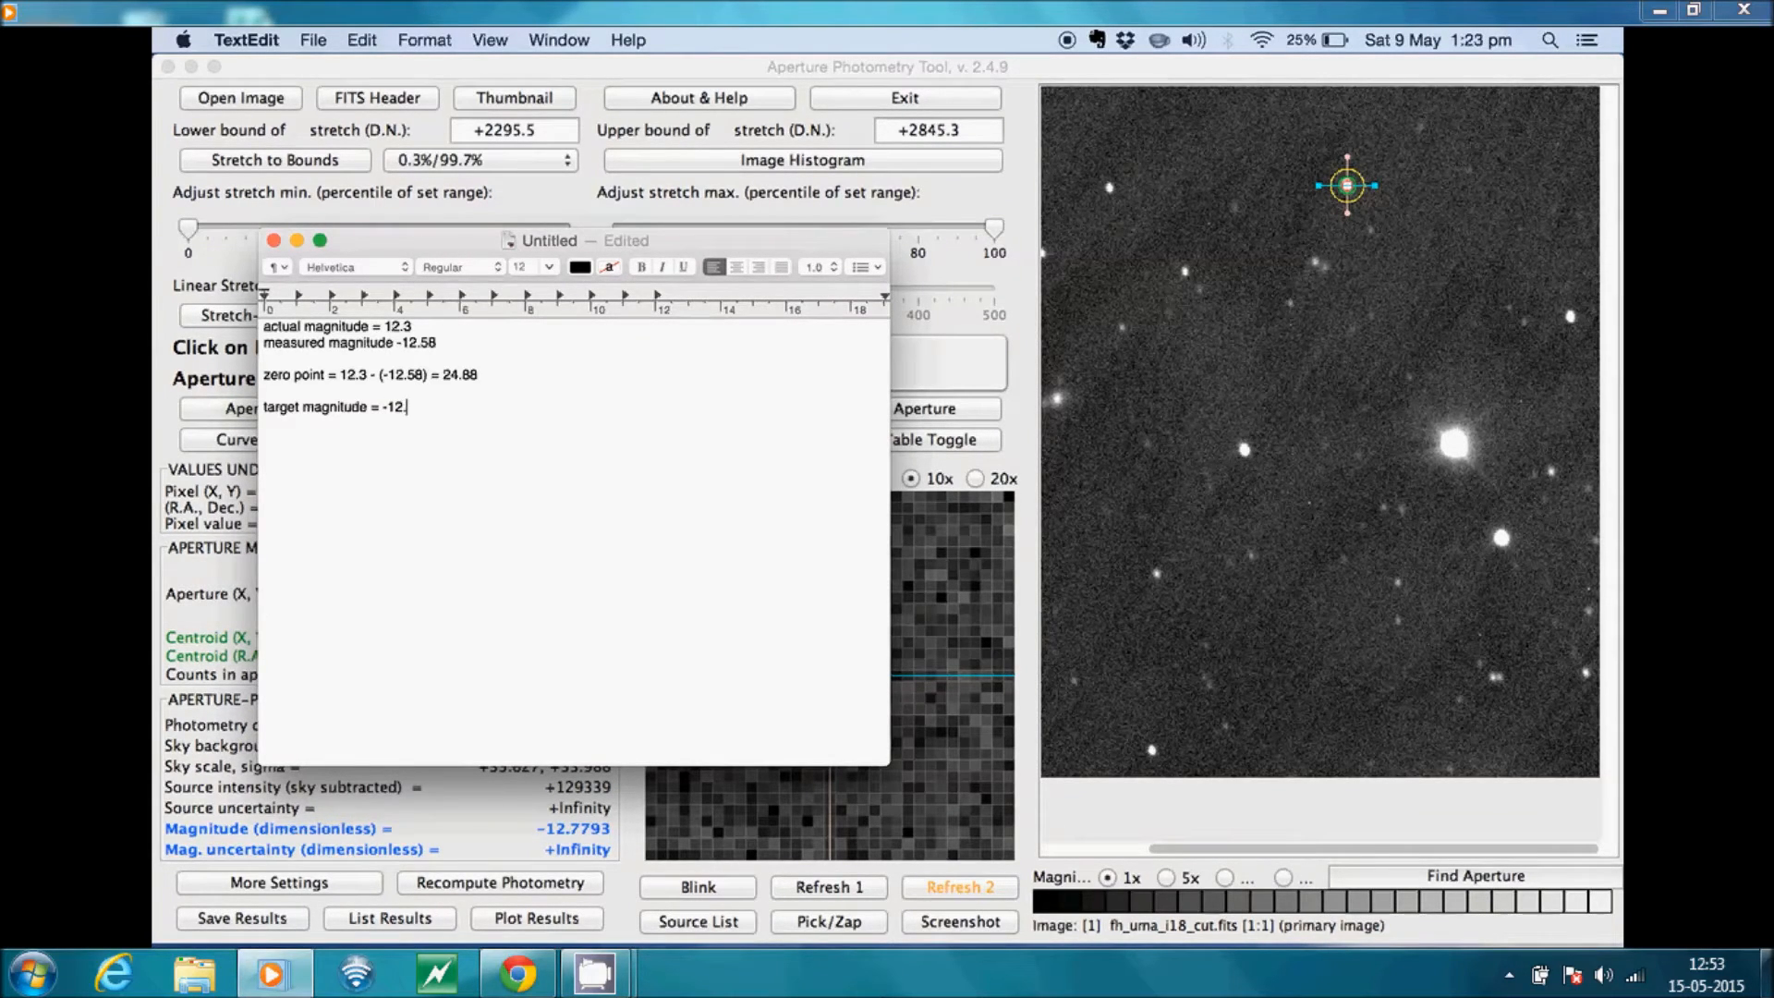
pyautogui.write('.78')
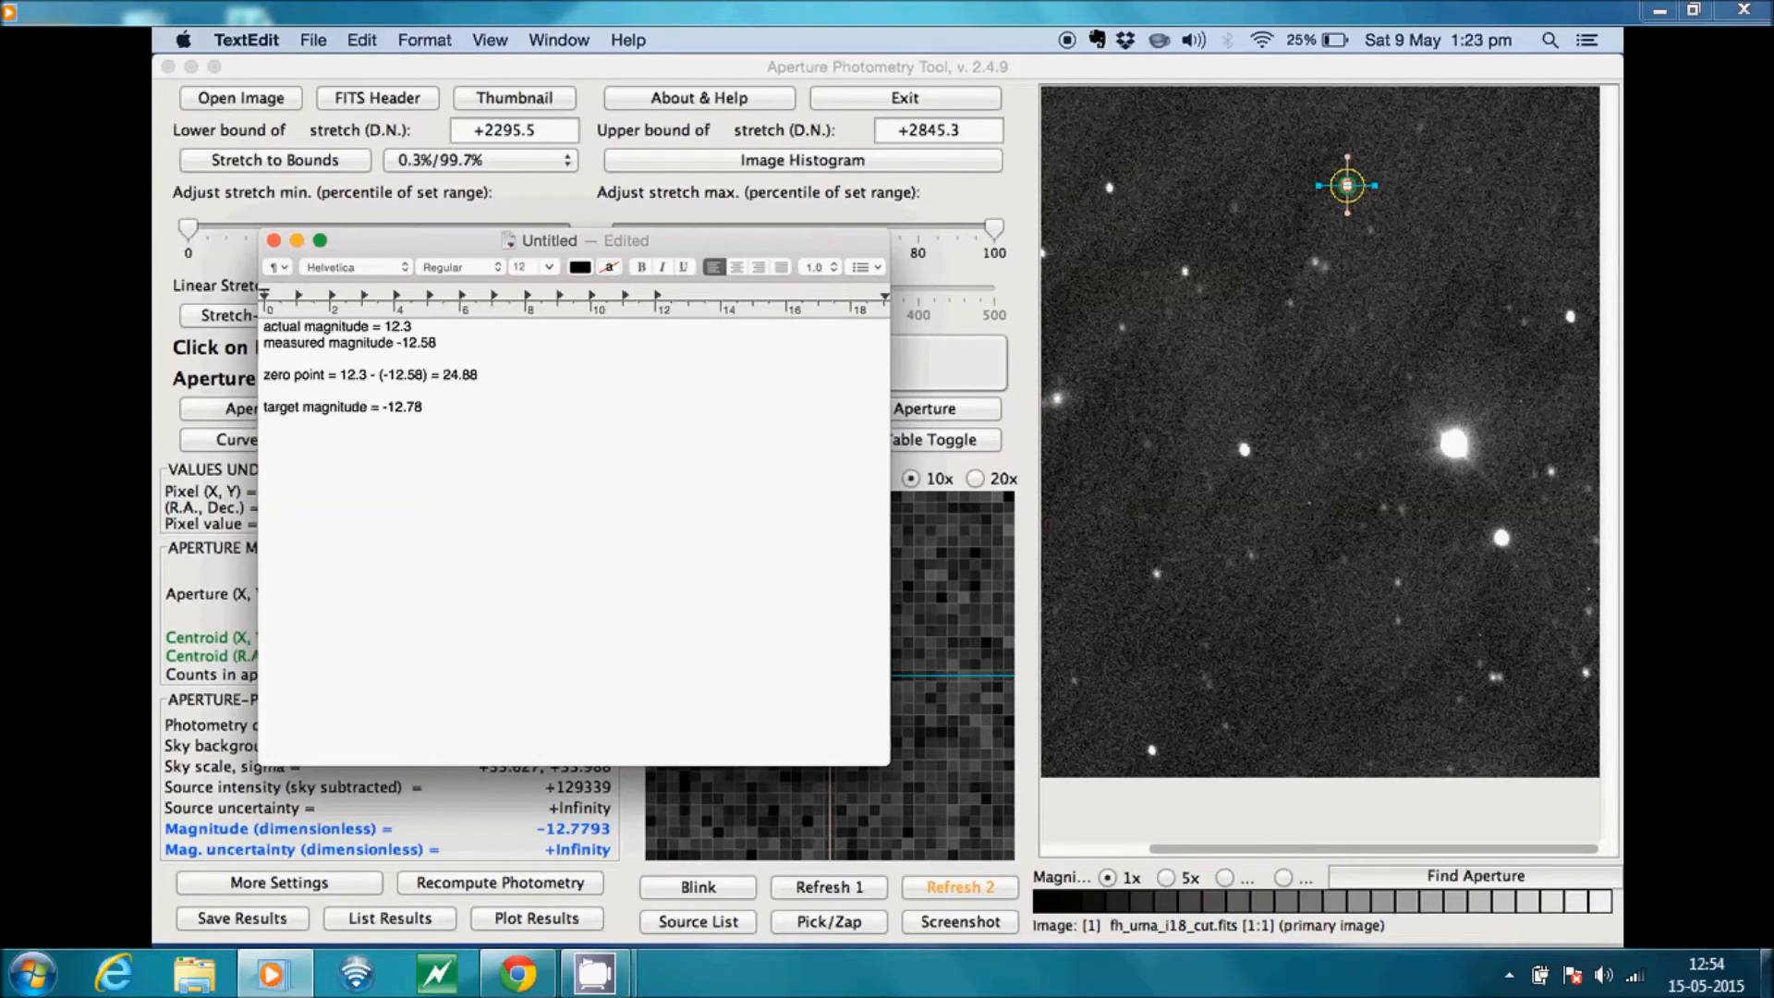
# Add 'actual magnitude = -12.78 + 24.88', correcting the mistyped characters
pyautogui.write('actual magnitude = 12')
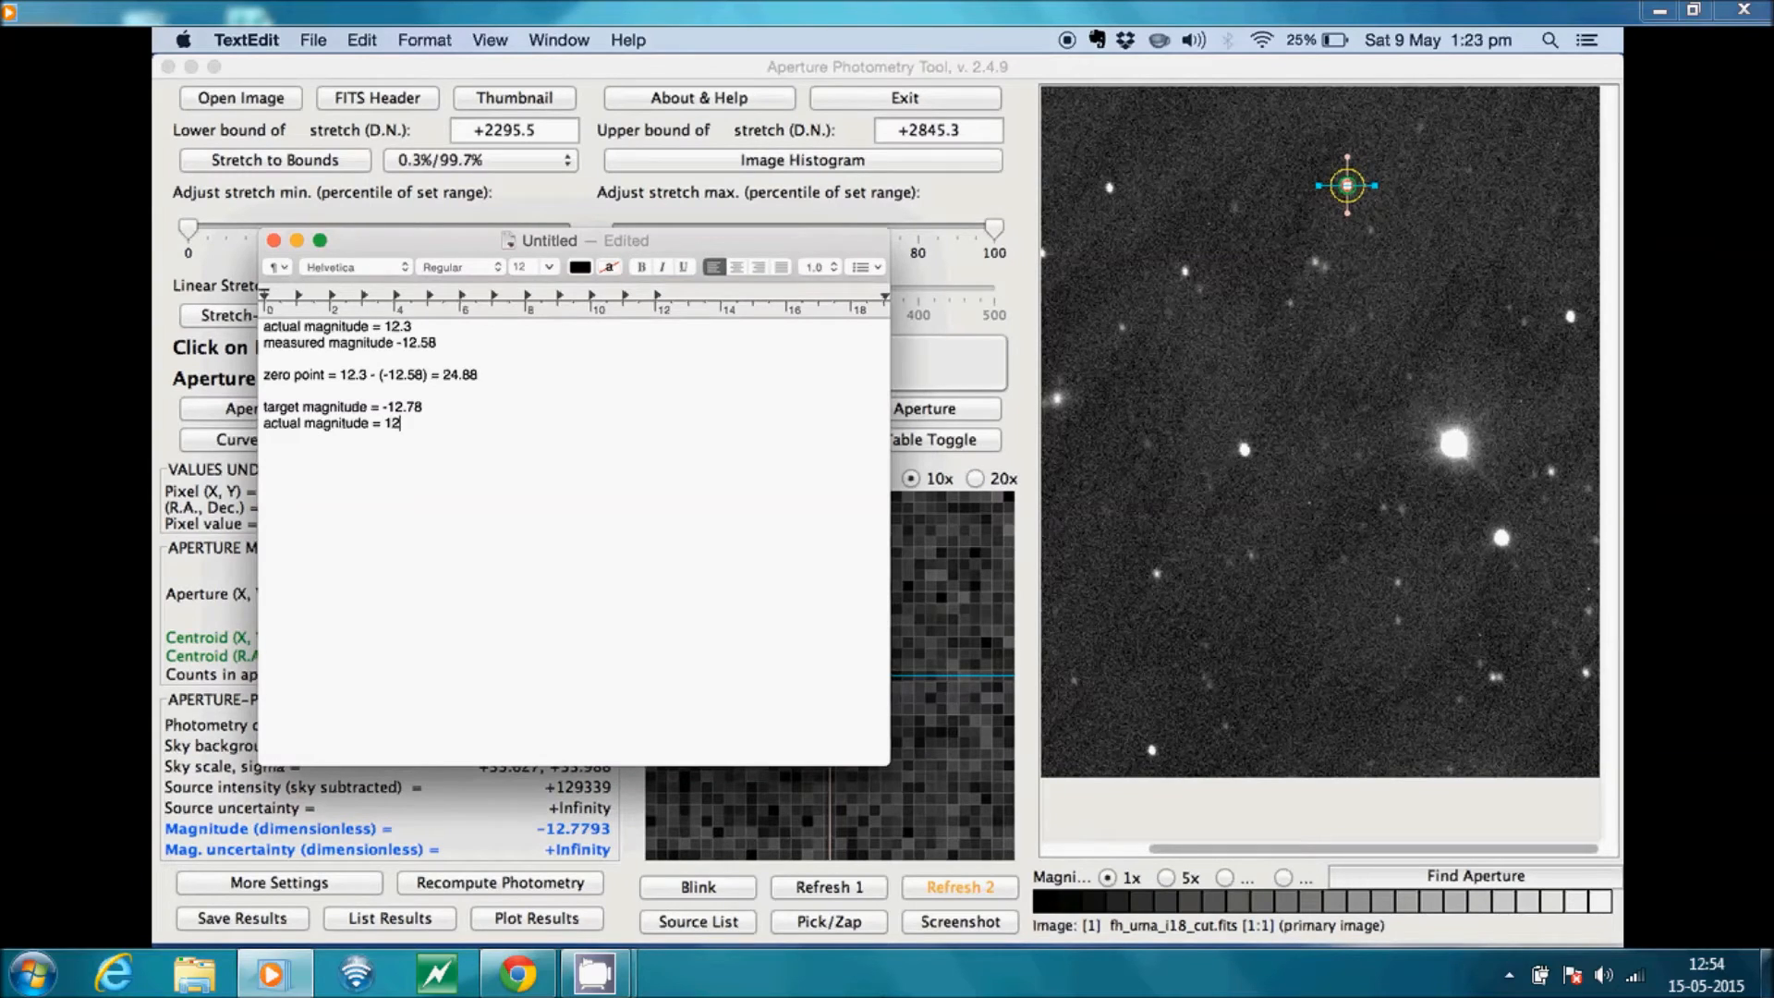
pyautogui.write('-.7')
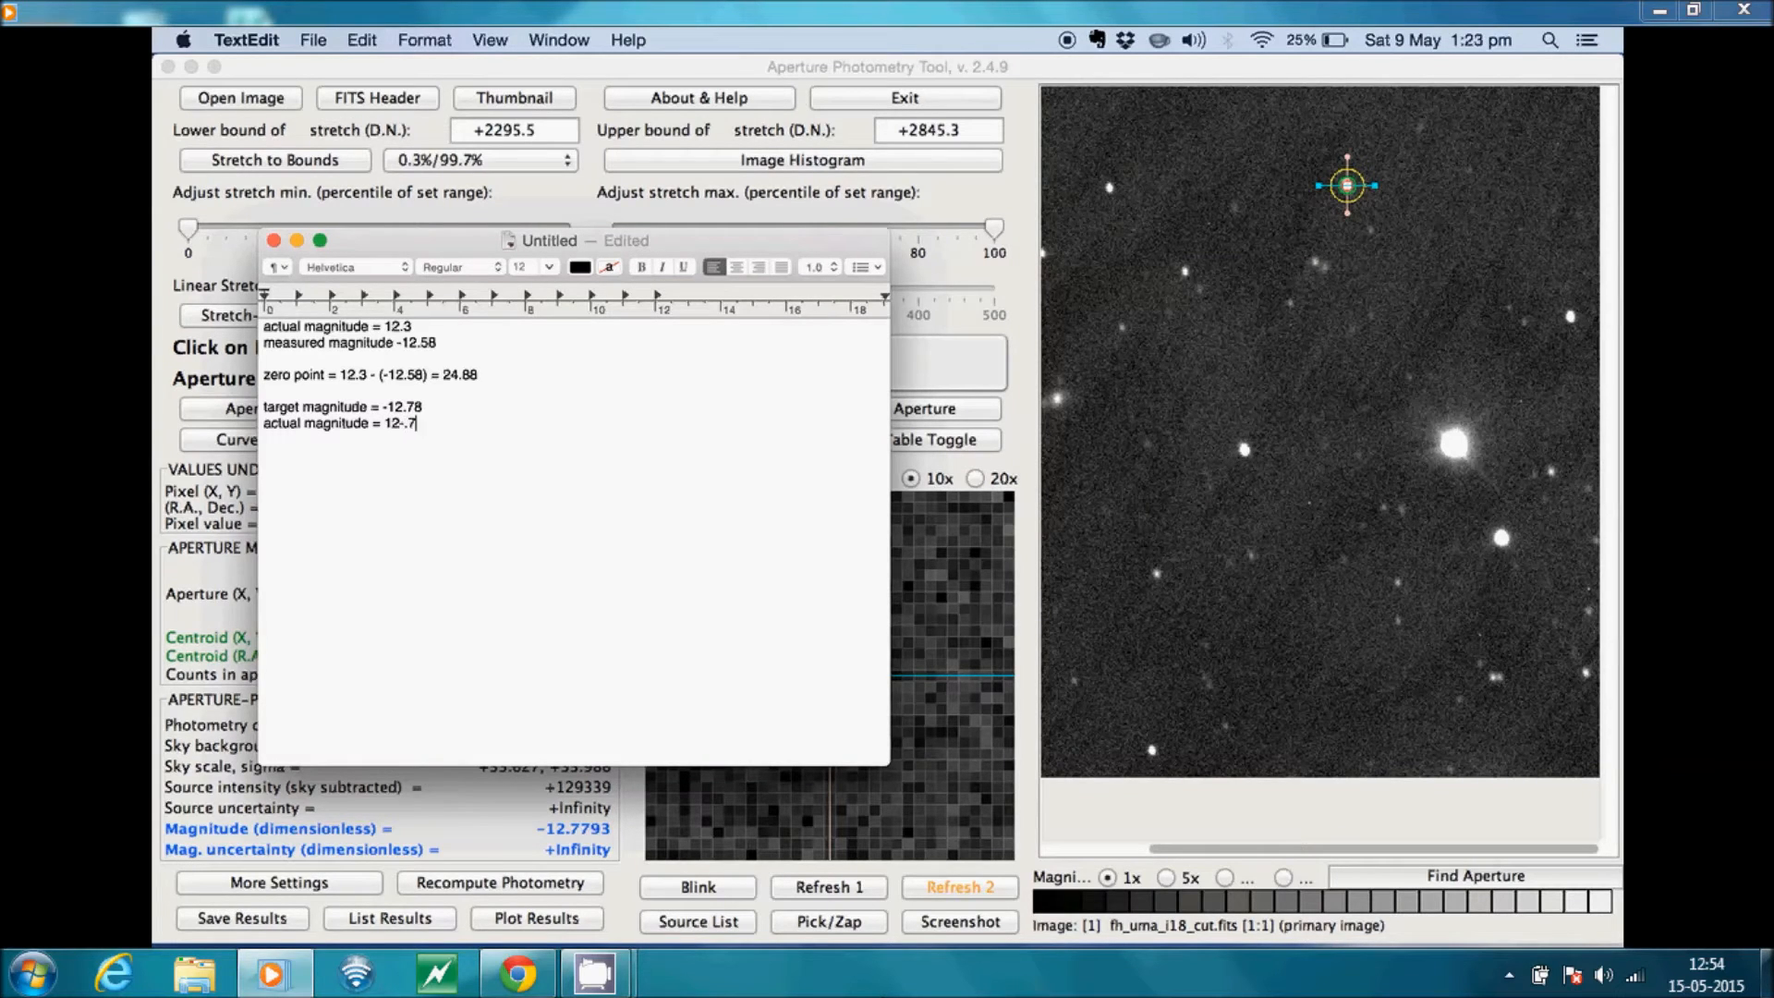
pyautogui.press('Backspace')
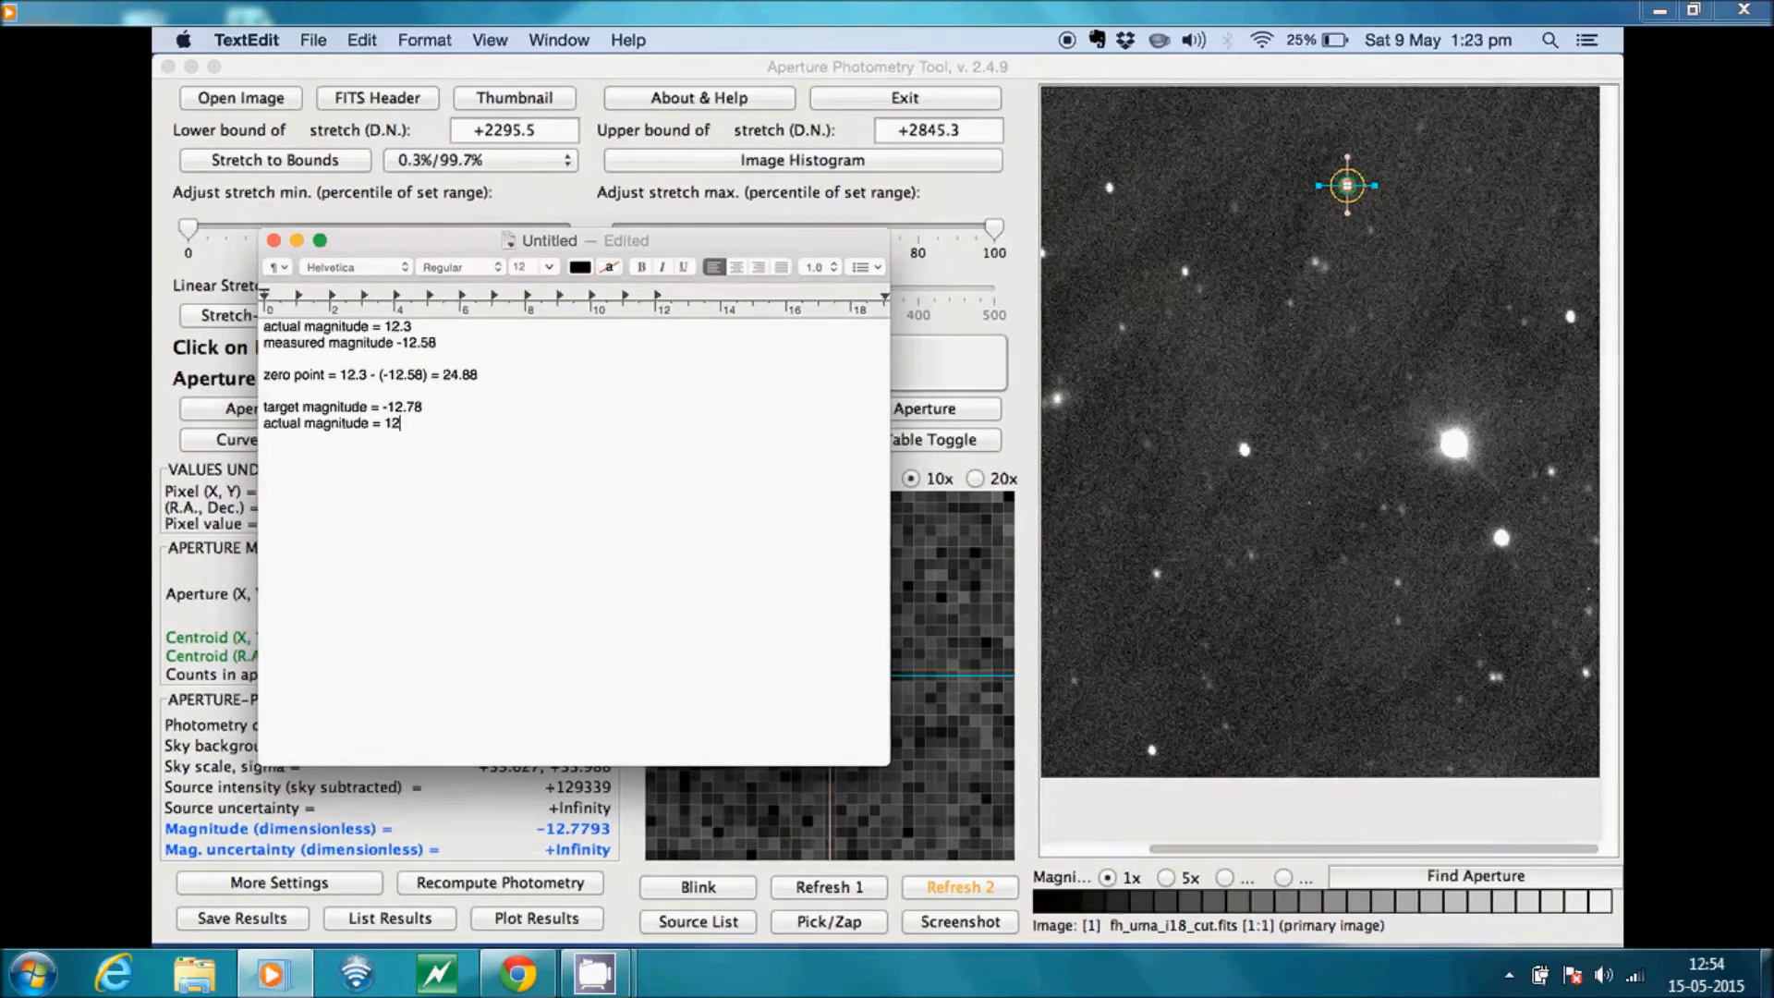
pyautogui.press('backspace')
pyautogui.write('-12.78')
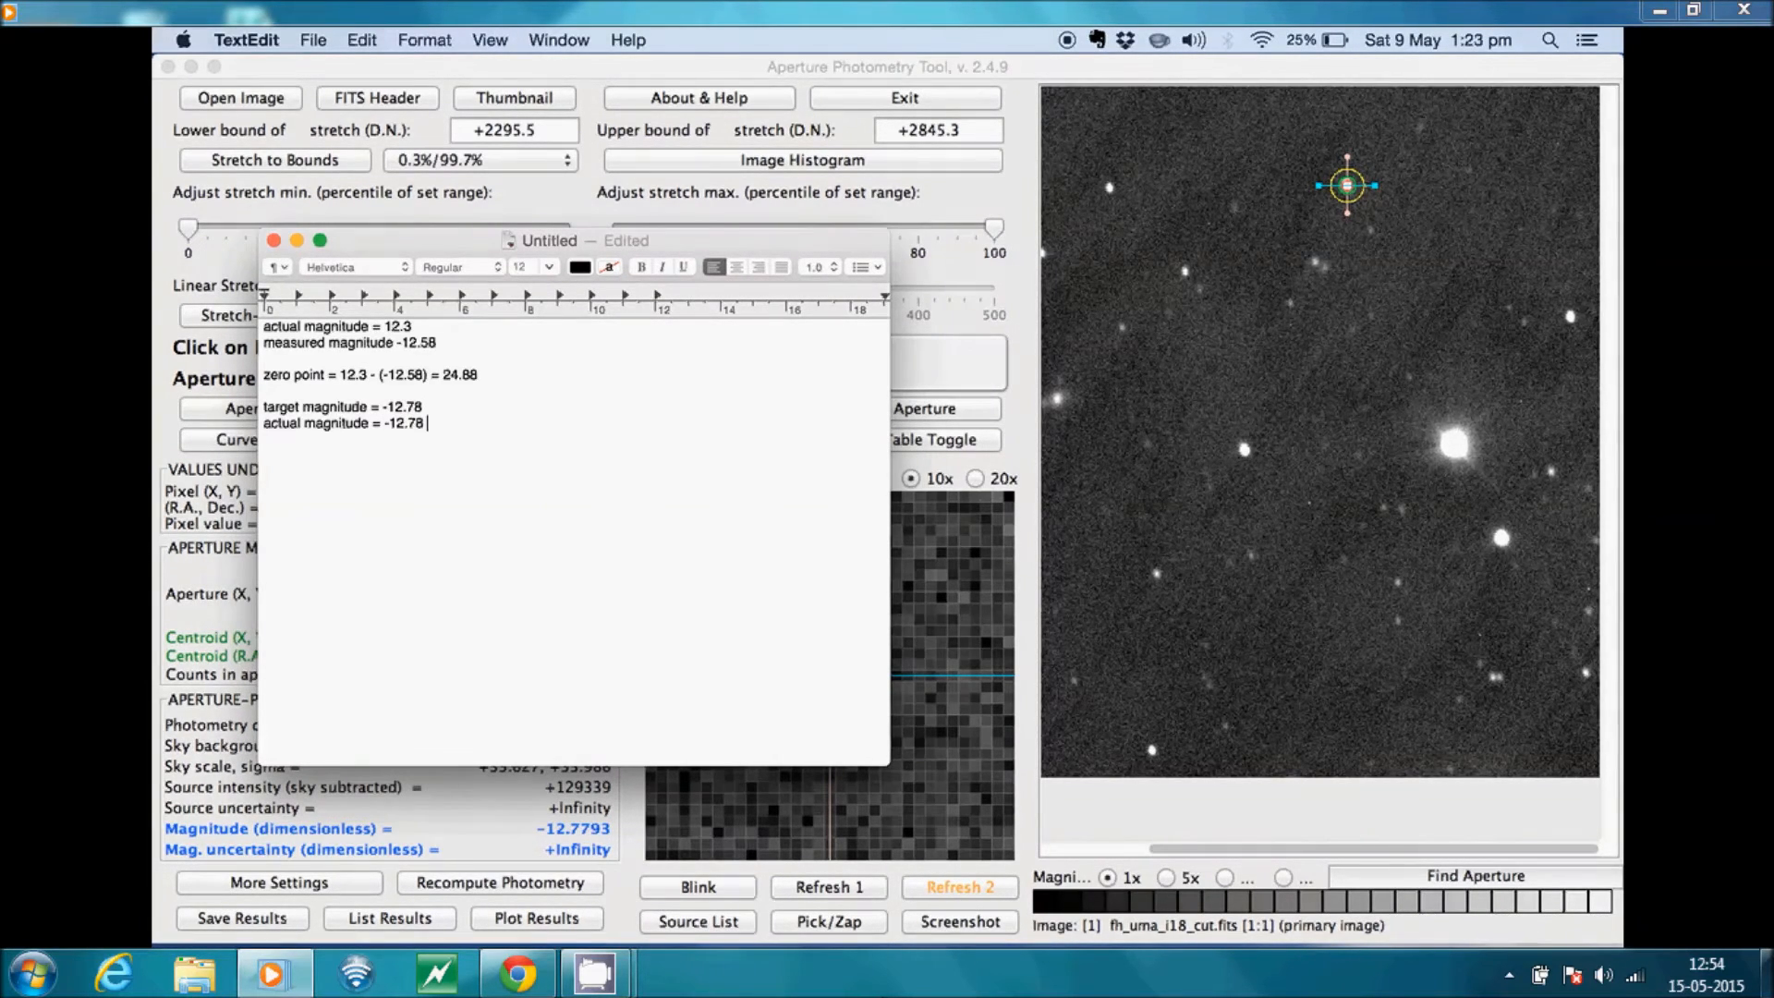
pyautogui.write('+')
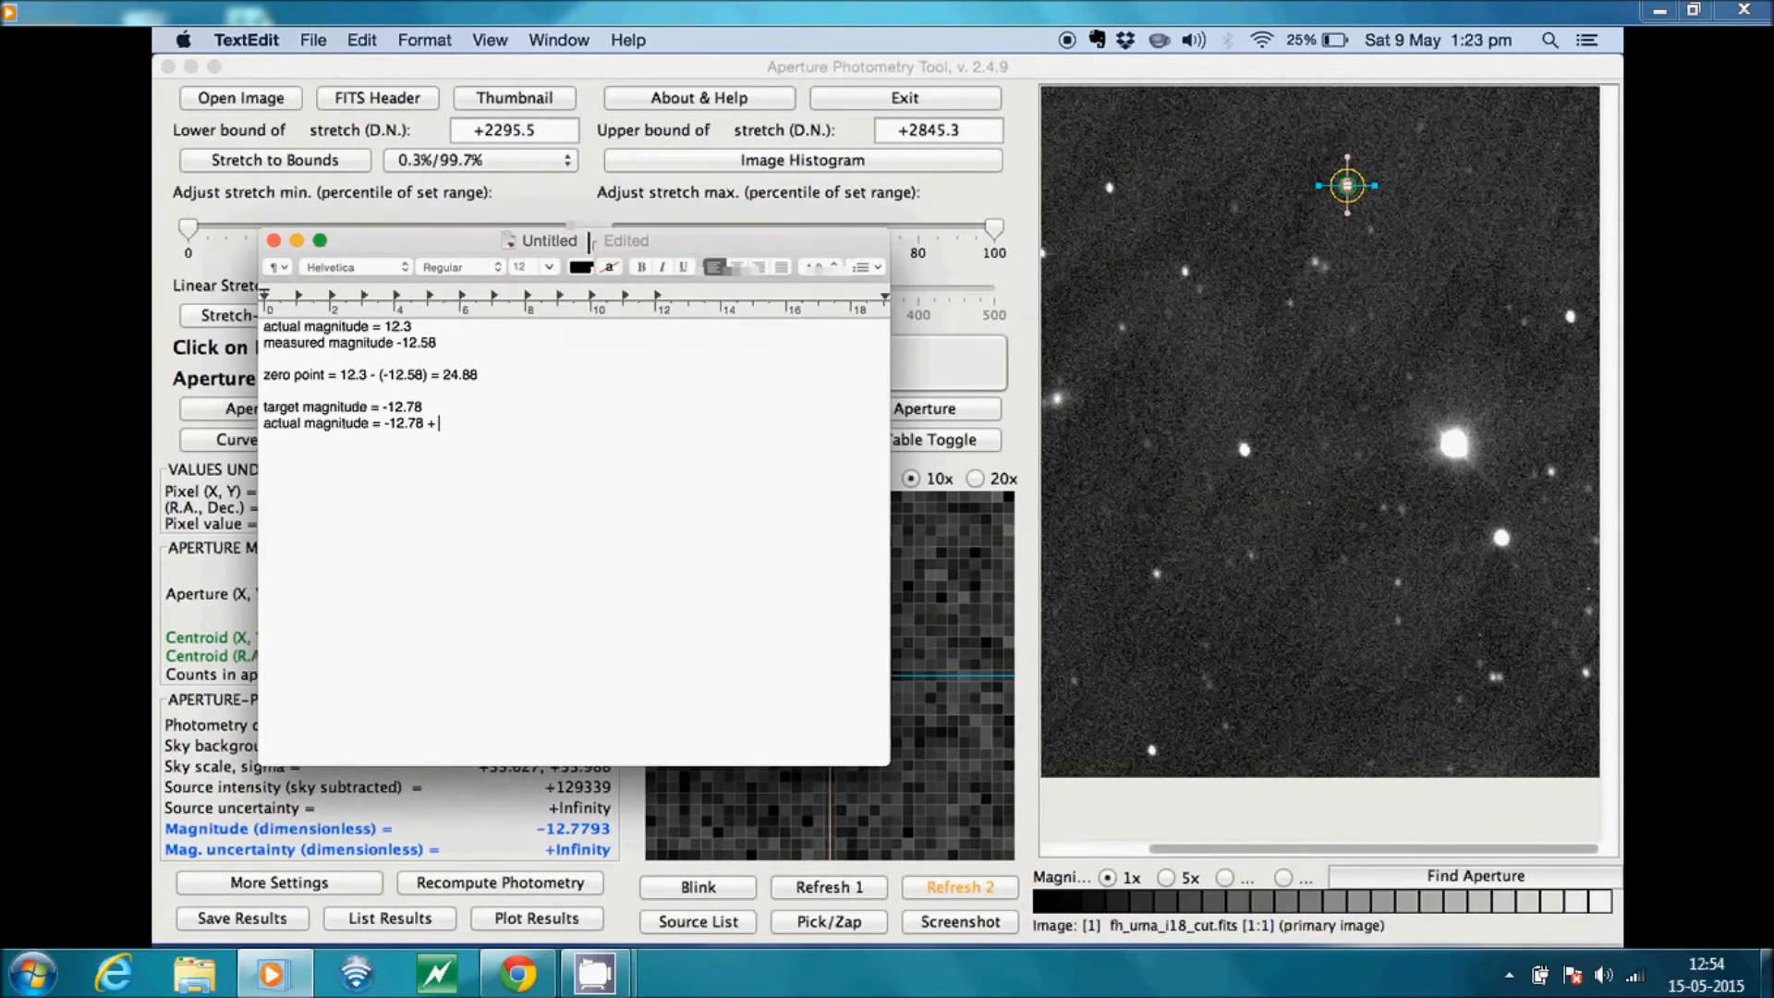
pyautogui.write('24.88')
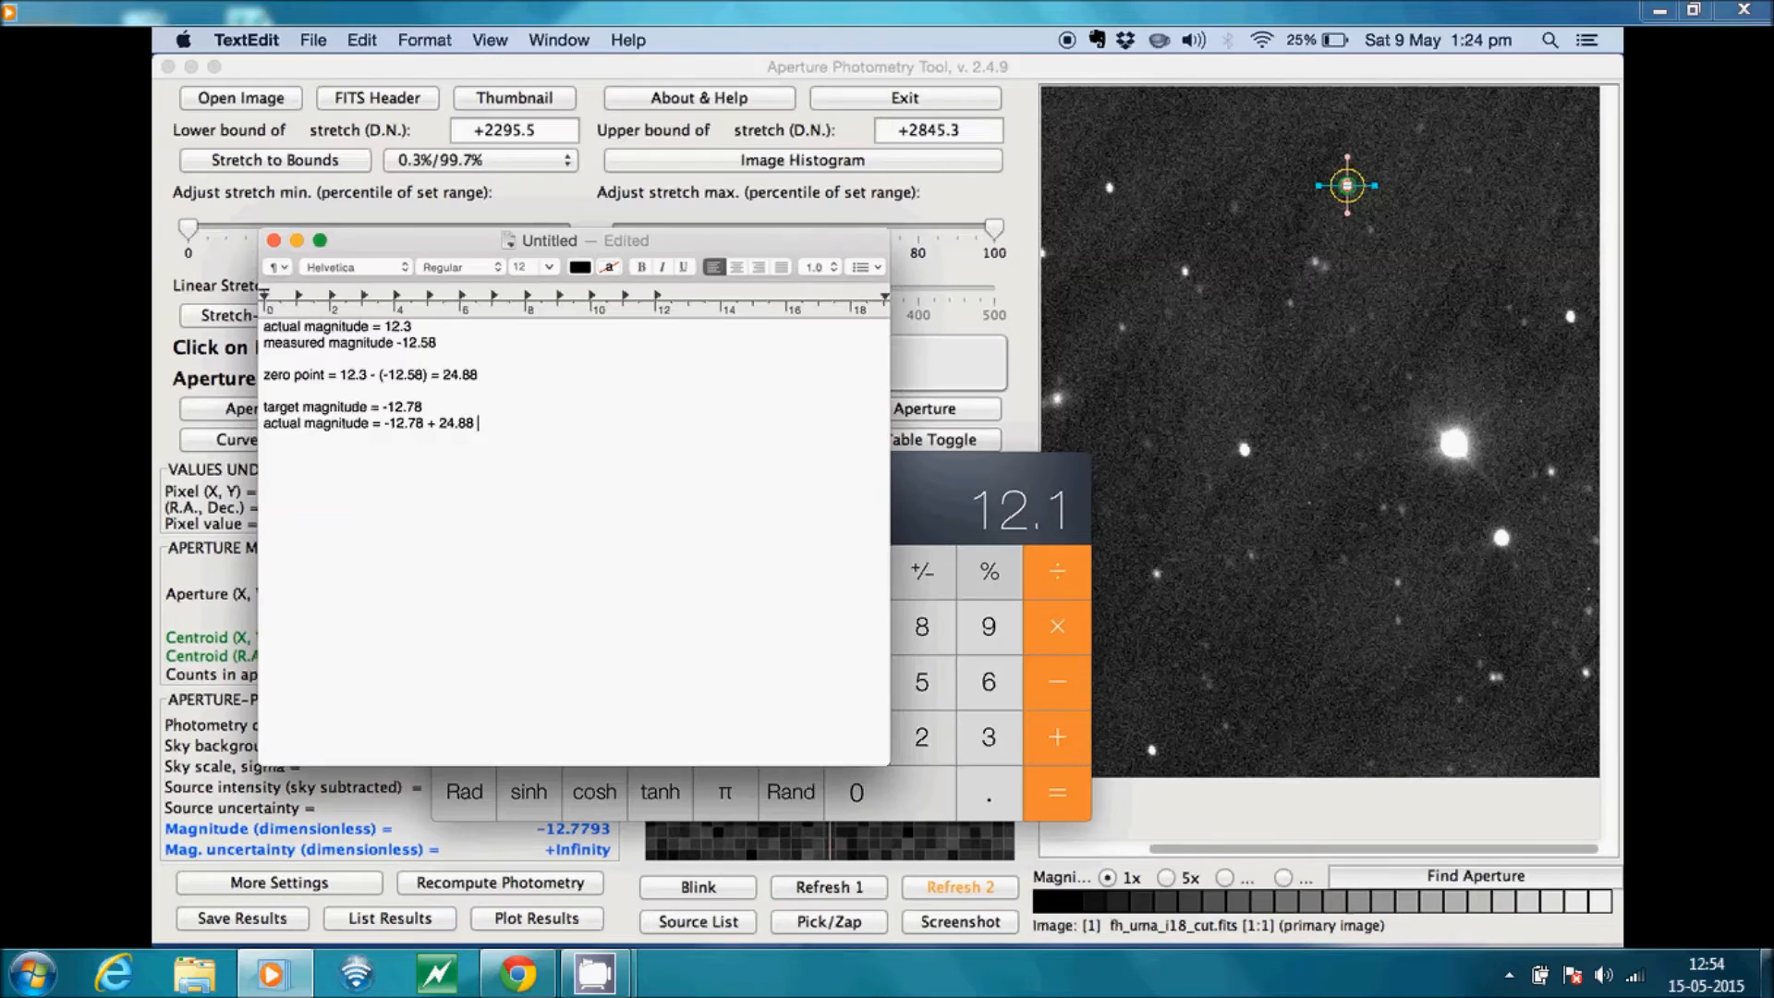
# Append '= 12.1' as the first target's computed actual magnitude
pyautogui.write('= 12.1')
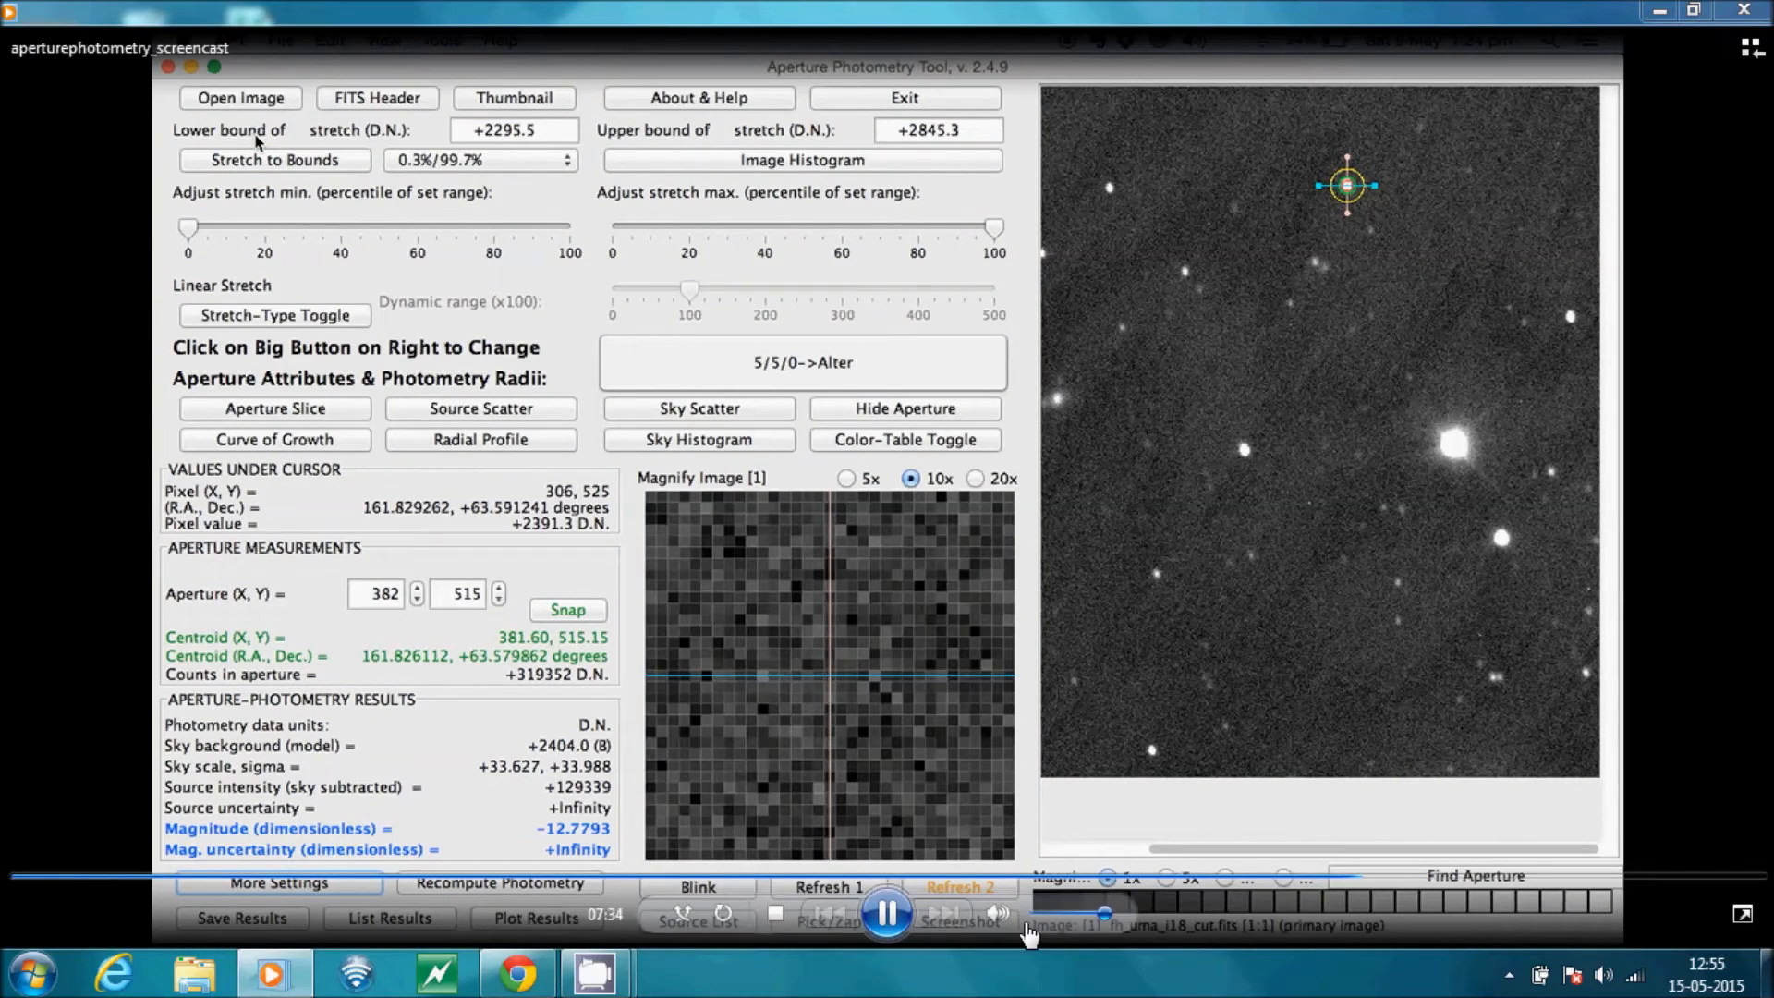
# Open fh_uma_i19_cut.fits as a new image, clearing the previous comparators
pyautogui.click(238, 97)
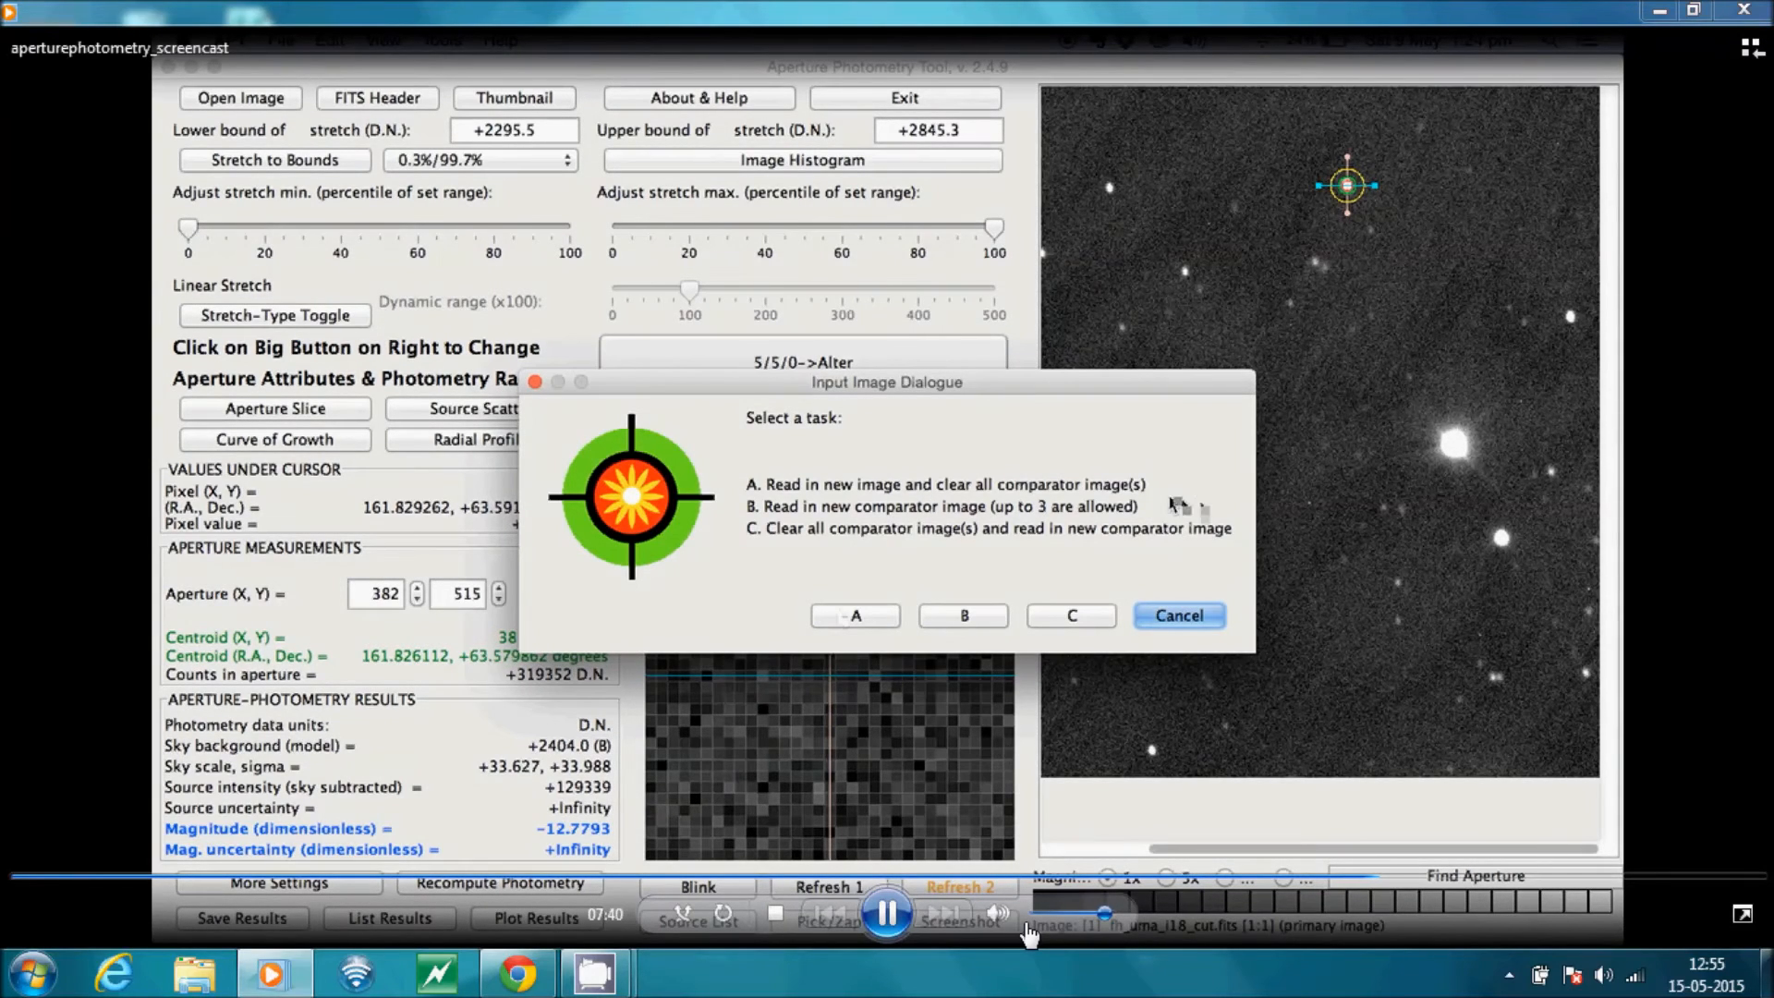
pyautogui.click(853, 615)
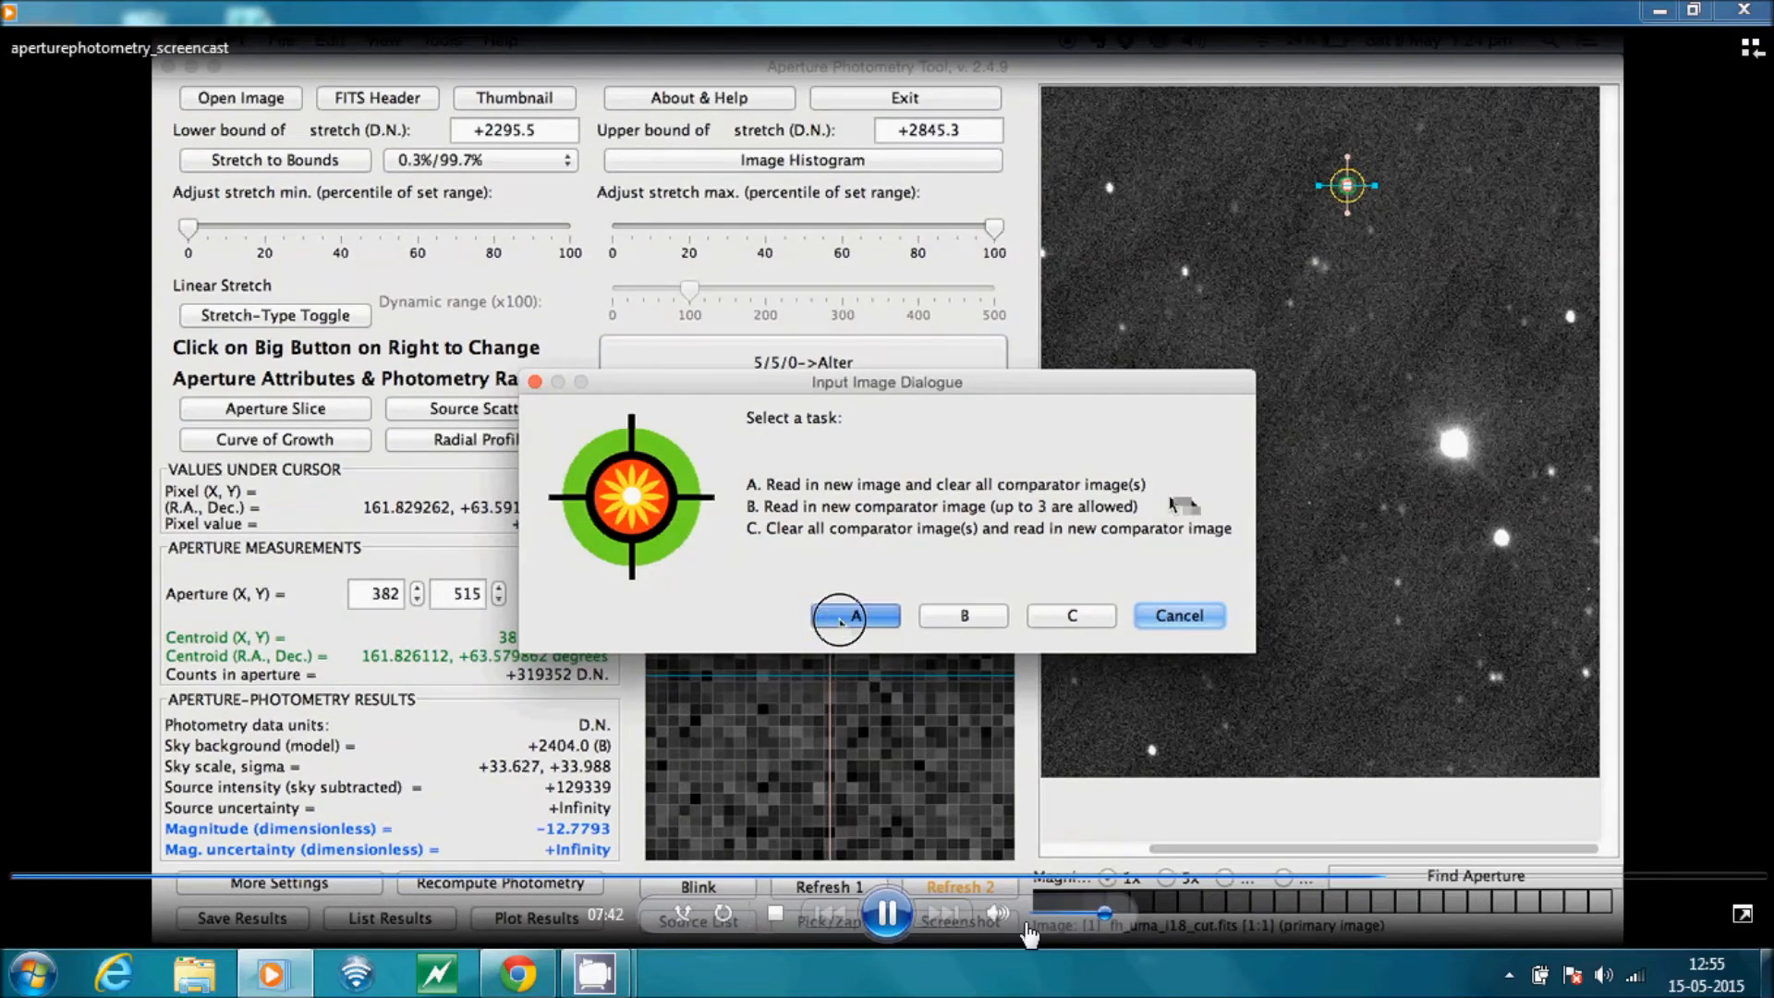
pyautogui.click(838, 614)
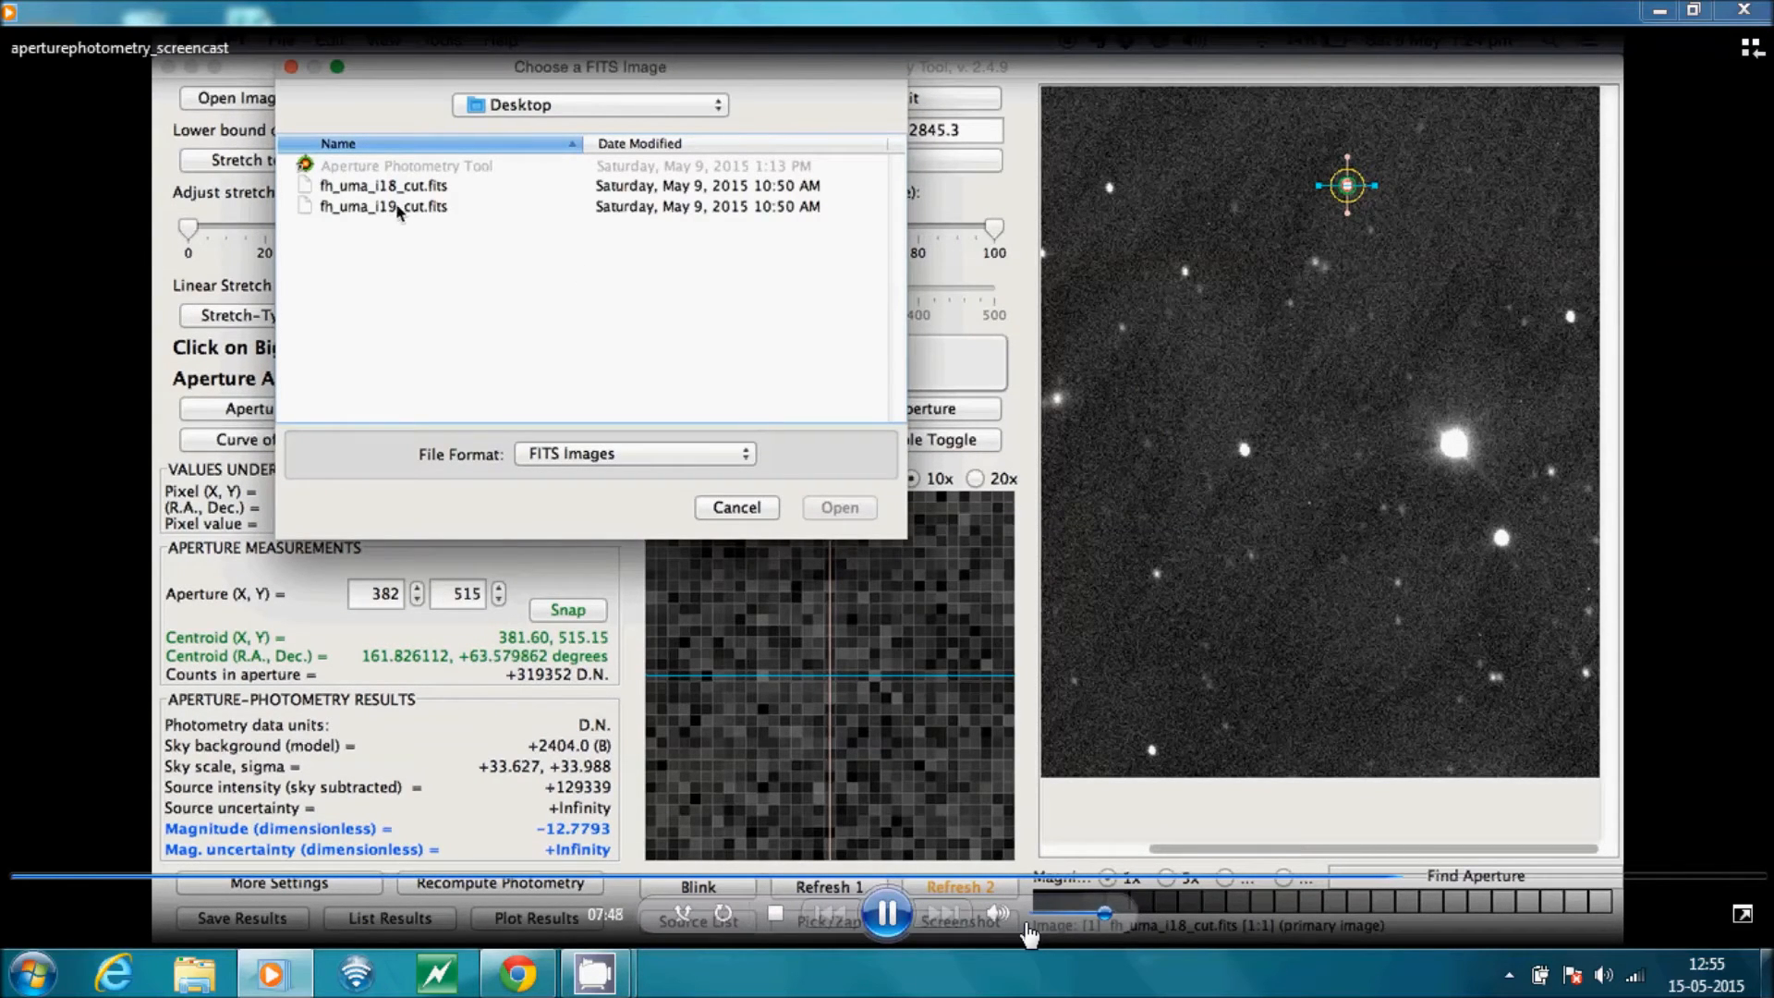
pyautogui.click(383, 207)
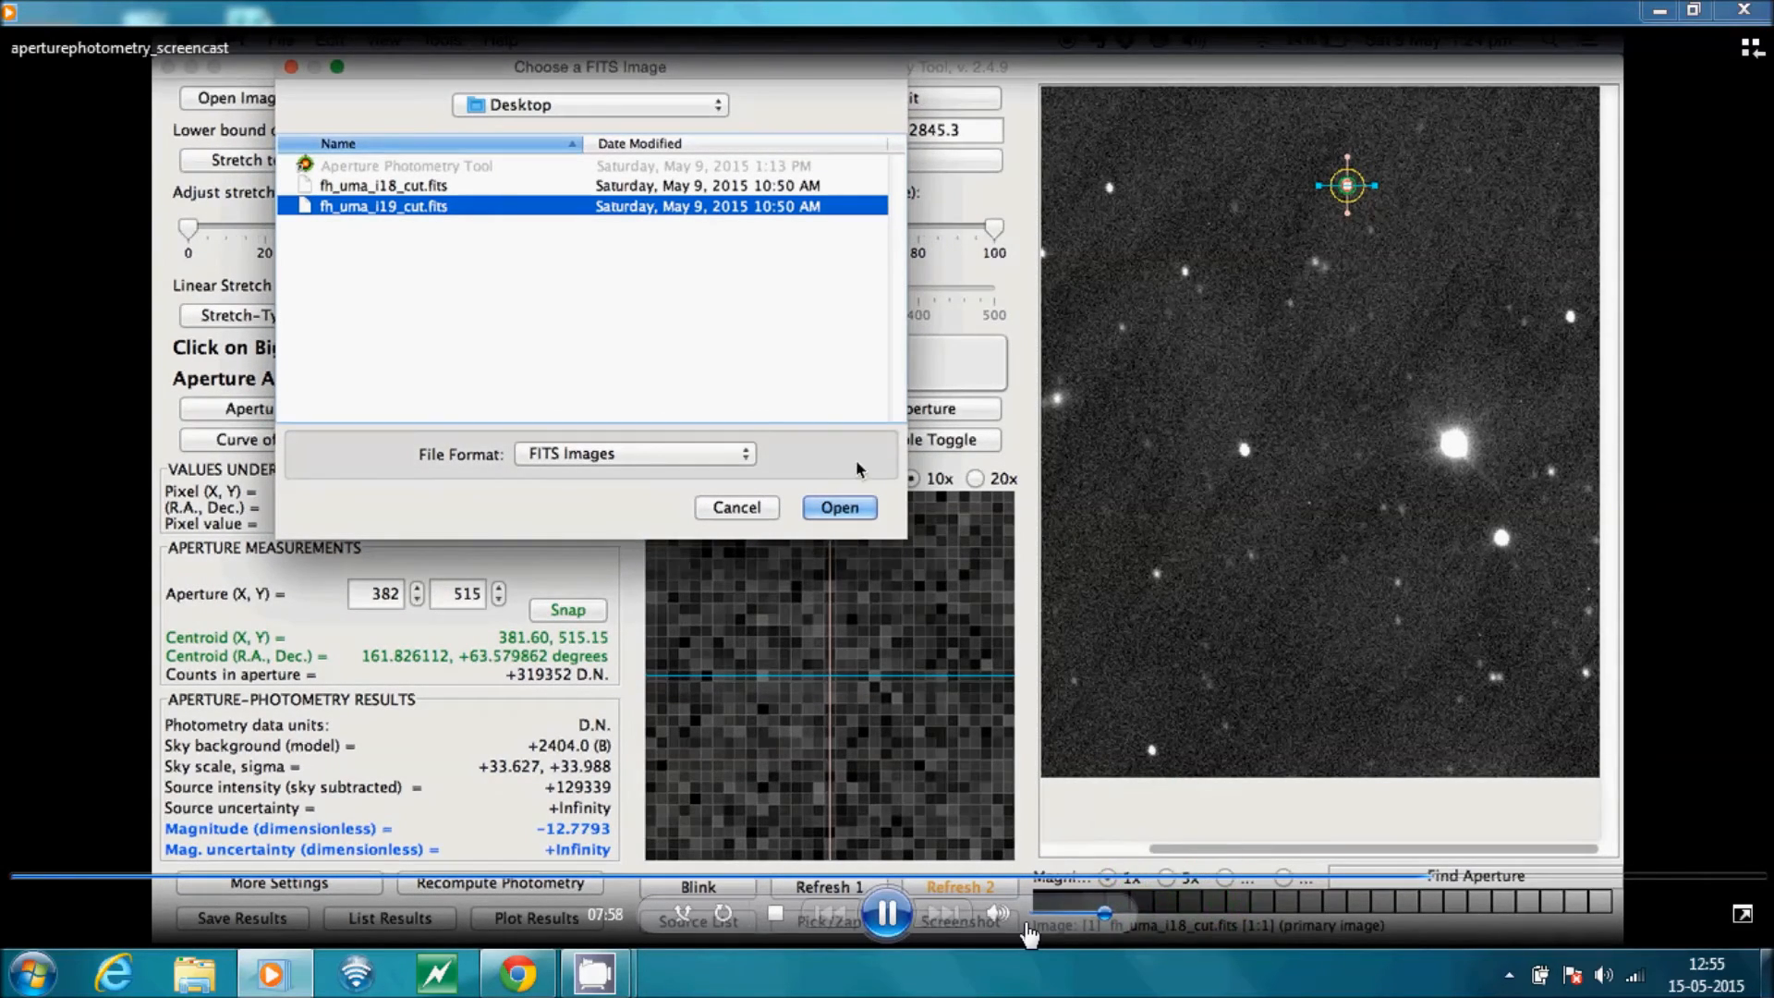
pyautogui.click(840, 507)
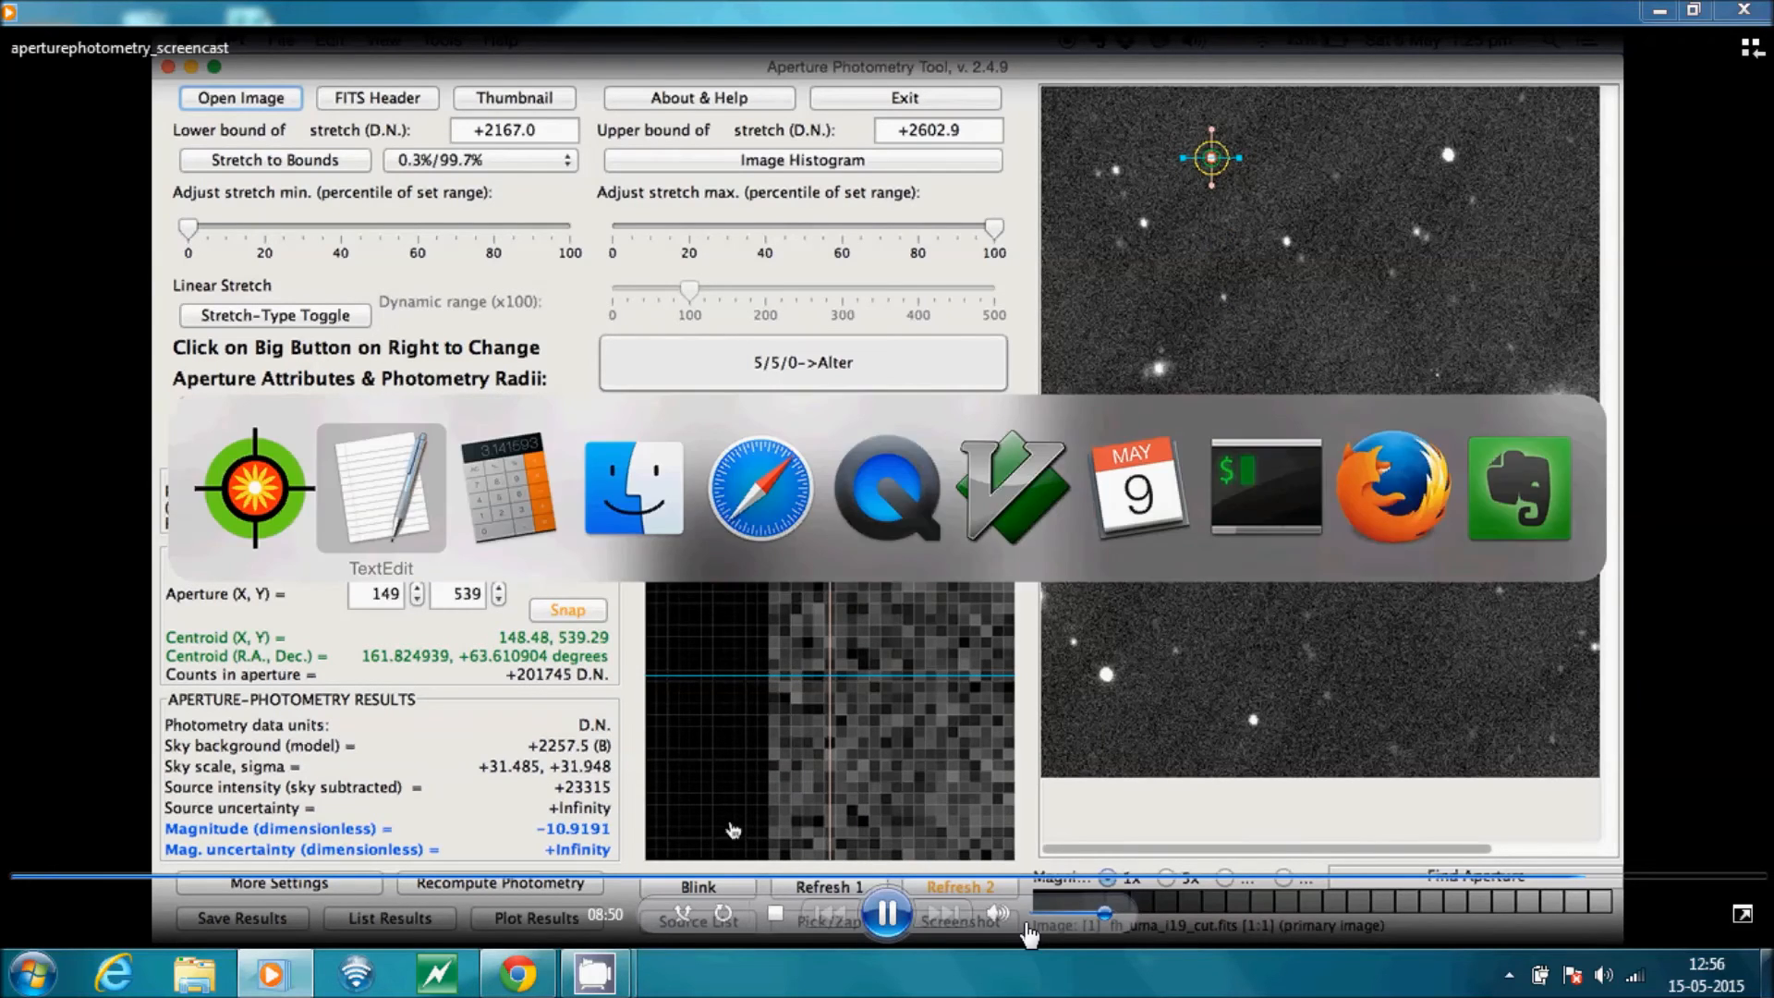
# Type 'second target: -10.91' into the magnitude note
pyautogui.click(380, 487)
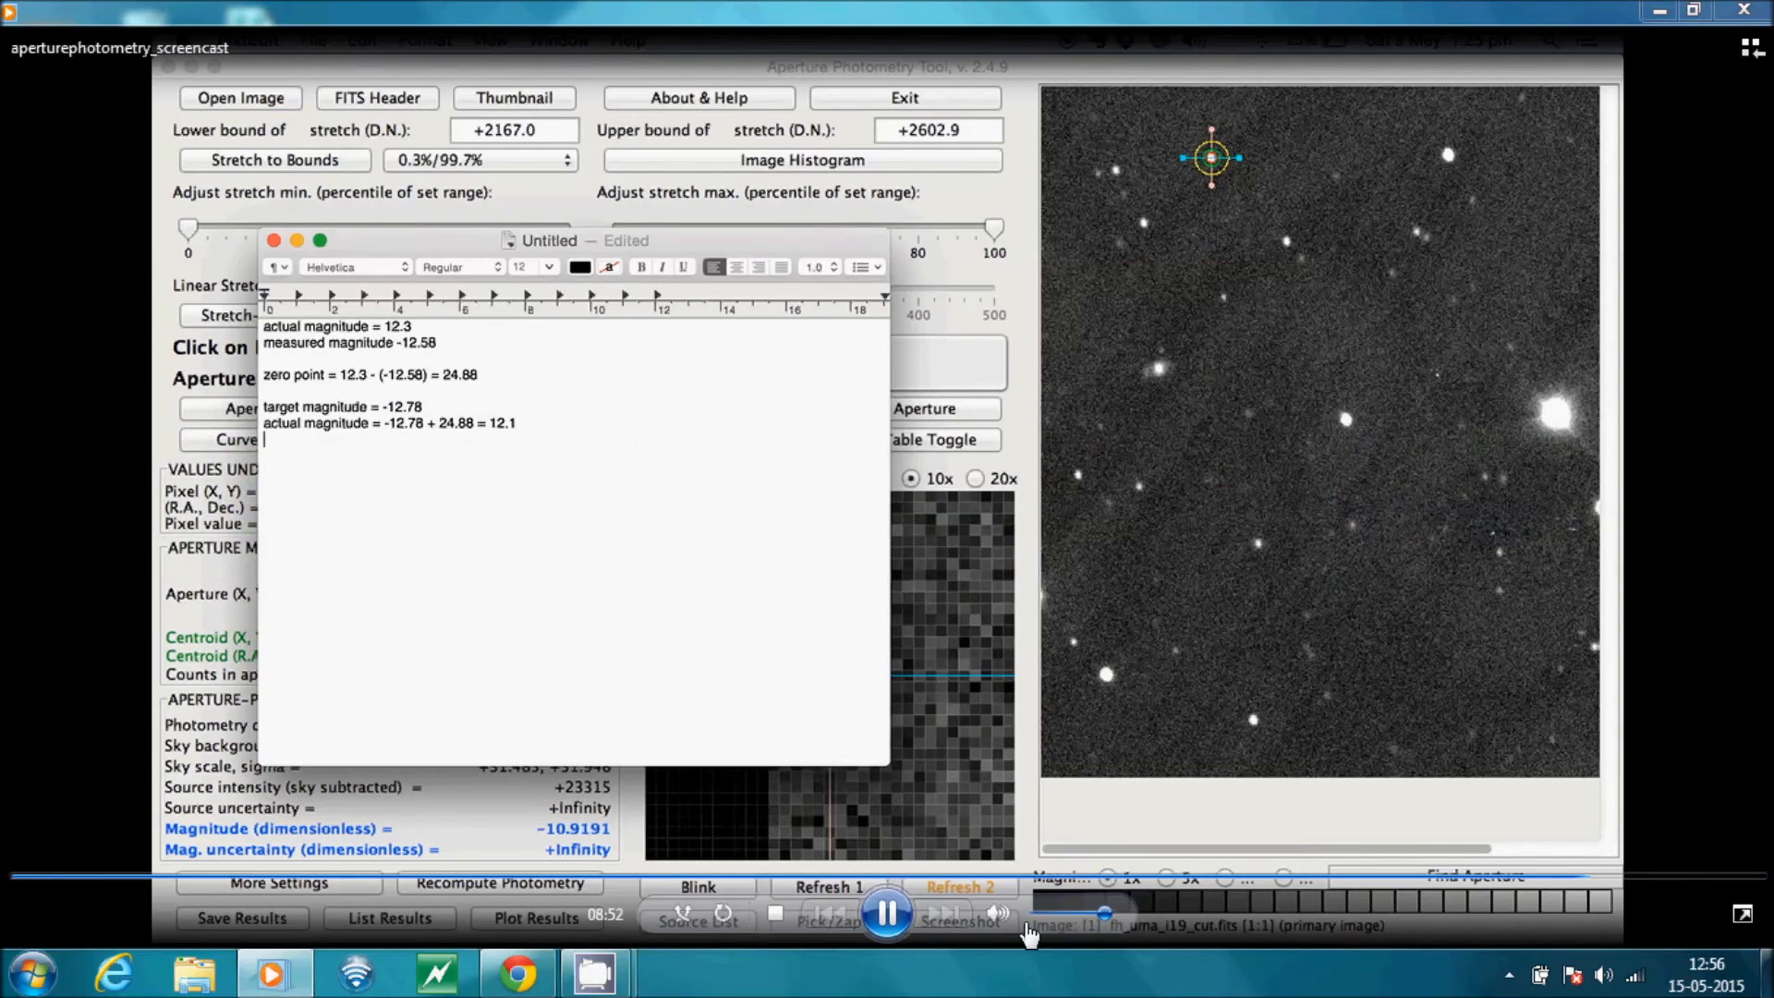
pyautogui.write('second target:')
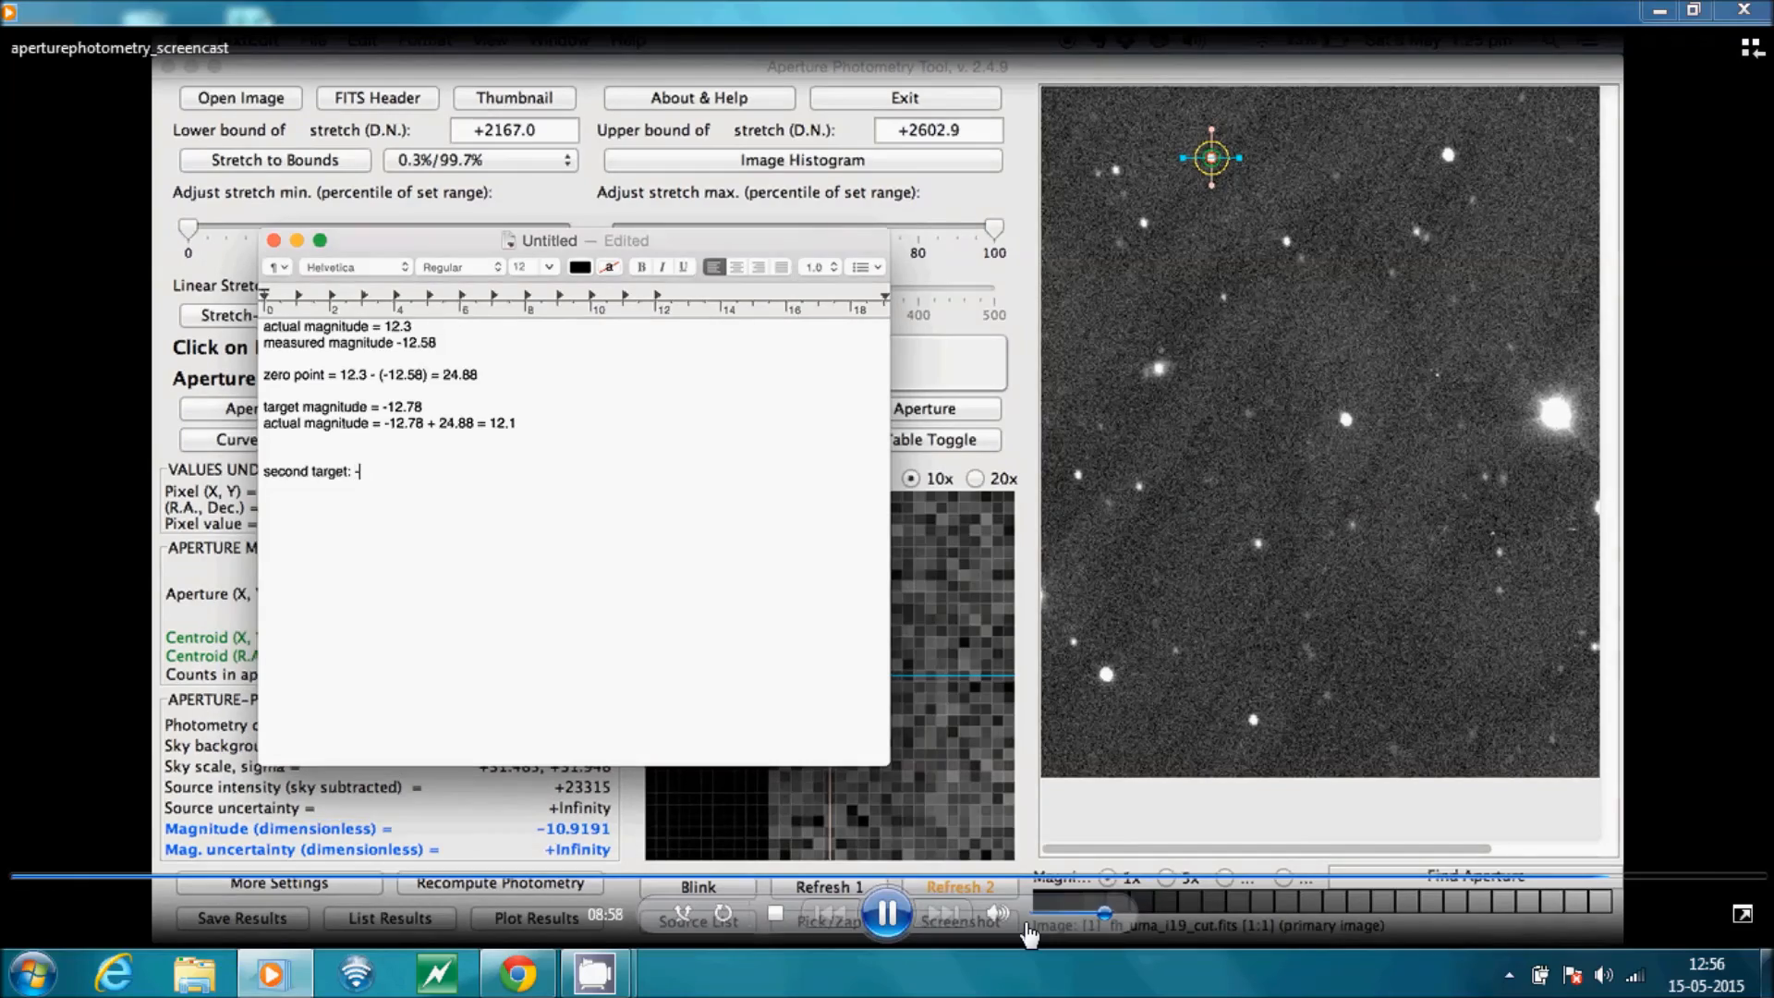
pyautogui.write('-10.91')
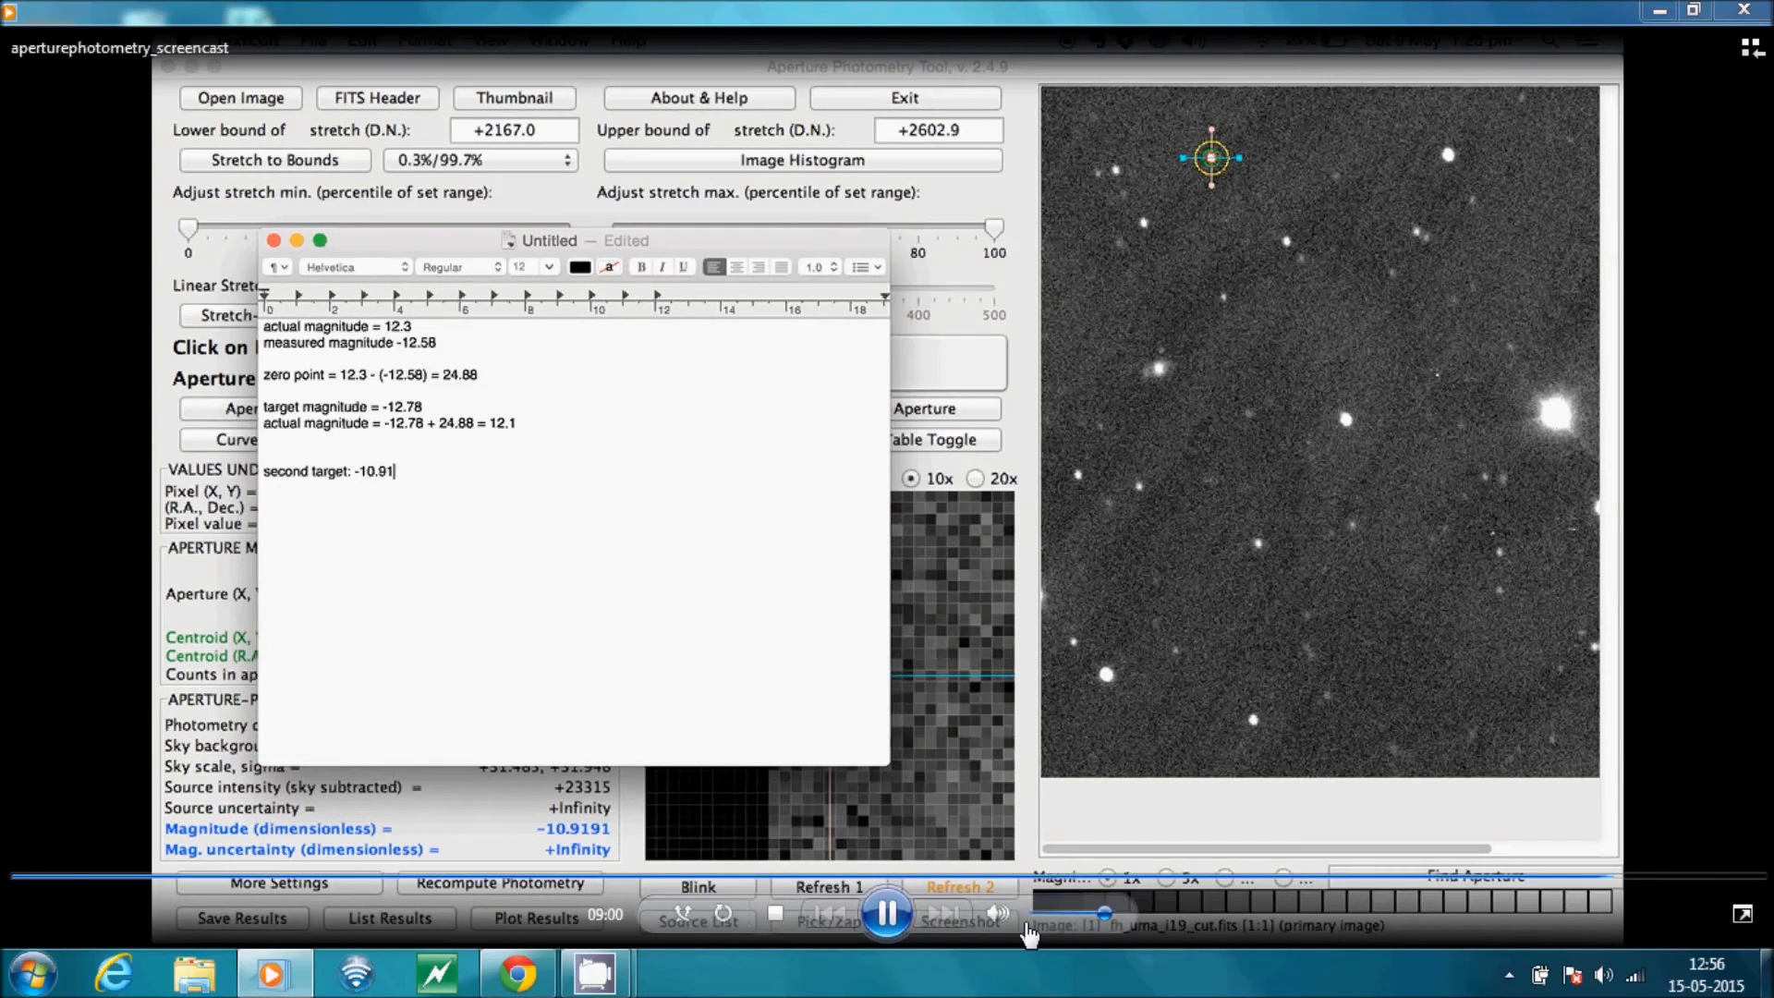
pyautogui.press('BackSpace')
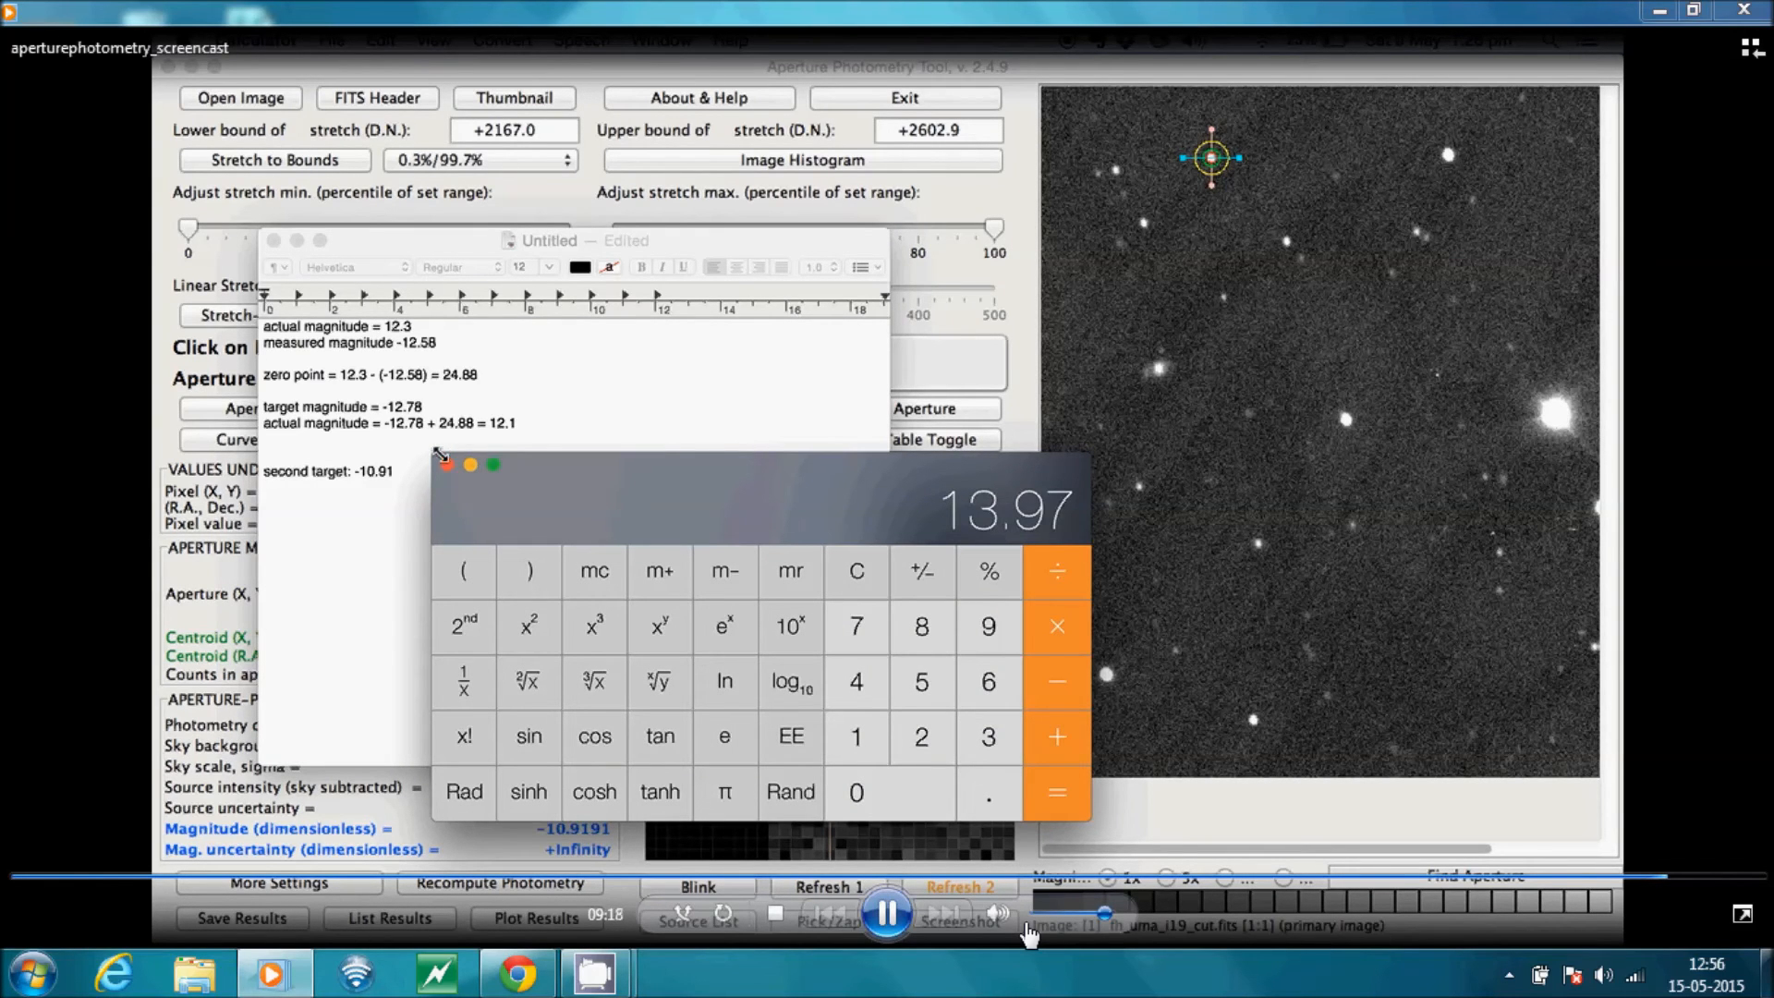
pyautogui.moveTo(430, 485)
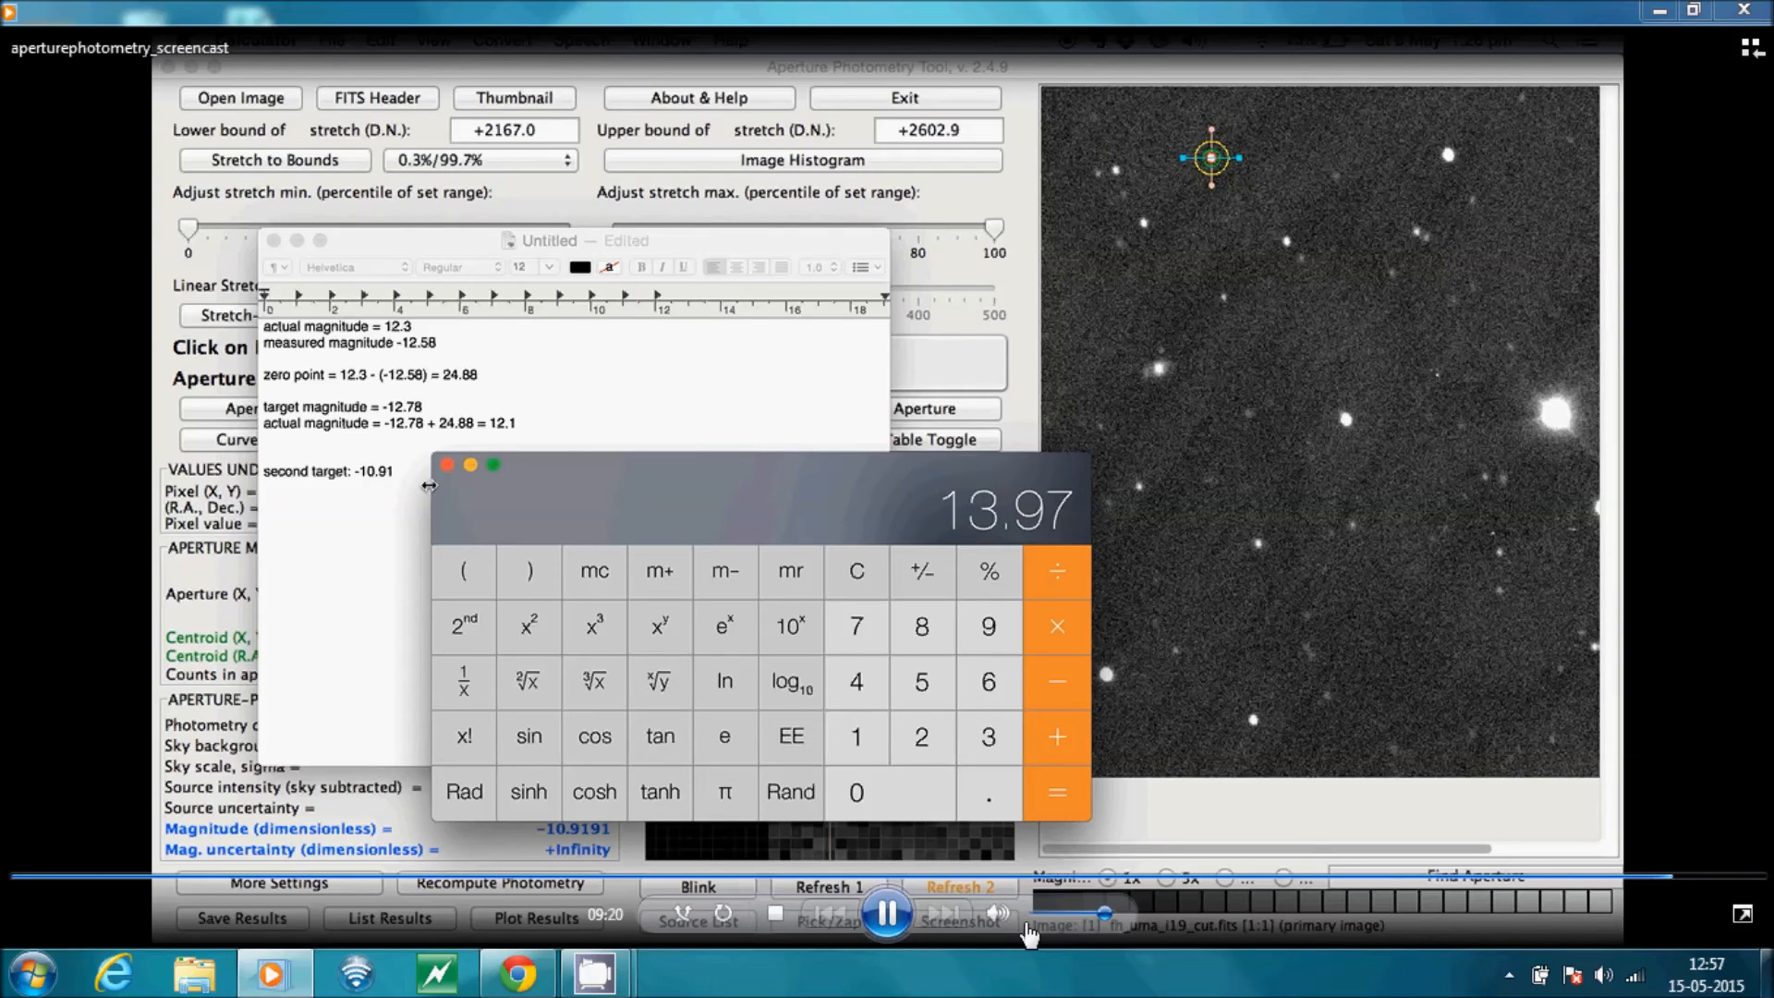
pyautogui.moveTo(1265, 105)
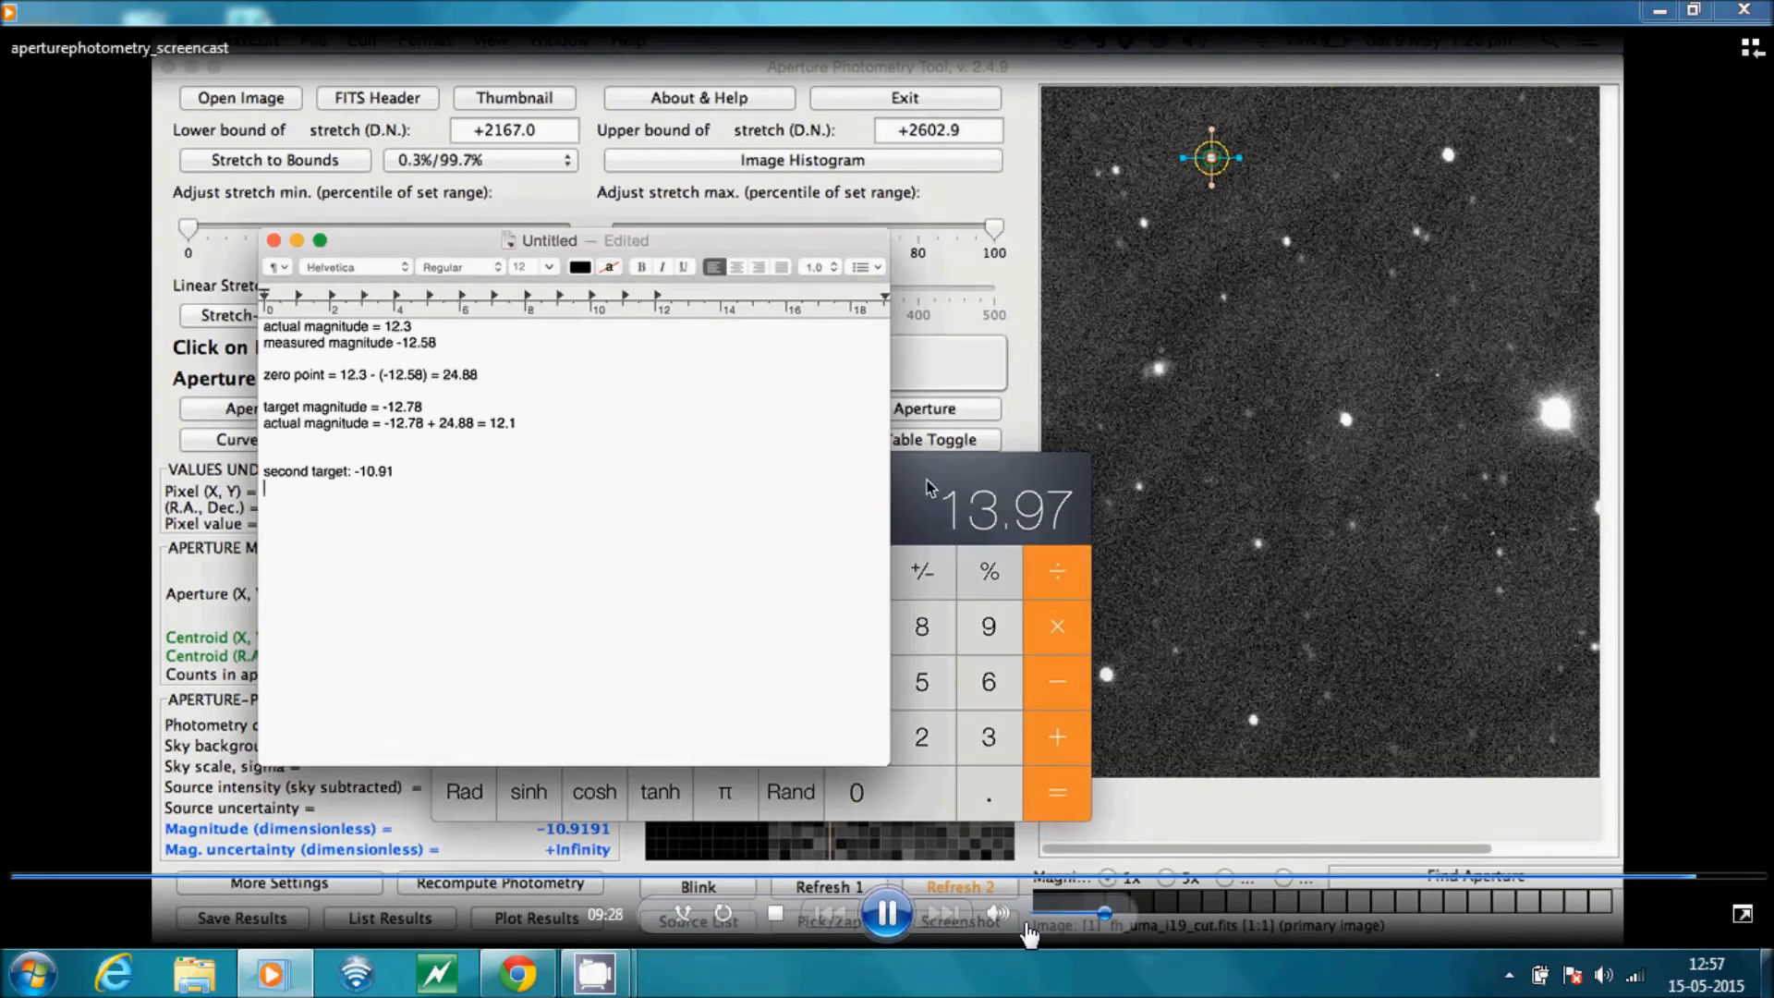
# Add 'actual magnitude = 13.97 -> 14.0' under the second target
pyautogui.write('actual')
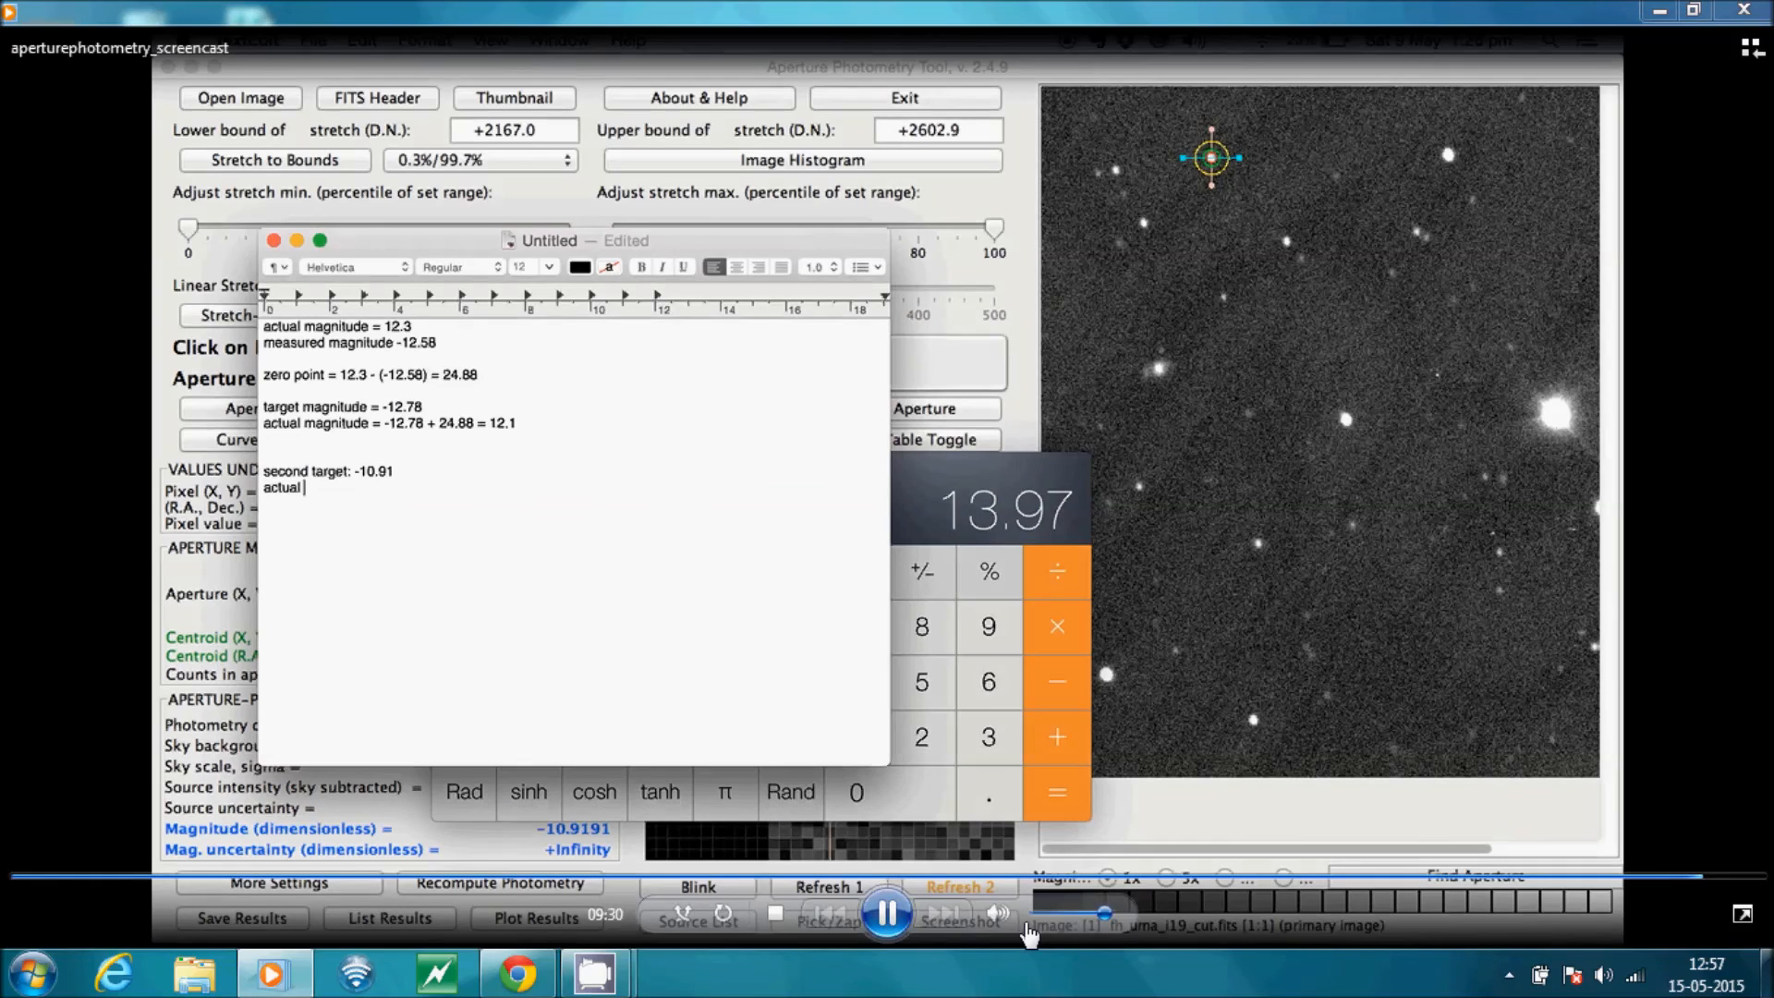
pyautogui.write('magnitude =')
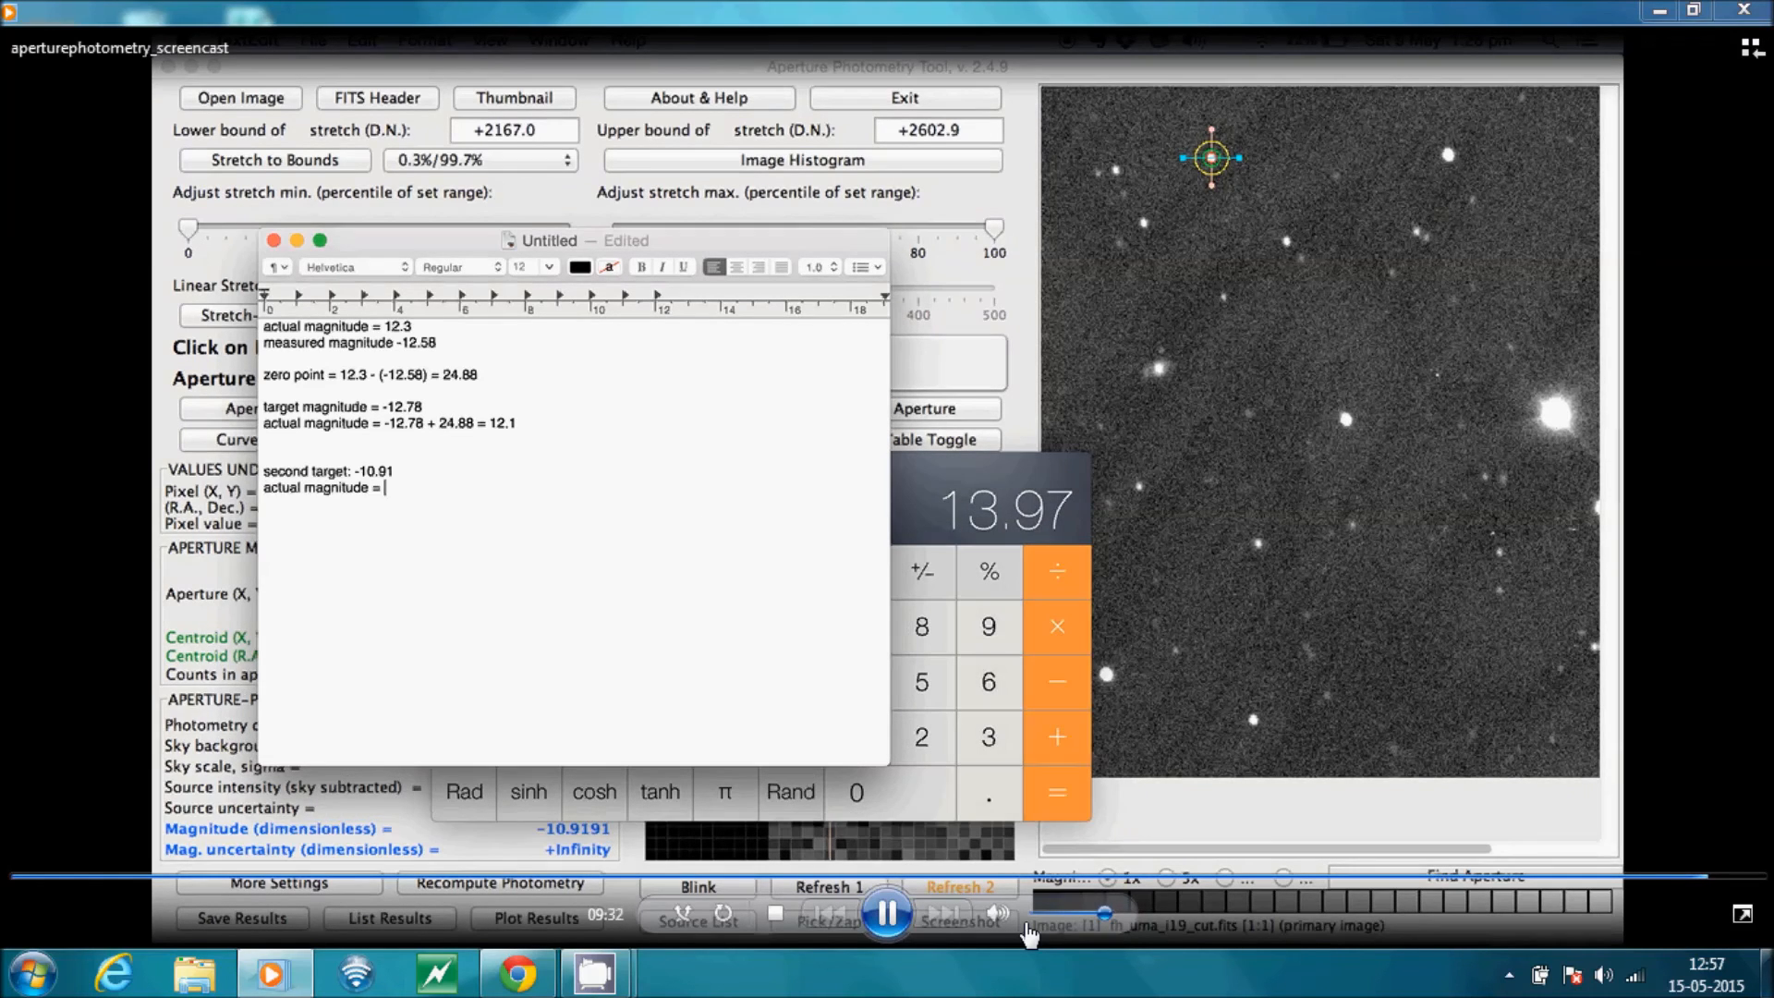
pyautogui.write('13')
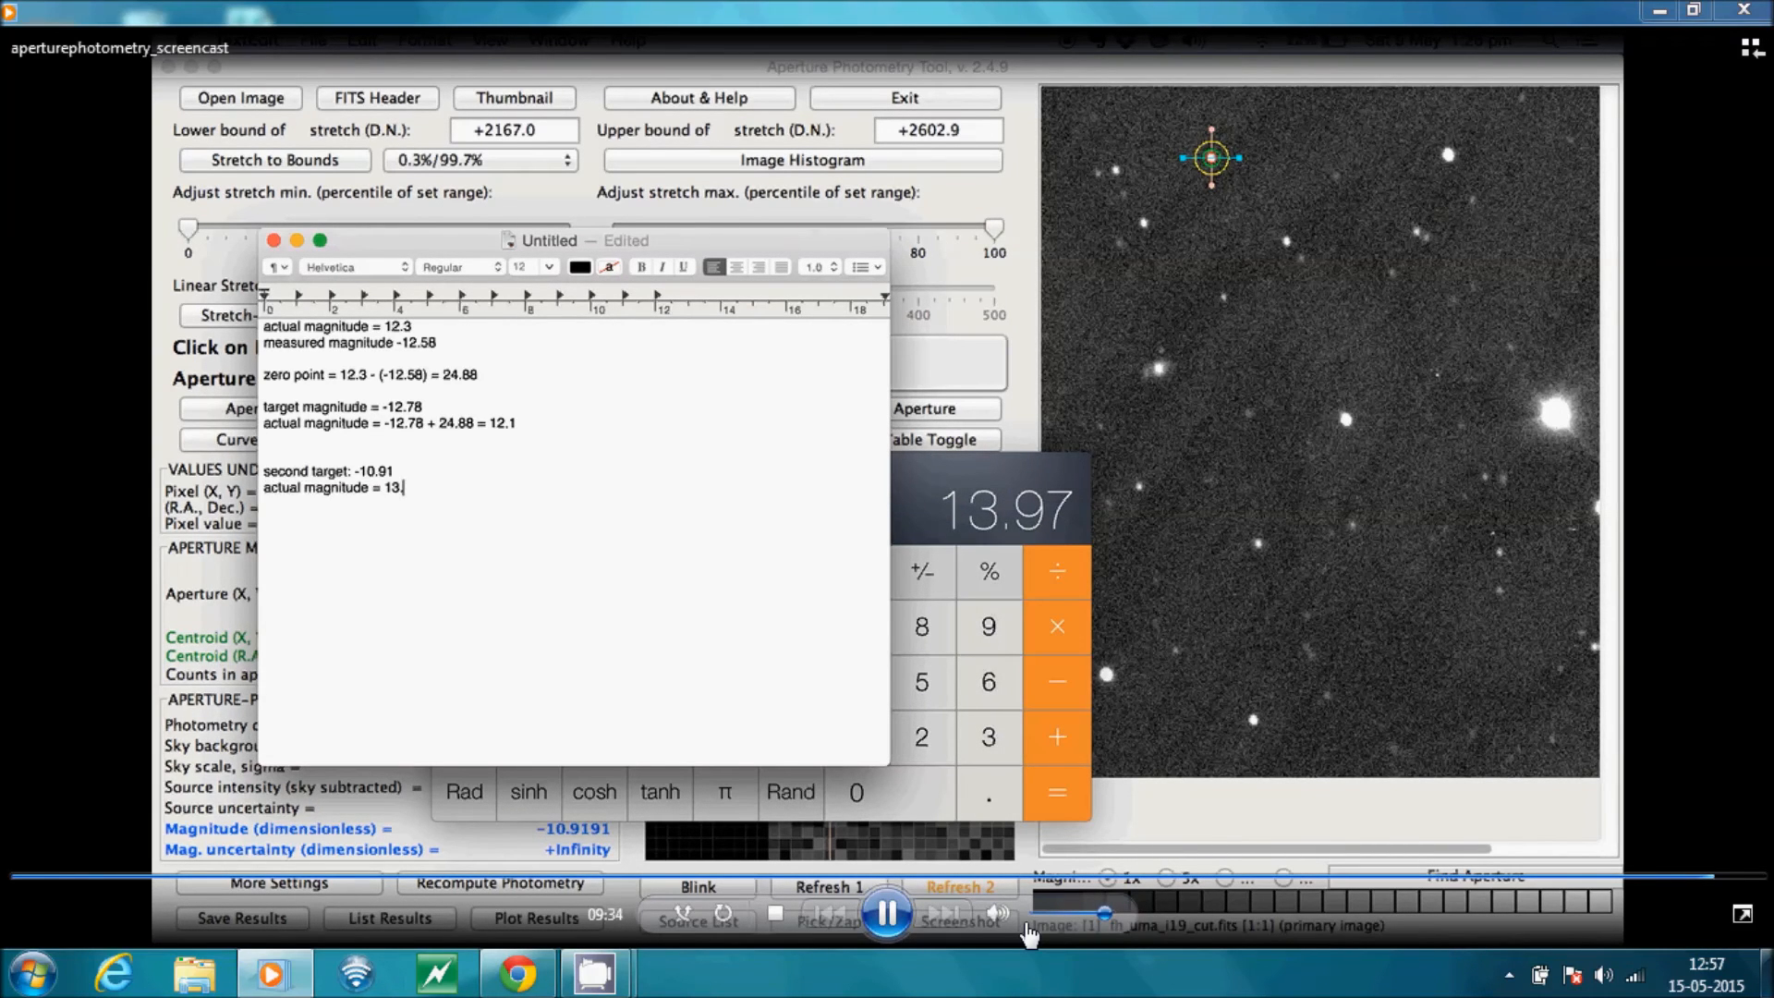
pyautogui.write('.97 ->')
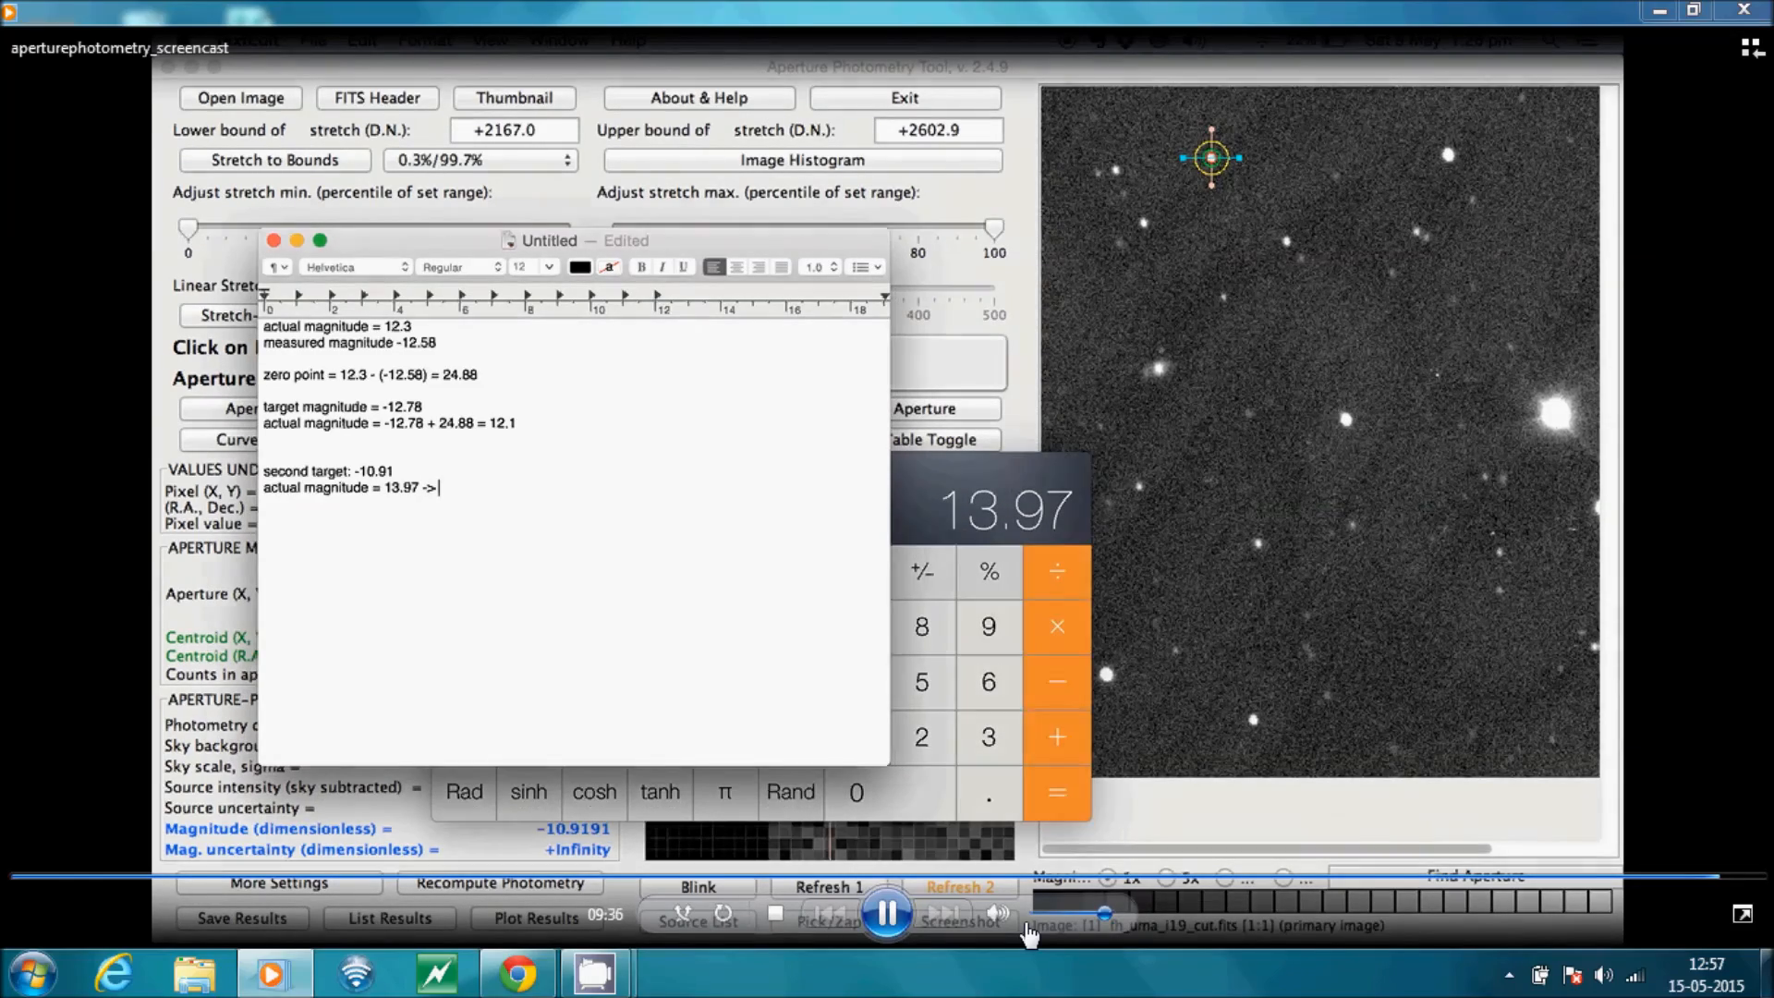
pyautogui.write('14.0')
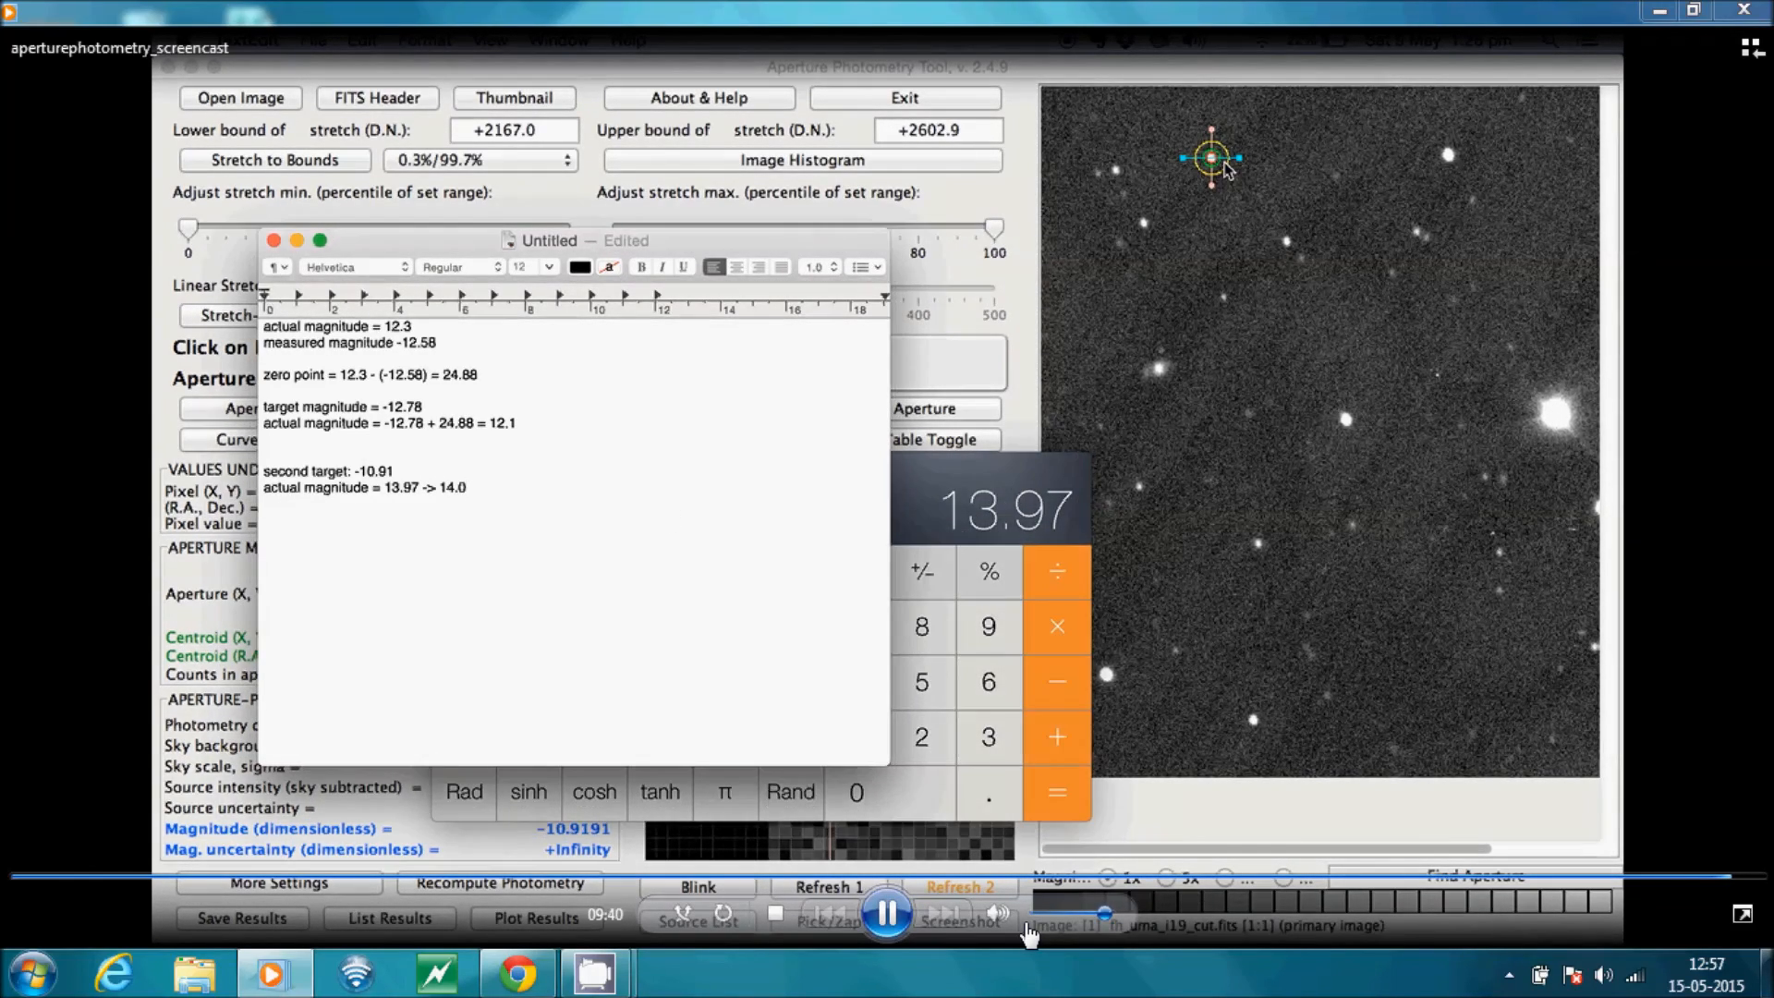
pyautogui.click(1211, 158)
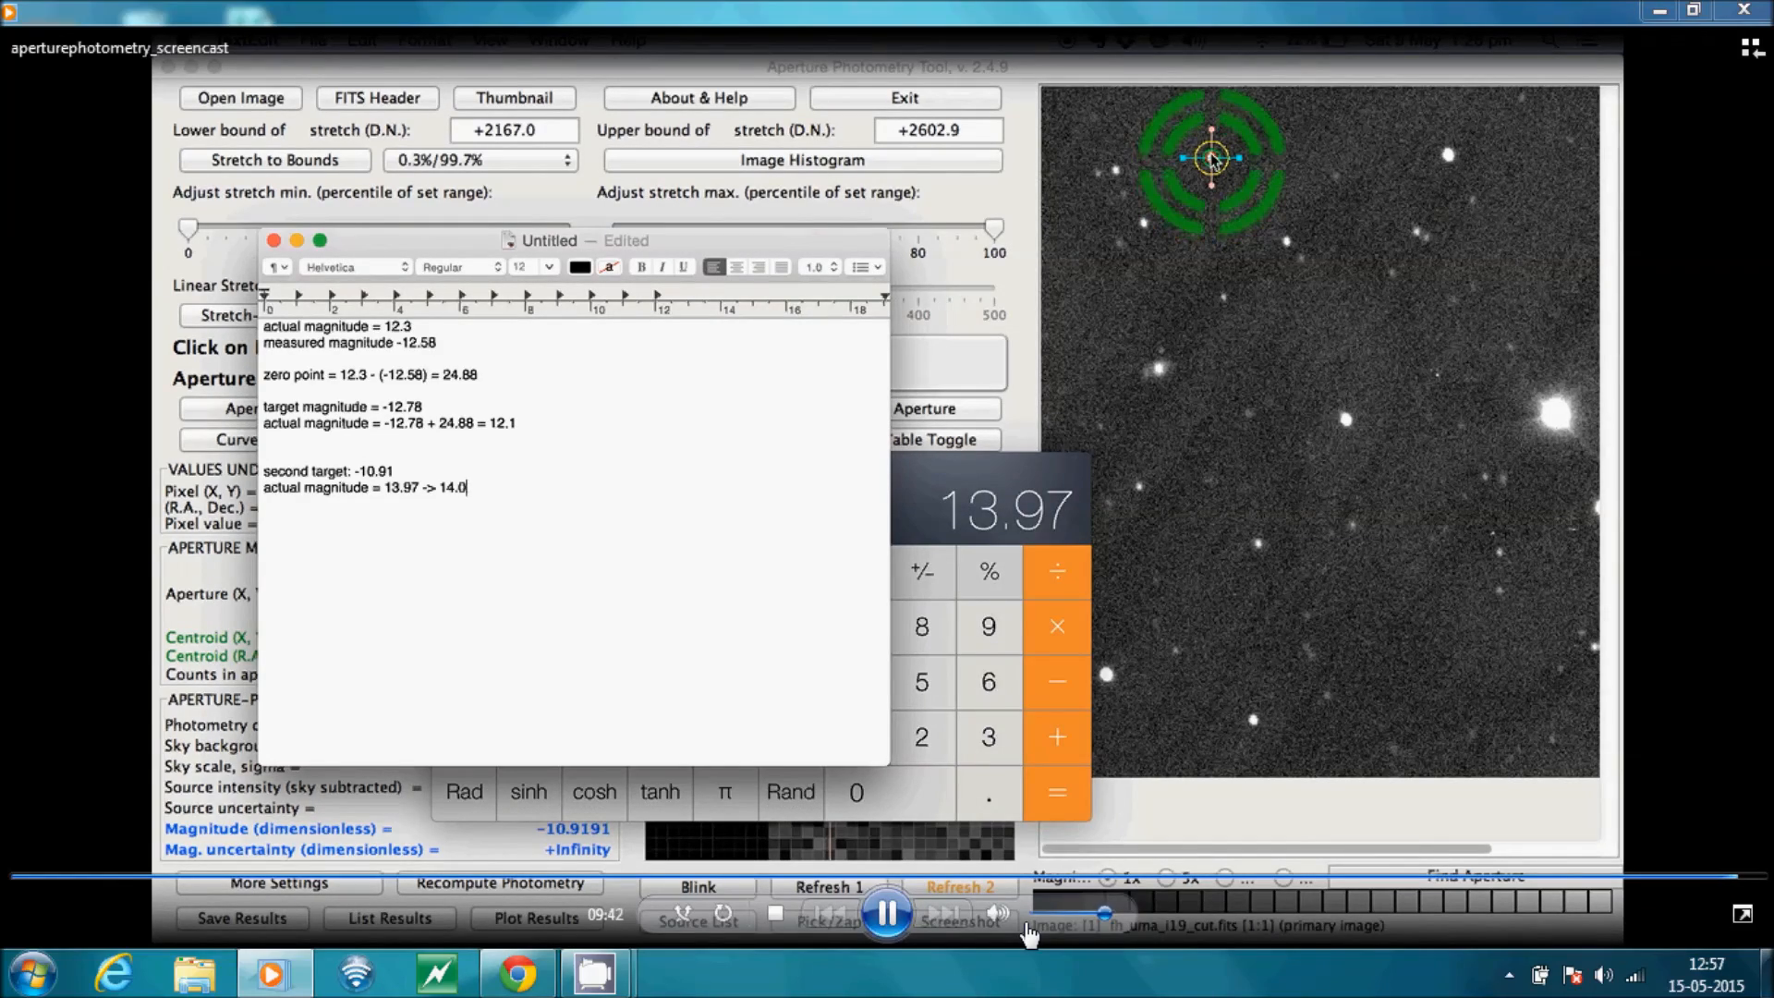